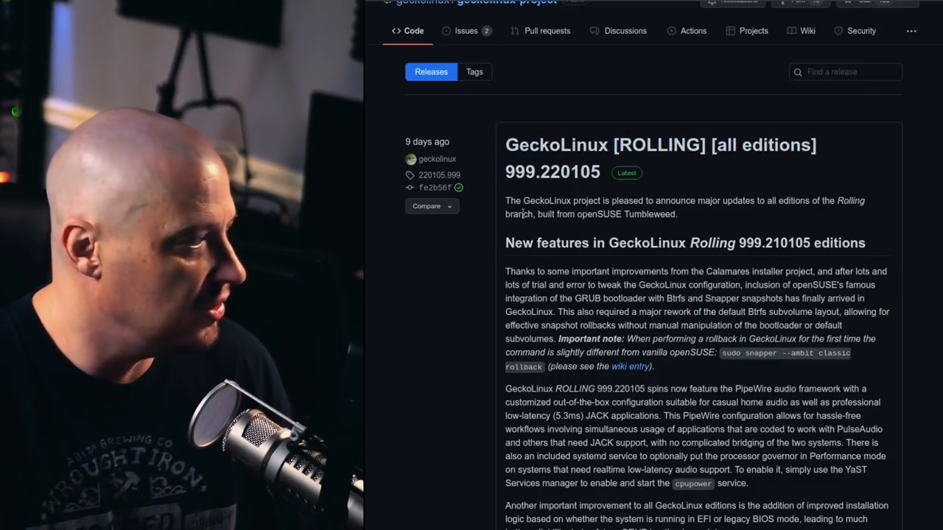
mouse_move(869, 245)
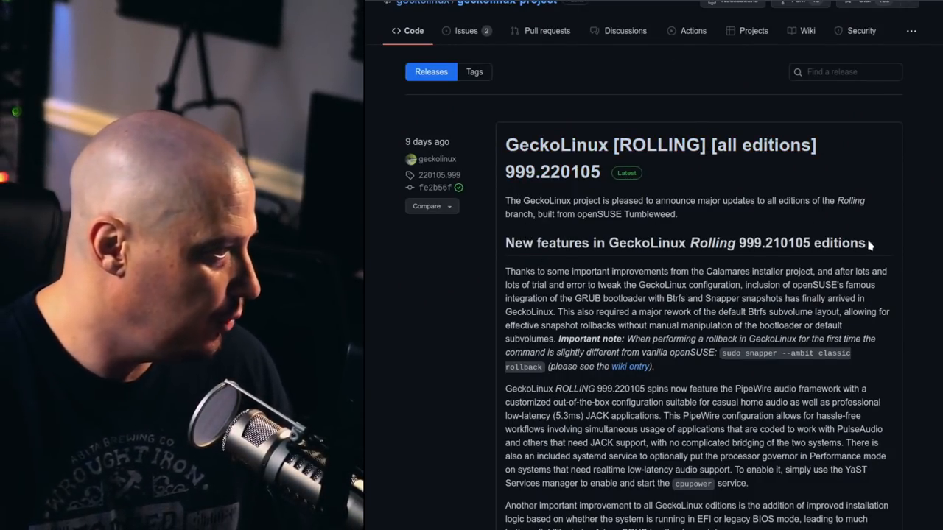
Step: Boot the GeckoLinux_ROLLING_Cinnamon boot-menu entry and wait for the live Cinnamon desktop
scroll(down, 3)
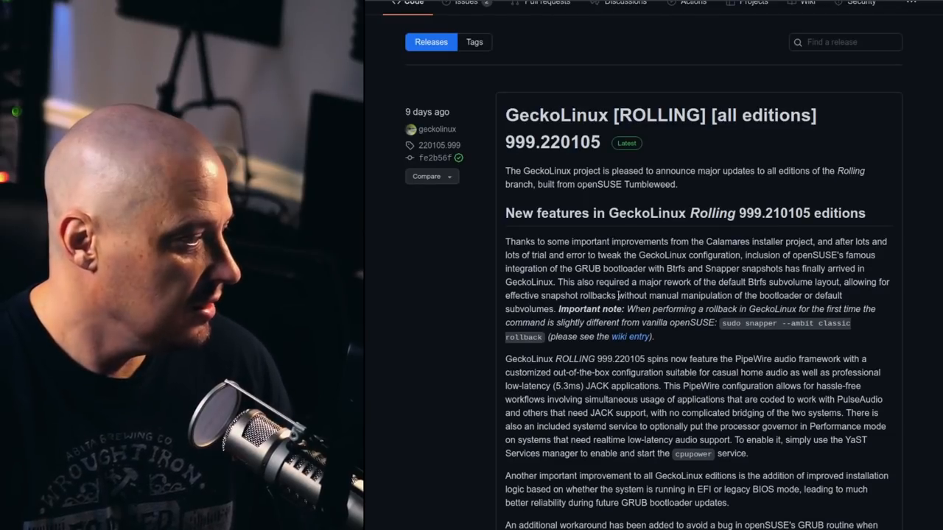
scroll(down, 3)
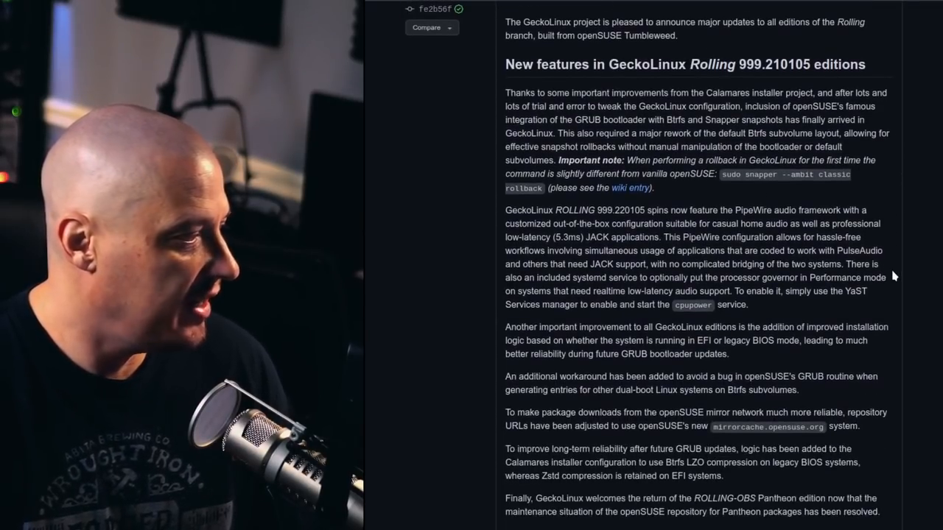
scroll(down, 3)
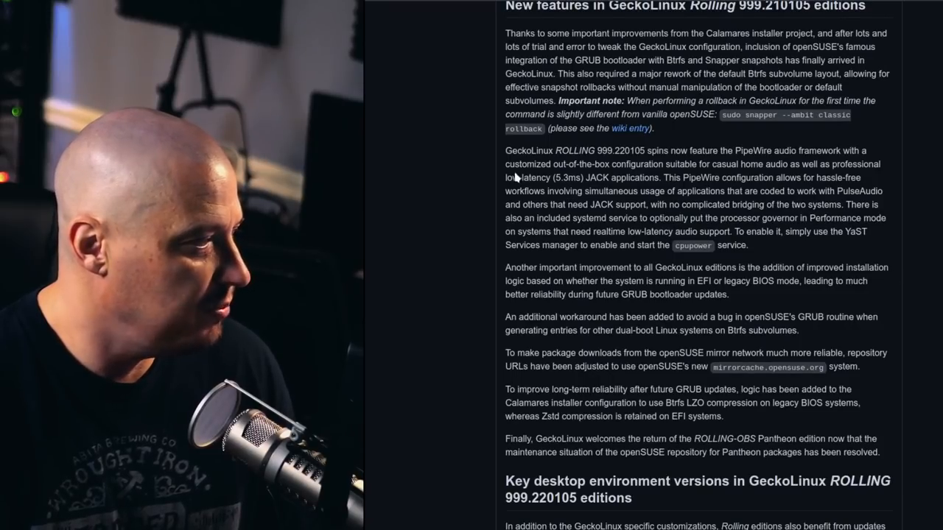
mouse_move(749, 228)
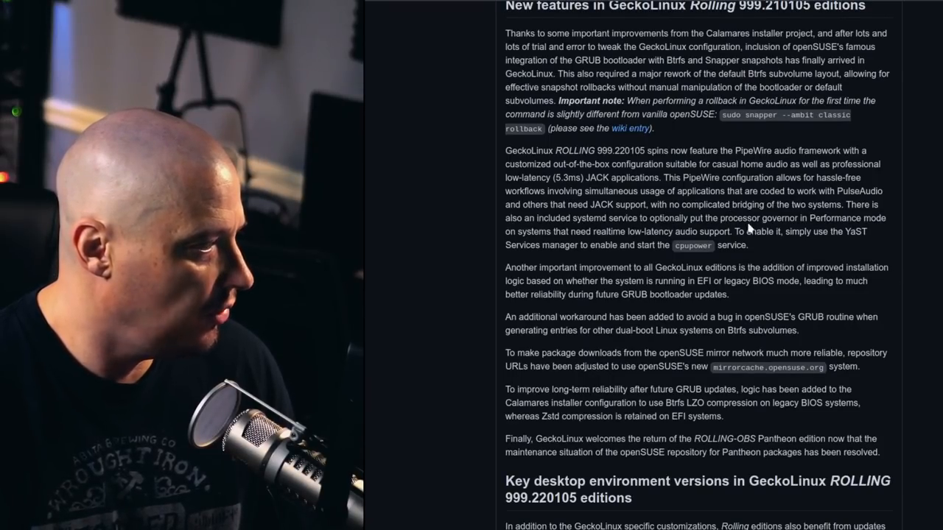
scroll(down, 3)
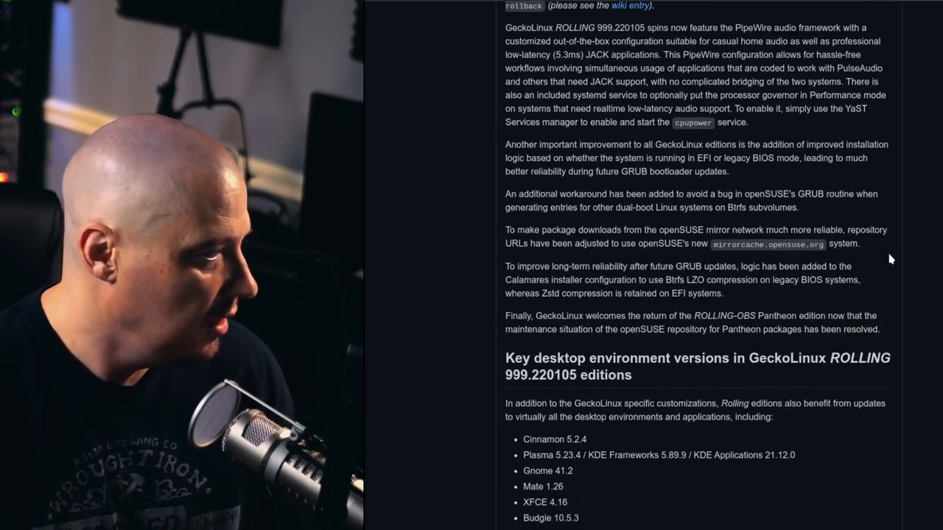
scroll(down, 3)
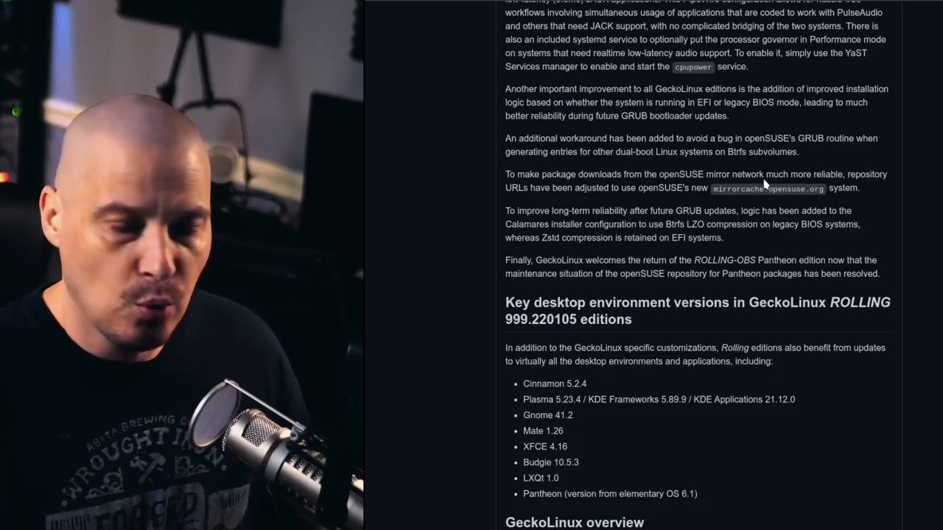
scroll(down, 3)
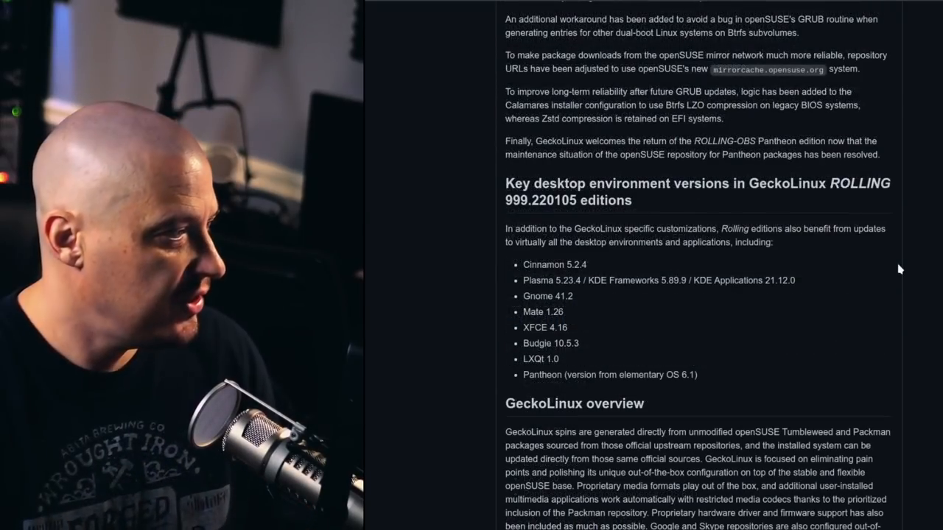
scroll(down, 3)
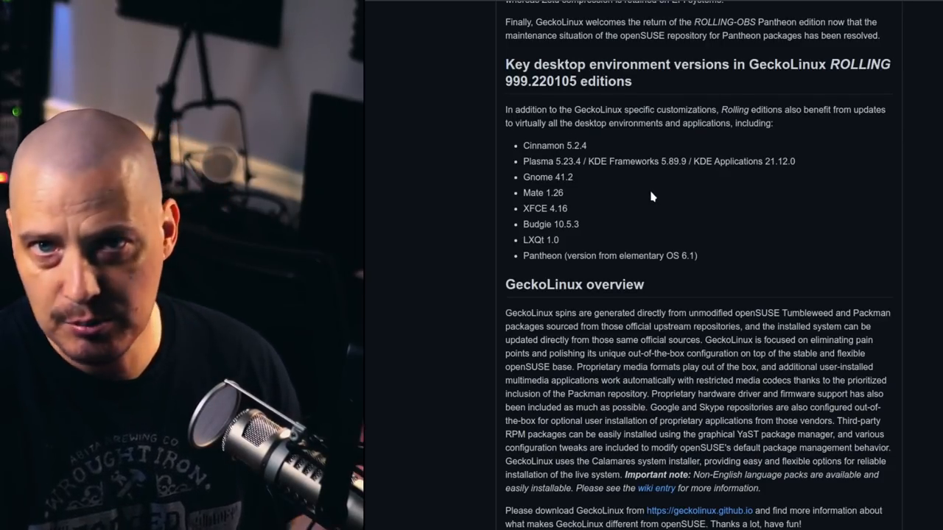
mouse_move(682, 219)
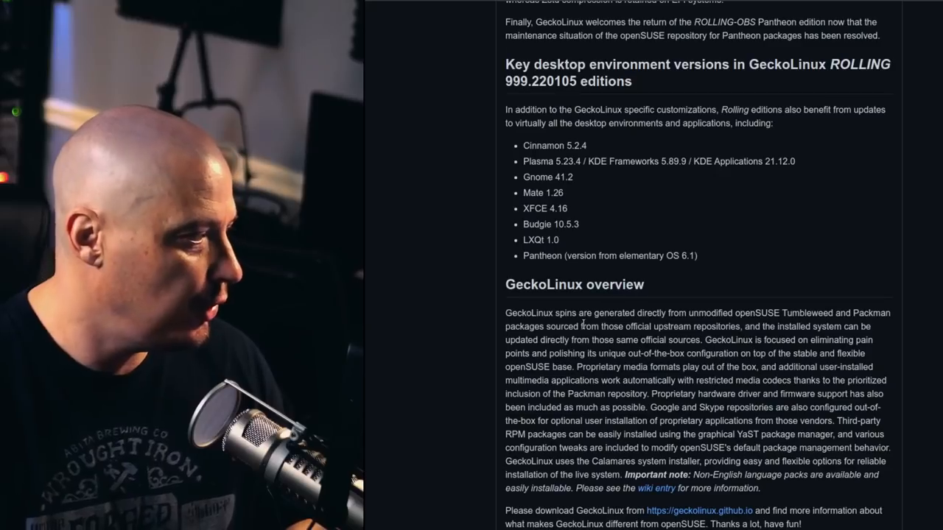
mouse_move(537, 271)
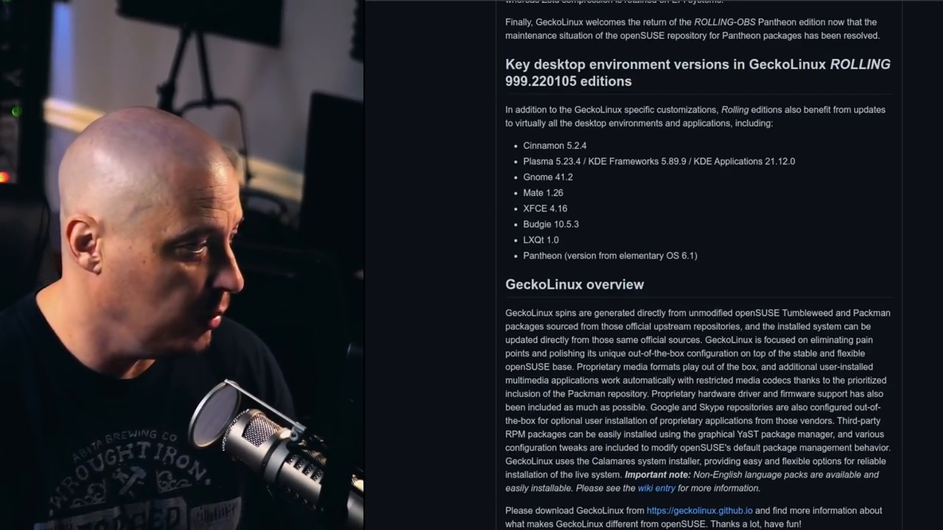
scroll(down, 3)
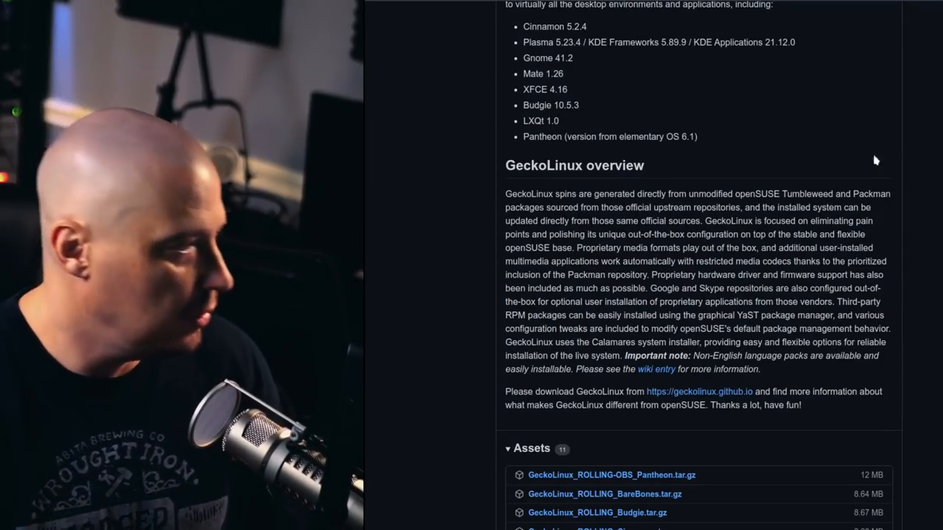
mouse_move(806, 232)
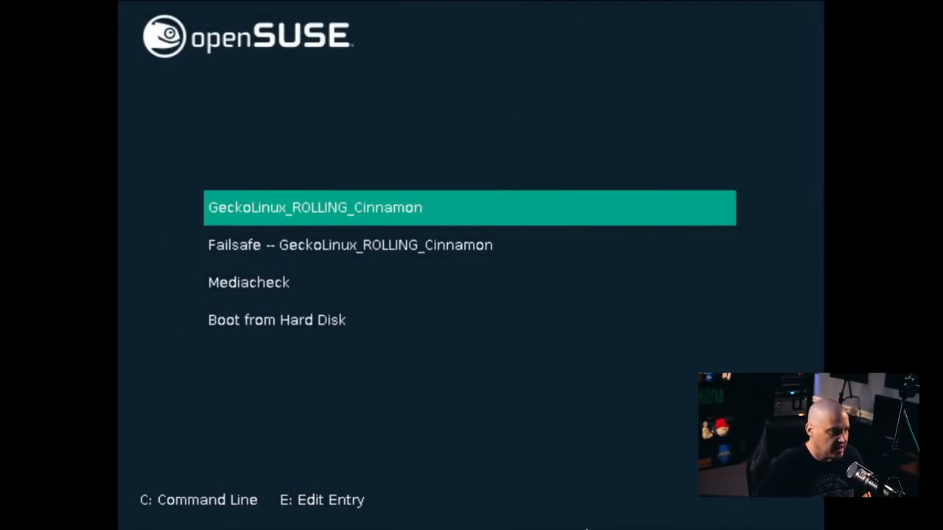
key(Return)
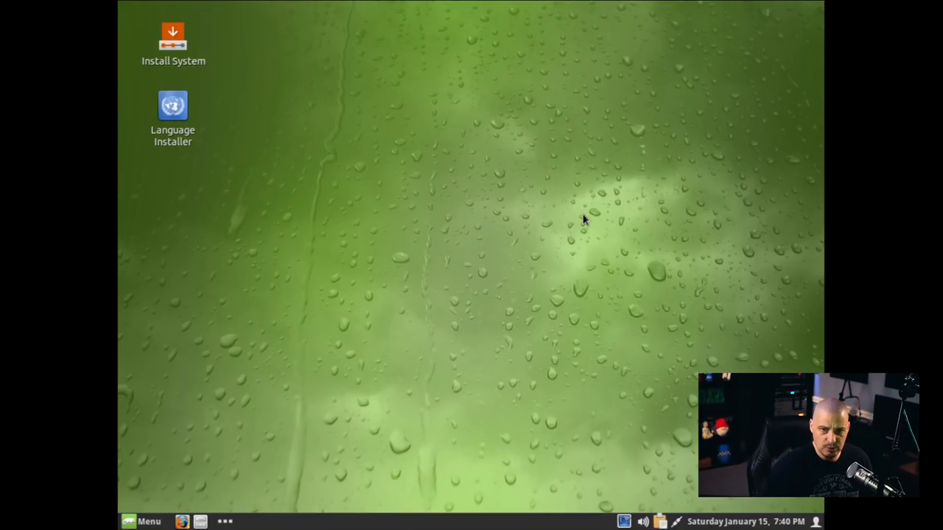
mouse_move(403, 353)
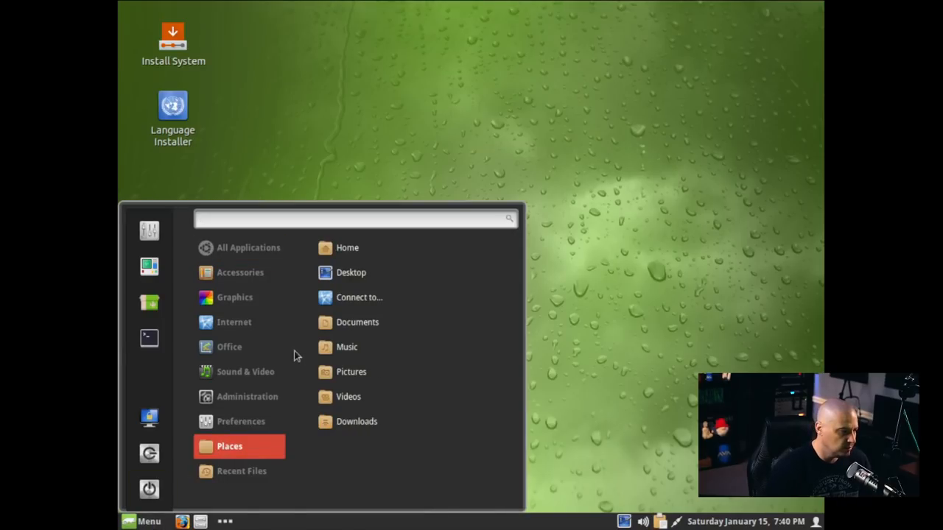
Step: Find Display settings and apply a 1920 x 1080 screen resolution for the live session
text(dispo)
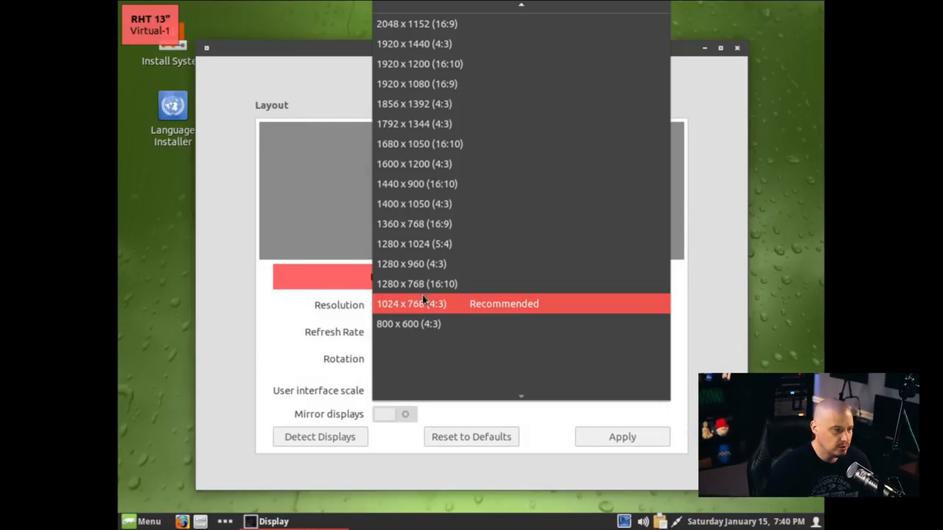
click(416, 84)
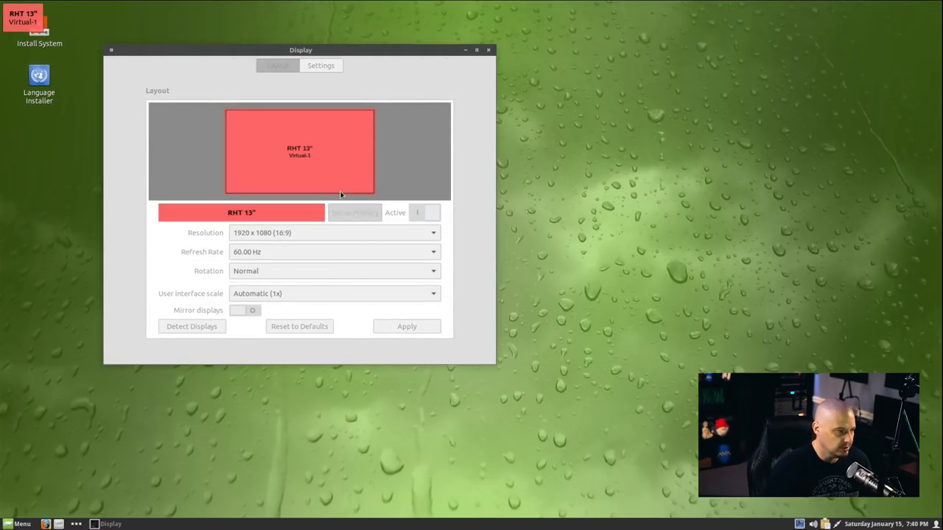
click(489, 50)
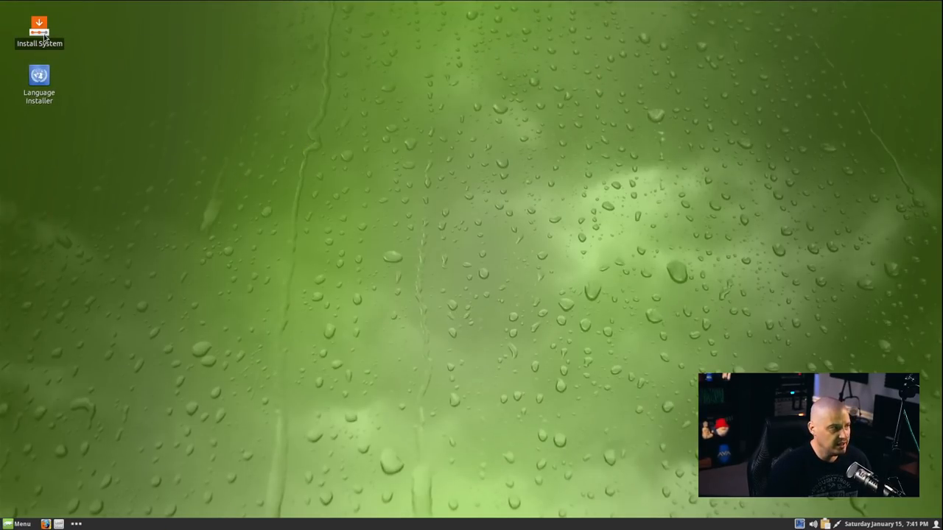
mouse_move(513, 222)
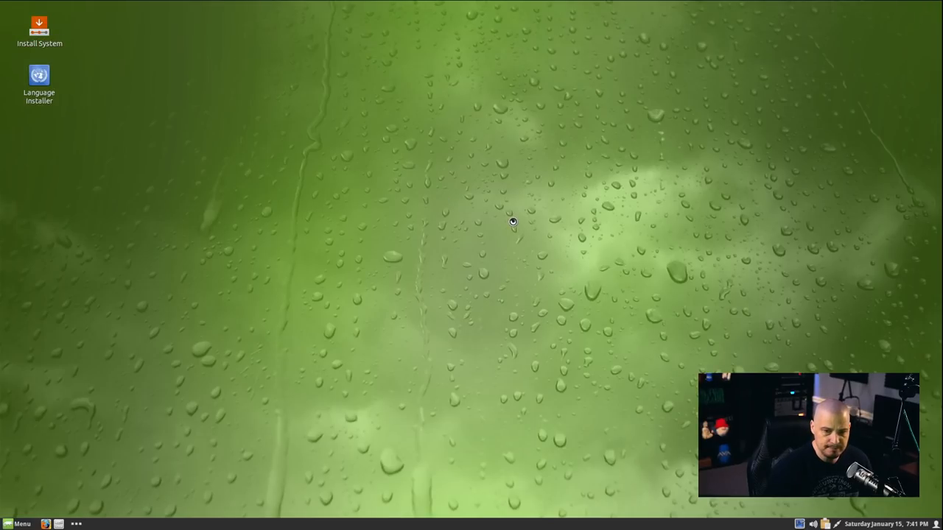
Step: Launch Install System and continue past Welcome (American English) and Location (America/Chicago)
double_click(39, 26)
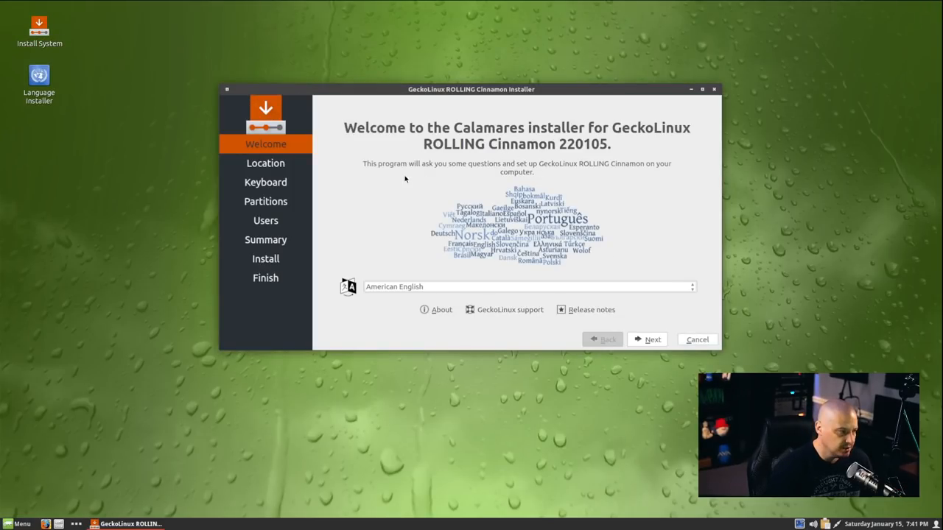
drag(471, 89, 434, 93)
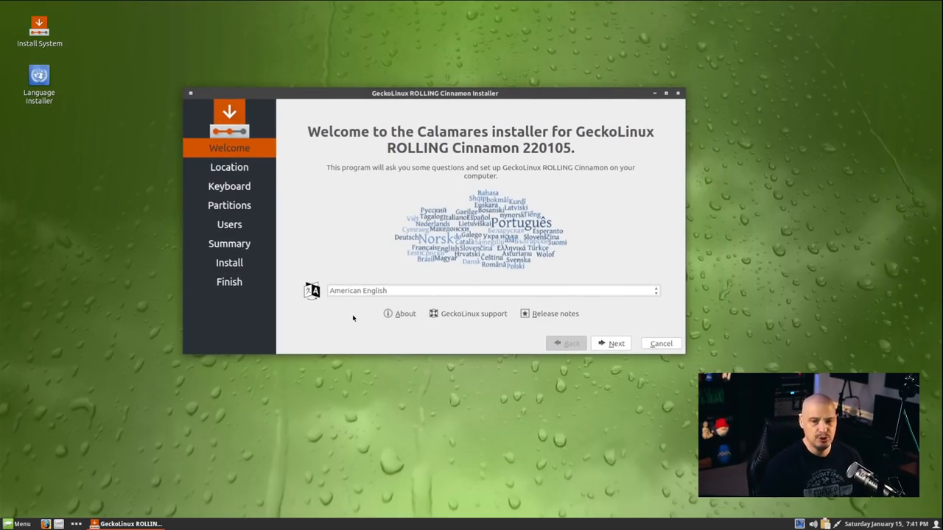
mouse_move(357, 290)
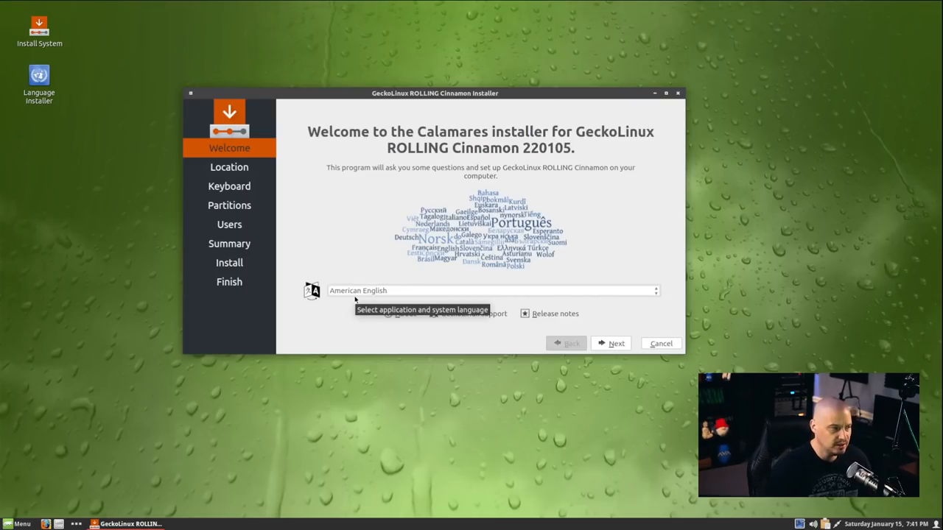
mouse_move(612, 341)
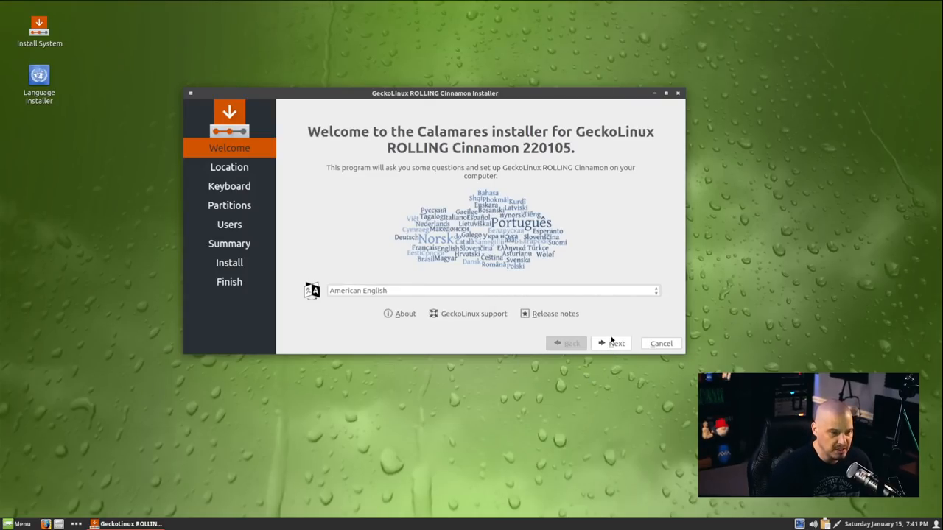
click(616, 343)
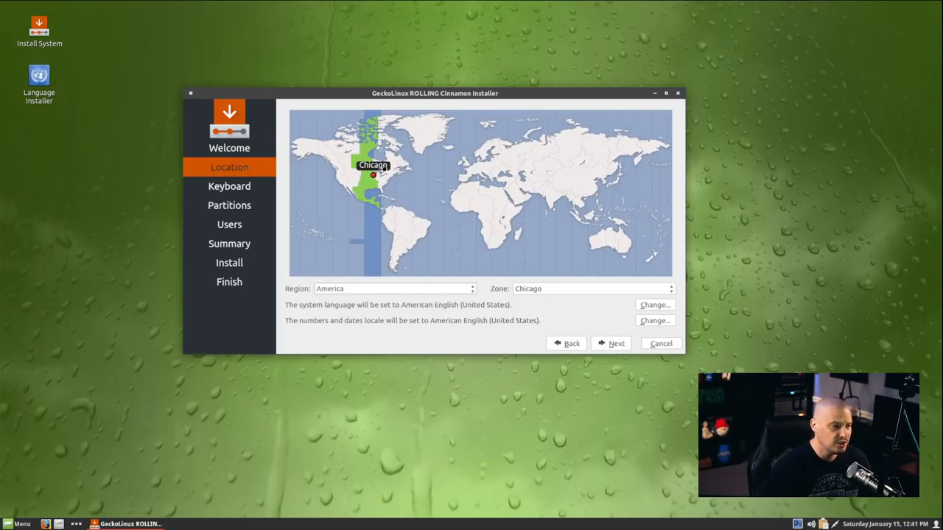
mouse_move(382, 267)
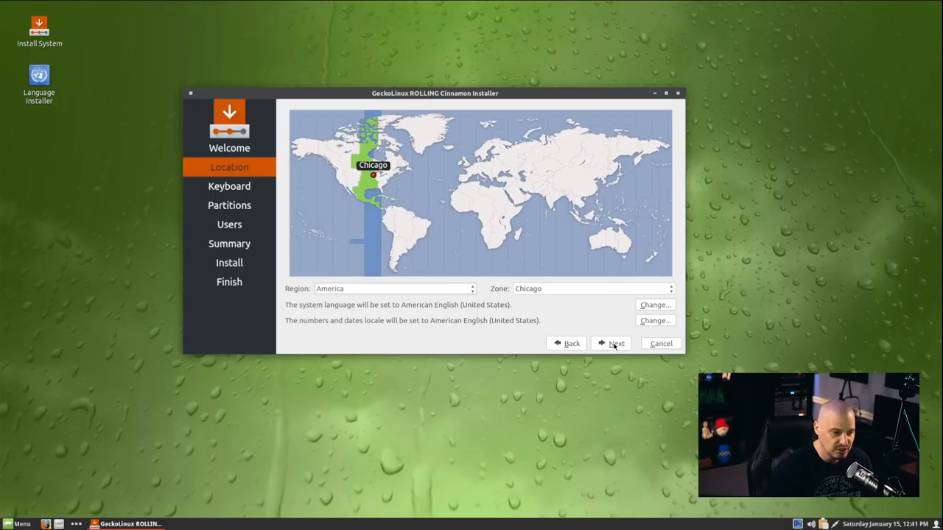
click(610, 344)
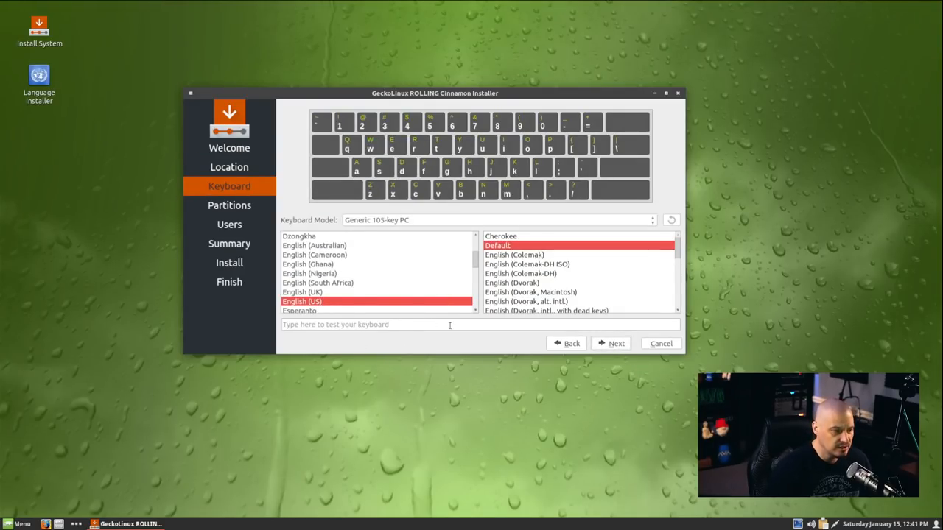
Step: Keep the default keyboard, then choose Erase disk with Swap to file and btrfs
click(616, 343)
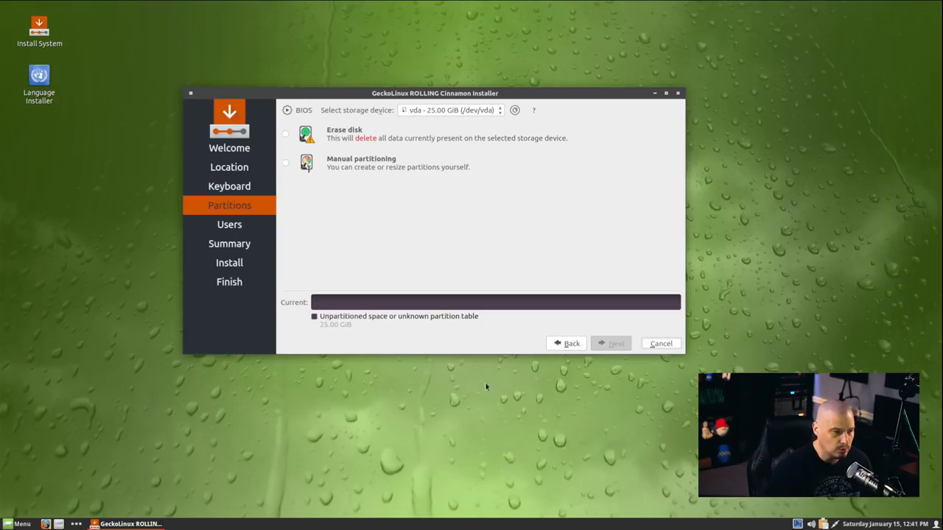
mouse_move(311, 249)
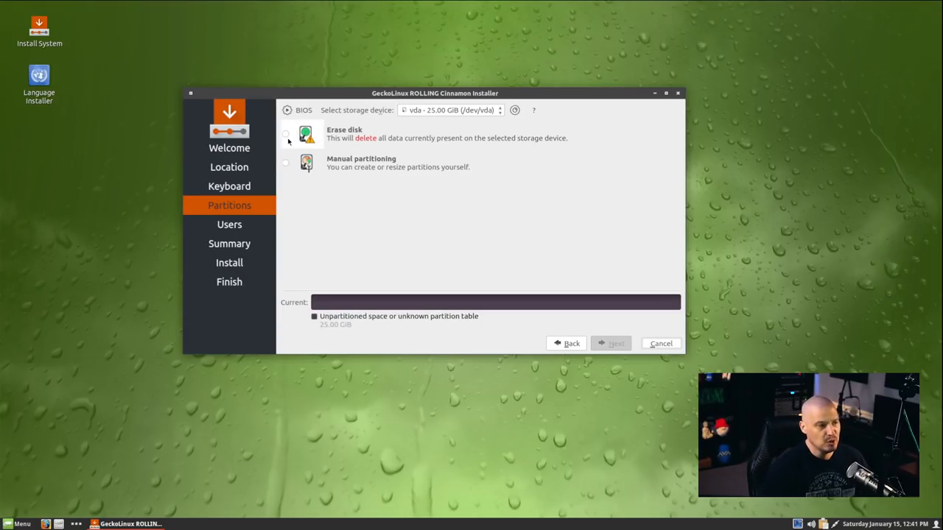
click(286, 134)
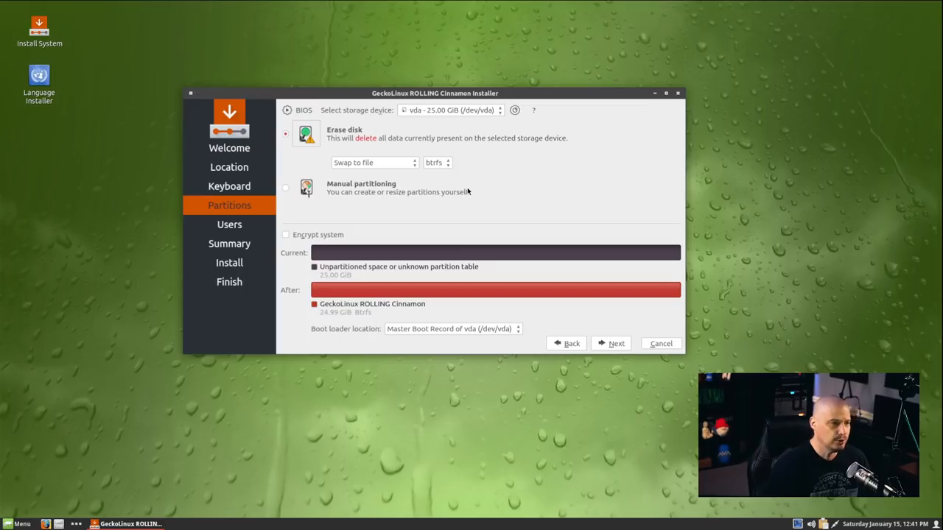
mouse_move(361, 198)
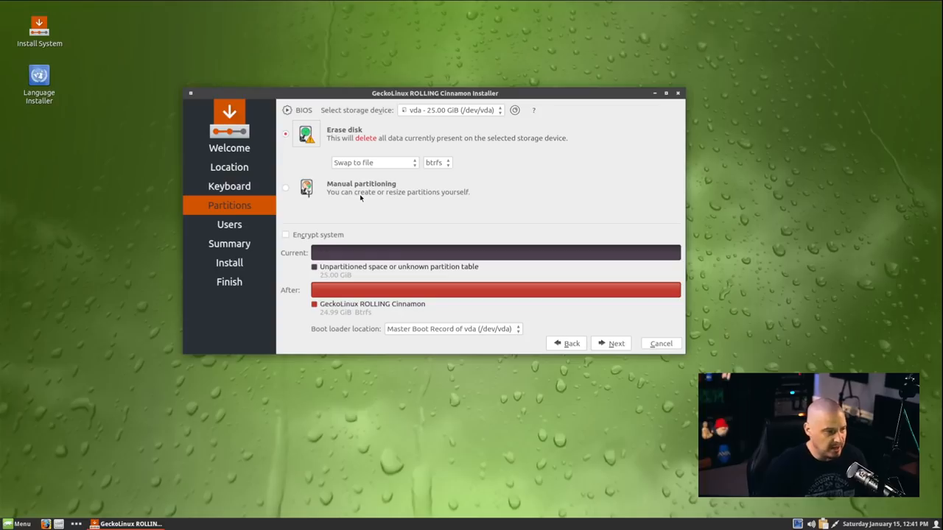
mouse_move(352, 149)
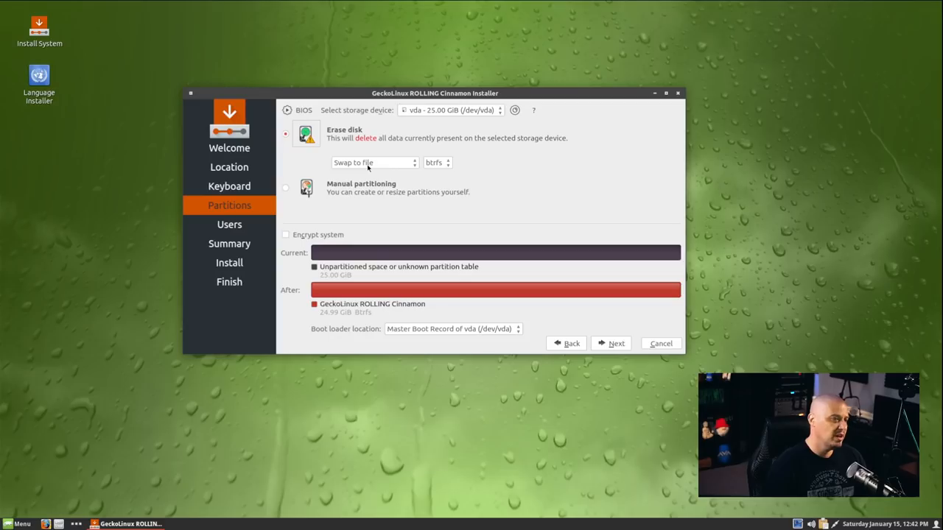
click(374, 162)
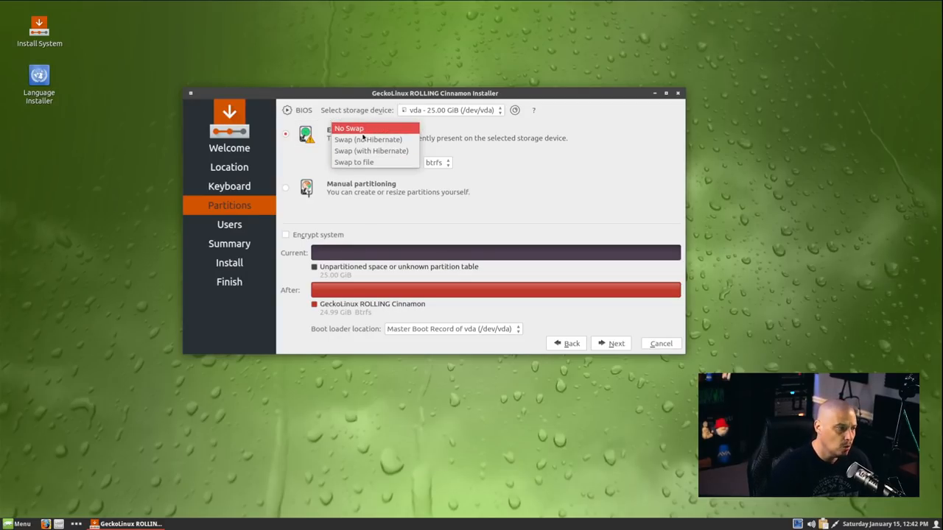
mouse_move(367, 139)
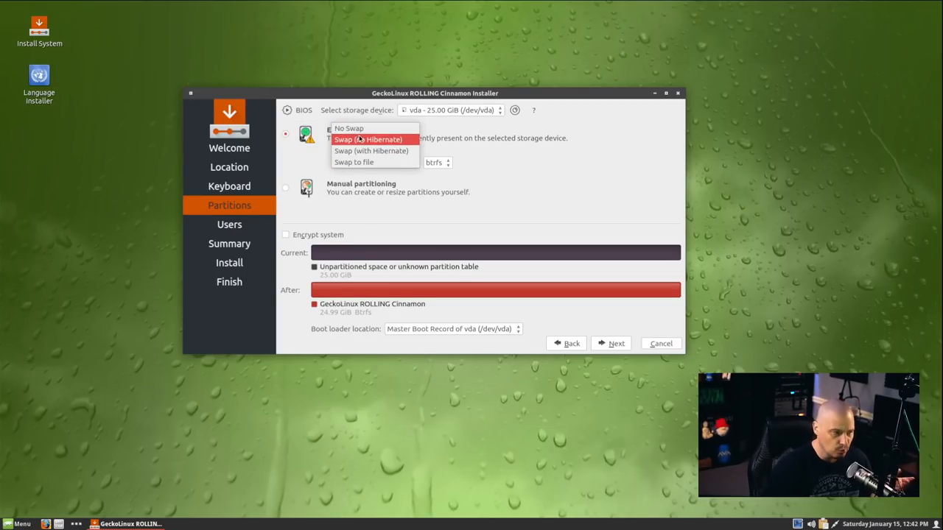
mouse_move(358, 162)
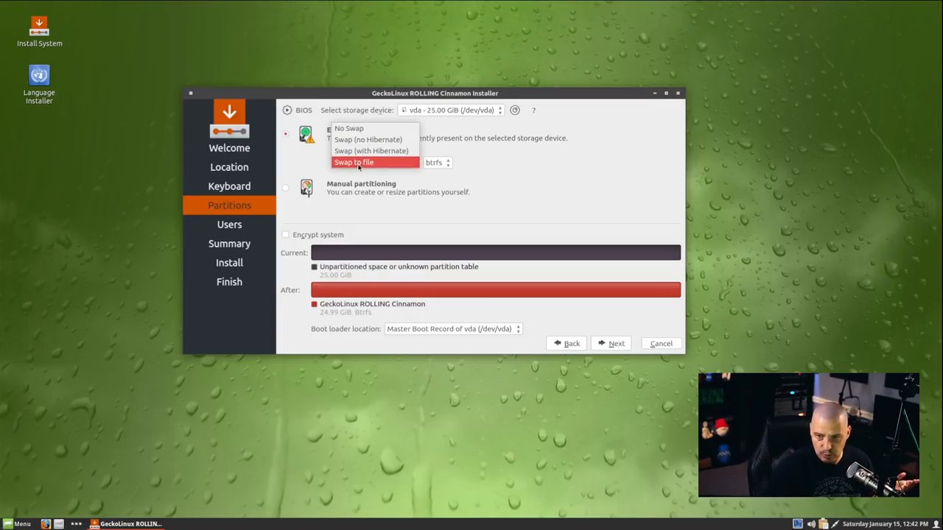
click(355, 162)
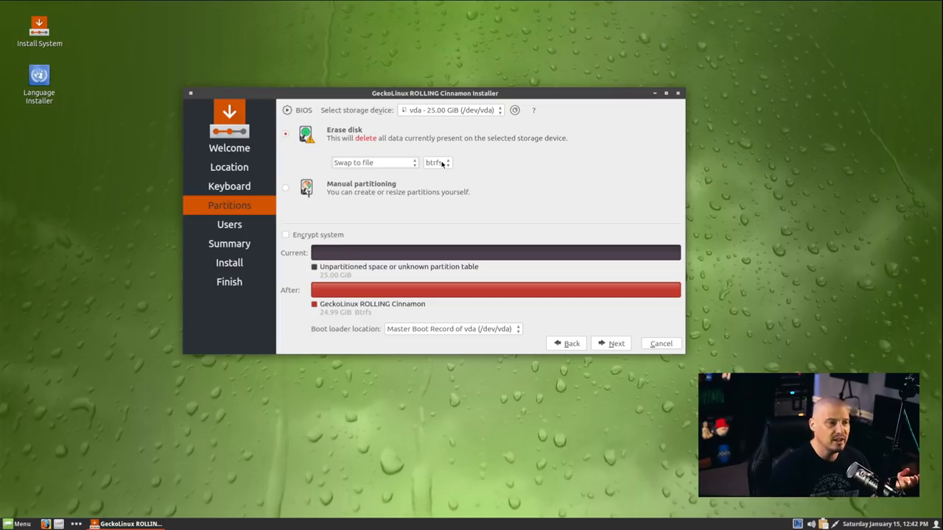
click(437, 162)
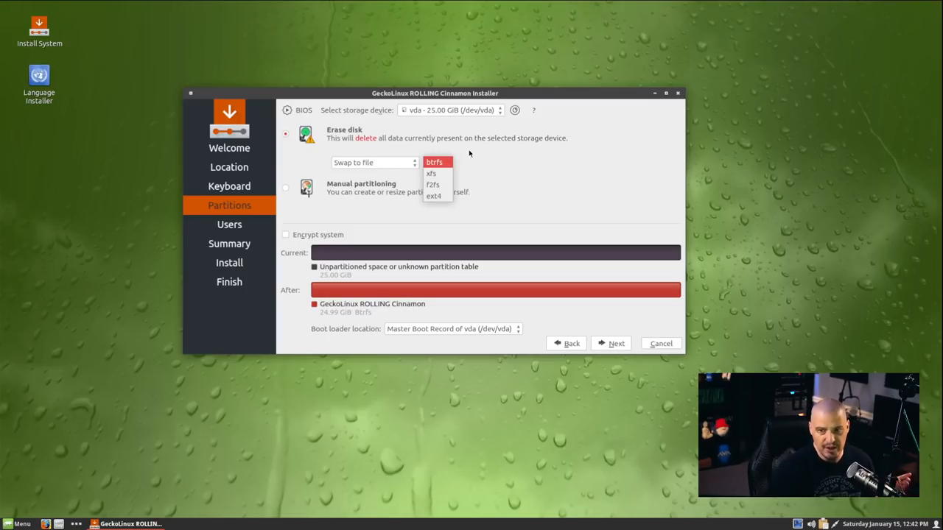
mouse_move(458, 155)
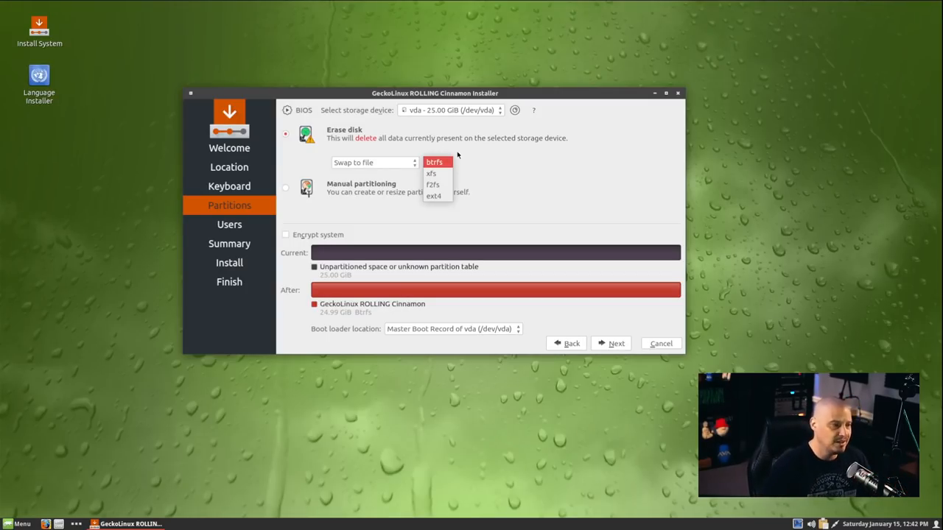
mouse_move(438, 173)
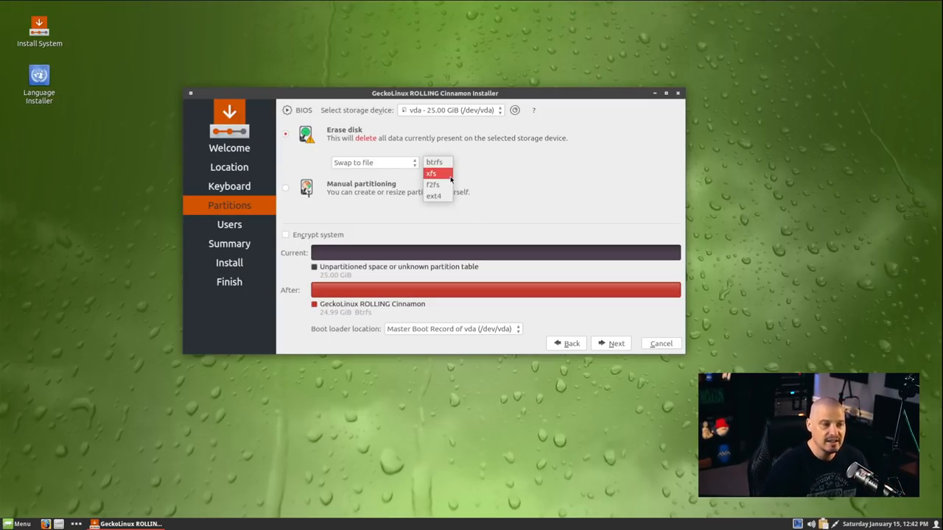
click(434, 162)
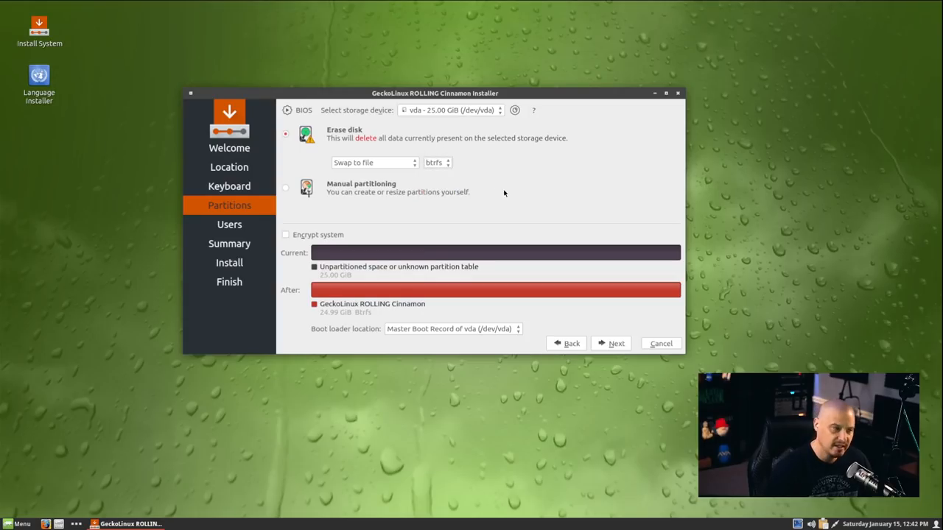
mouse_move(613, 343)
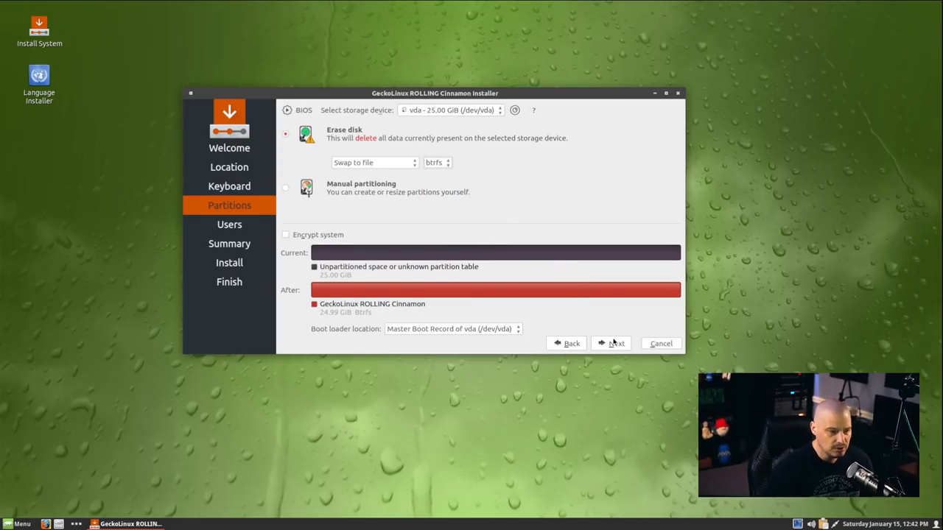
Step: Create user dt with computer name and password, then continue to the Summary page
click(611, 344)
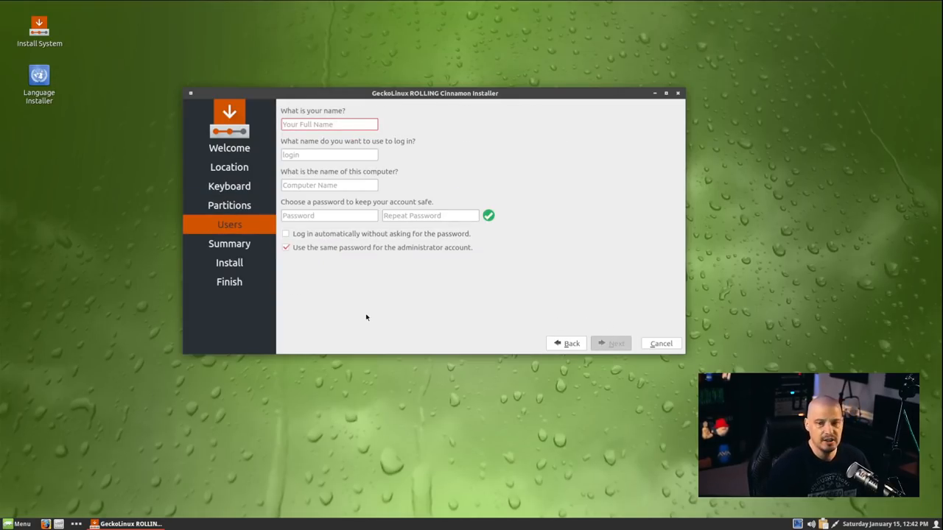
mouse_move(361, 307)
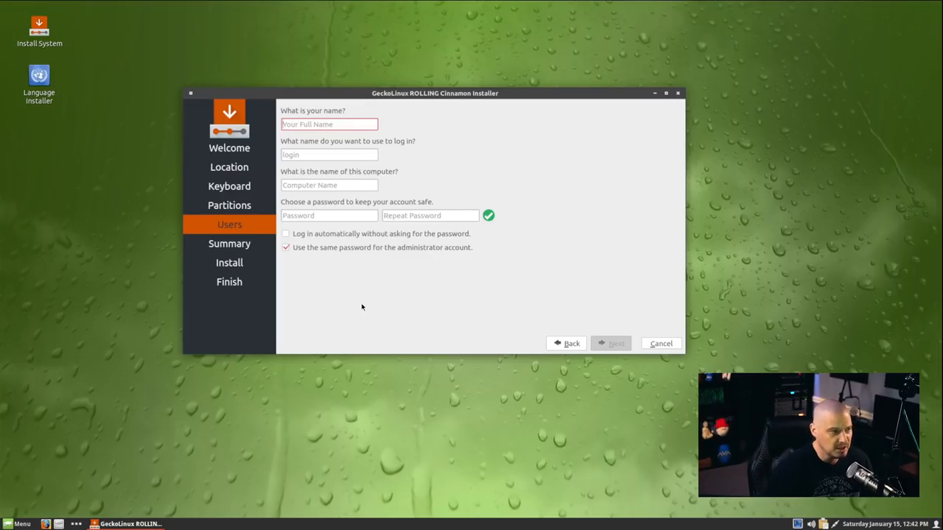
text(dt)
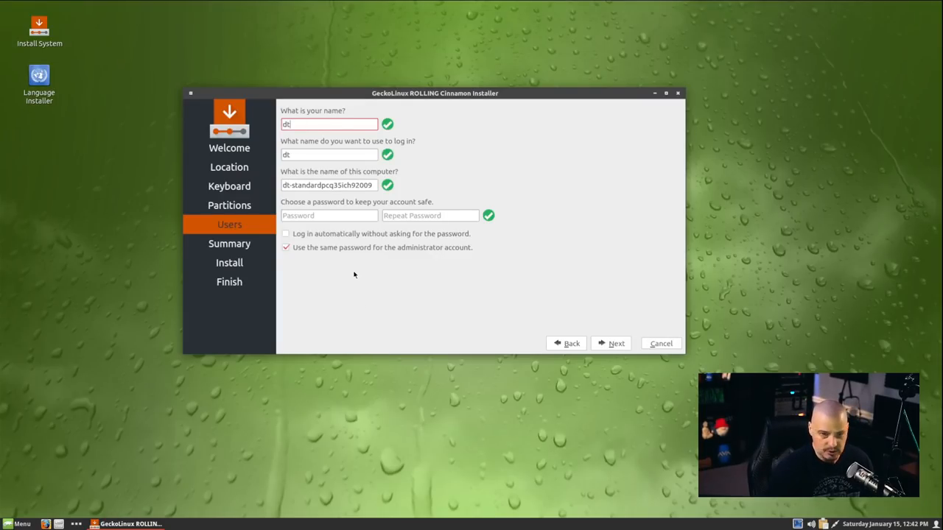
click(330, 215)
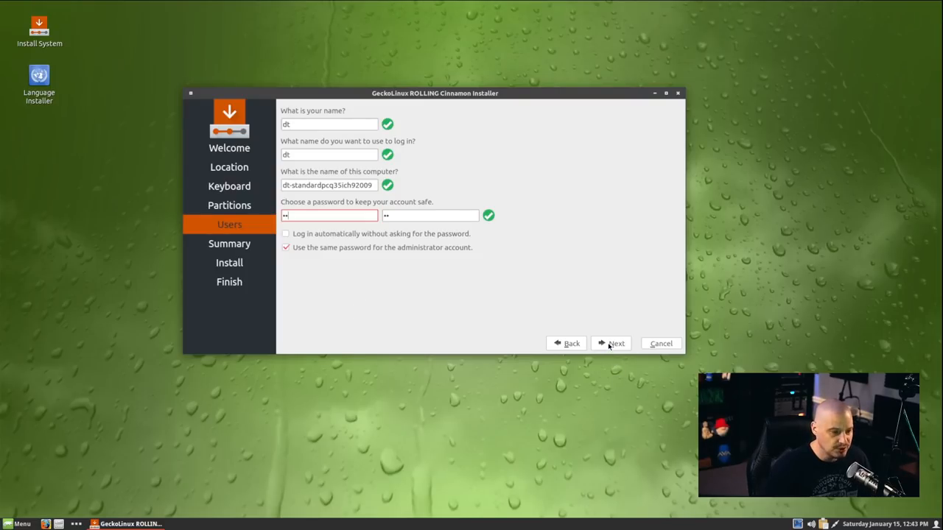
click(611, 344)
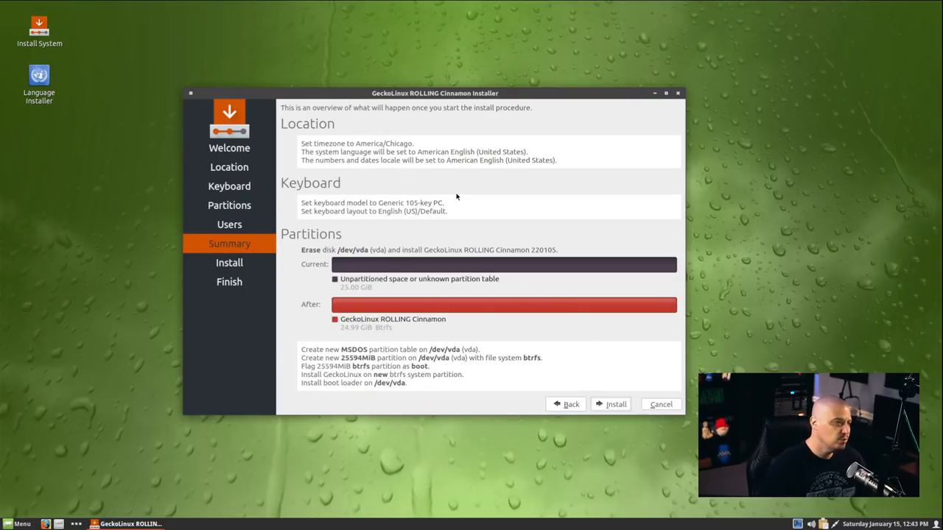
mouse_move(341, 168)
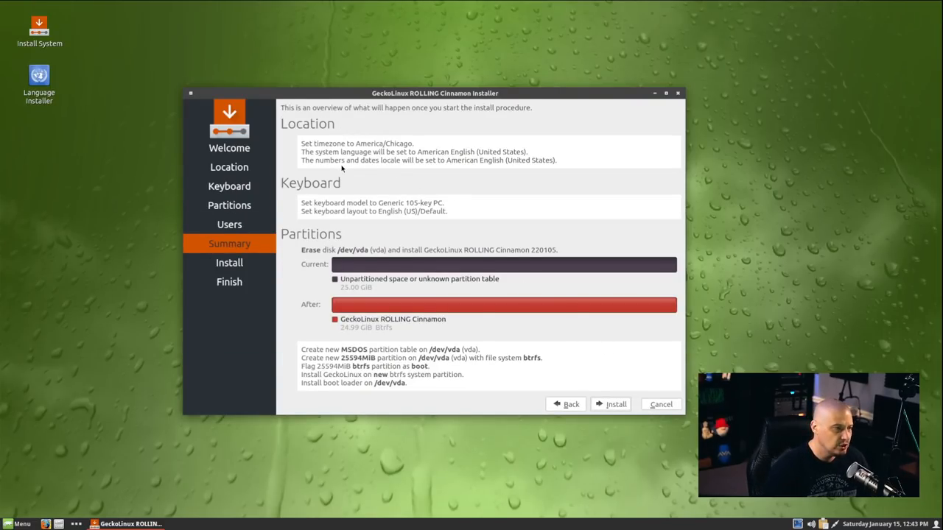
mouse_move(390, 292)
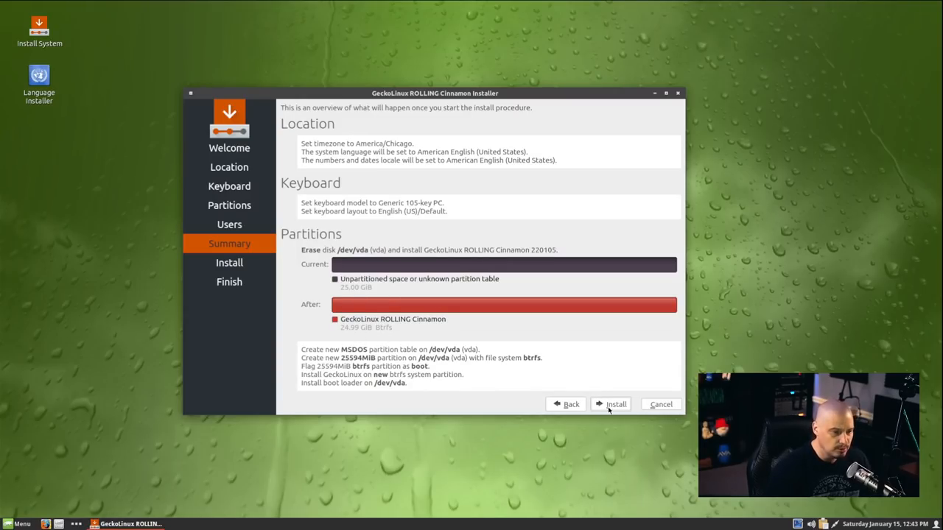
Step: Start the install and confirm erasing the disk with Install now
click(611, 404)
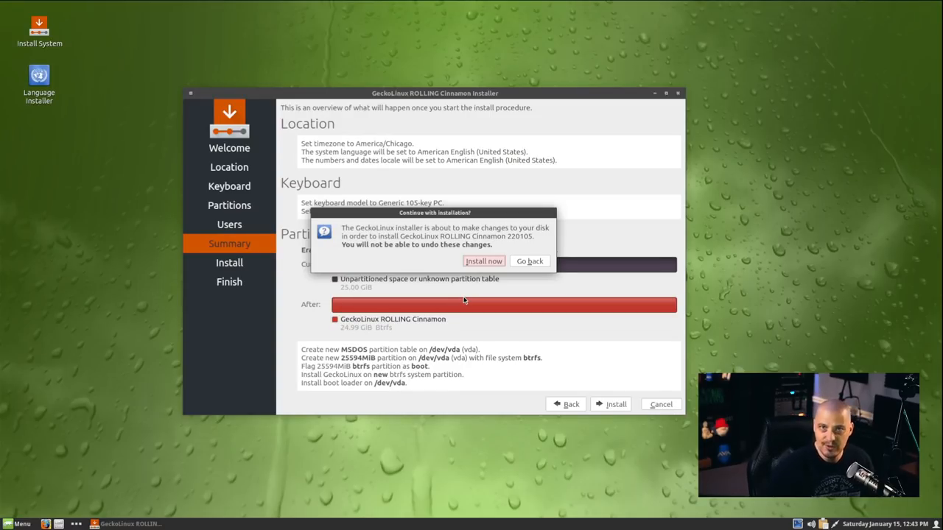
mouse_move(479, 273)
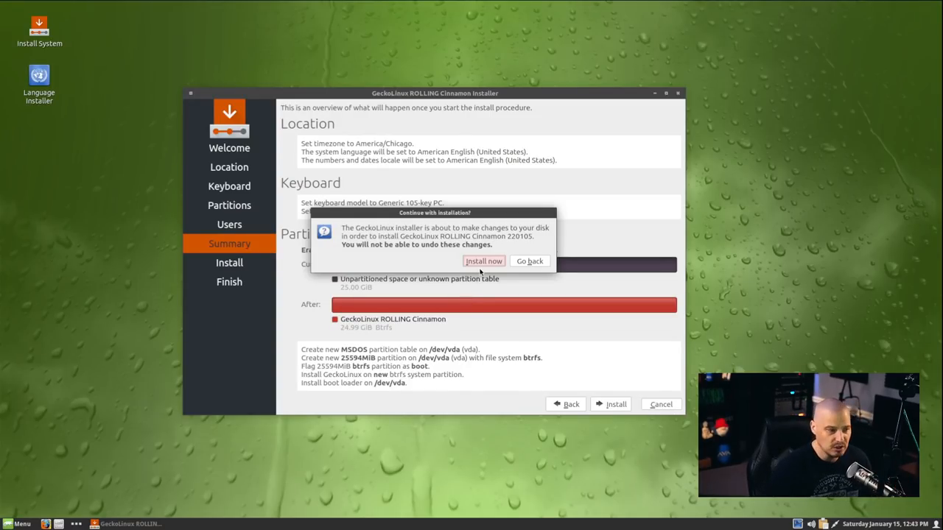
click(483, 260)
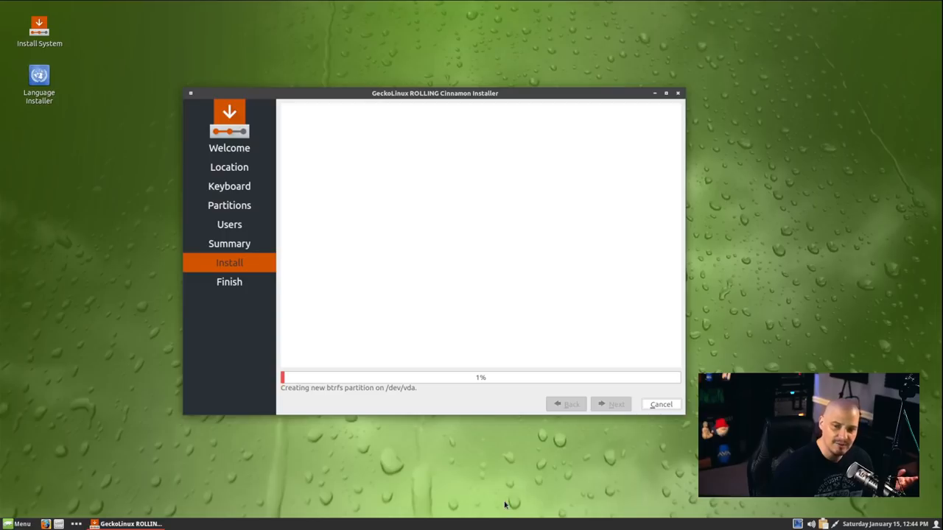
mouse_move(542, 520)
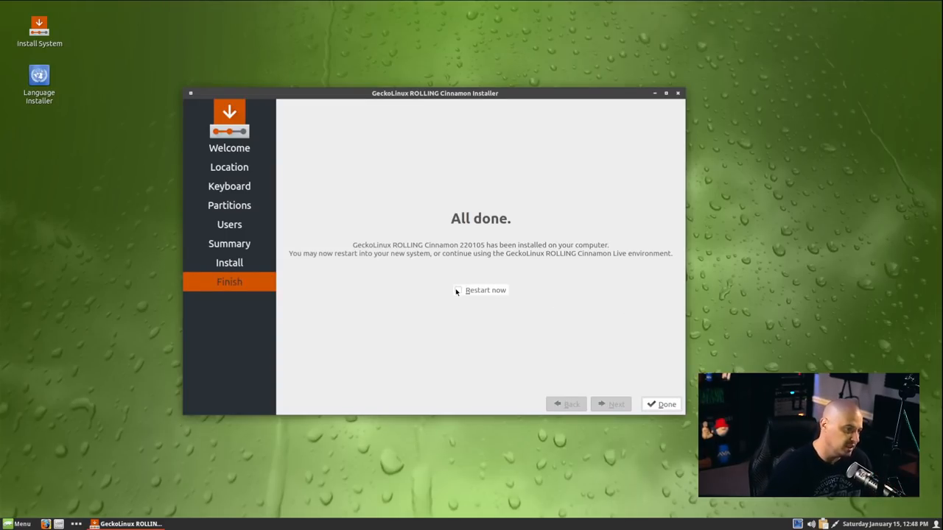
Step: After installation completes, tick Restart now and finish the installer with Done
click(457, 289)
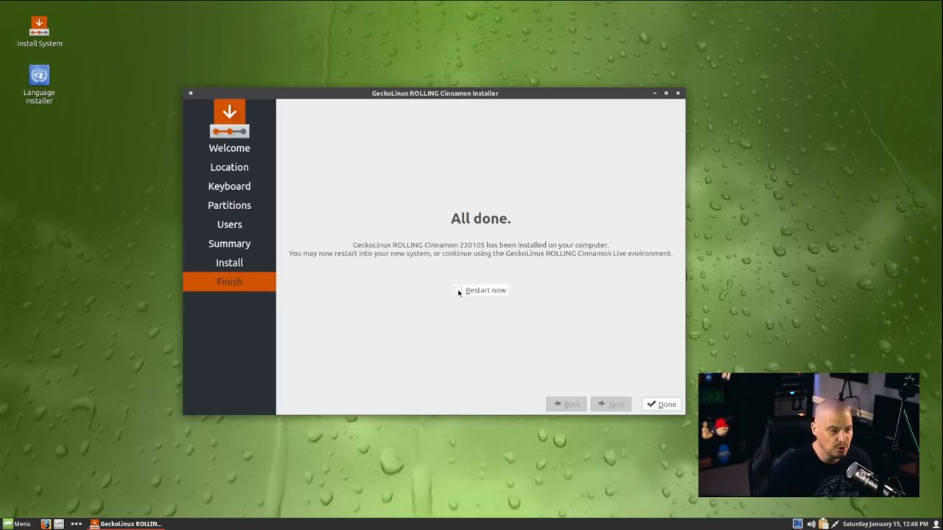
click(458, 290)
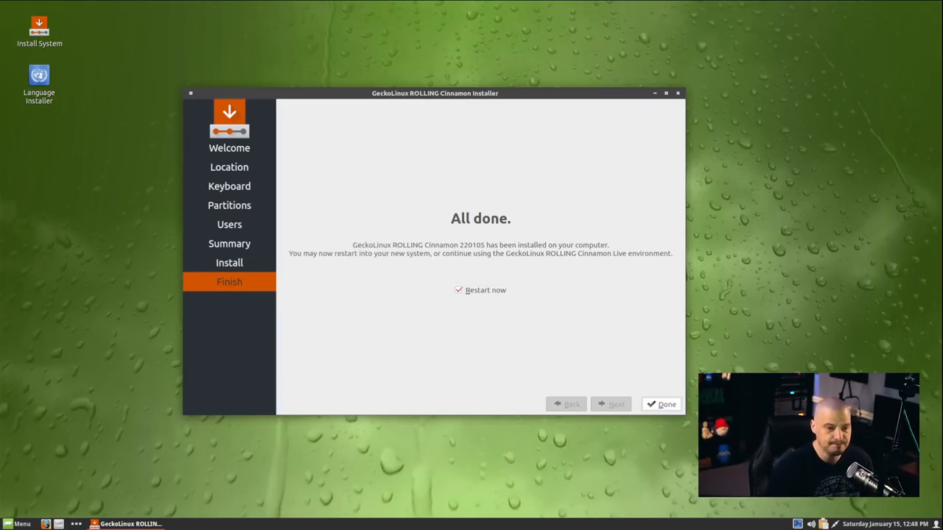
click(661, 404)
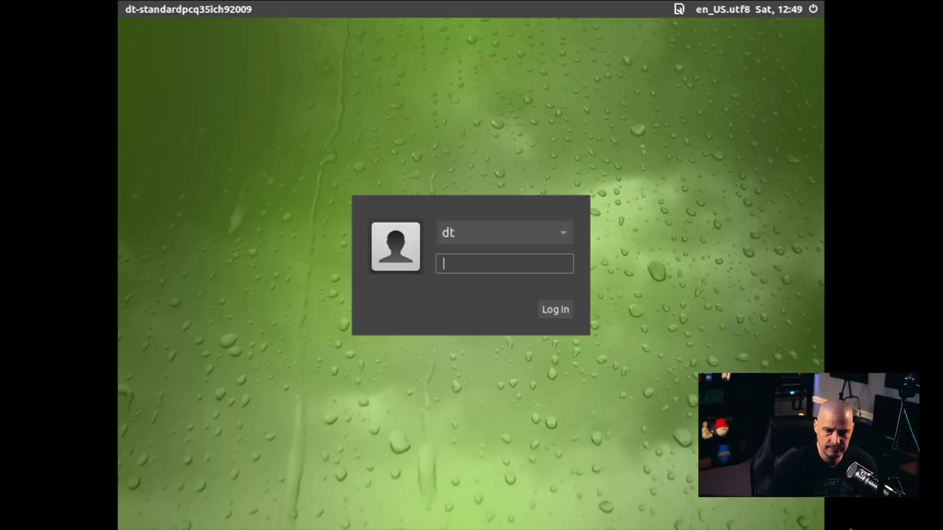
mouse_move(523, 408)
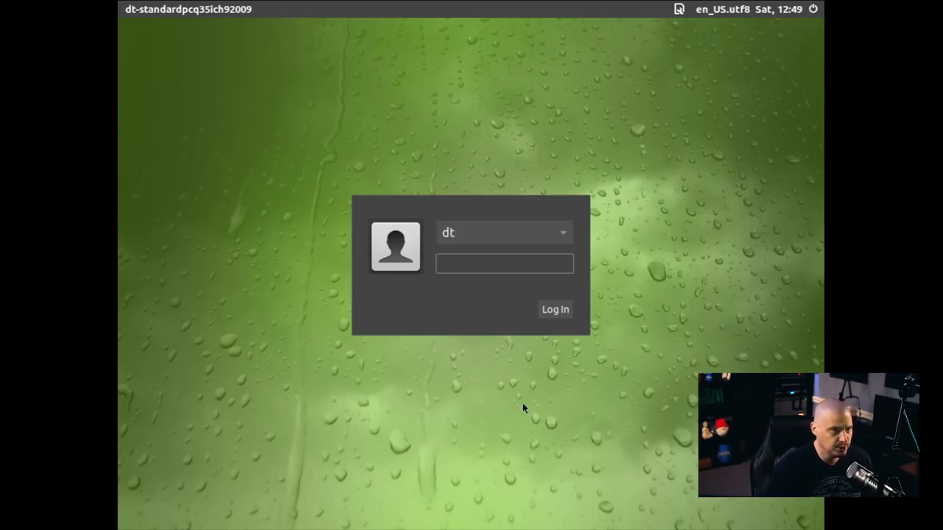
Step: Enter user dt's password on the LightDM screen and log in
click(505, 264)
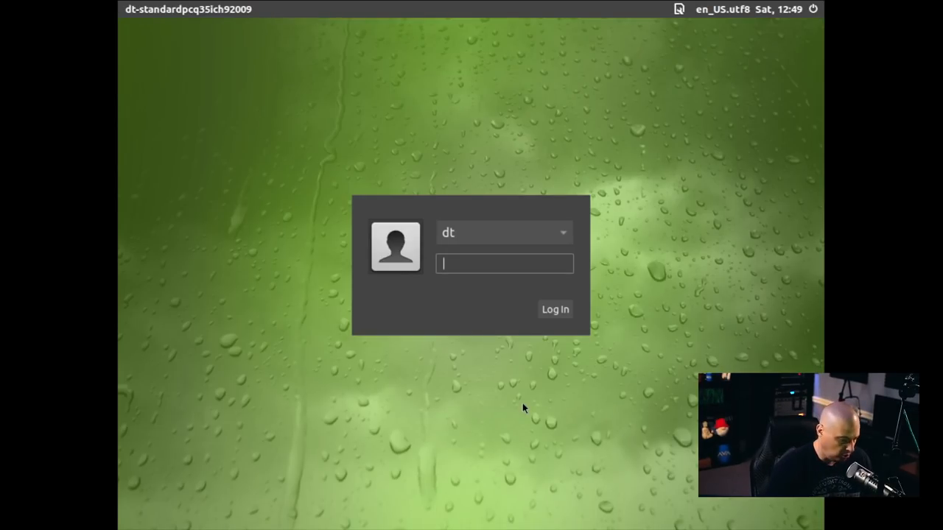
click(554, 309)
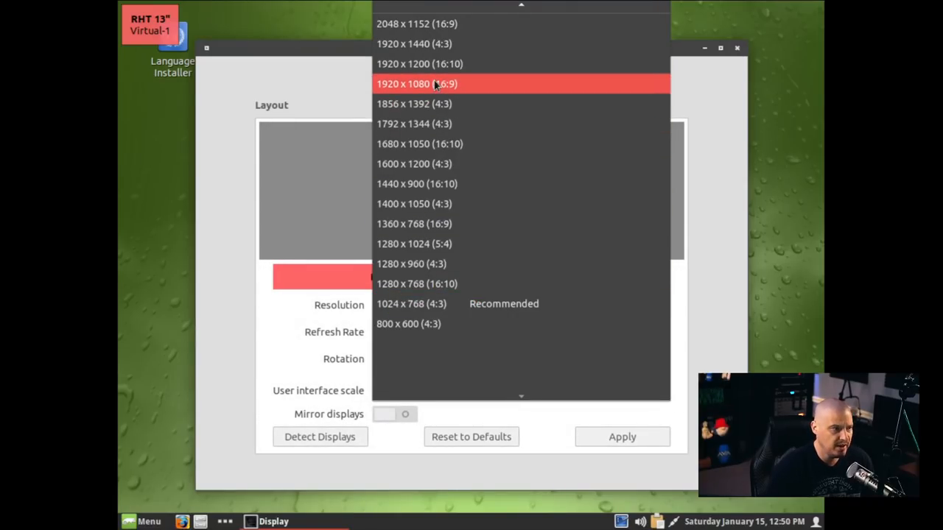
Step: Select 1920 x 1080 (16:9) as the resolution and close Display settings
click(416, 83)
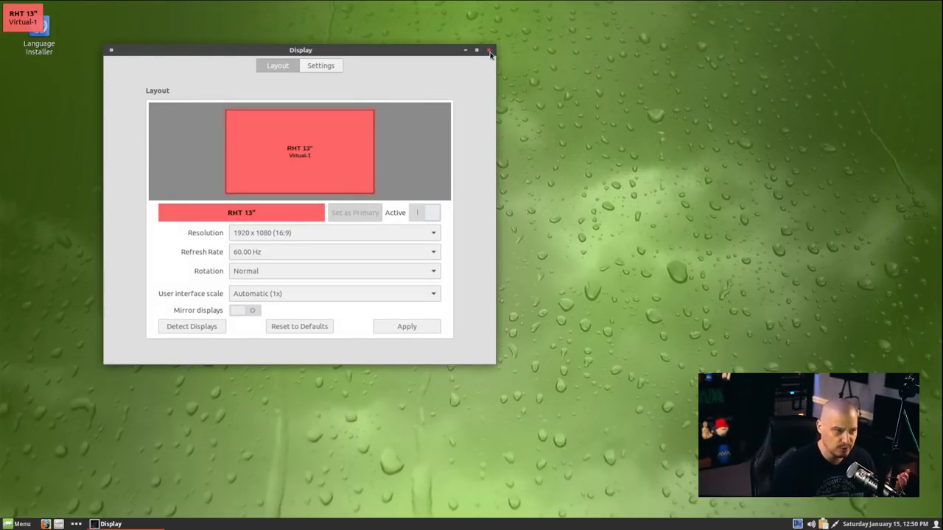
click(490, 50)
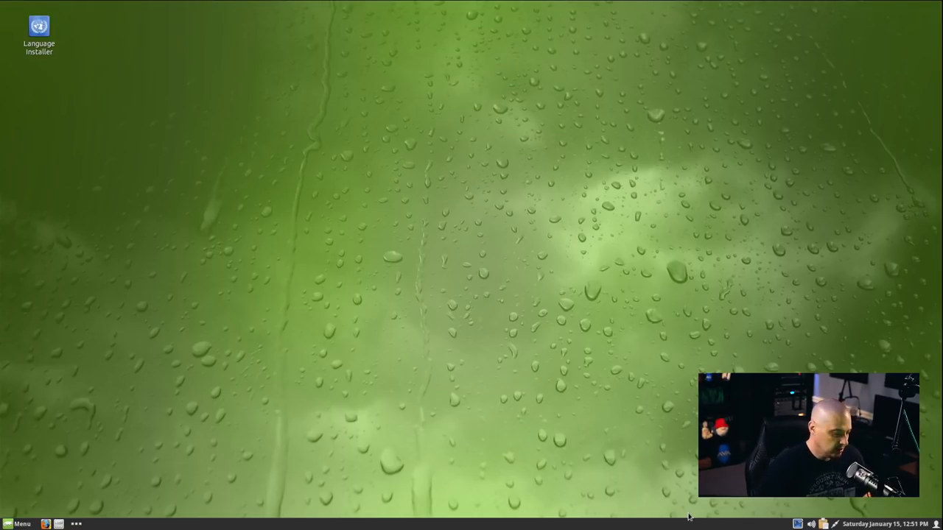
mouse_move(404, 450)
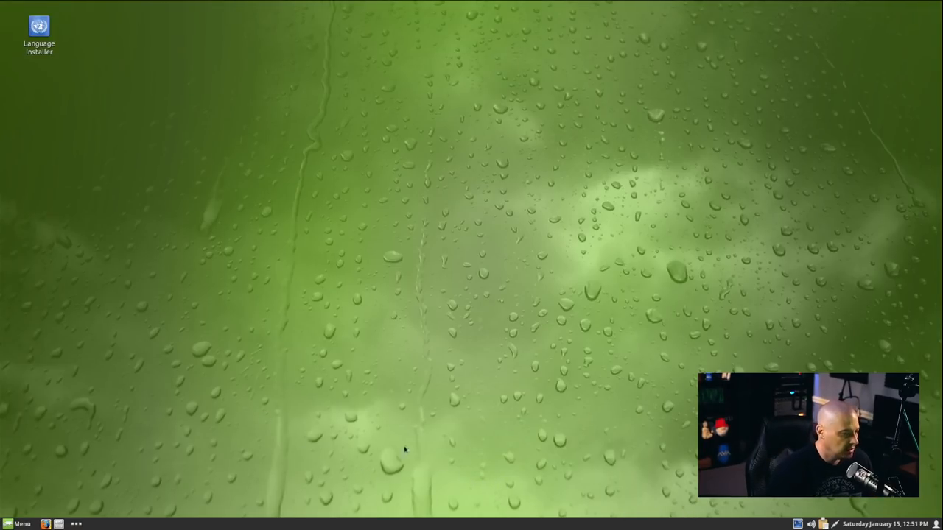
mouse_move(33, 504)
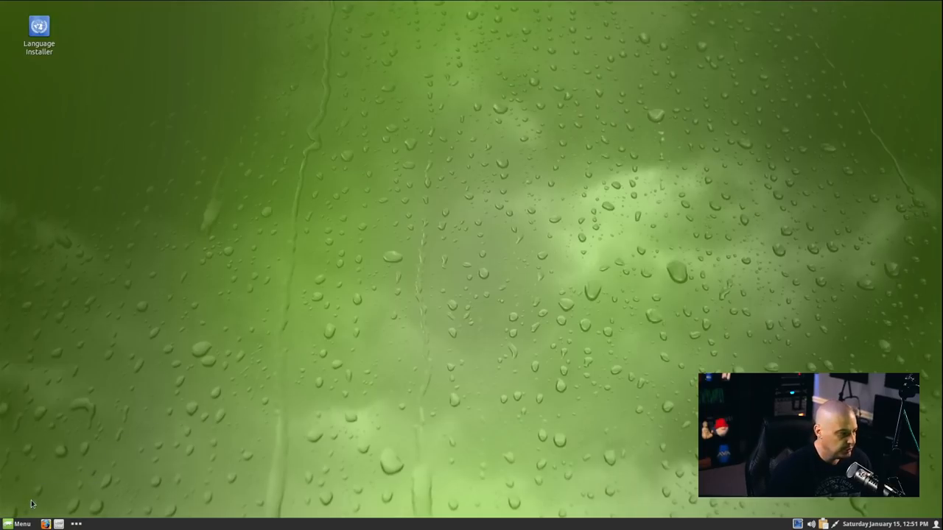
Step: Open the Cinnamon Menu and browse its Recent Files category
click(18, 524)
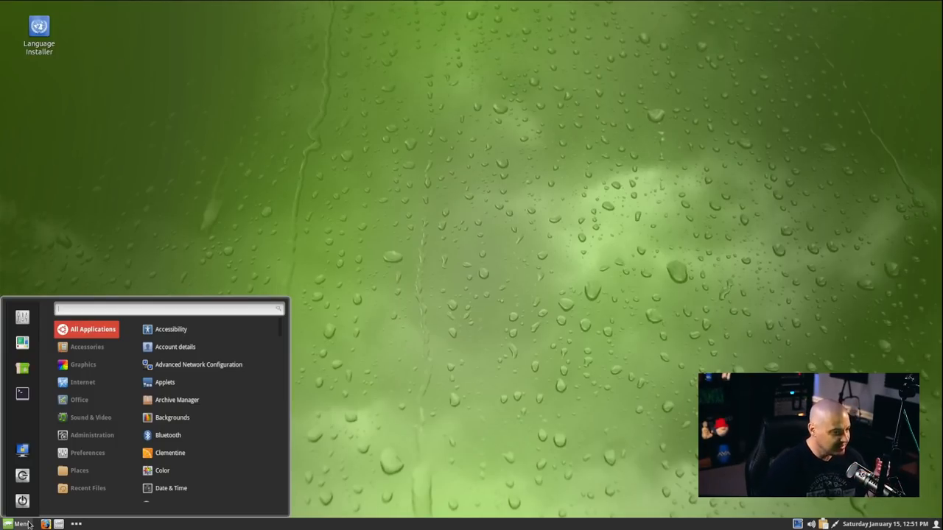
click(88, 488)
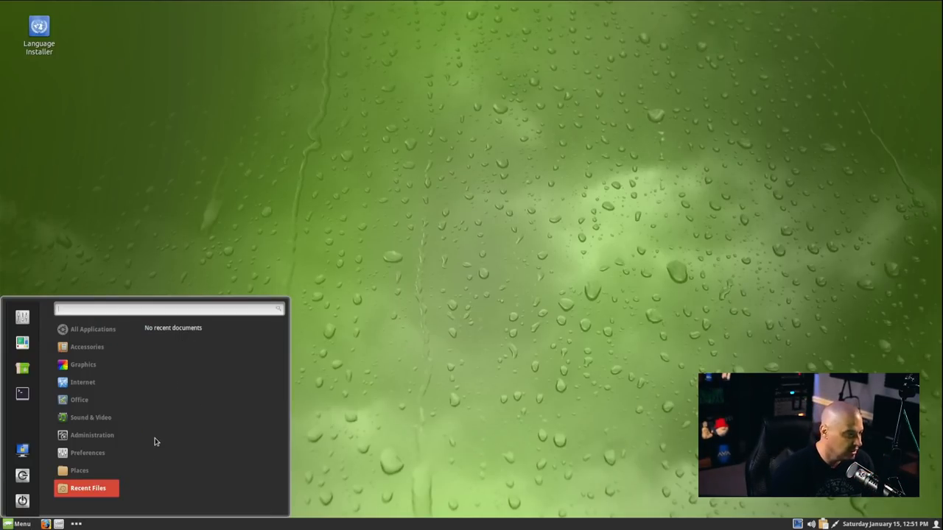
mouse_move(221, 374)
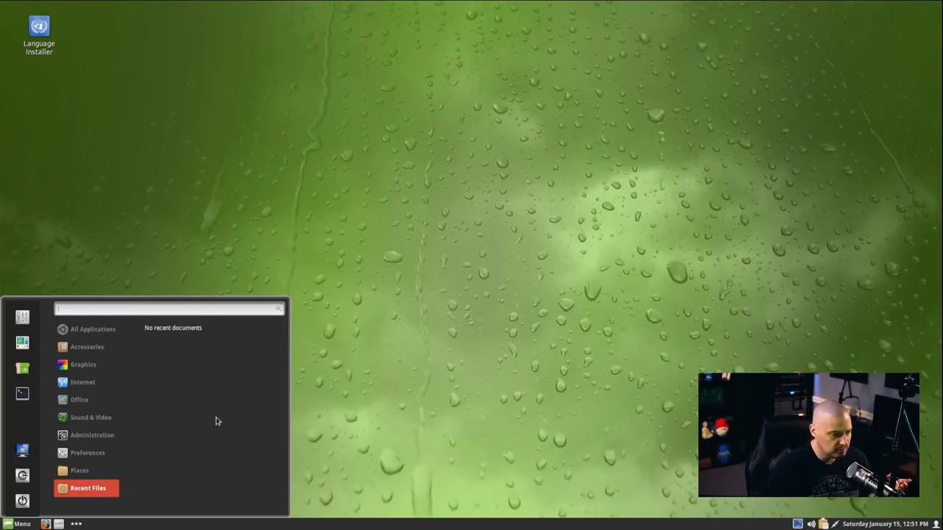
mouse_move(89, 280)
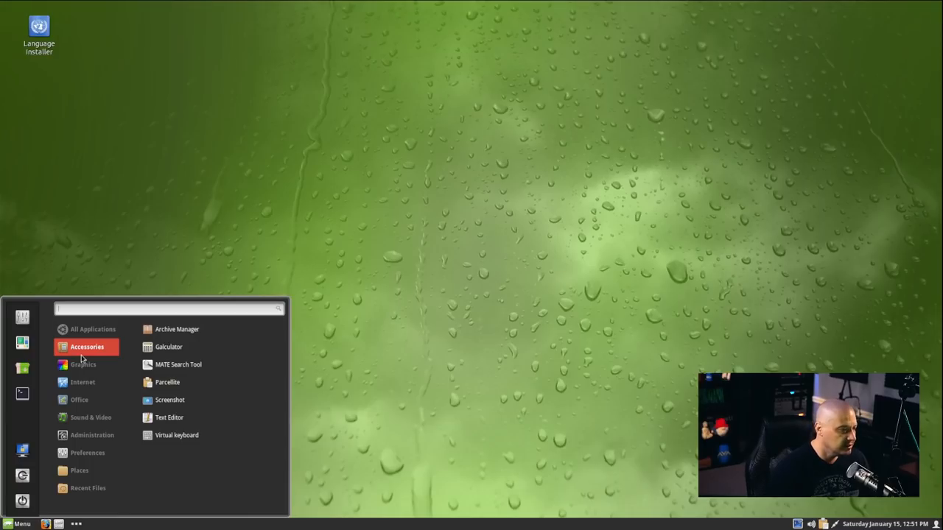
mouse_move(101, 356)
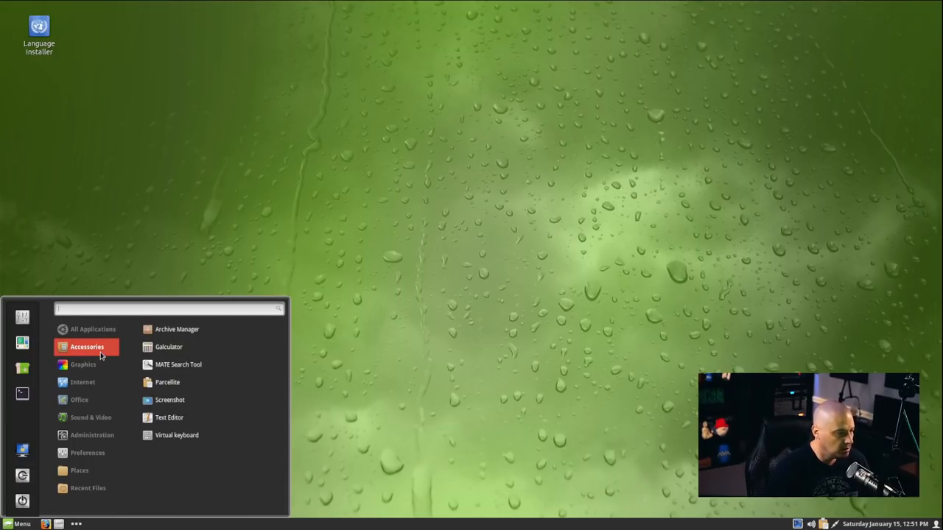
Step: Launch Archive Manager, view its About dialog showing version 3.40.0, then close it
click(176, 329)
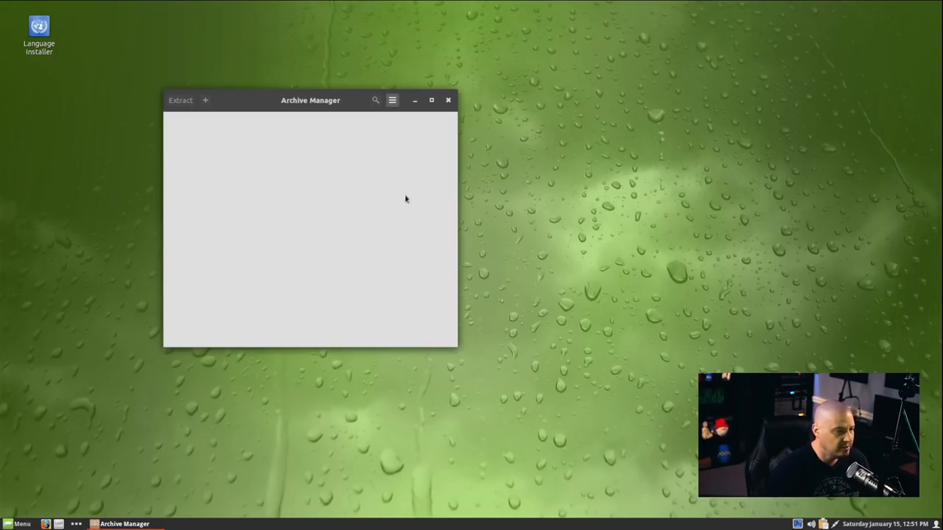
mouse_move(448, 100)
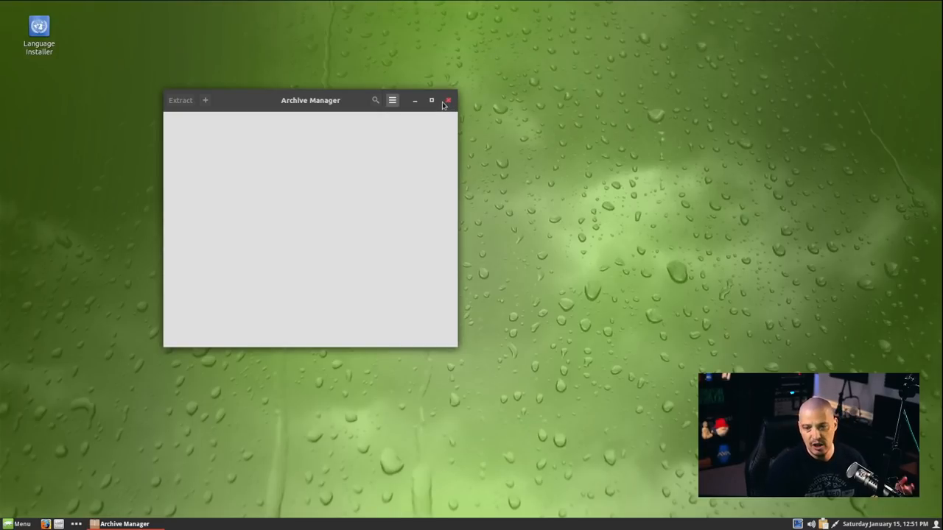
click(392, 100)
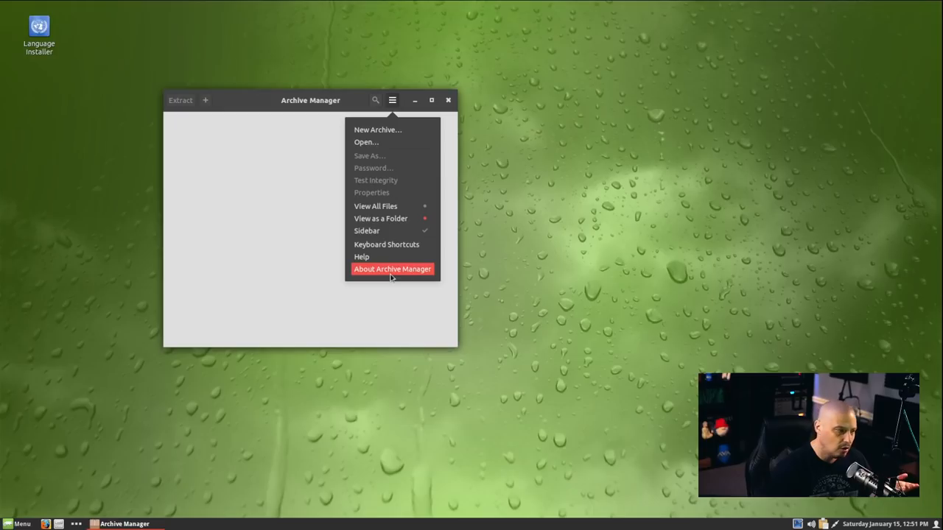
click(392, 269)
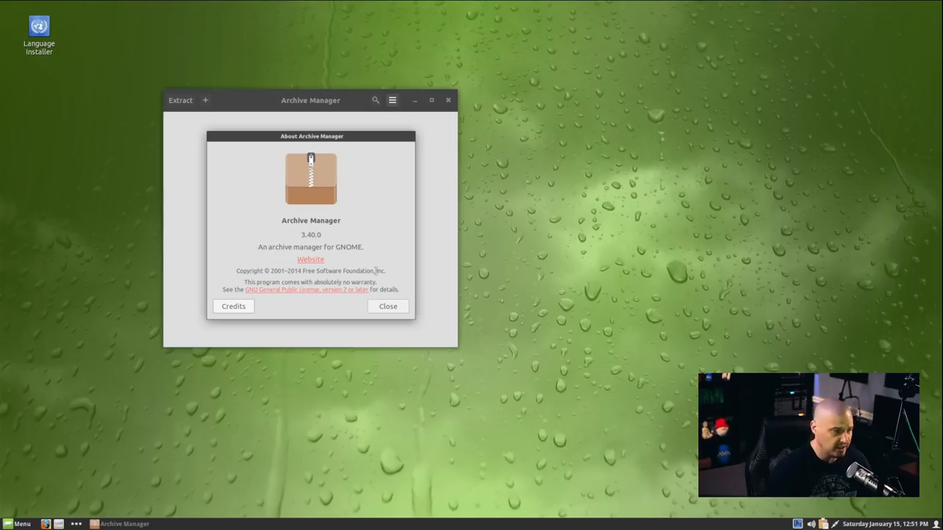
mouse_move(322, 246)
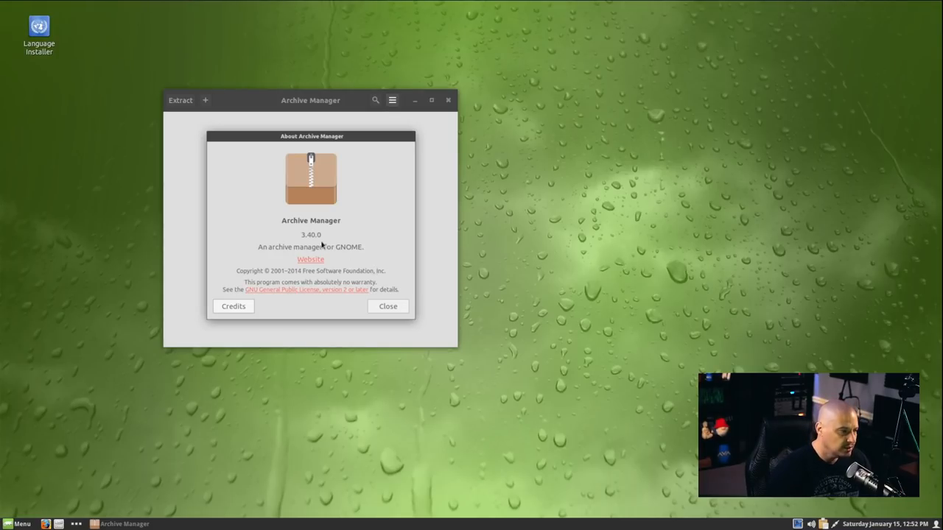
mouse_move(410, 139)
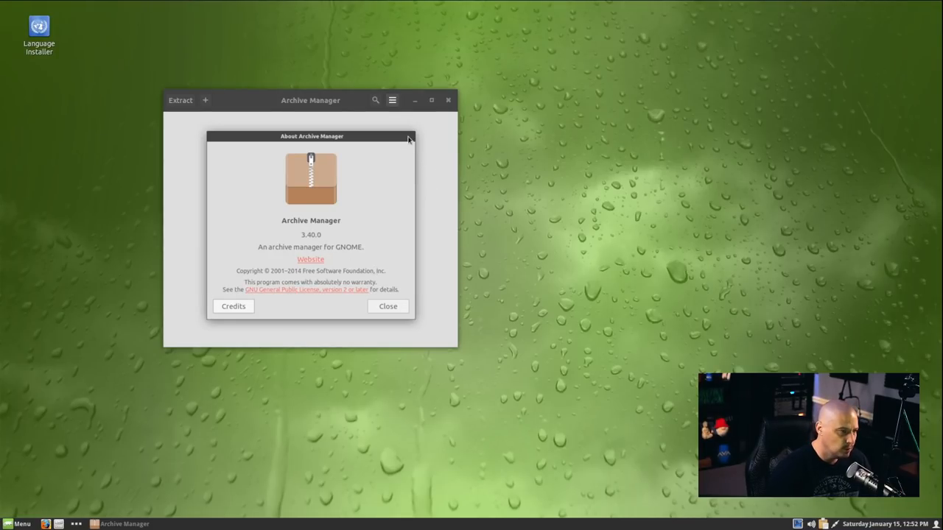
click(387, 306)
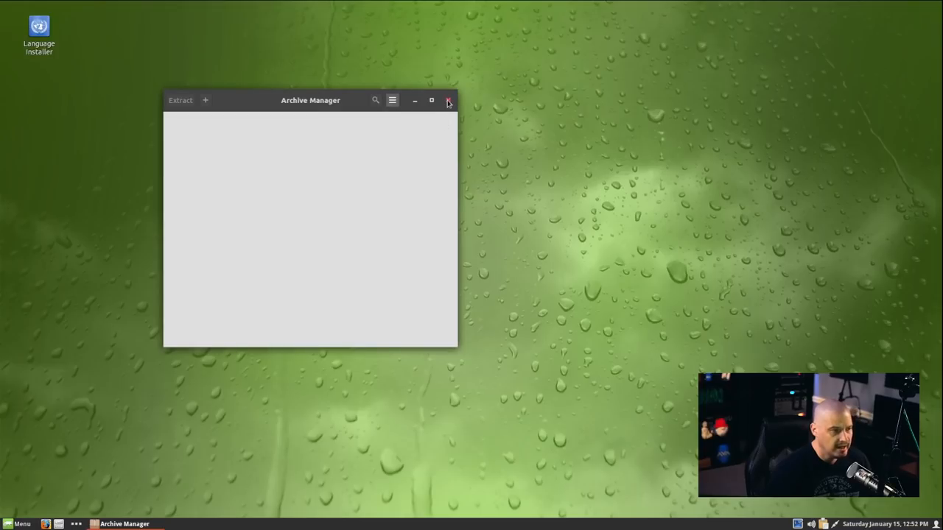
click(448, 100)
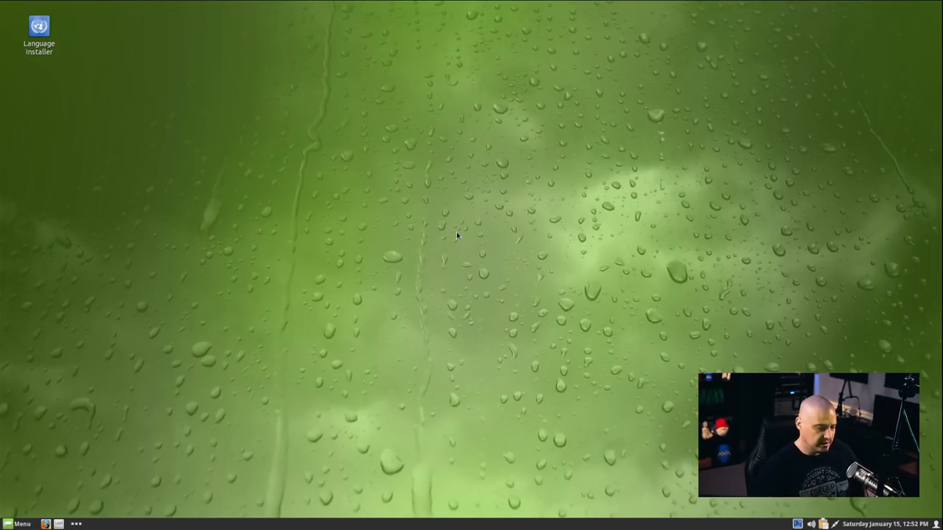
mouse_move(464, 251)
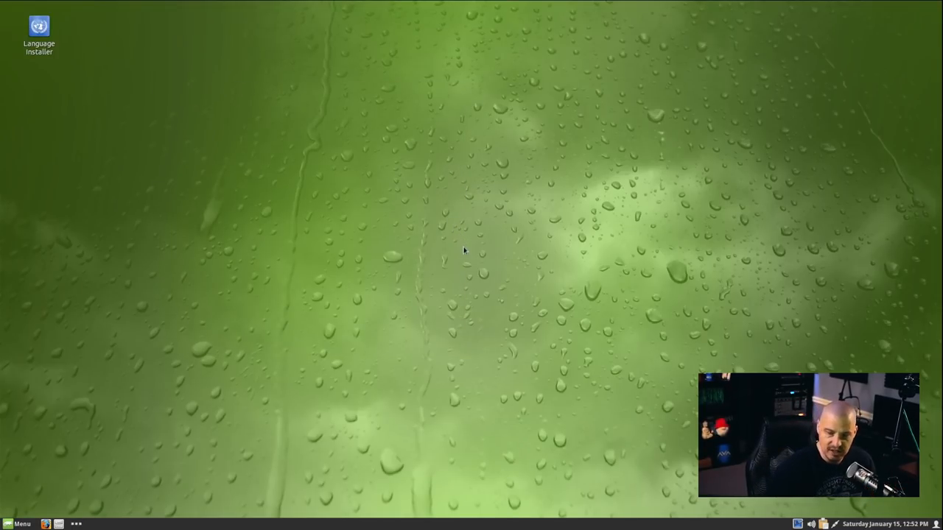
Step: Launch Galculator from Accessories and drag its window to the screen centre
click(17, 524)
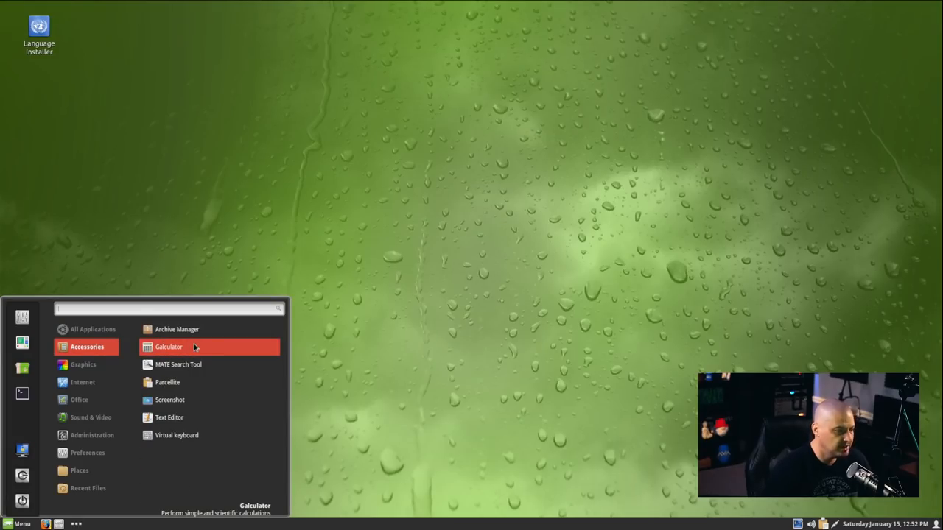
click(169, 346)
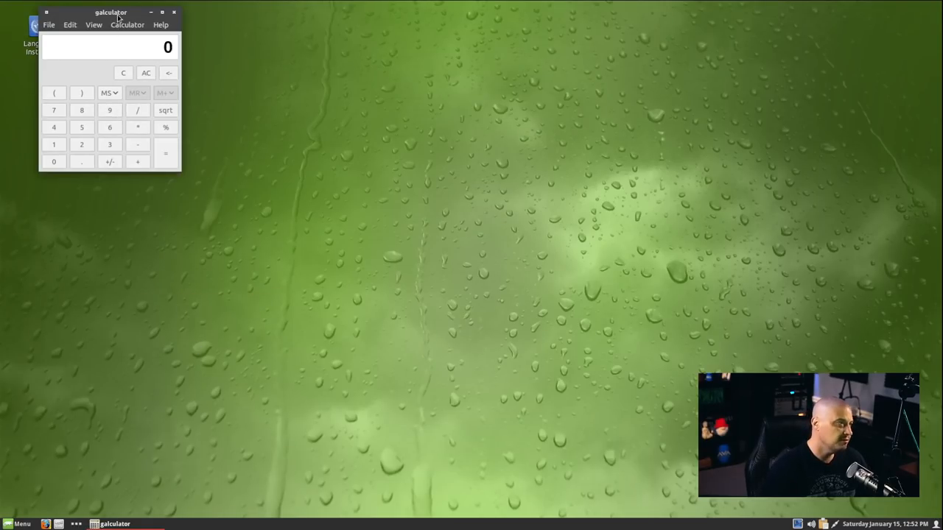
drag(110, 13, 528, 178)
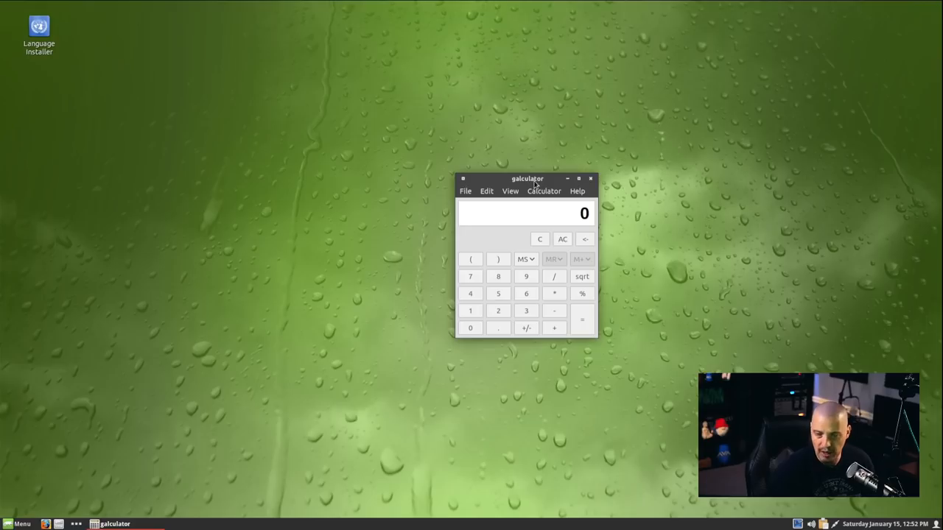
mouse_move(517, 197)
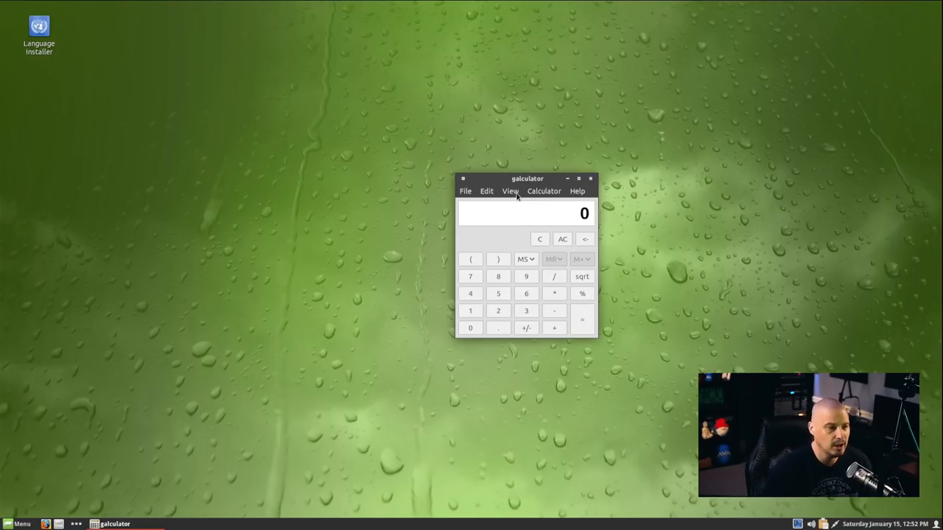
Step: Switch Galculator to Scientific Mode, reposition the wider window, then close it
click(510, 190)
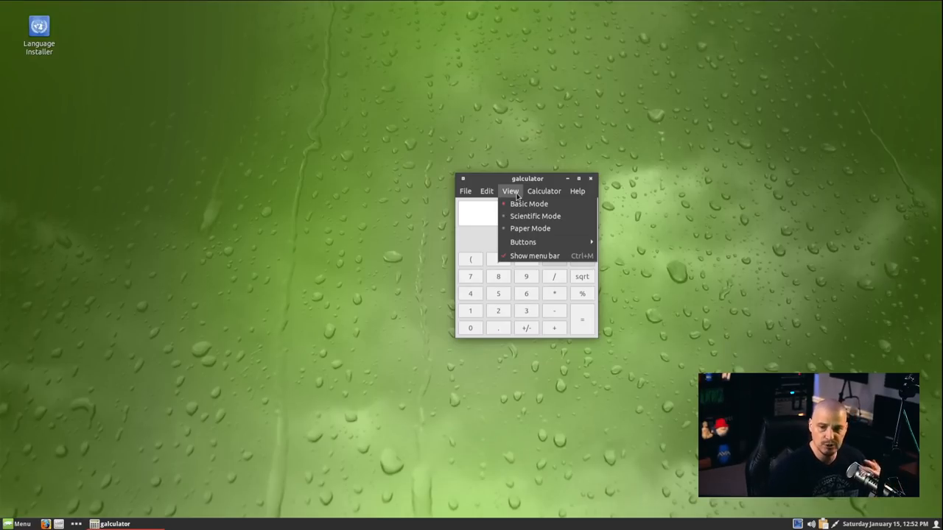
mouse_move(528, 204)
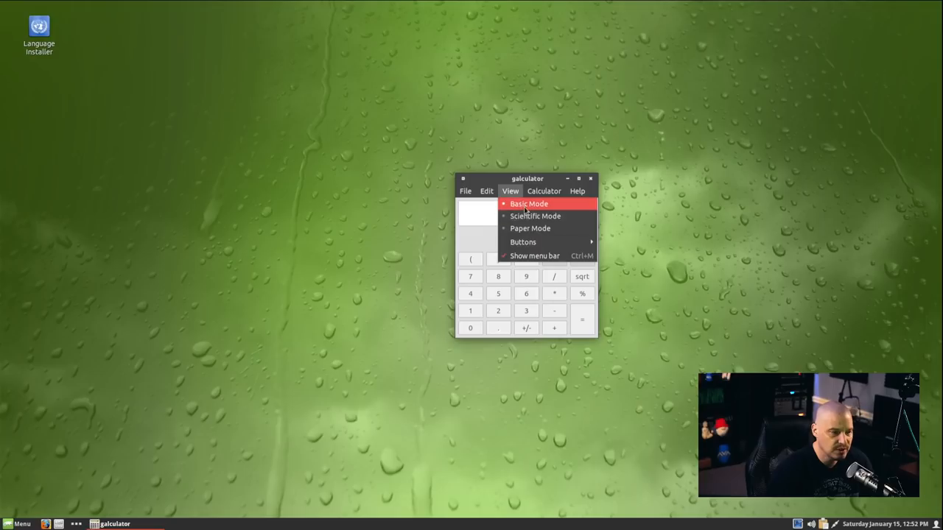
click(535, 216)
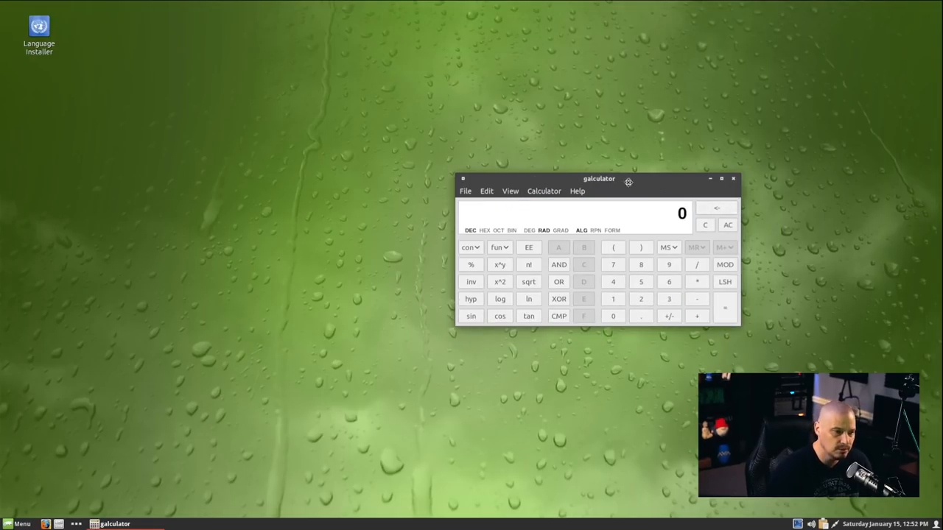
drag(598, 179, 448, 159)
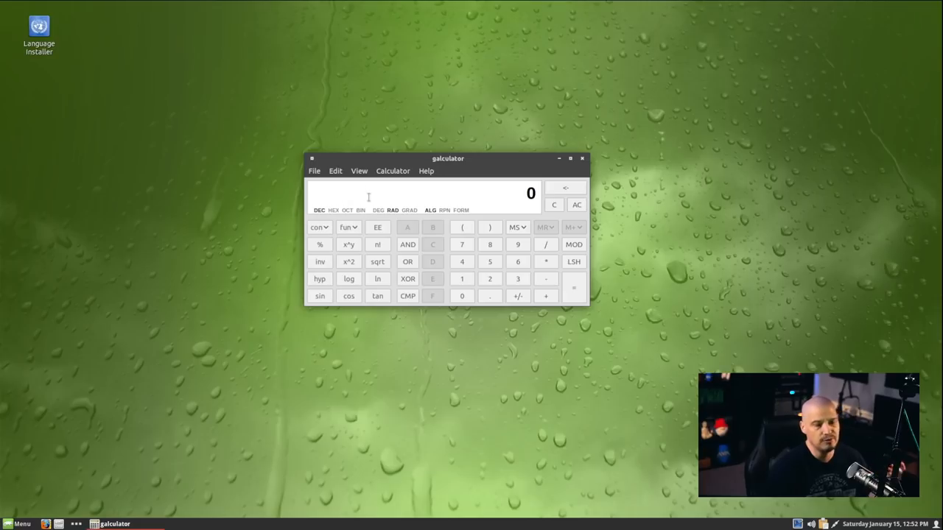
mouse_move(556, 172)
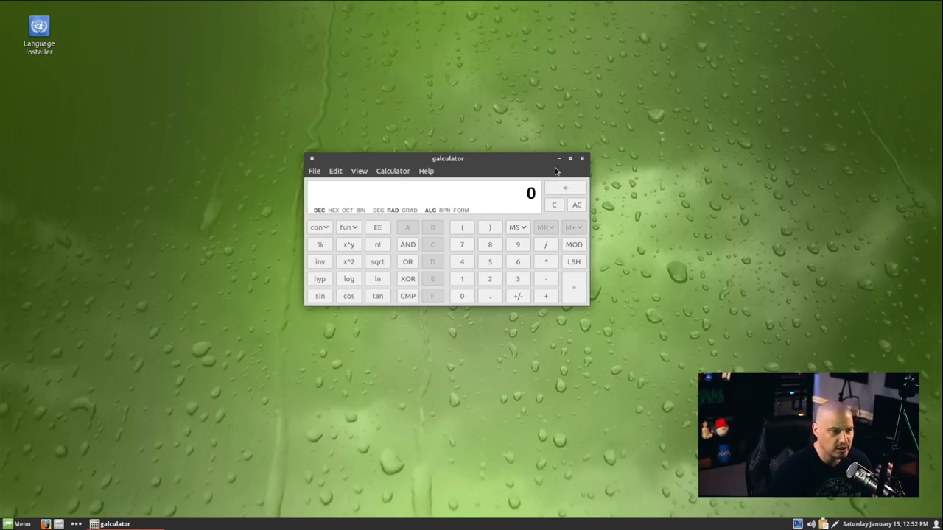
click(581, 158)
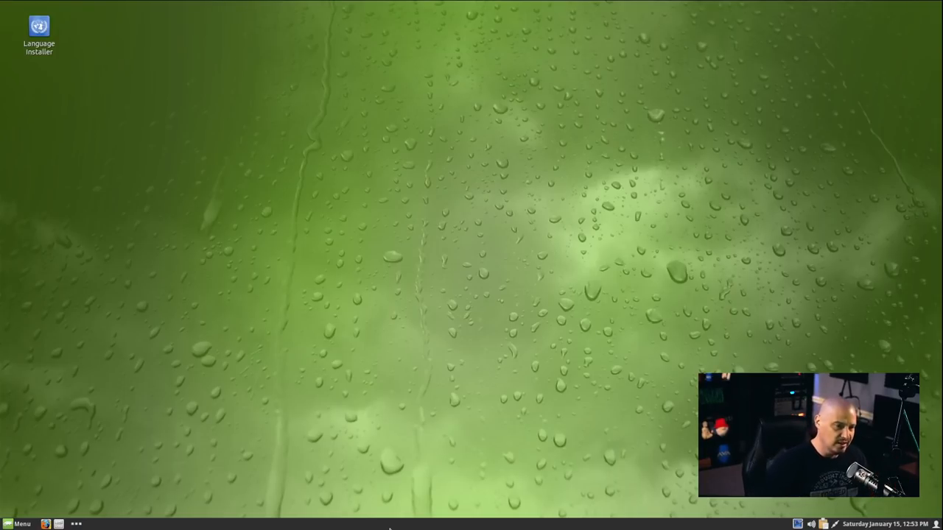
mouse_move(564, 523)
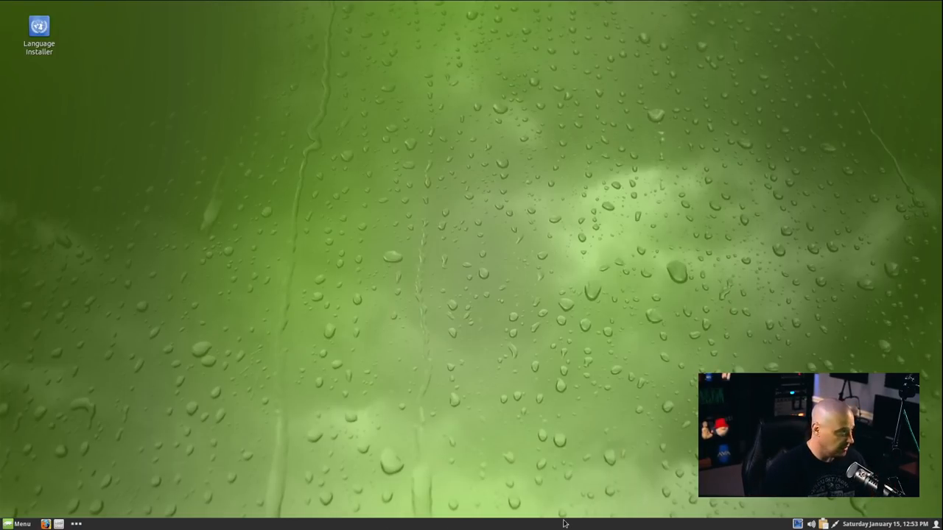
Step: Launch Parcellite, clear its clipboard history, then start a blank Text Editor document
click(19, 523)
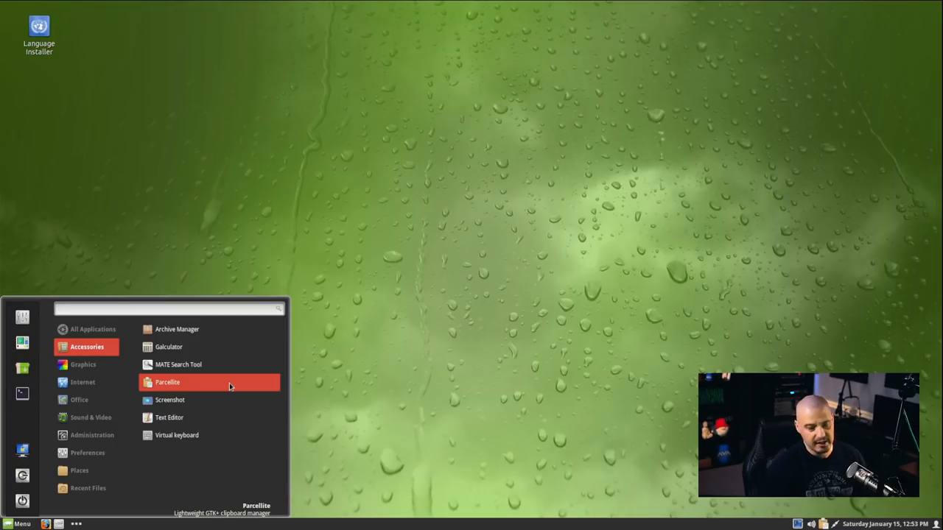
click(317, 123)
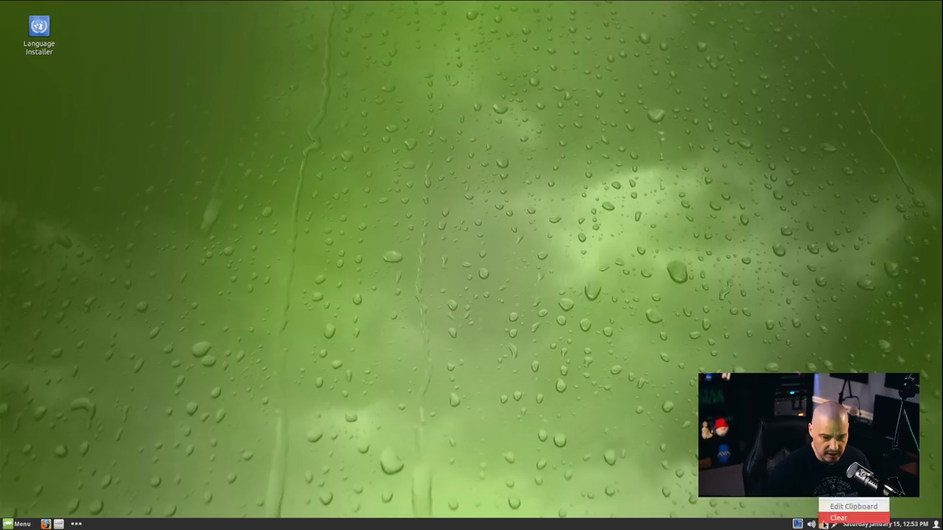
click(825, 524)
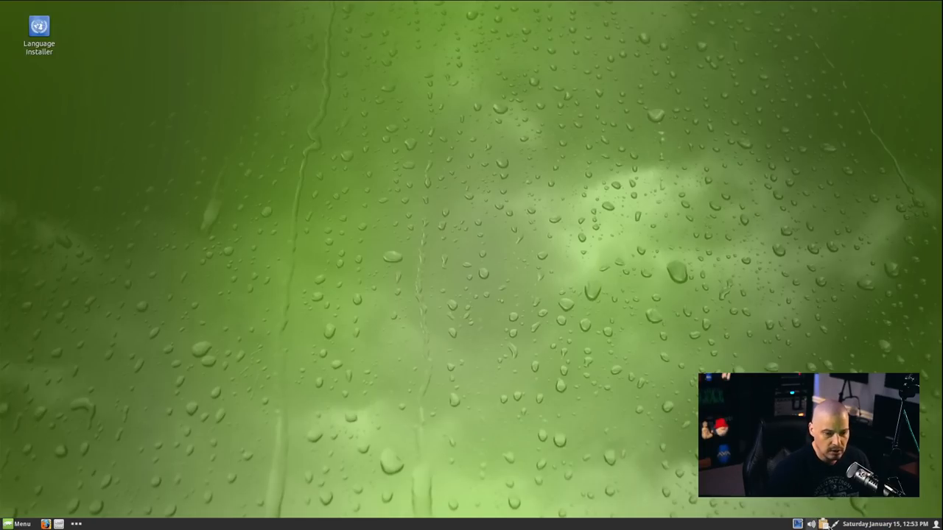
mouse_move(264, 376)
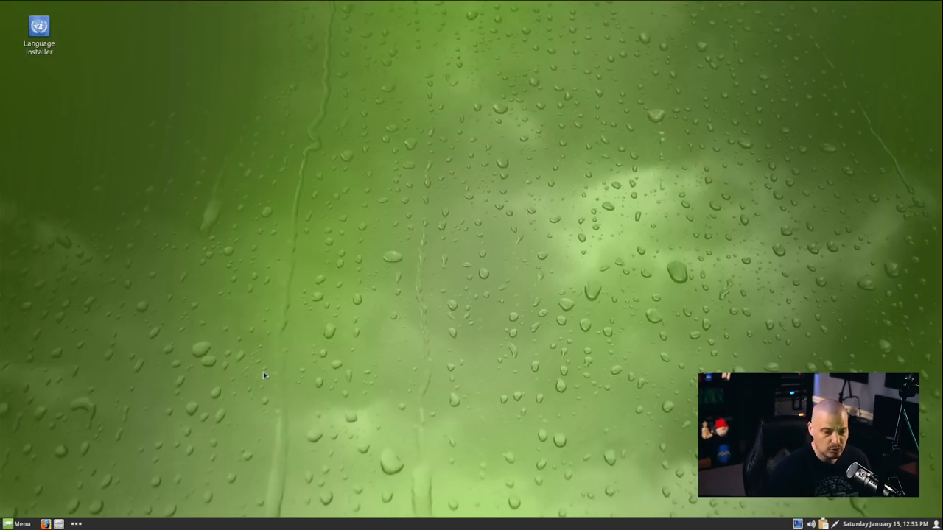
click(18, 524)
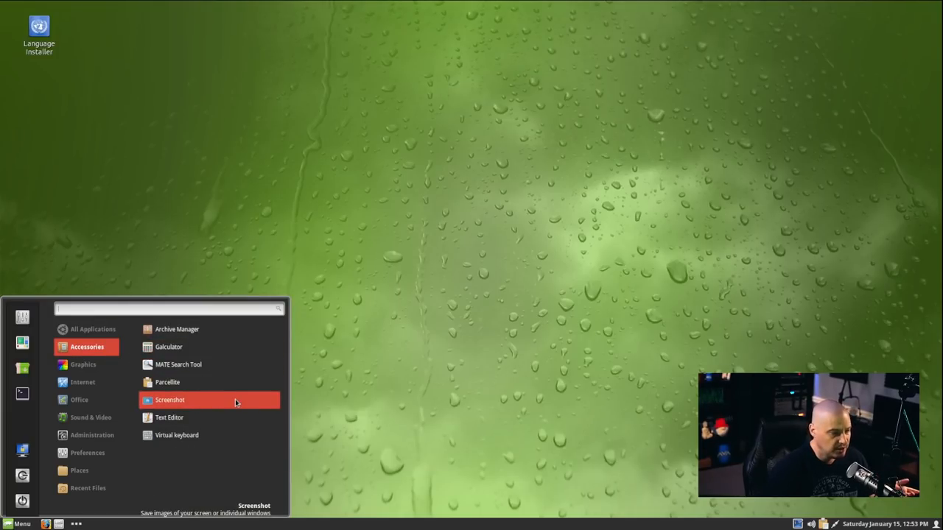
click(168, 418)
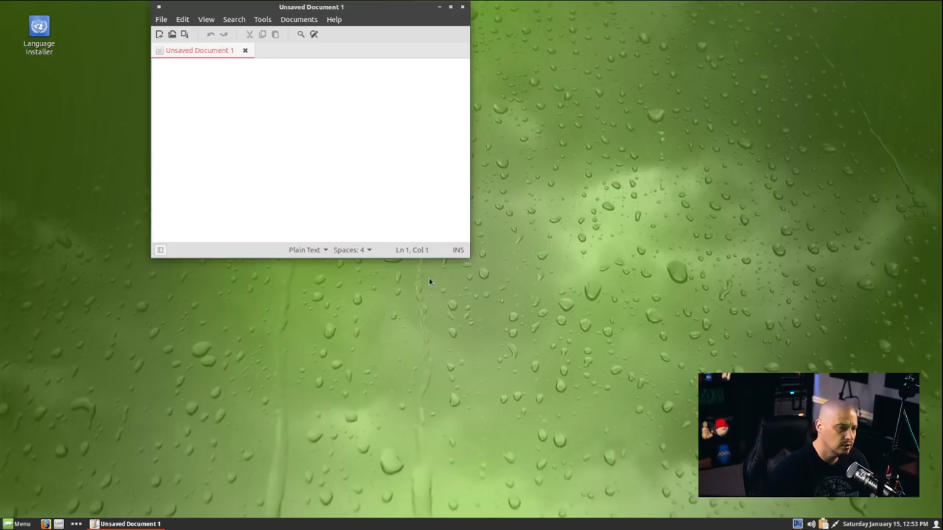
Step: View the xed About dialog showing version 3.0.0, then close the editor window
drag(311, 7, 395, 148)
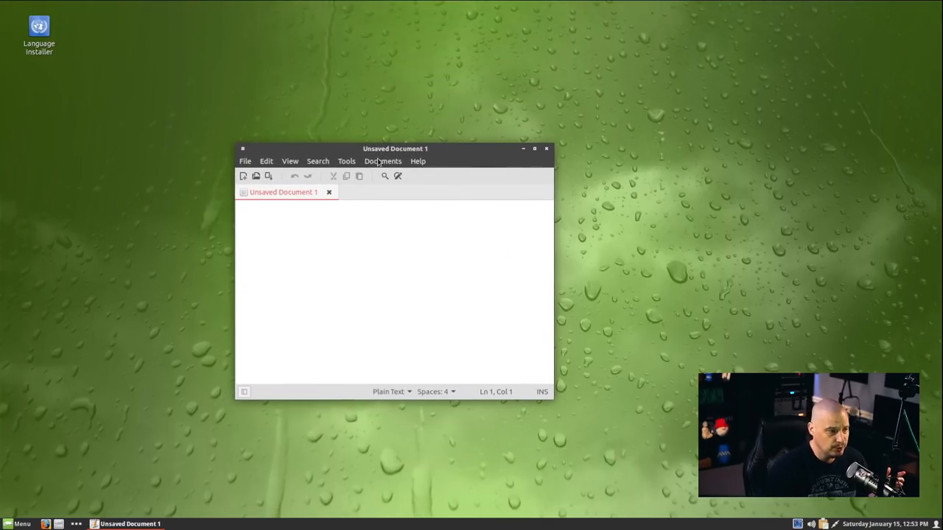
click(417, 161)
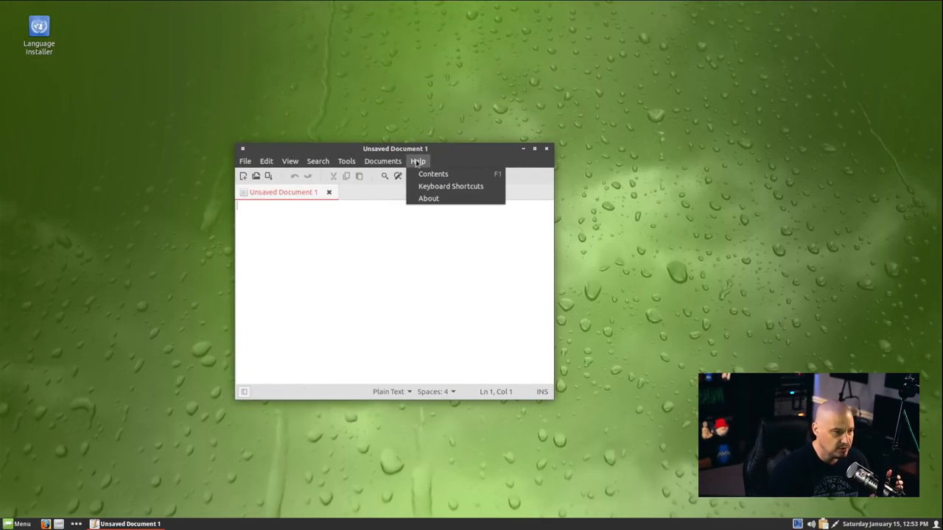
click(428, 198)
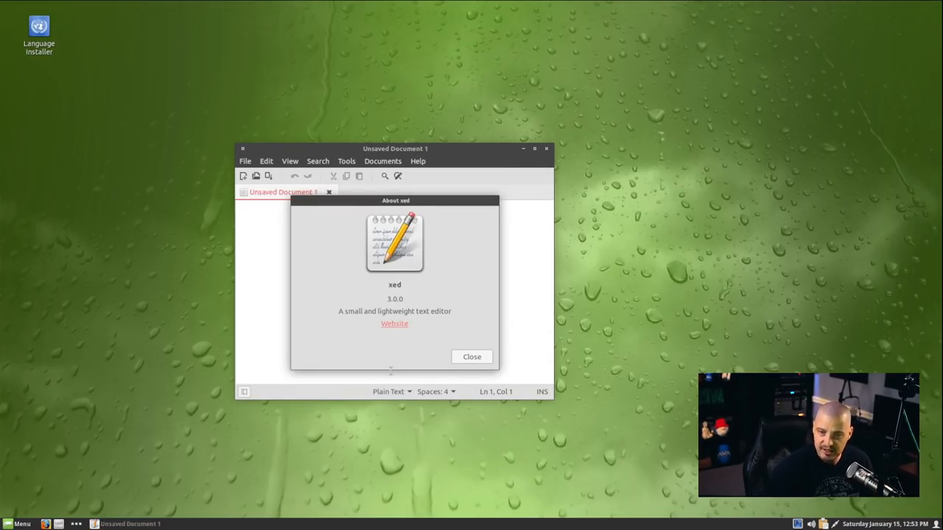
mouse_move(436, 263)
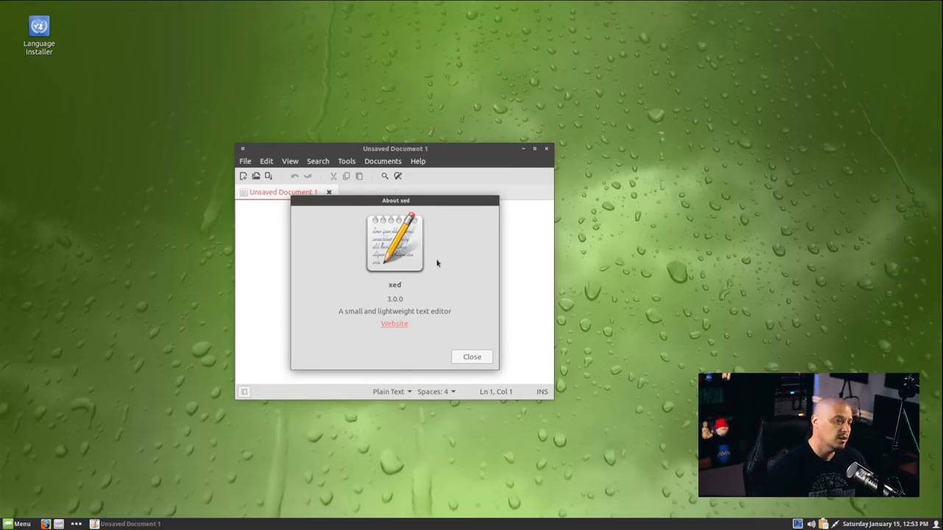
click(471, 357)
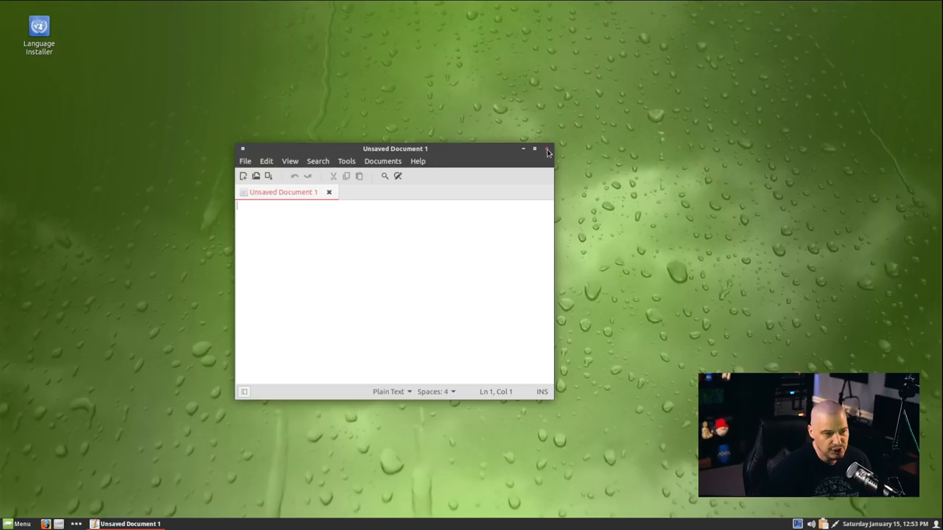
click(546, 148)
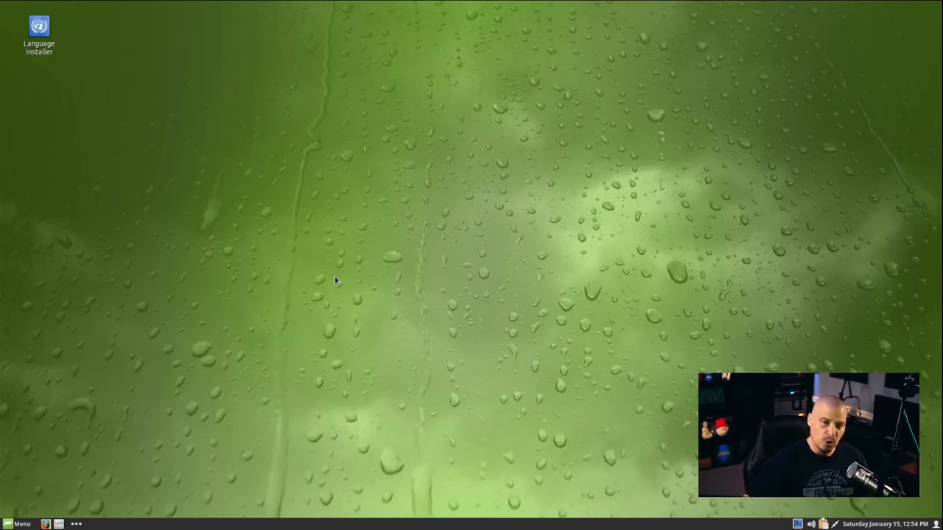
mouse_move(288, 252)
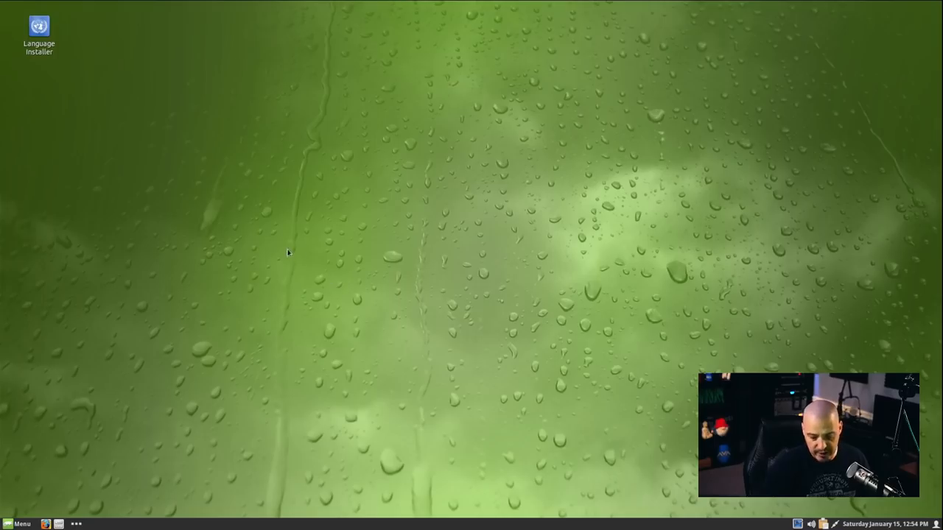
mouse_move(103, 526)
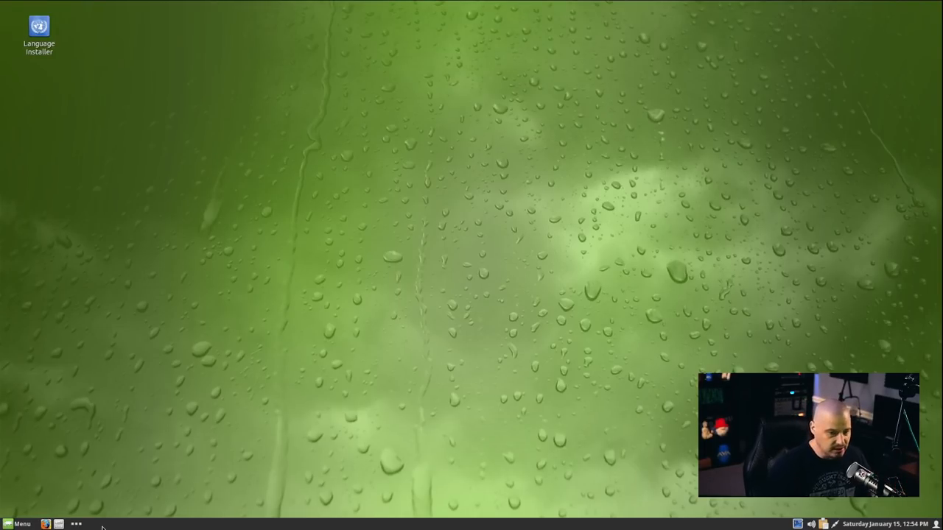
click(22, 524)
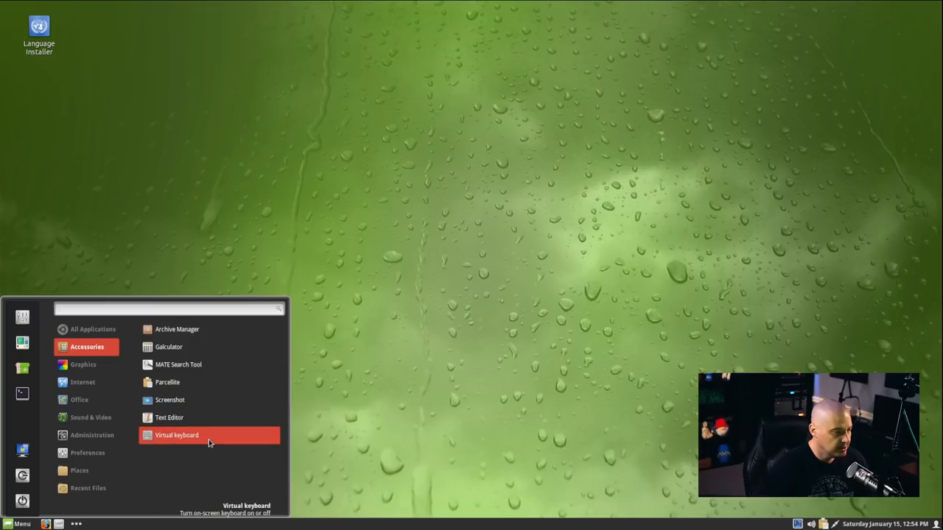
click(177, 435)
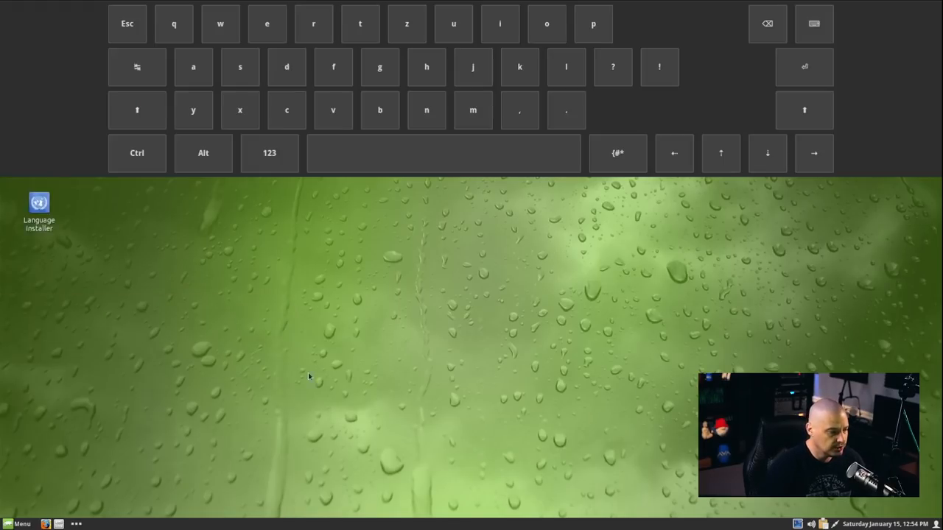
mouse_move(416, 94)
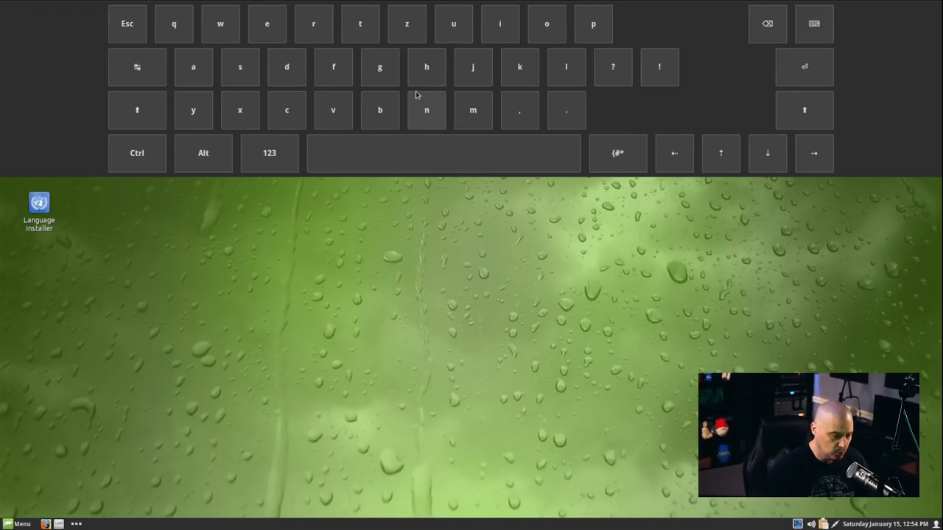
mouse_move(779, 109)
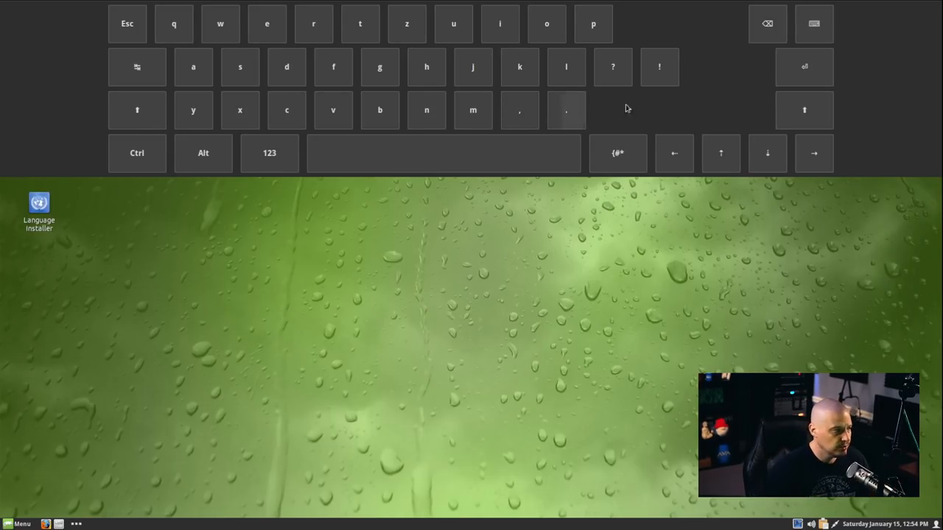
mouse_move(814, 23)
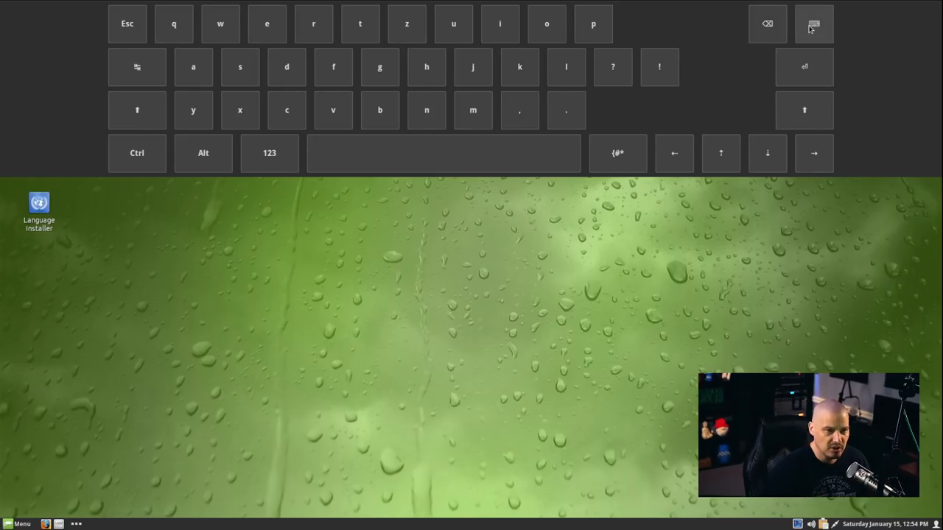
click(813, 23)
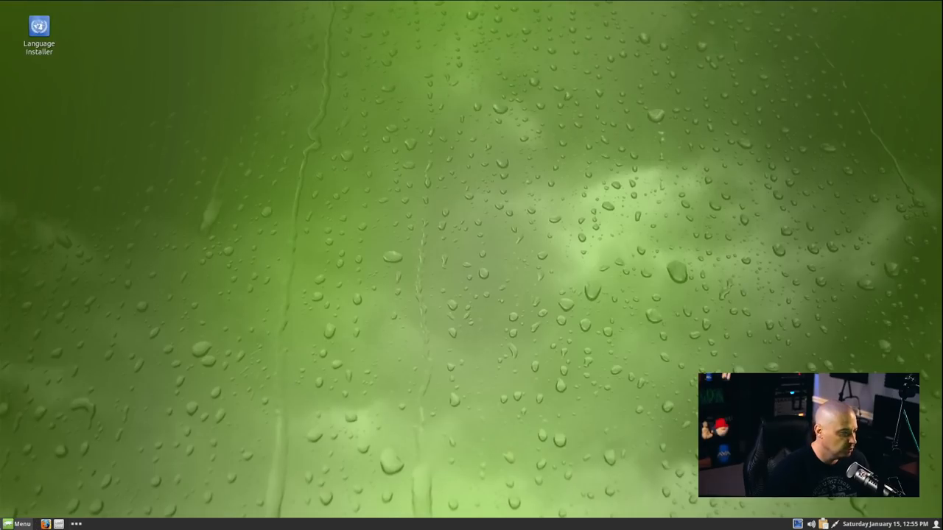
click(19, 523)
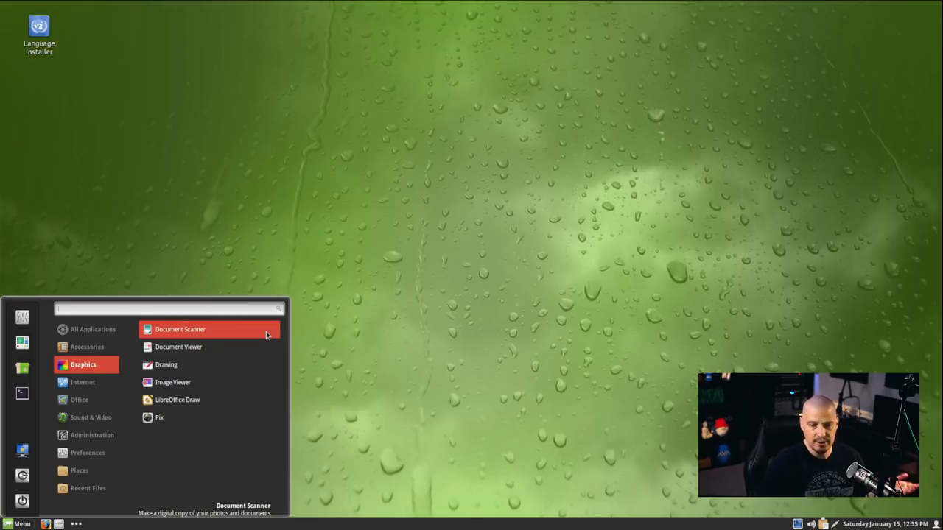
mouse_move(230, 346)
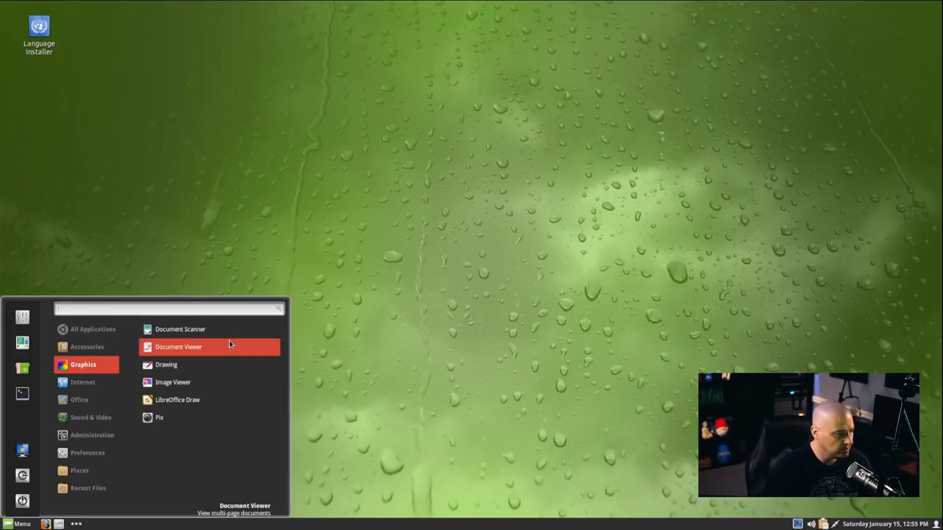
mouse_move(229, 349)
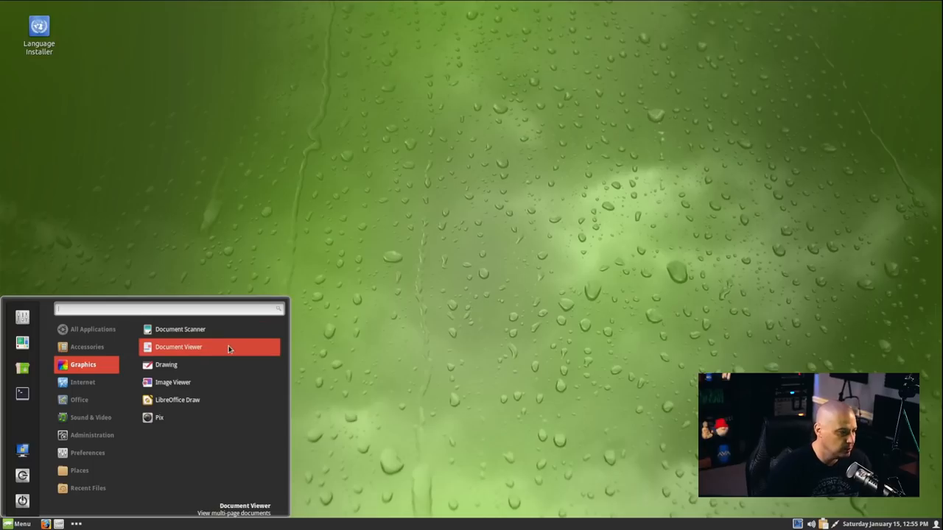
Step: Open an empty Document Viewer window, close it, and reopen the applications menu
click(178, 347)
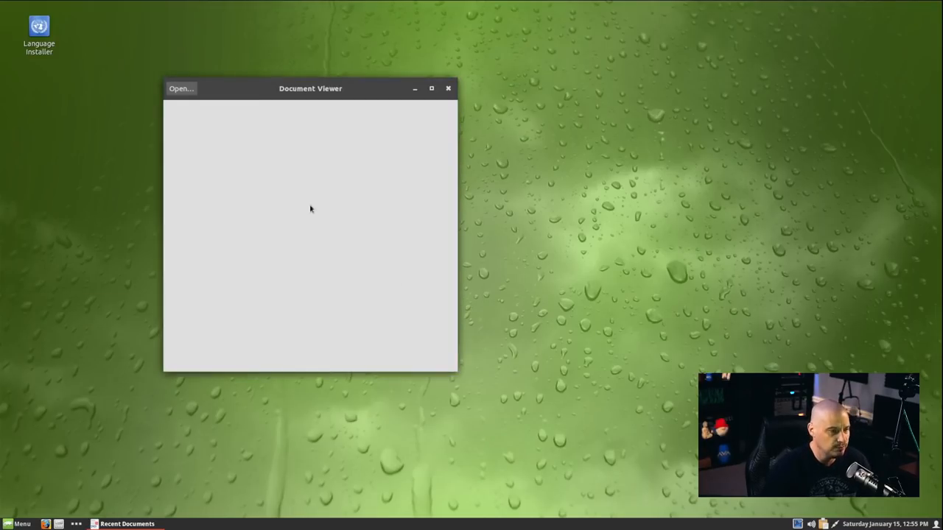
mouse_move(373, 100)
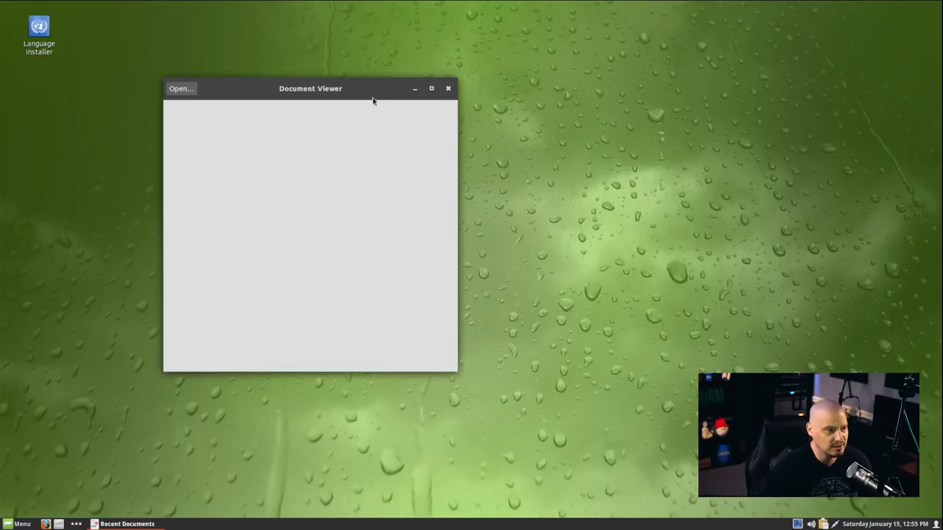
click(448, 88)
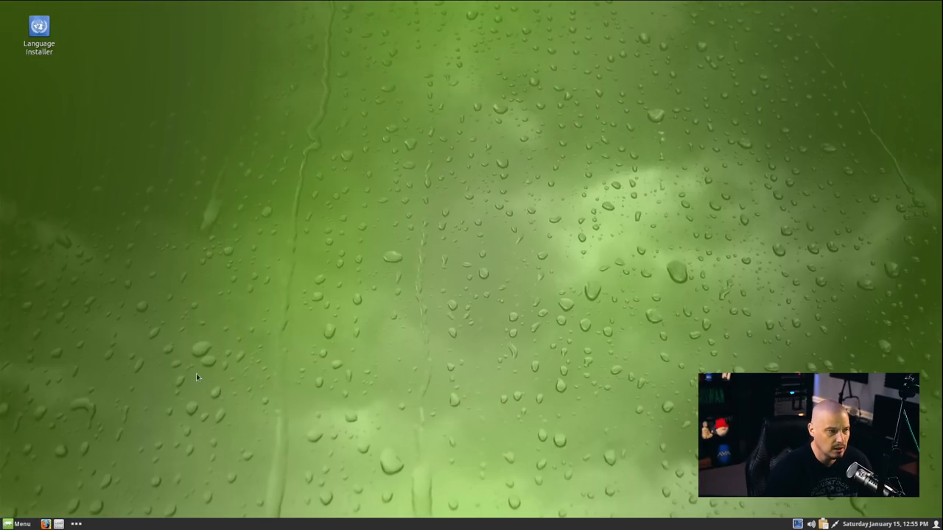
click(18, 523)
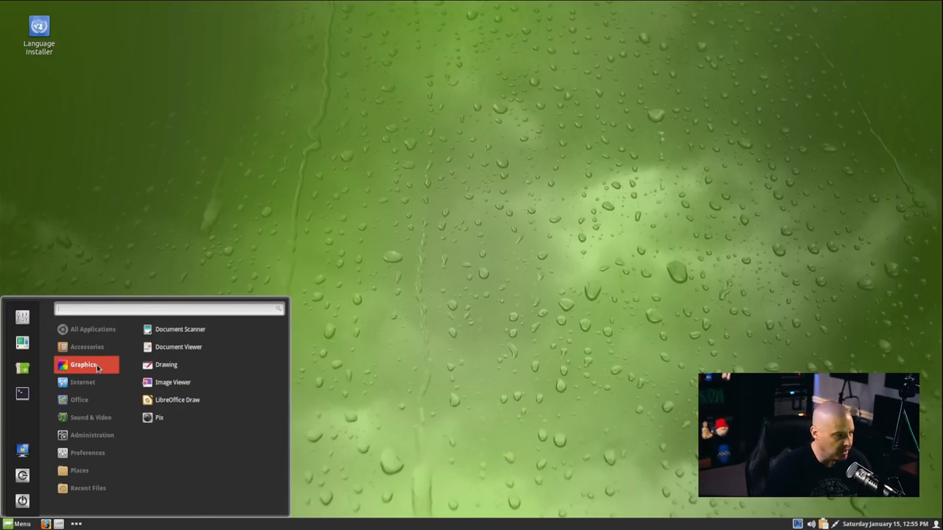
mouse_move(246, 364)
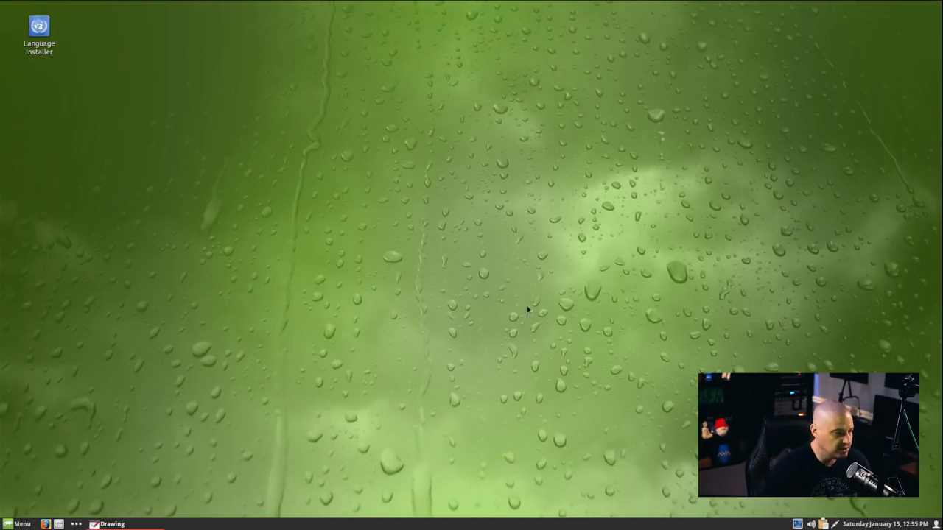
Step: Decline Drawing's what's-new prompt and view its About dialog showing version 0.8.0
click(94, 523)
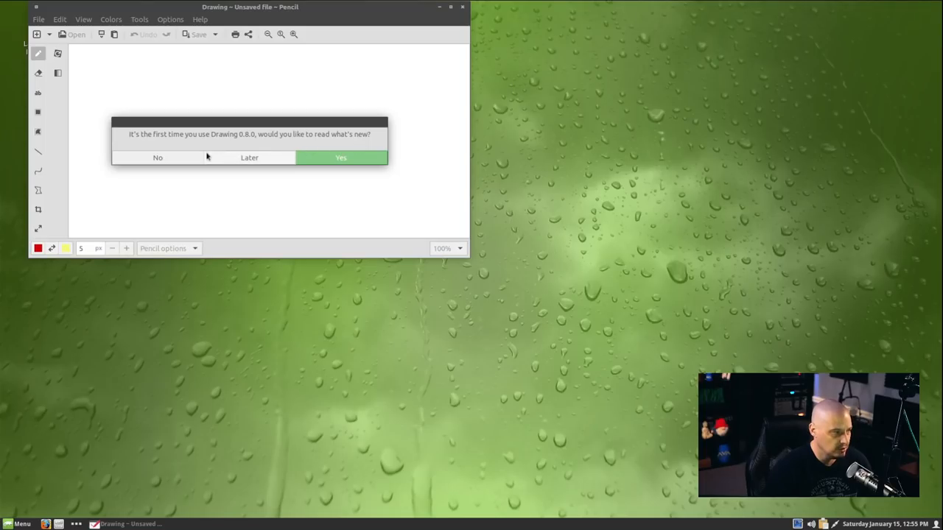
mouse_move(167, 161)
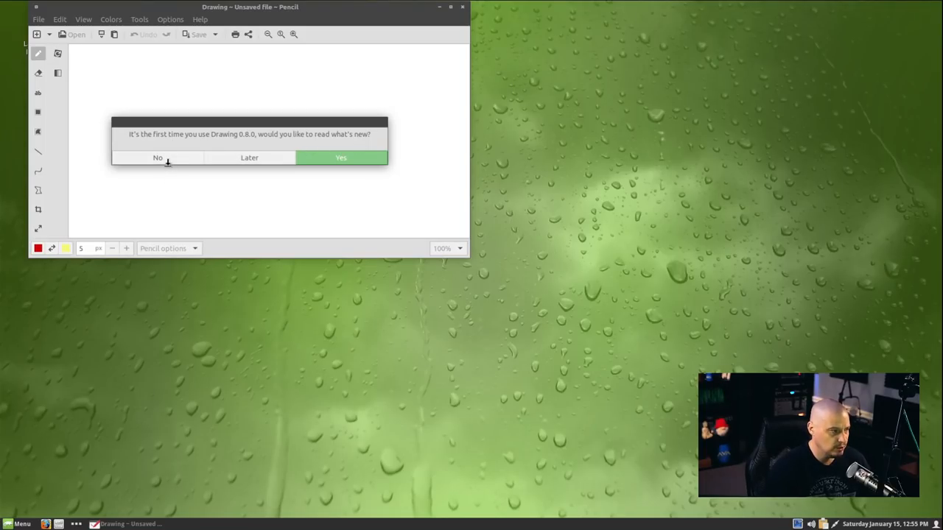
click(158, 157)
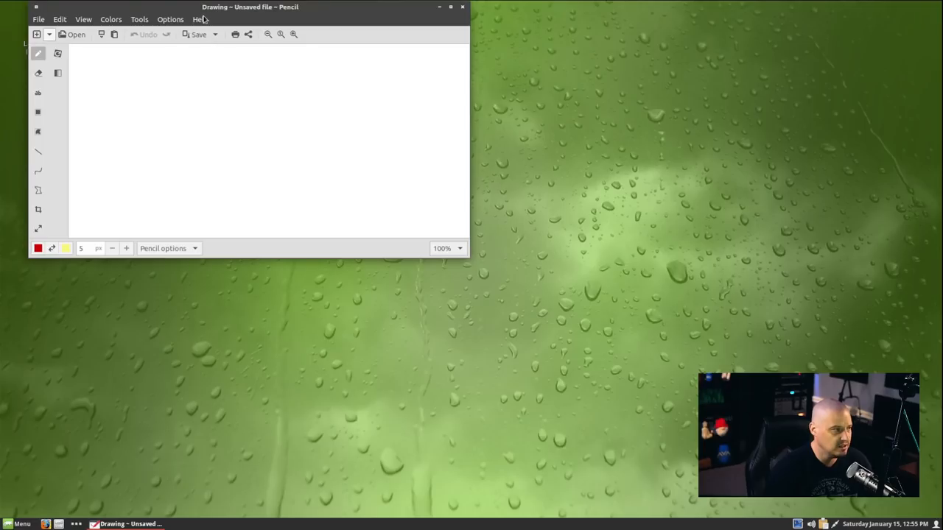
click(199, 19)
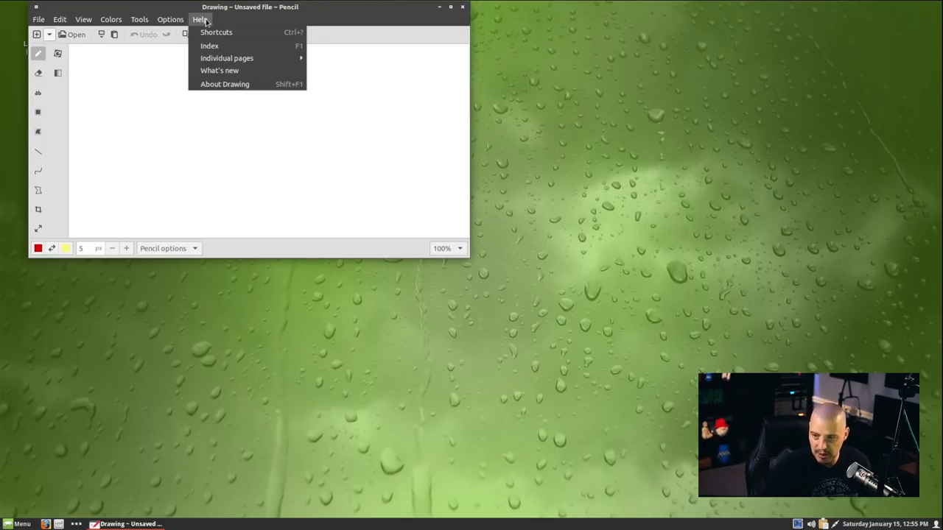
click(225, 83)
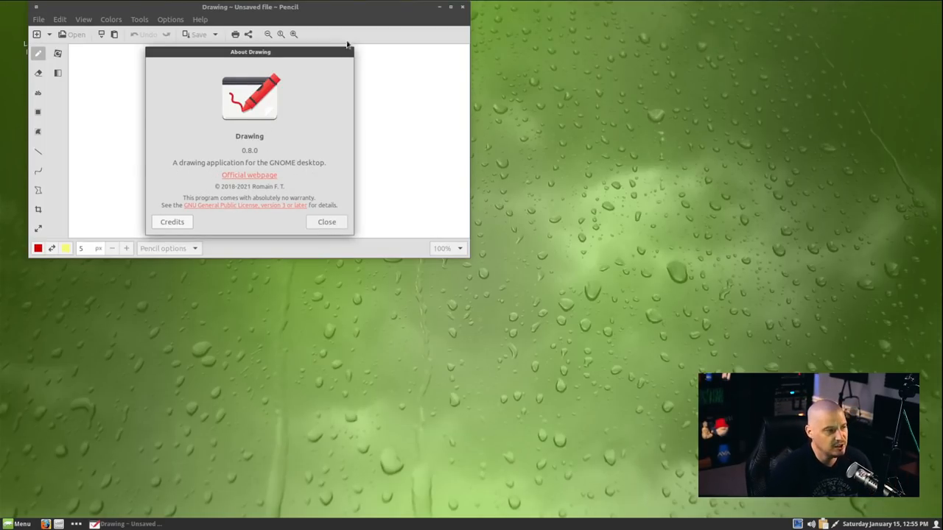
click(327, 221)
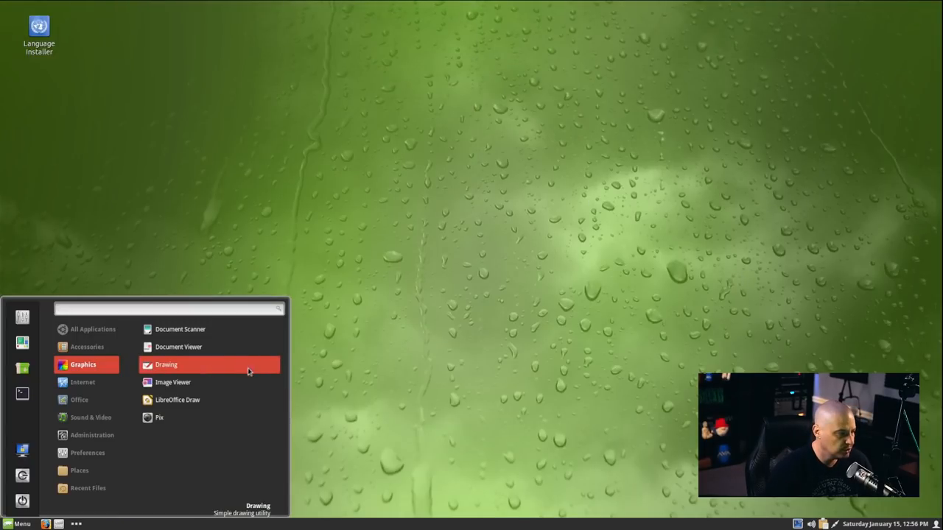
mouse_move(247, 400)
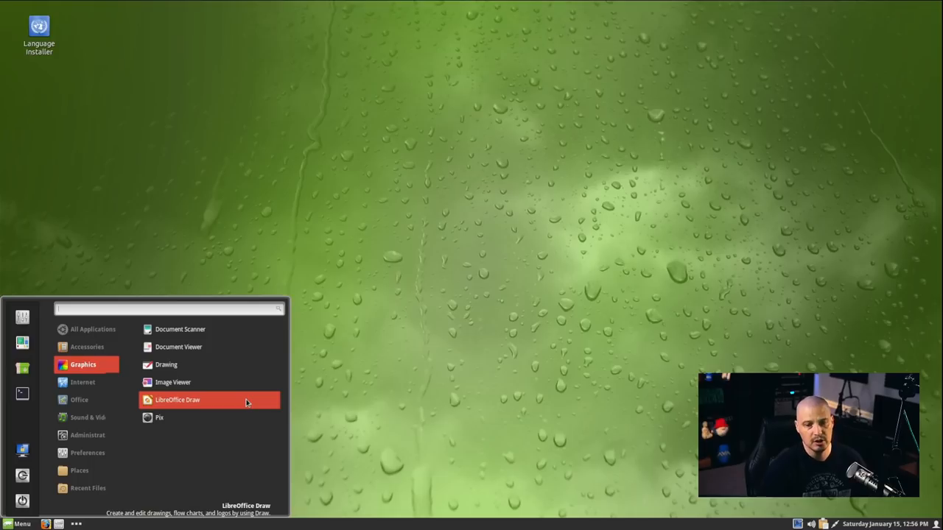
mouse_move(244, 417)
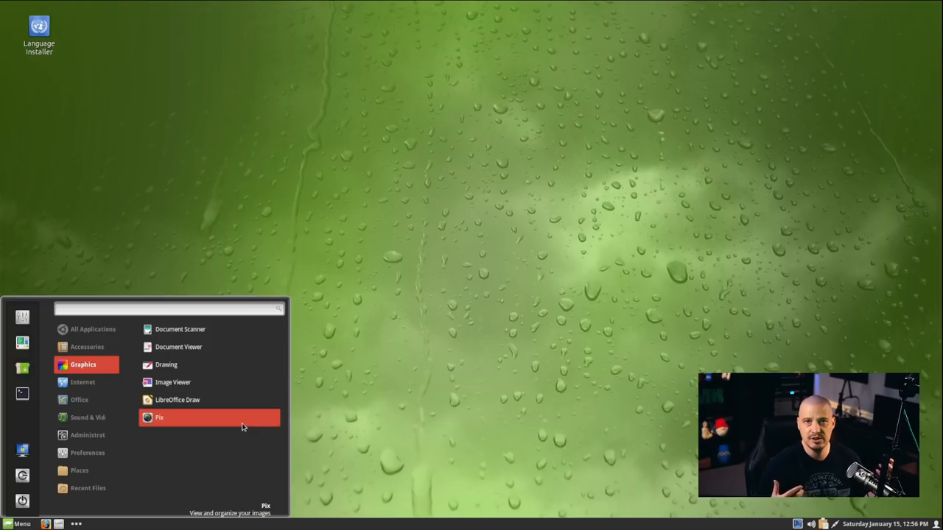
Step: Launch Firefox from Internet, view About Firefox showing version 95.0.2, then close it
click(83, 382)
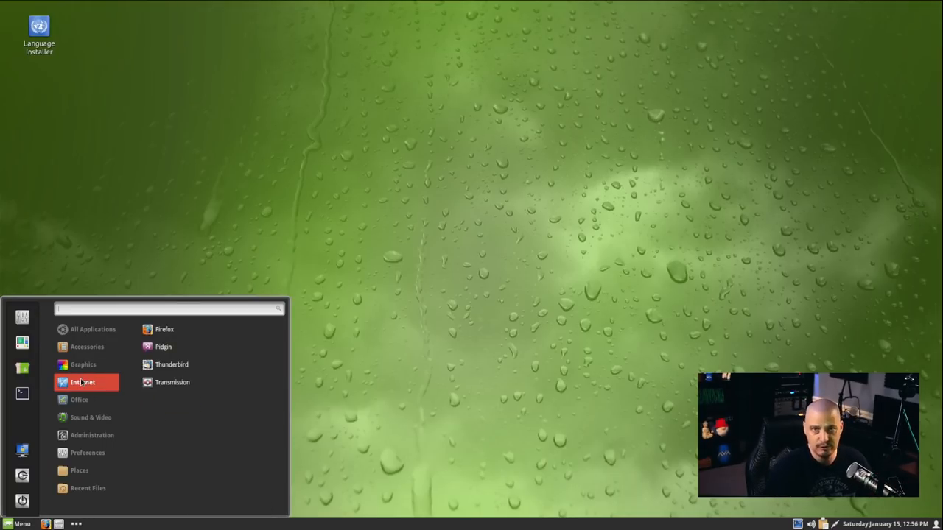
click(348, 314)
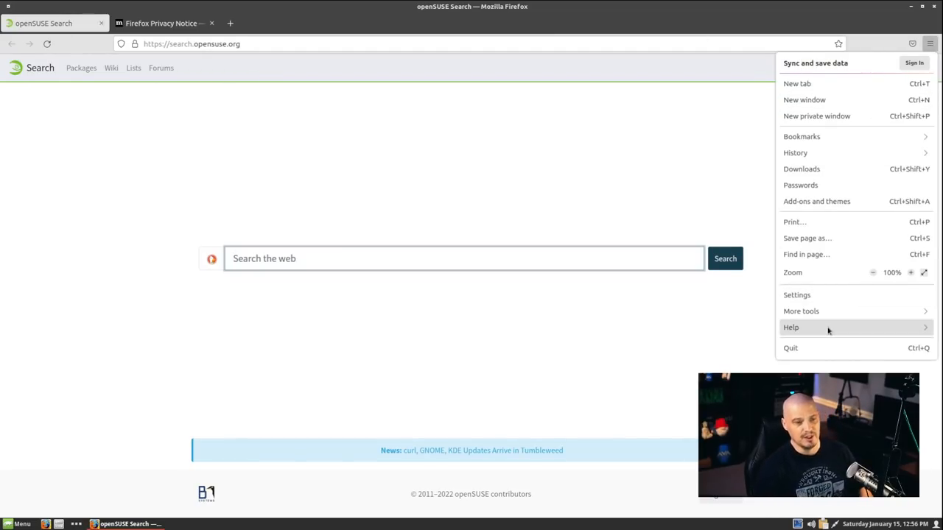
click(790, 327)
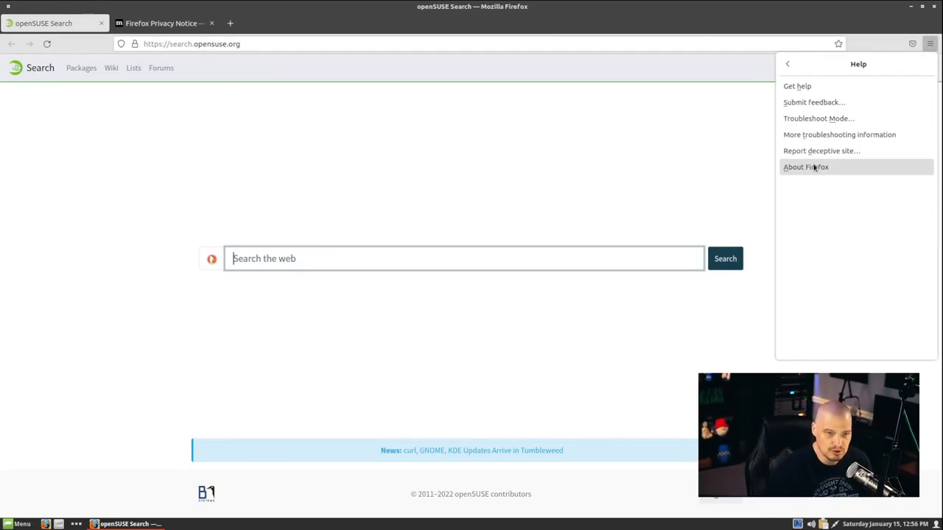
click(805, 167)
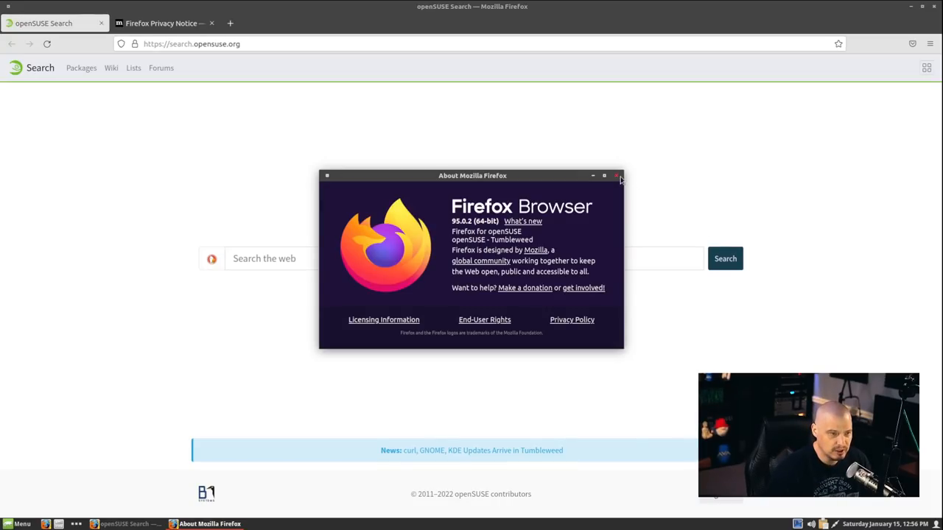
click(618, 175)
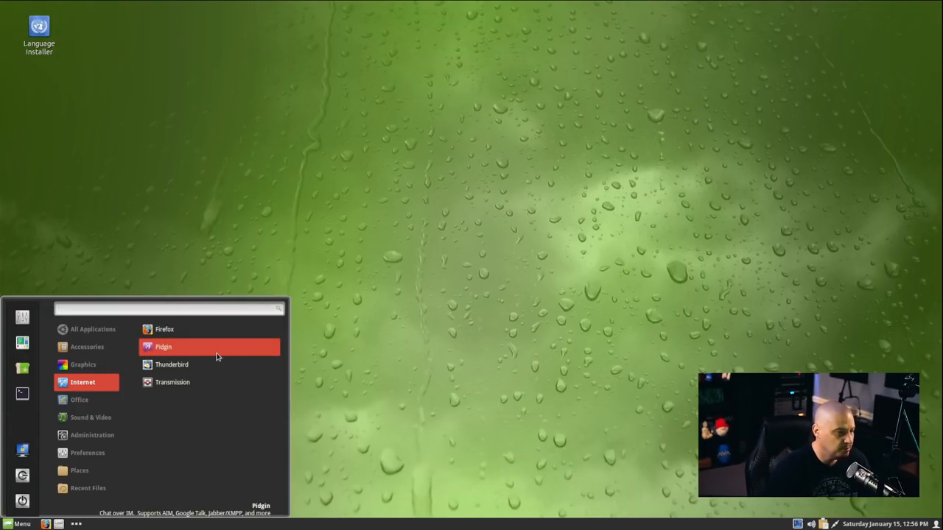
mouse_move(217, 382)
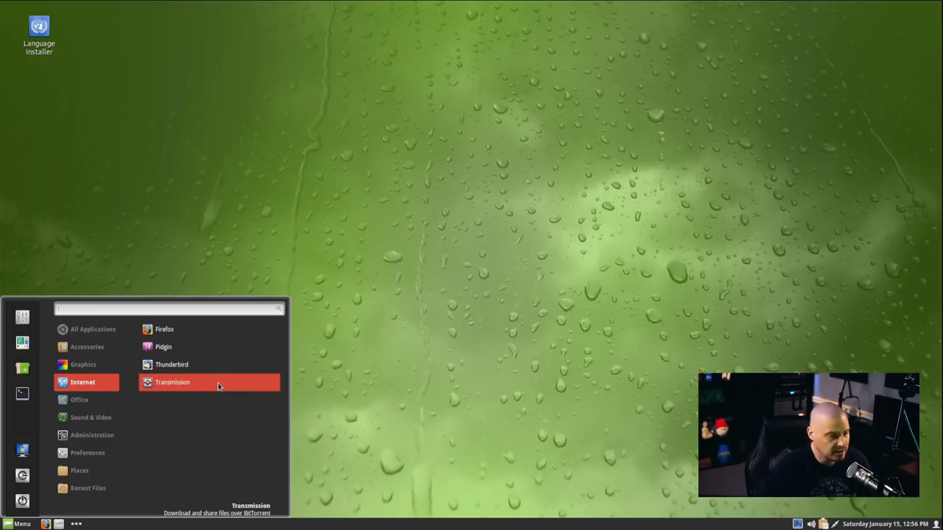
Step: Launch Transmission and dismiss its file-sharing notice, then launch LibreOffice Calc from Office
click(172, 381)
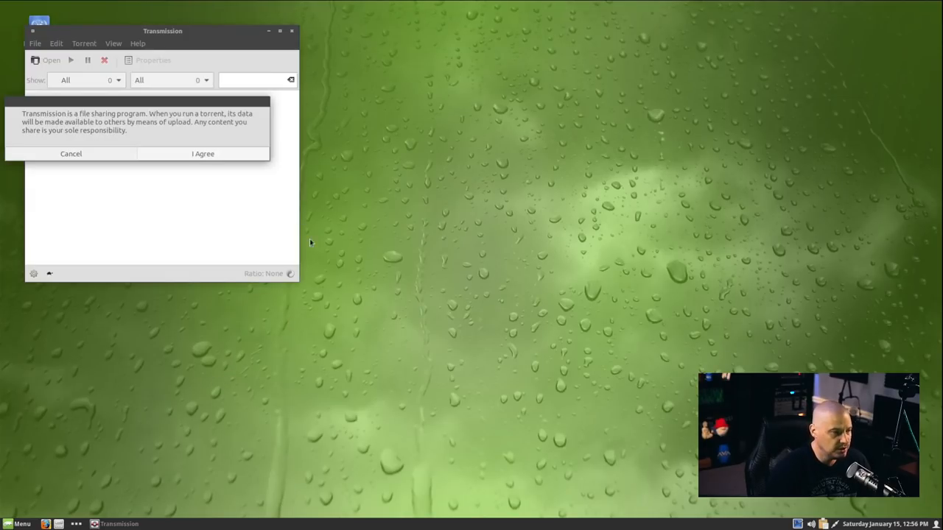
mouse_move(204, 154)
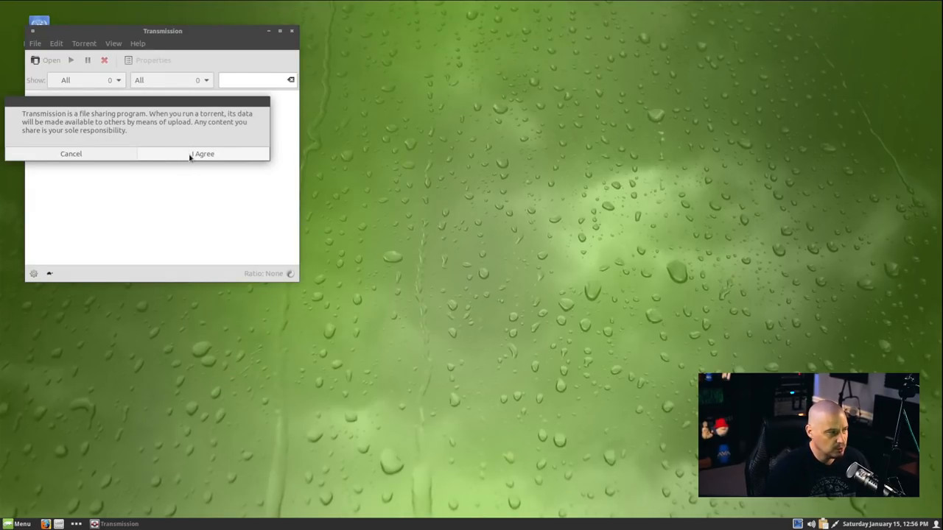
click(71, 153)
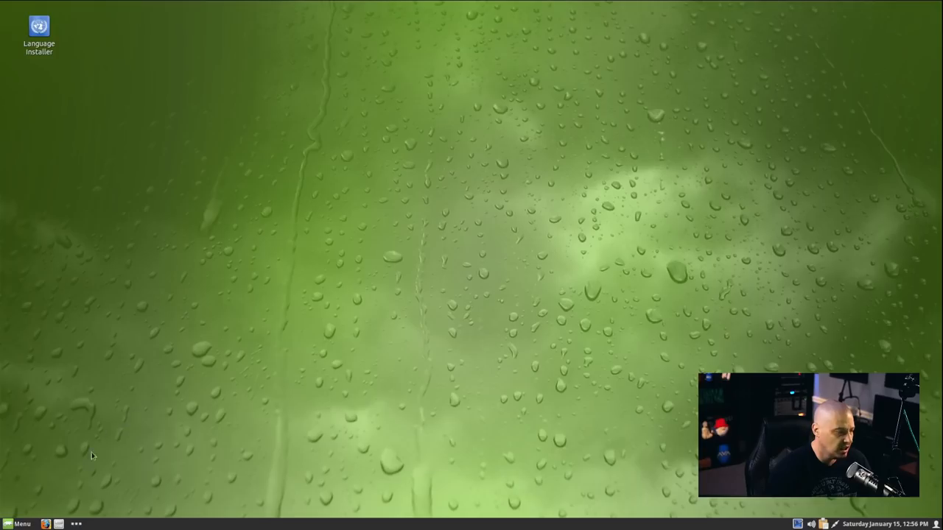
click(19, 524)
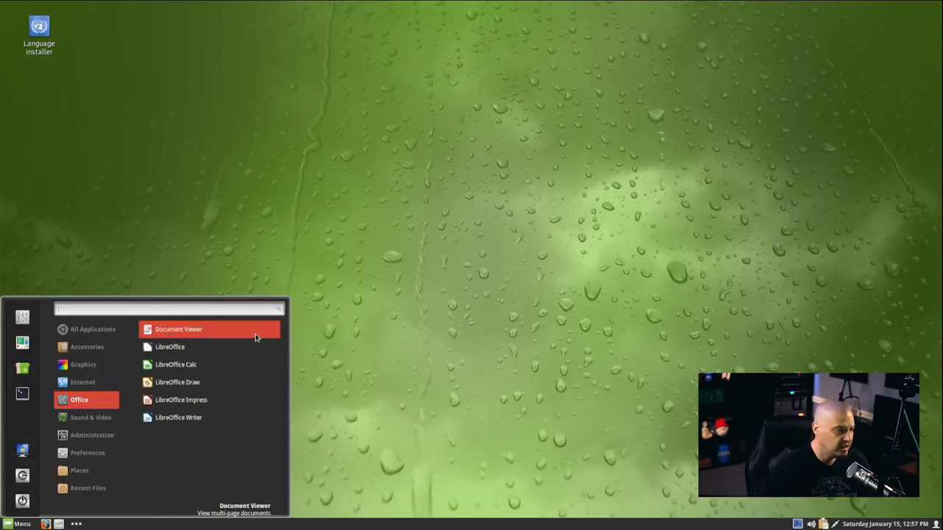
mouse_move(243, 347)
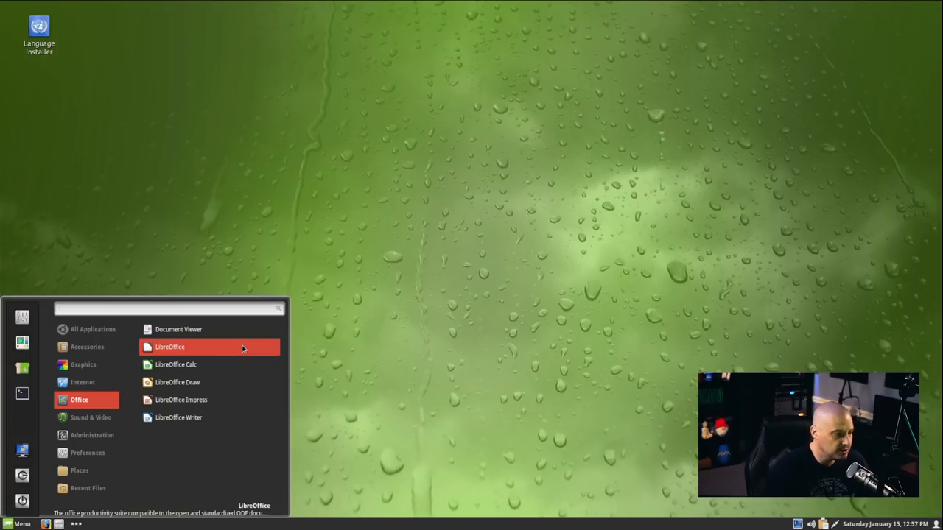
mouse_move(230, 400)
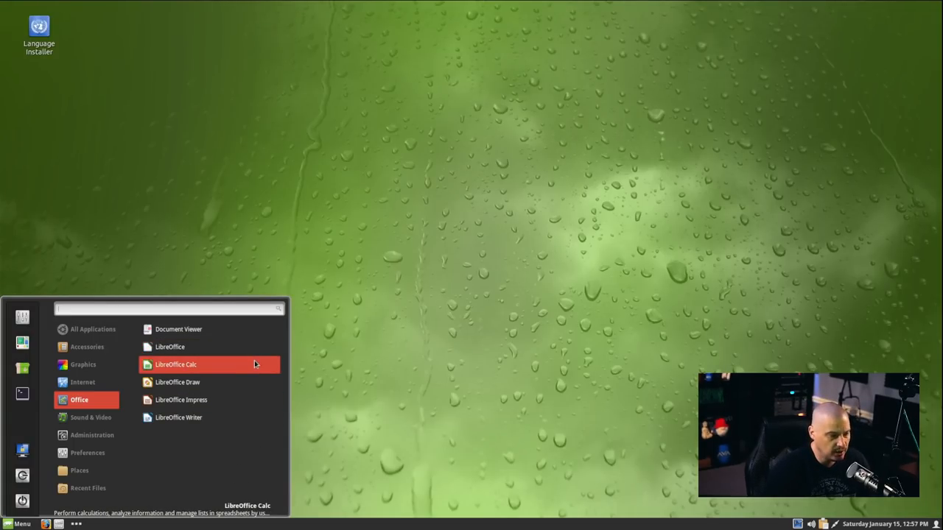
mouse_move(247, 411)
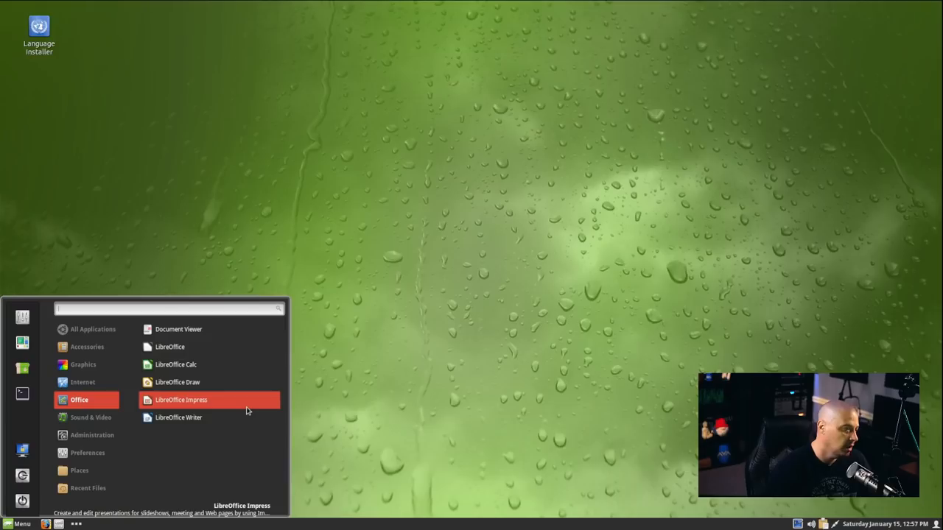
mouse_move(246, 422)
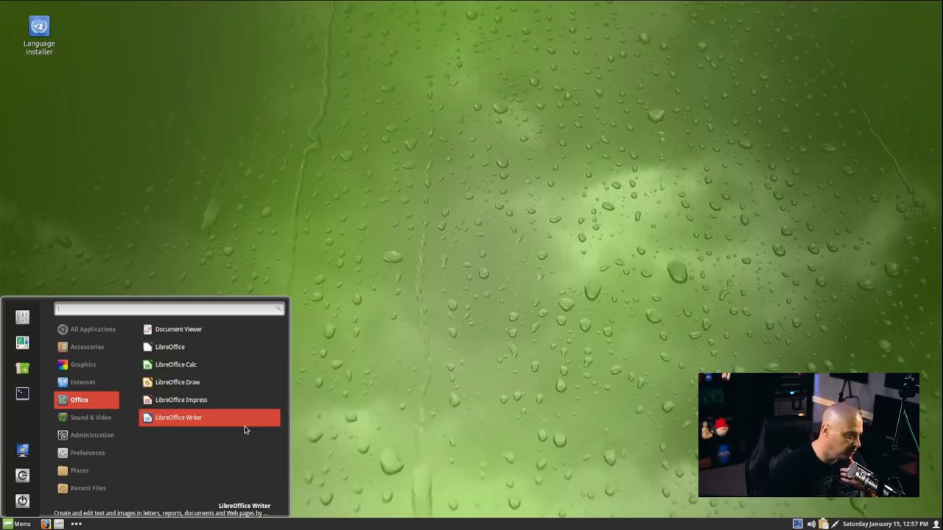
mouse_move(234, 365)
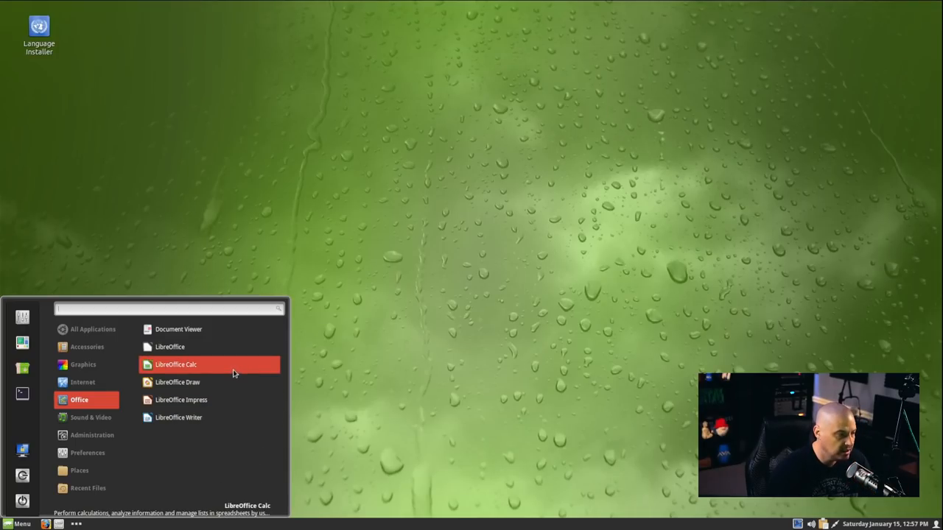
click(175, 364)
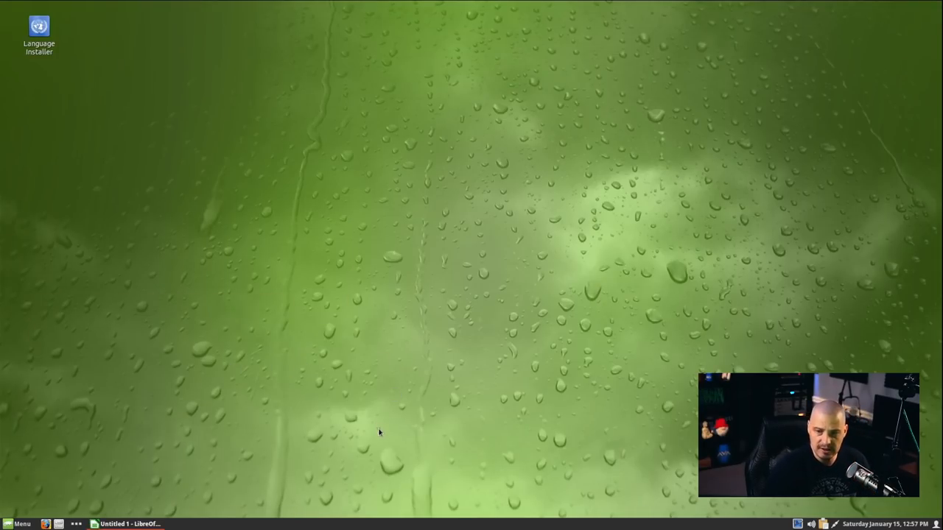
Step: Dismiss Calc's Tip of the Day, view About LibreOffice showing 7.2.5.1, then close it
click(131, 524)
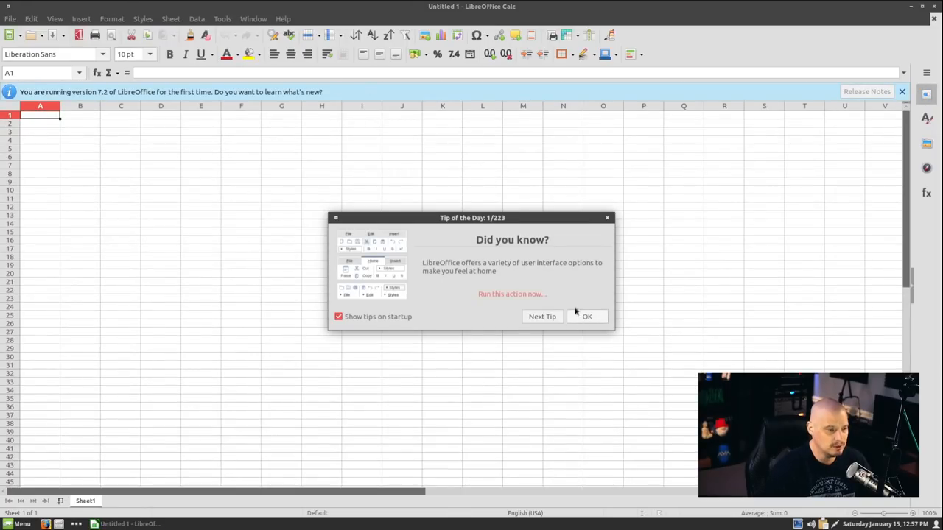
click(587, 316)
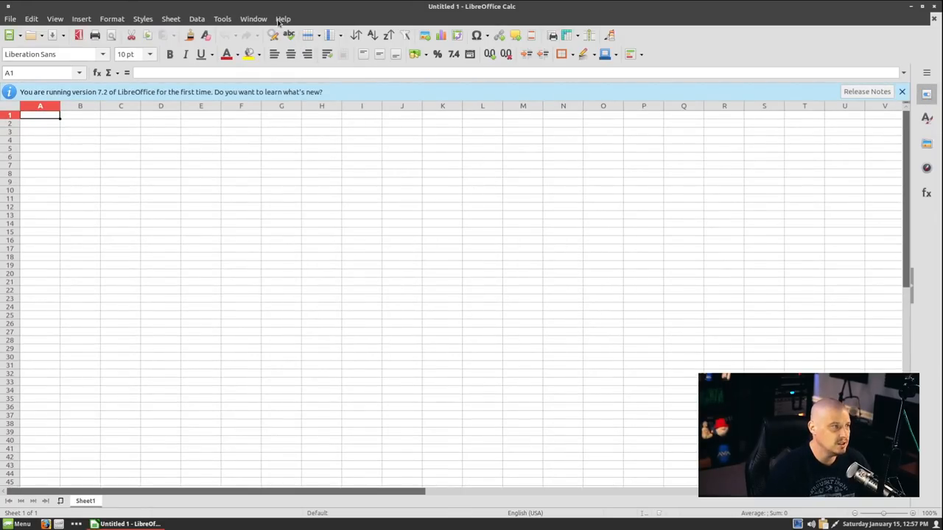
click(283, 18)
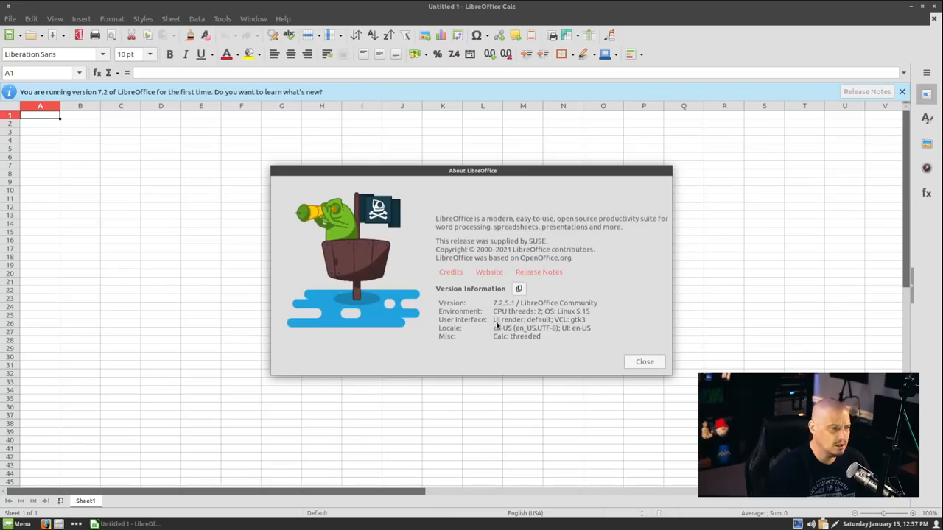
mouse_move(574, 342)
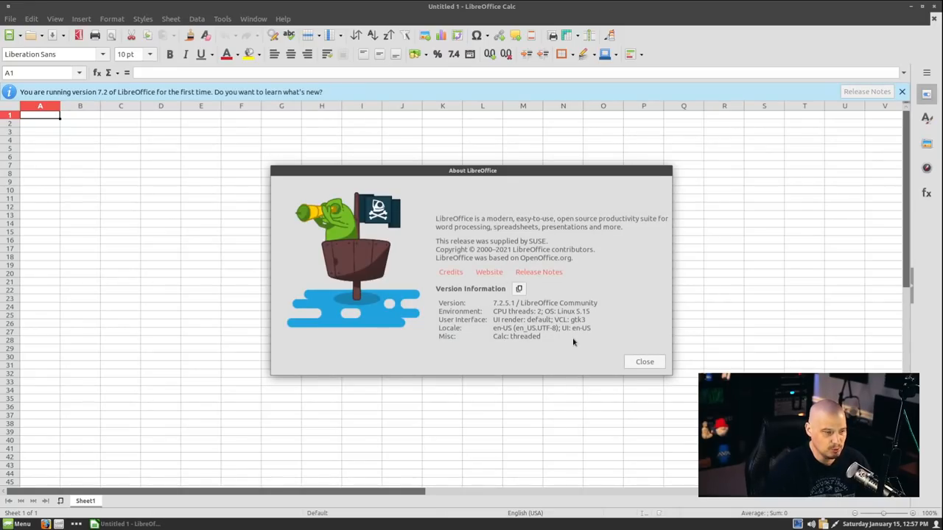
mouse_move(590, 347)
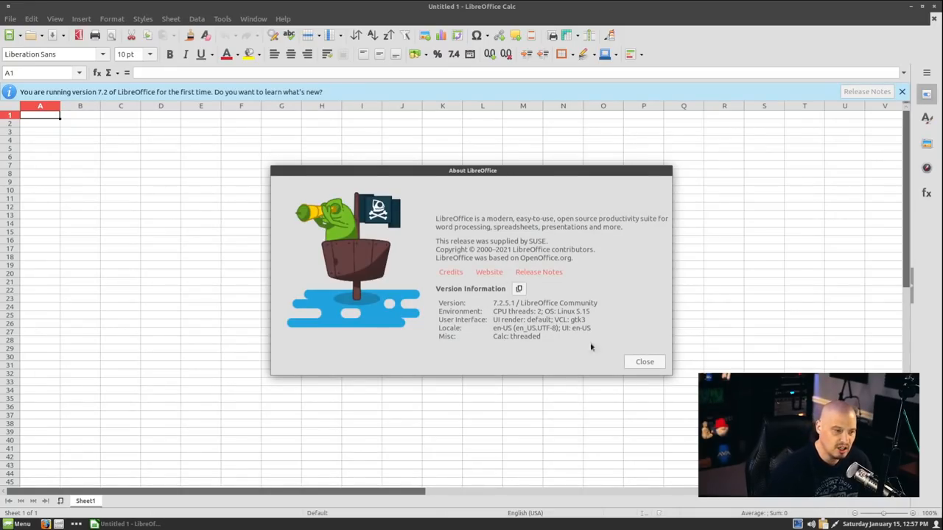
click(644, 361)
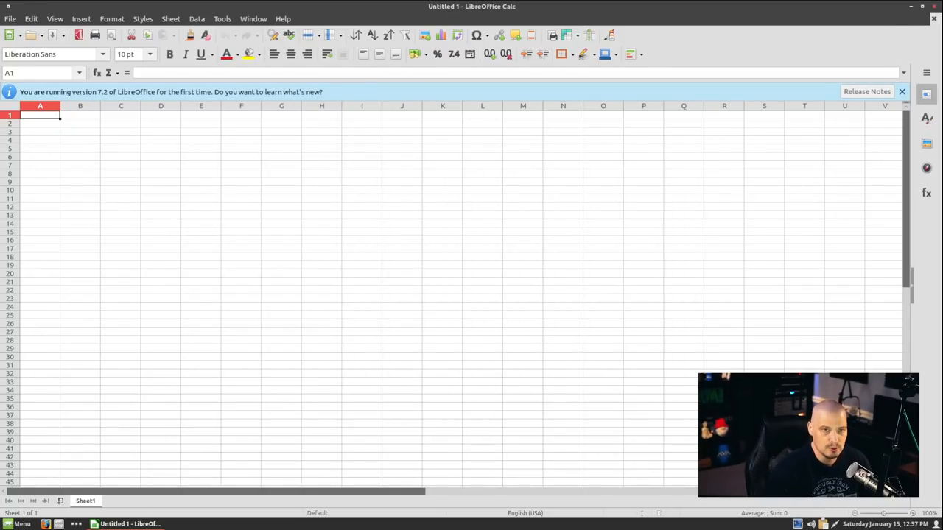
click(20, 524)
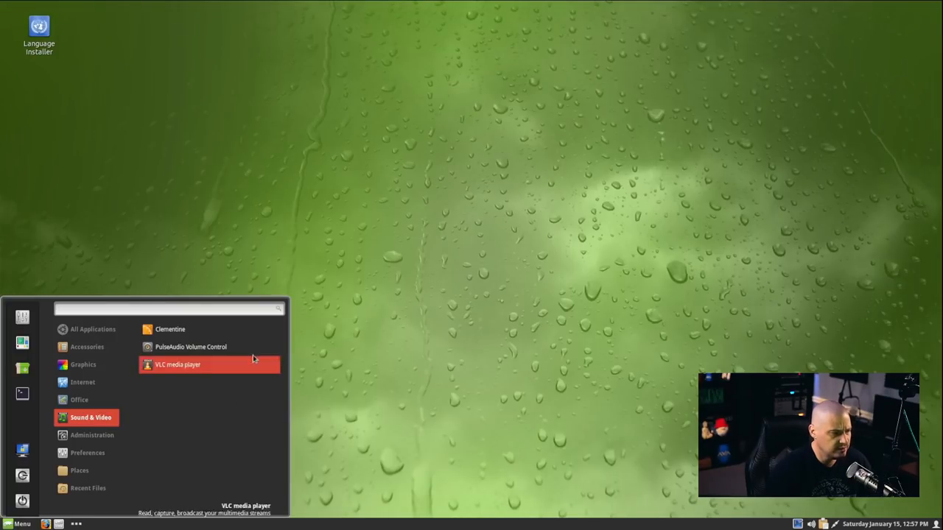
Step: Launch Clementine, view its About dialog showing version 1.4 rc2, then close the player
click(319, 219)
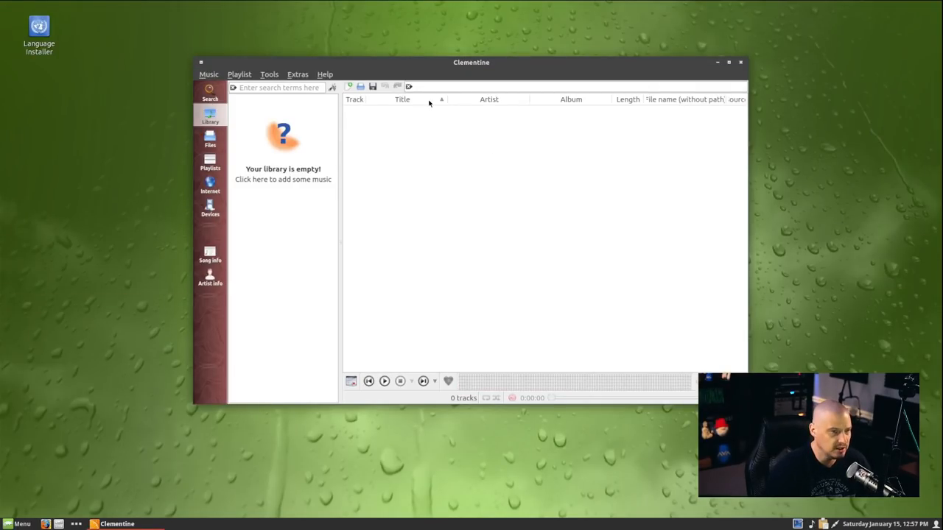
mouse_move(350, 86)
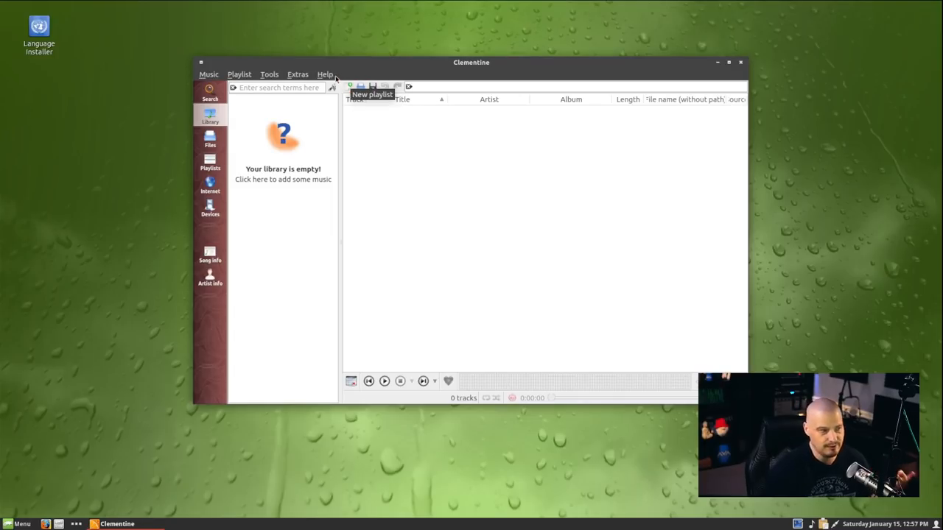
click(324, 74)
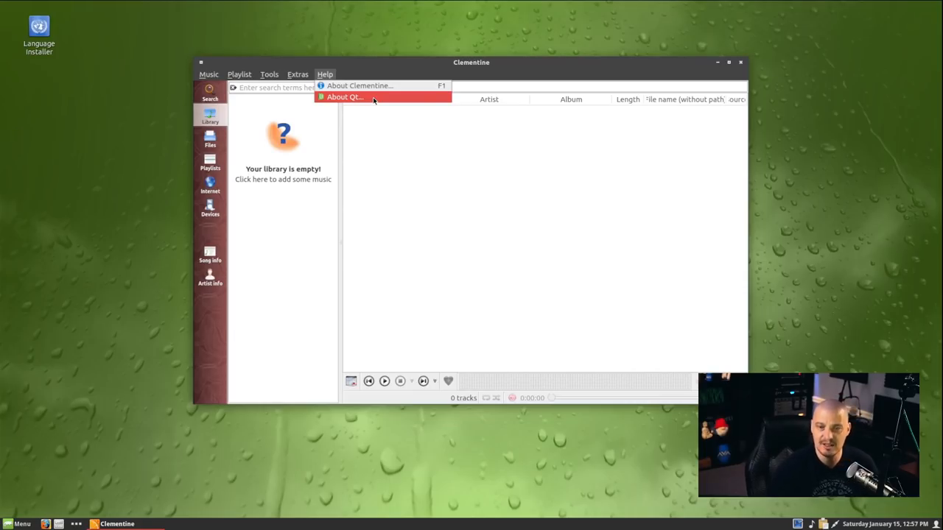
mouse_move(359, 86)
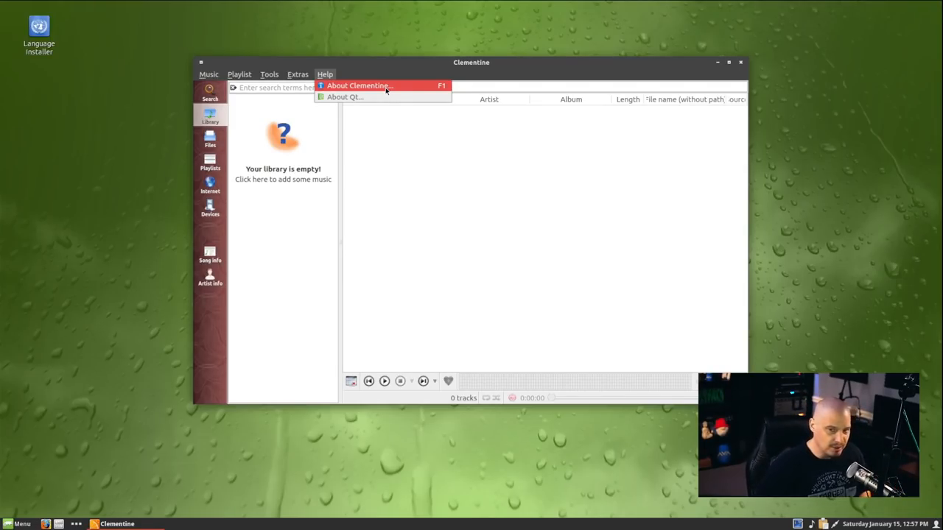
click(360, 85)
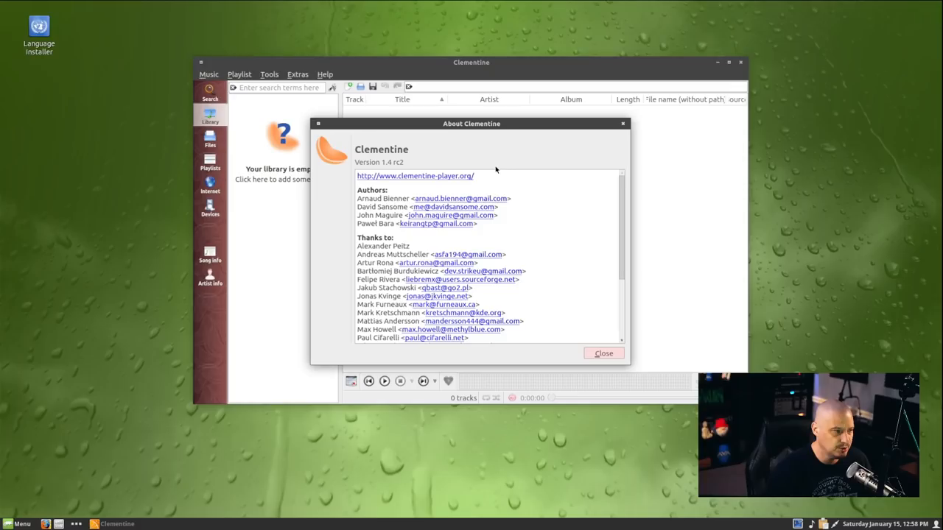
mouse_move(366, 171)
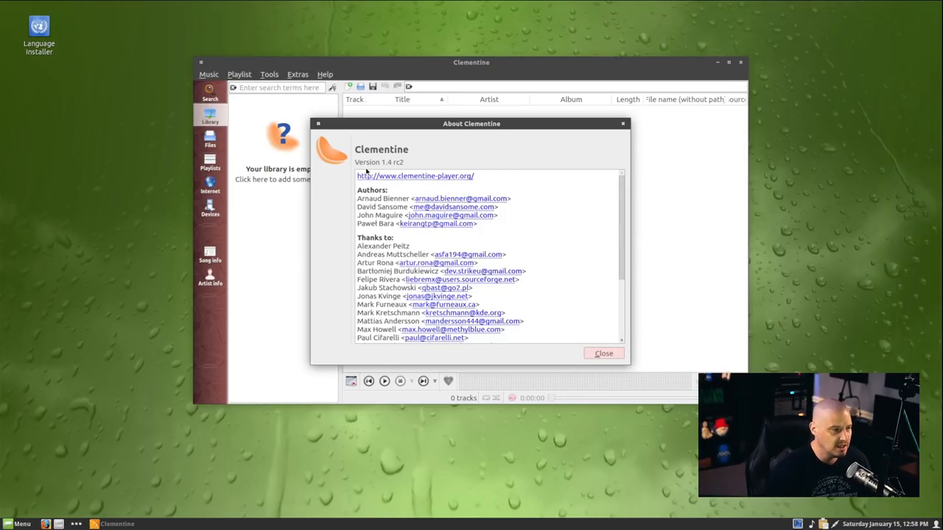
mouse_move(628, 127)
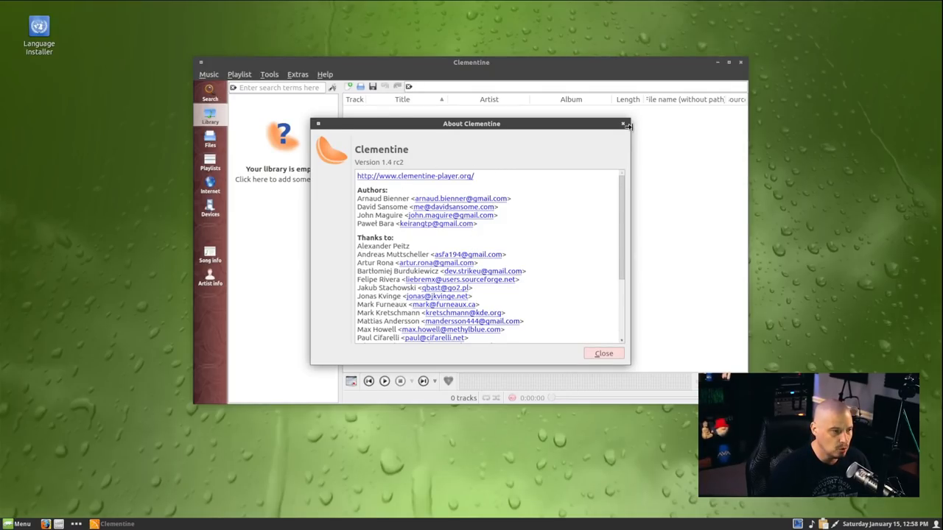
click(603, 354)
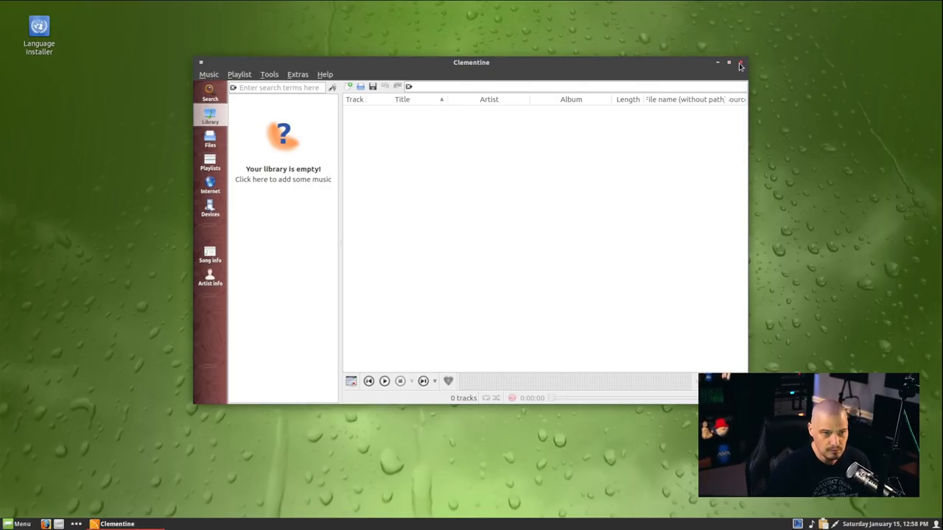
click(741, 63)
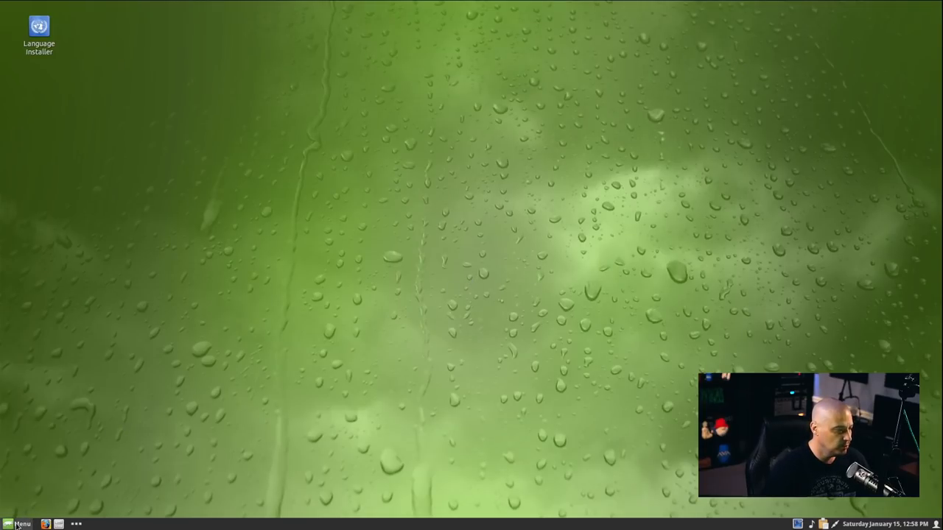
click(21, 523)
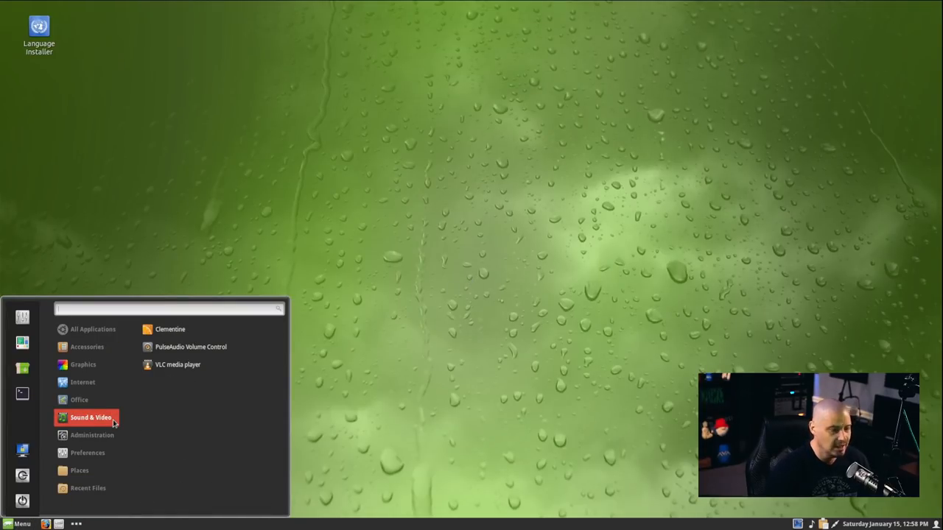
mouse_move(128, 420)
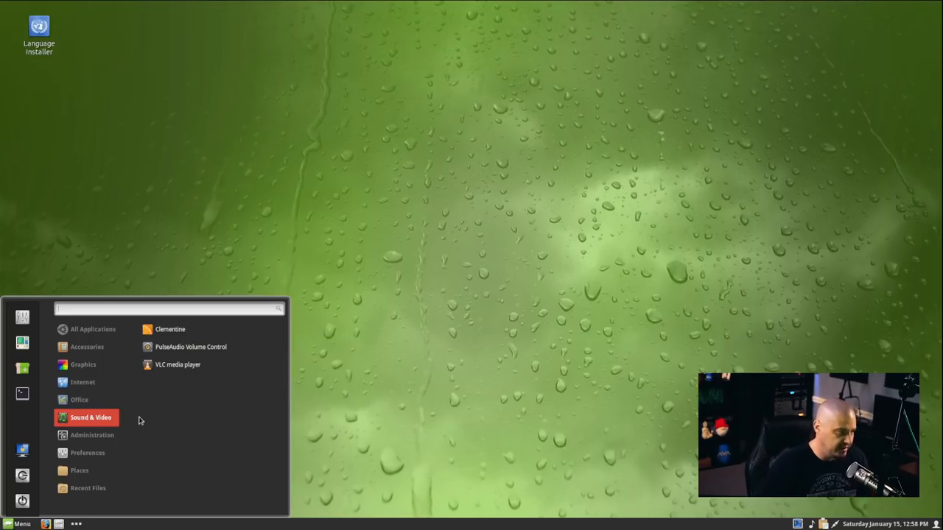
mouse_move(199, 347)
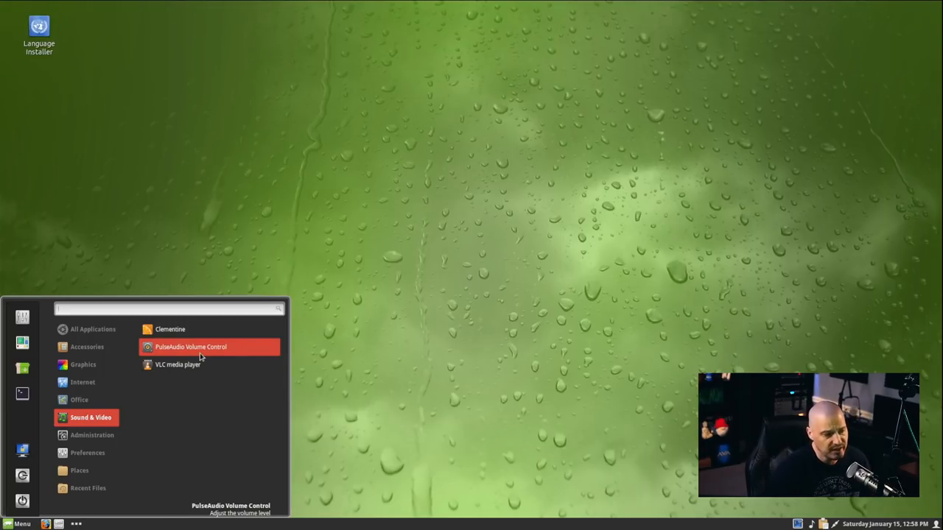
mouse_move(198, 370)
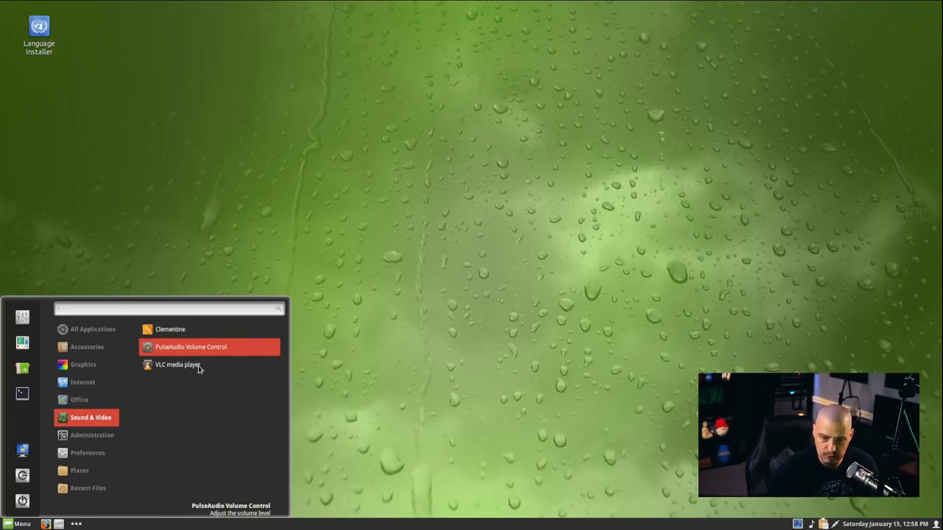
Step: Launch VLC, view its About dialog showing version 3.0.16 Vetinari, then close it
click(291, 344)
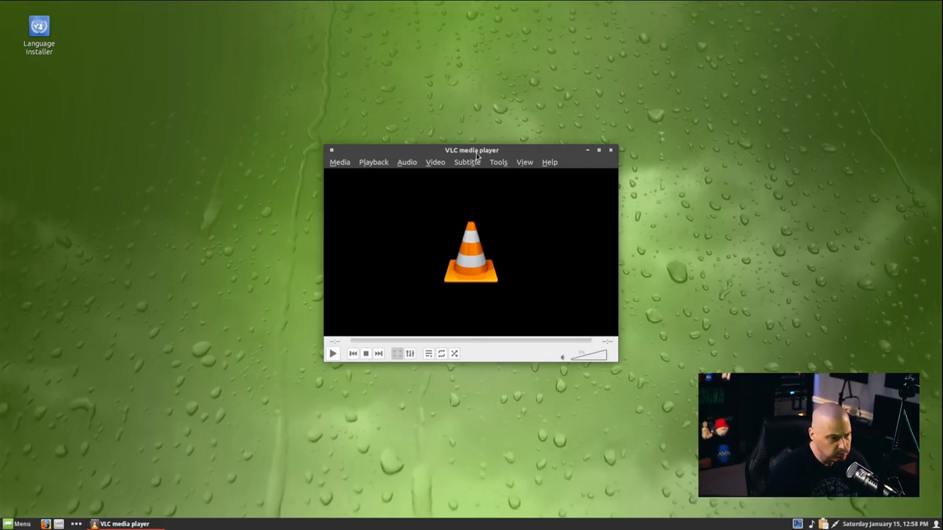
click(549, 163)
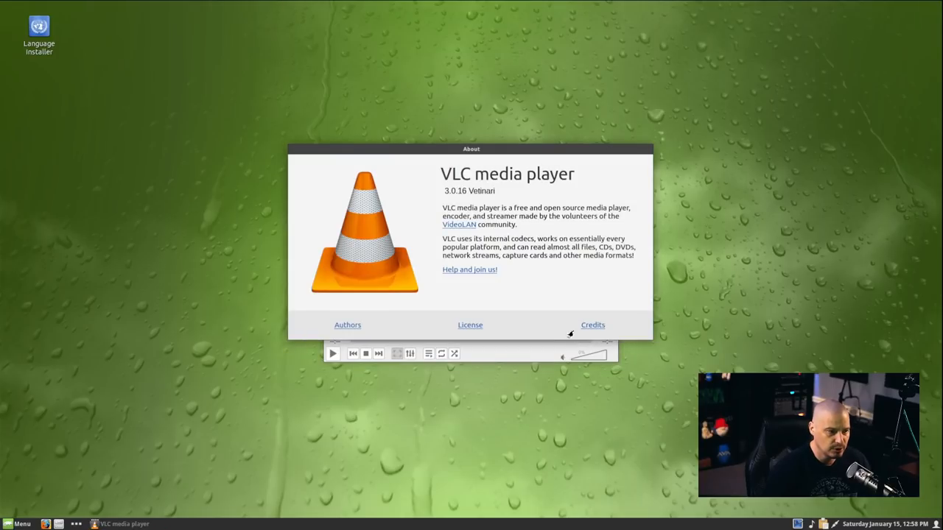
mouse_move(637, 172)
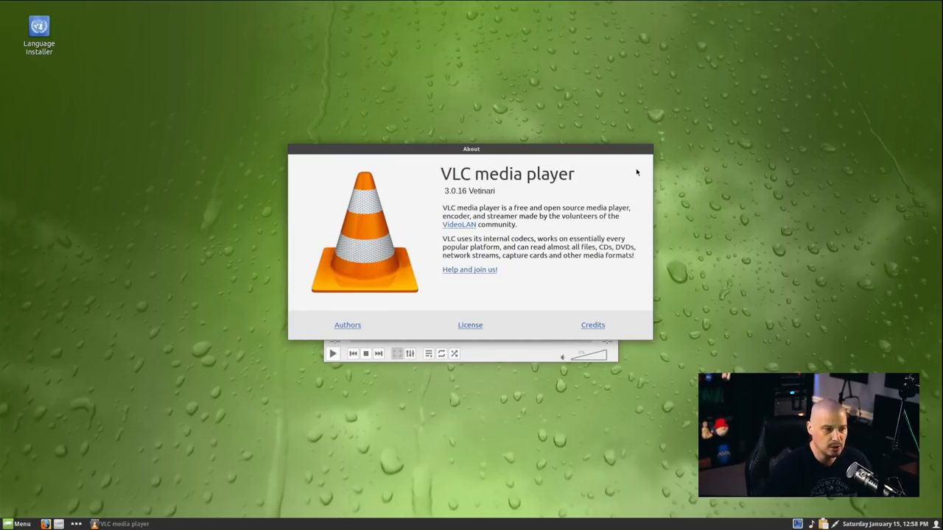
mouse_move(648, 160)
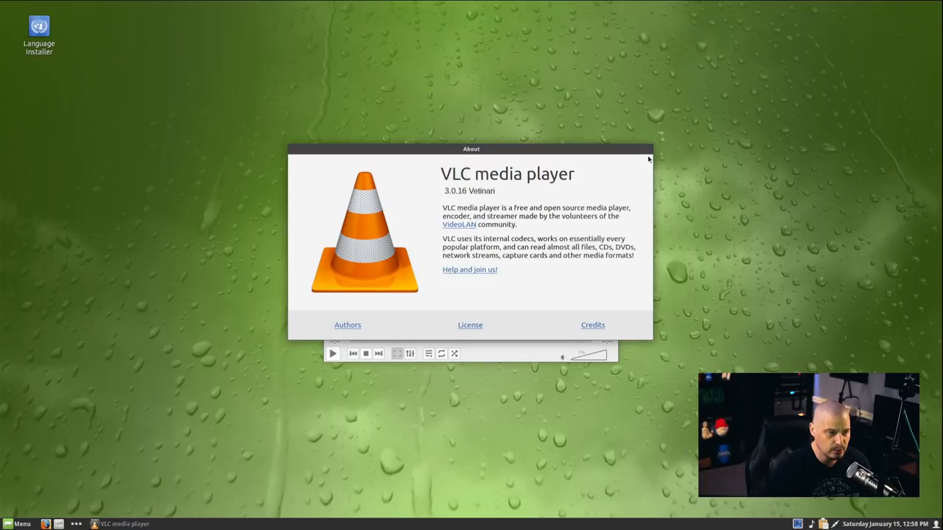
right_click(471, 149)
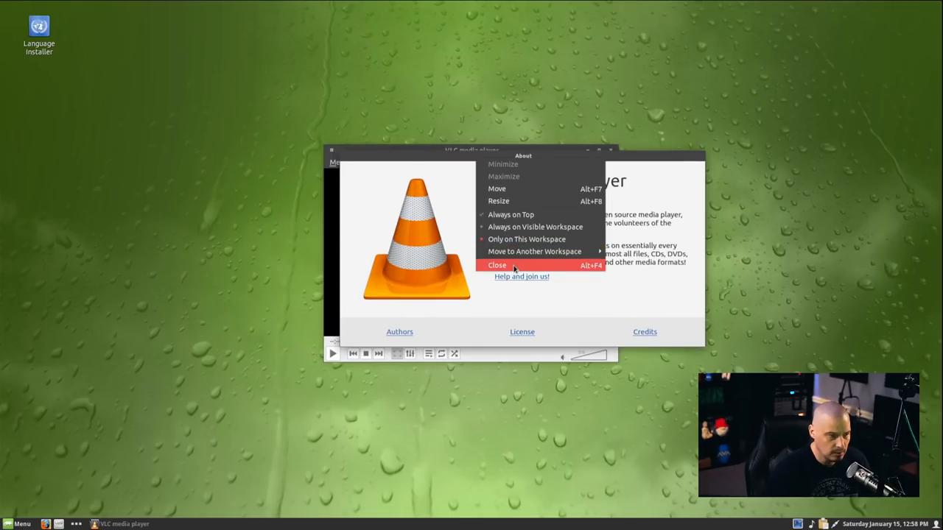
click(496, 265)
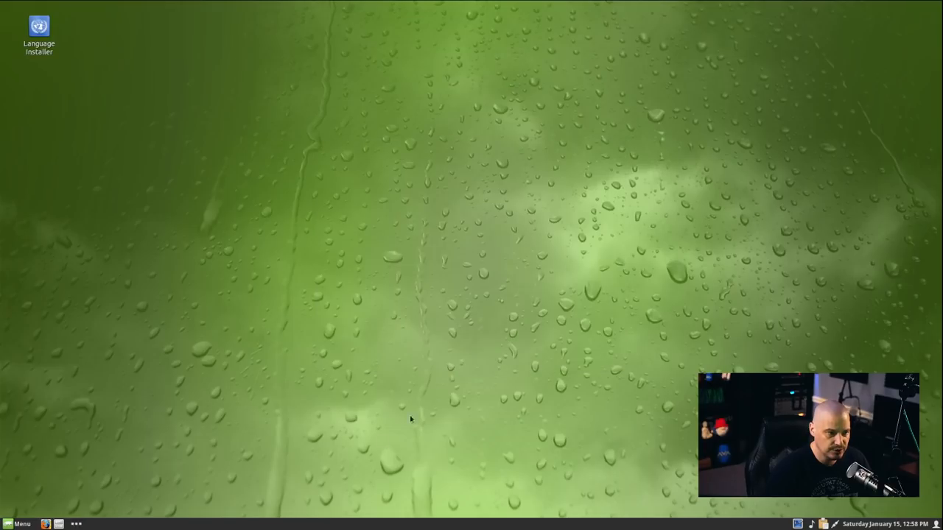
Step: Check Nemo's About dialog showing version 5.2.0, dismiss it, and close the file manager
click(18, 524)
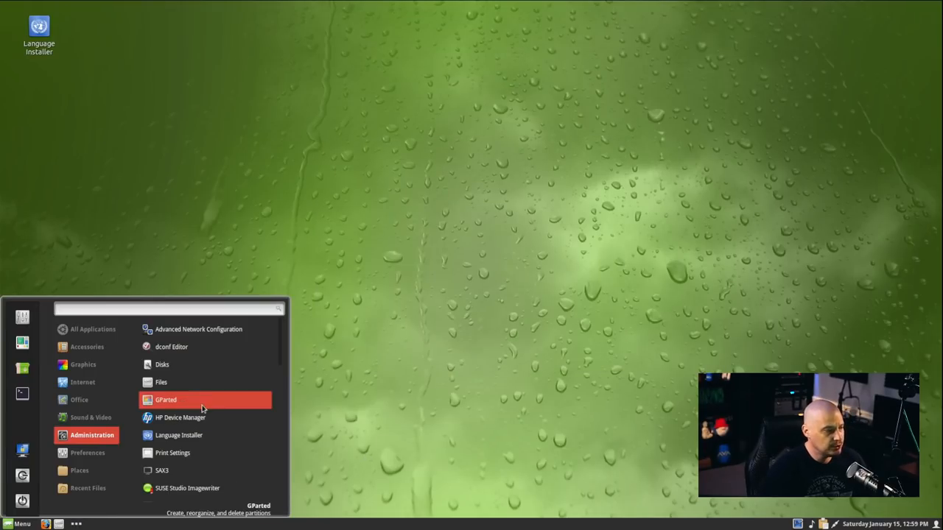
mouse_move(245, 347)
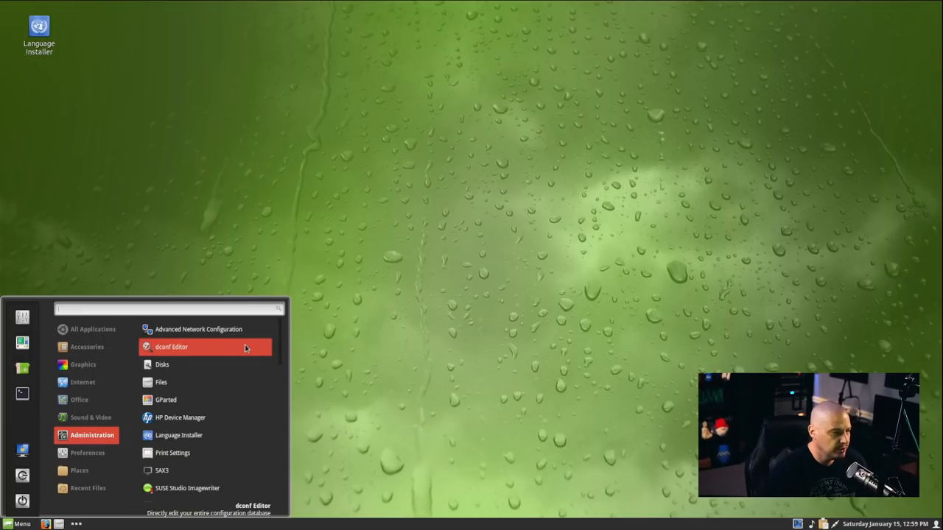
mouse_move(234, 365)
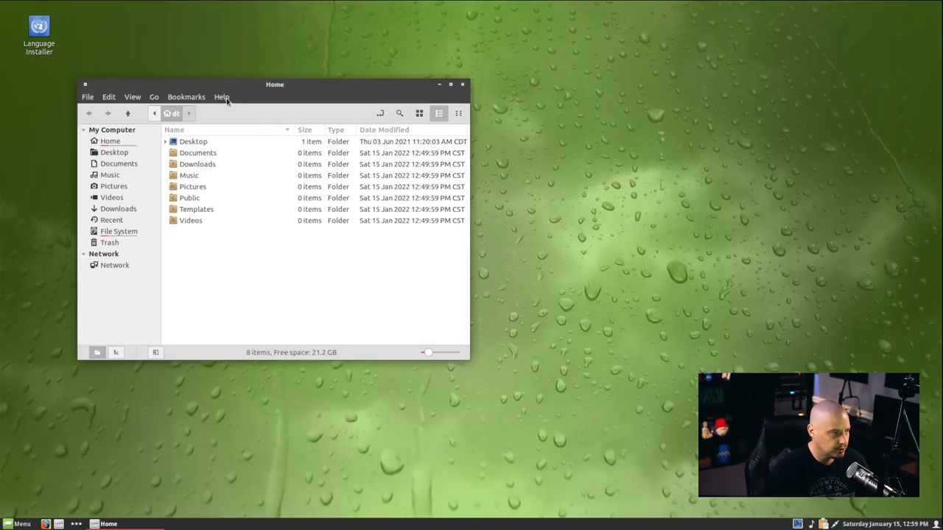
click(222, 97)
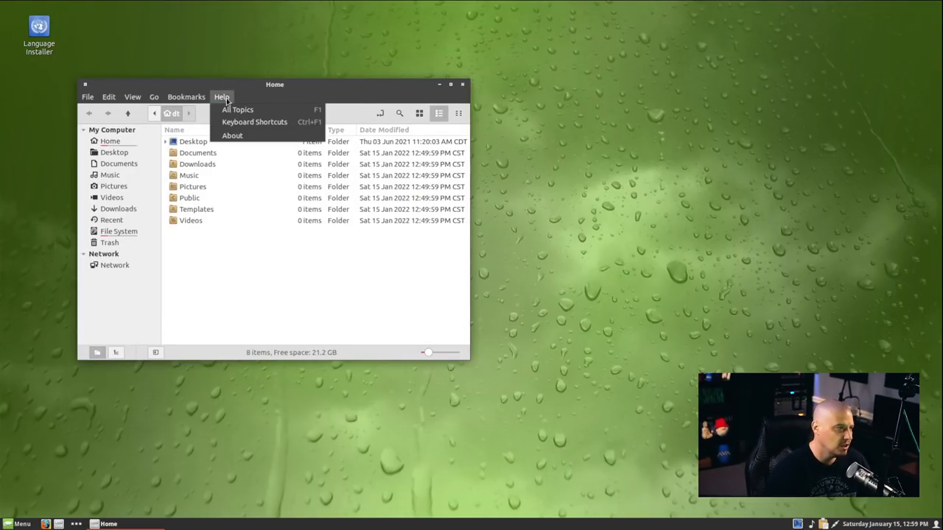
click(232, 135)
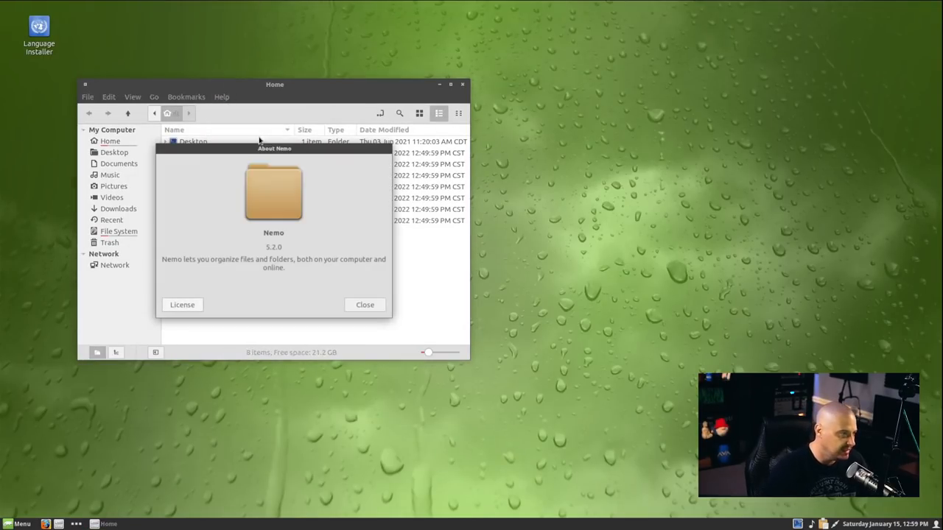
mouse_move(290, 229)
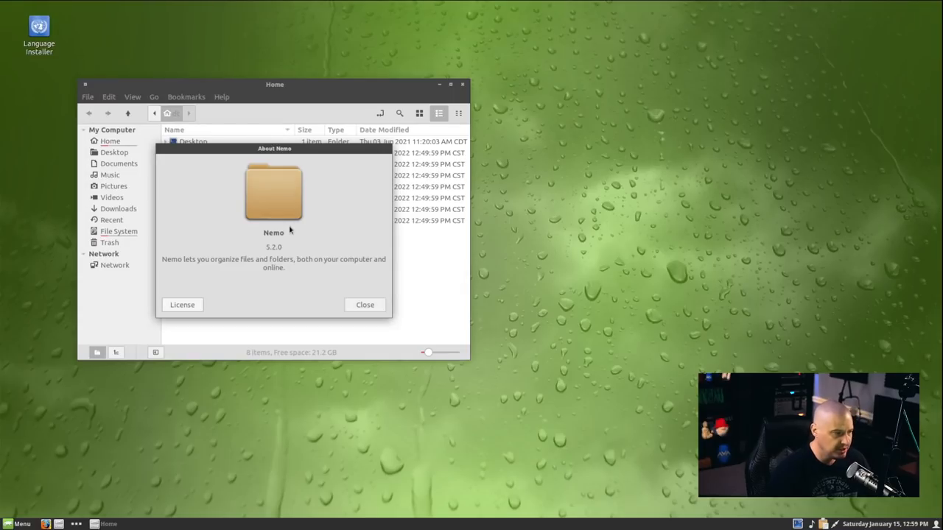
mouse_move(280, 157)
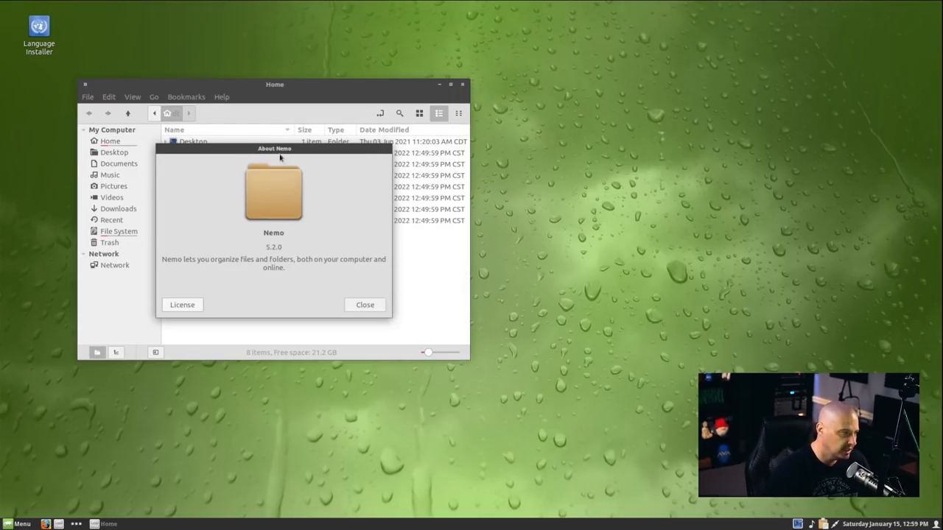
click(364, 304)
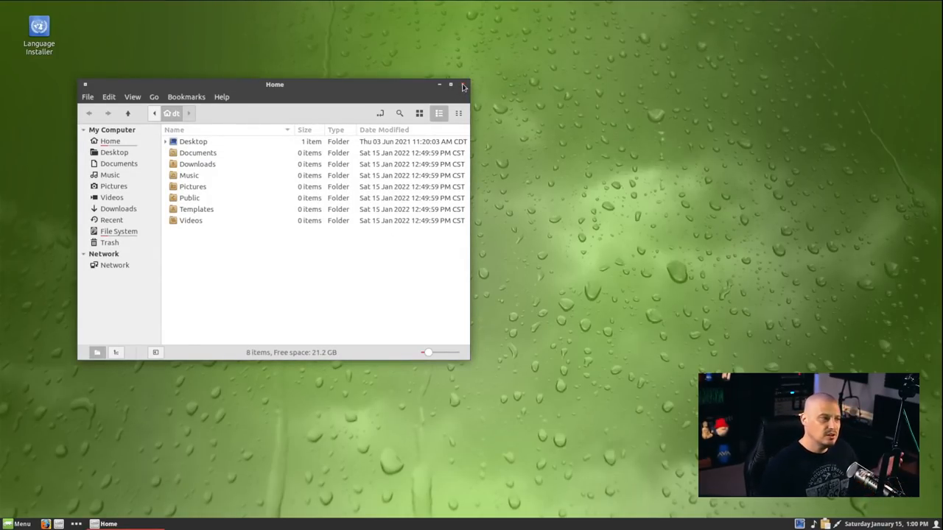
click(451, 84)
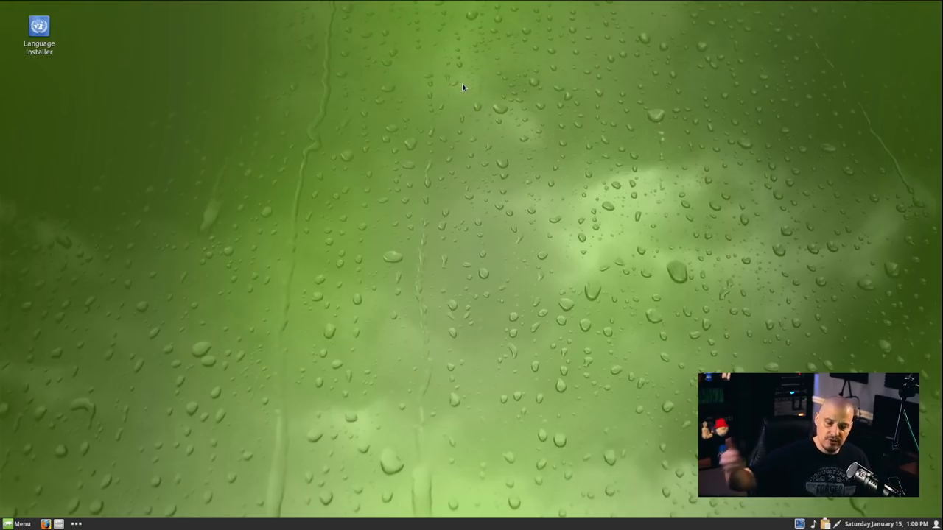
mouse_move(257, 415)
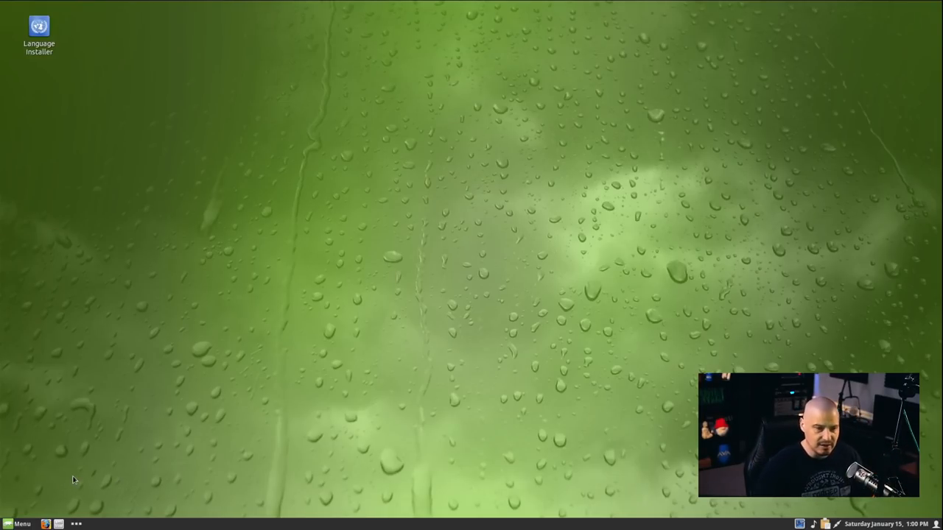
click(17, 524)
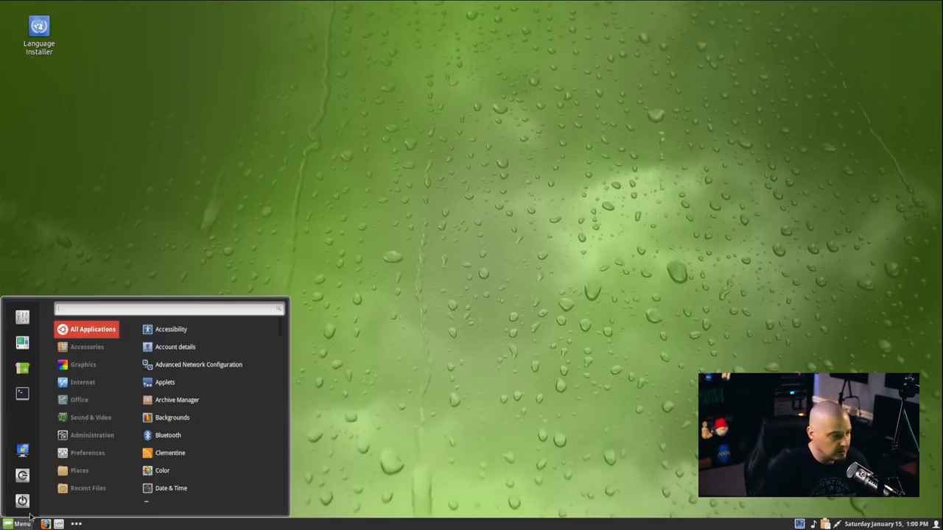
Step: Launch GParted with root authentication, view /dev/vda's 24.99 GiB btrfs partition, then close it
click(92, 434)
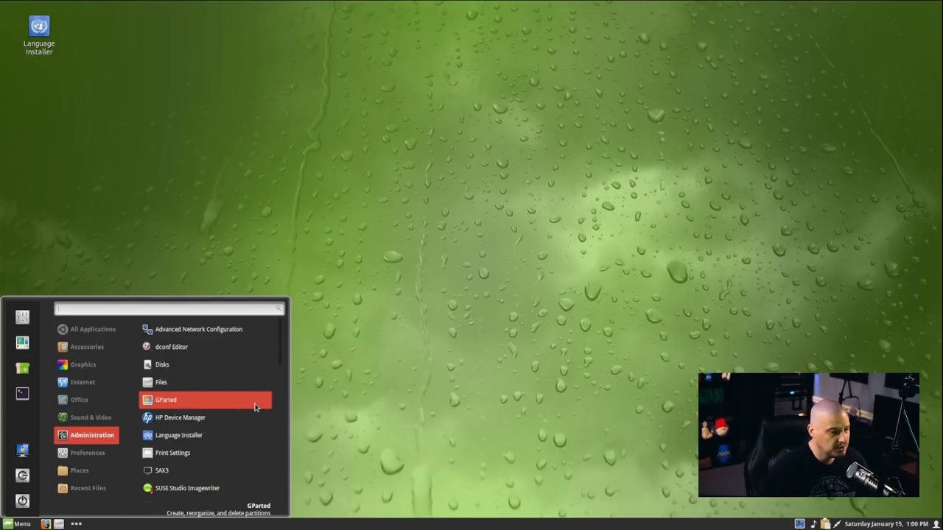
click(165, 400)
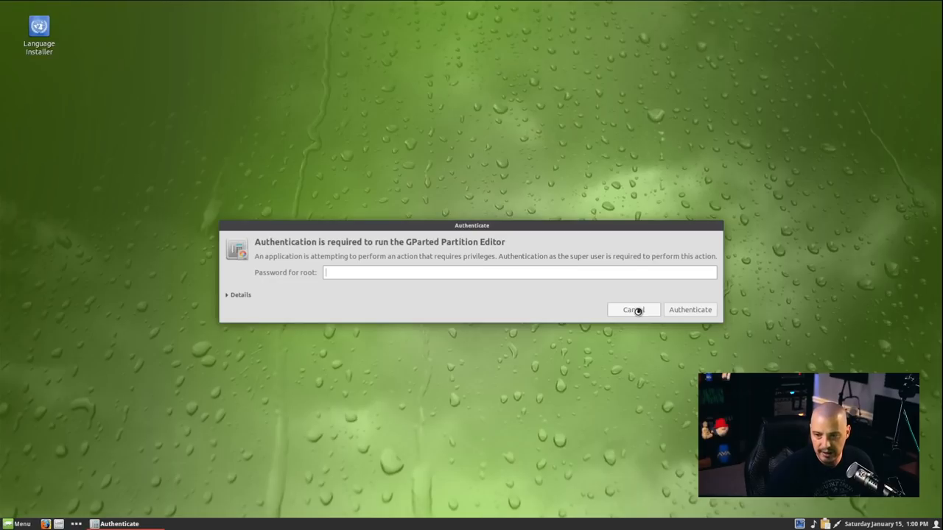
click(632, 310)
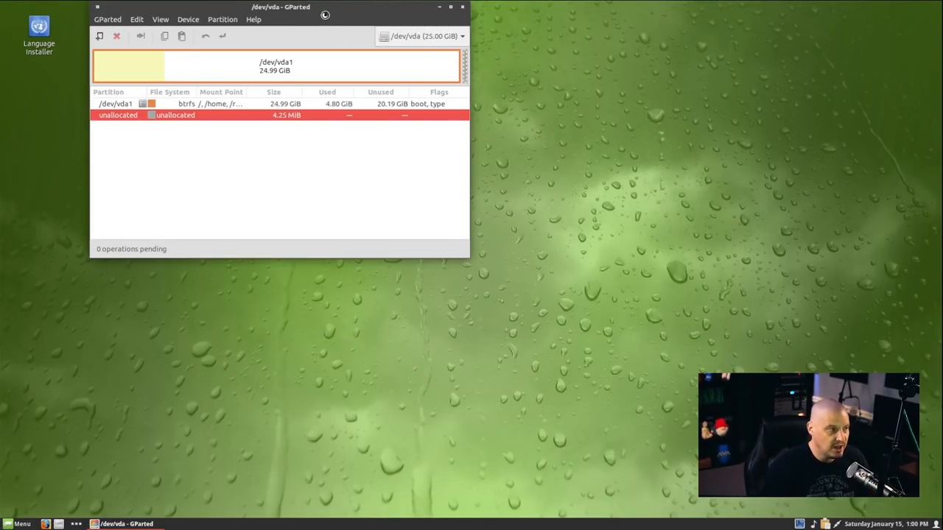
drag(280, 6, 372, 86)
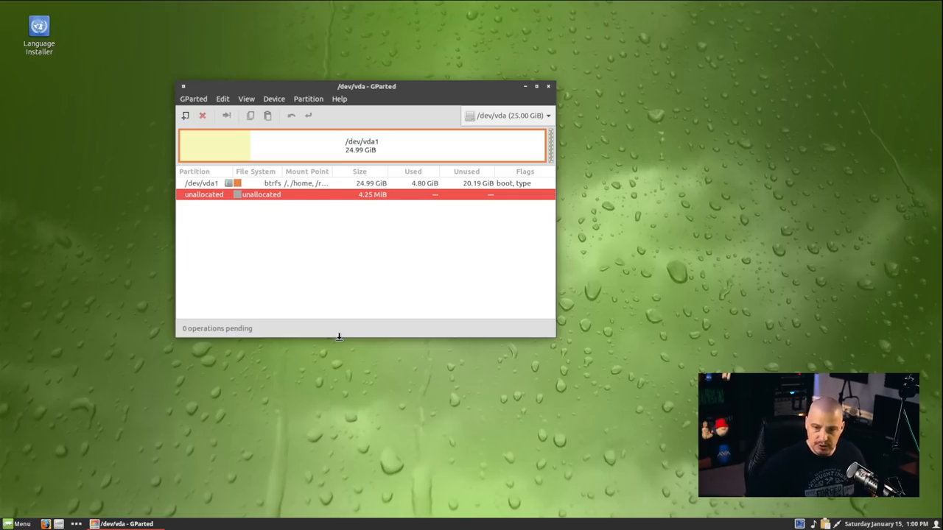
mouse_move(361, 297)
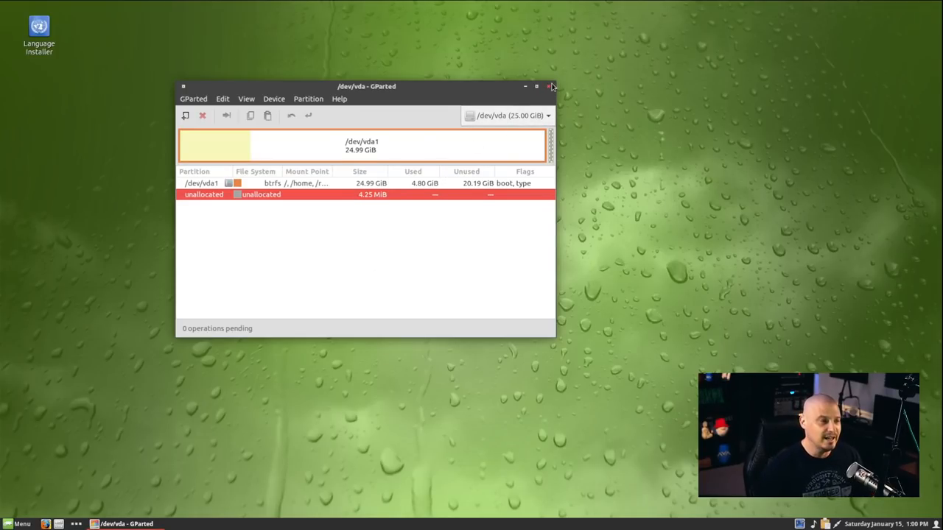
click(550, 86)
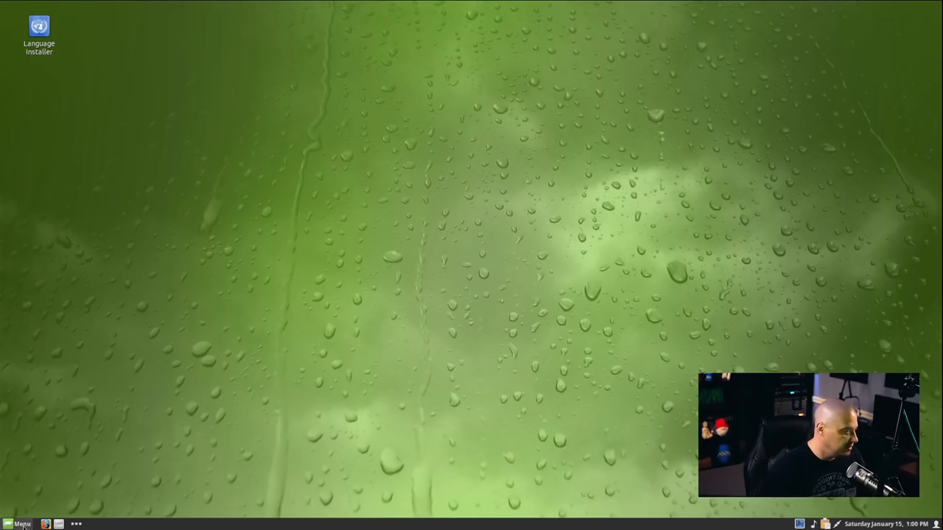
Step: Open SUSE Studio Imagewriter 1.10 from the menu's Administration list
click(20, 524)
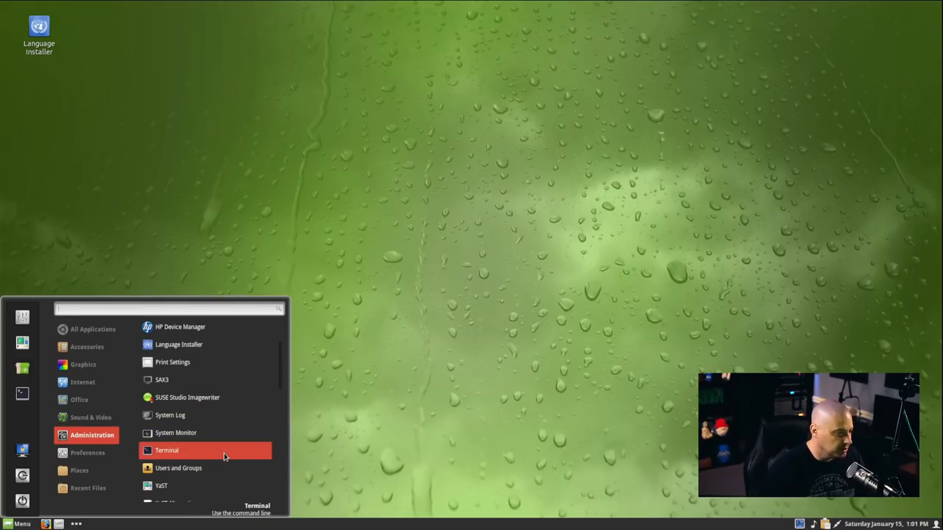
mouse_move(232, 415)
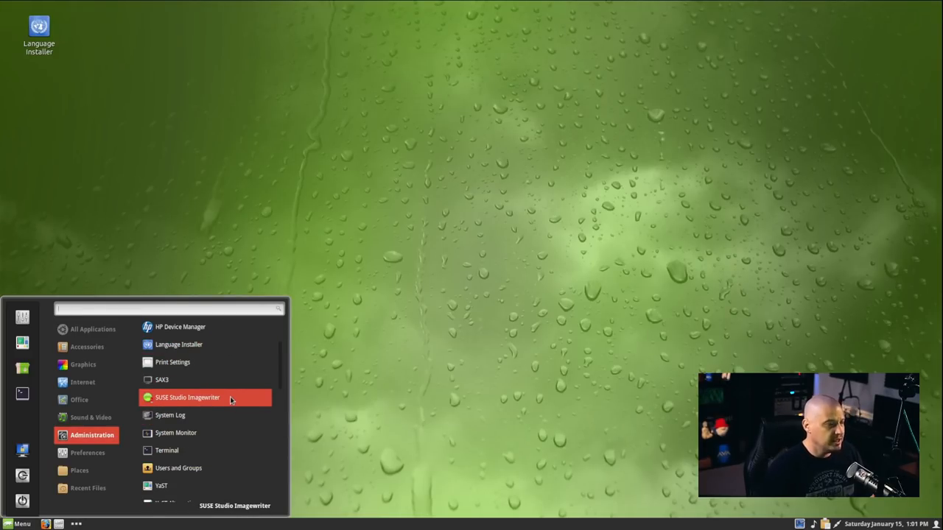
click(187, 398)
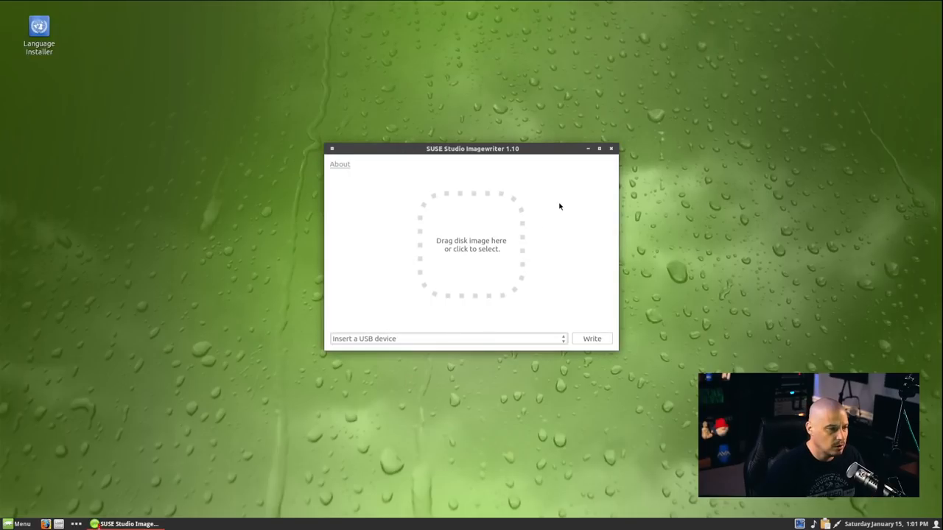
Step: Close Imagewriter and launch YaST Control Center from the Administration menu
click(610, 148)
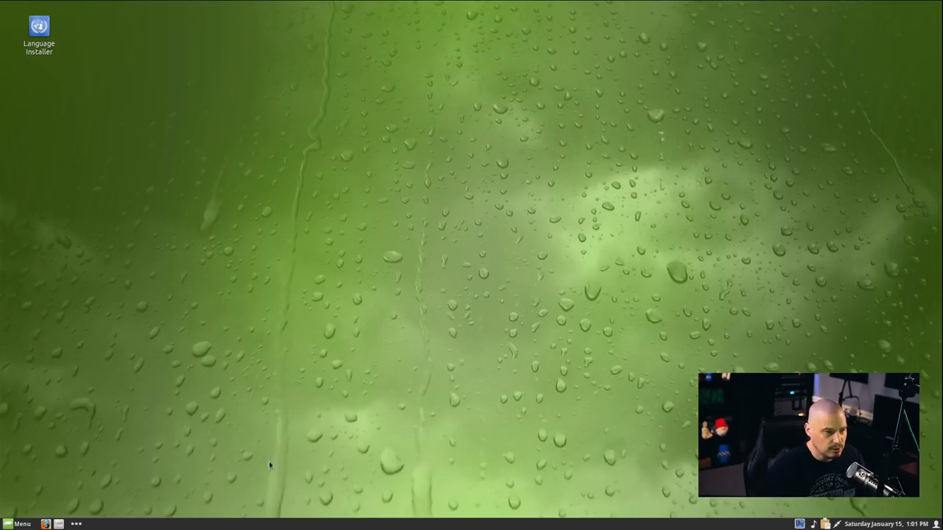
click(18, 523)
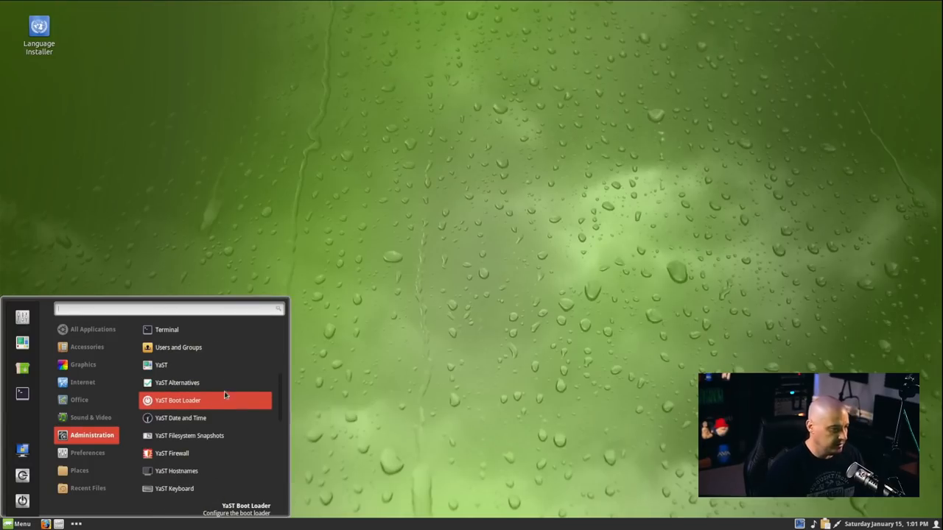
click(177, 399)
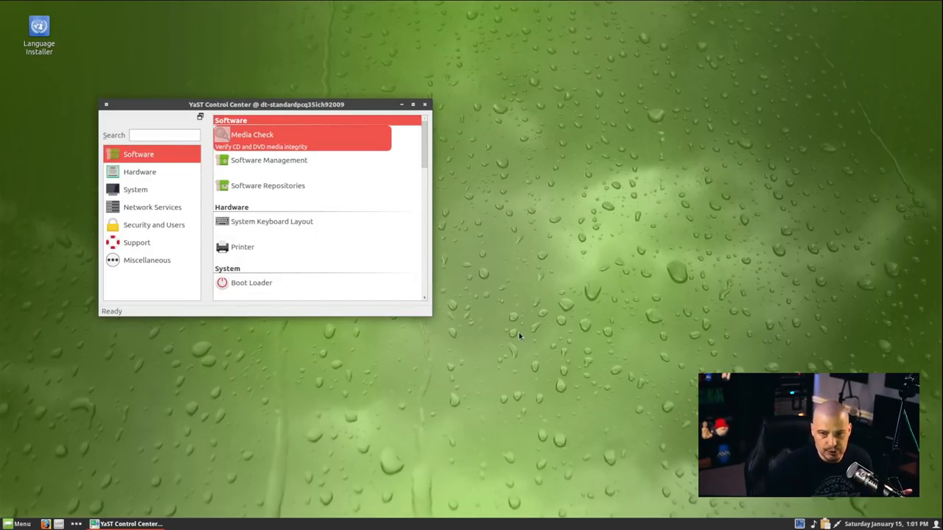
mouse_move(536, 373)
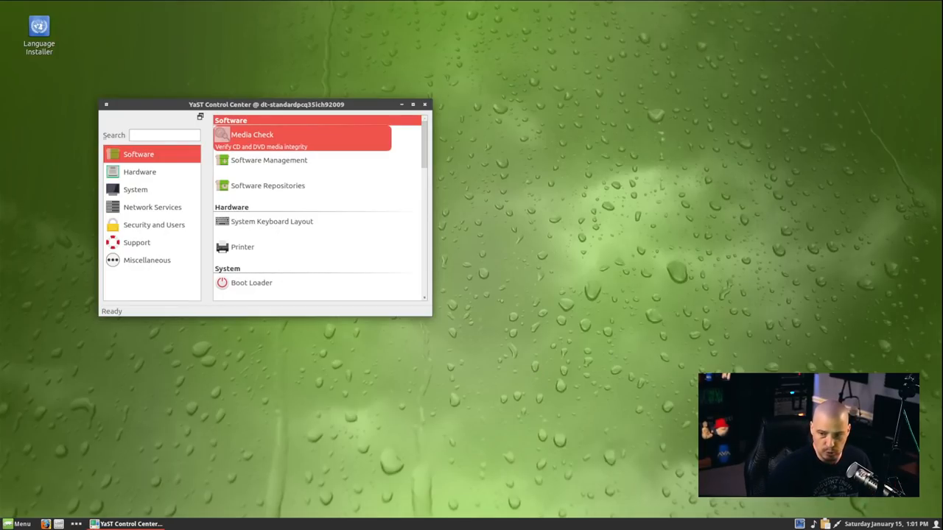
Step: Enlarge and centre the YaST window so modules like Date and Time and Language show
drag(431, 315, 548, 364)
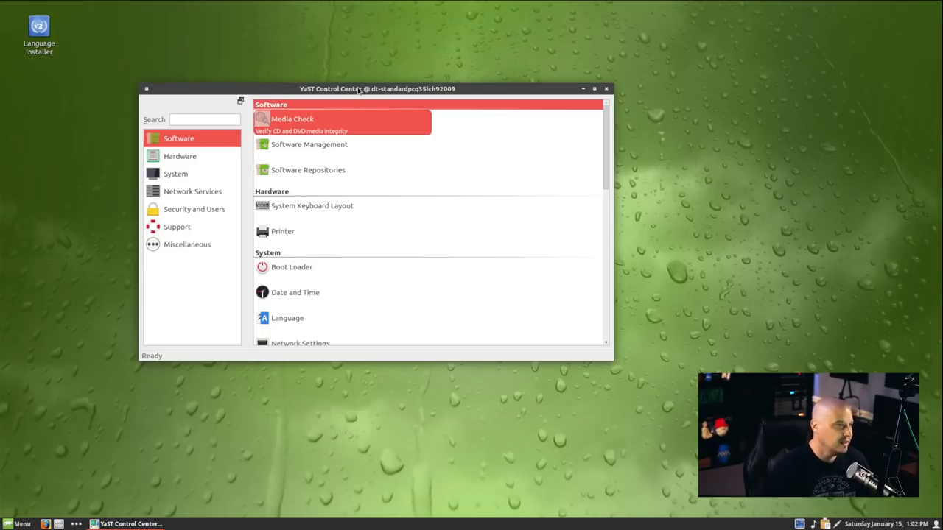
mouse_move(262, 98)
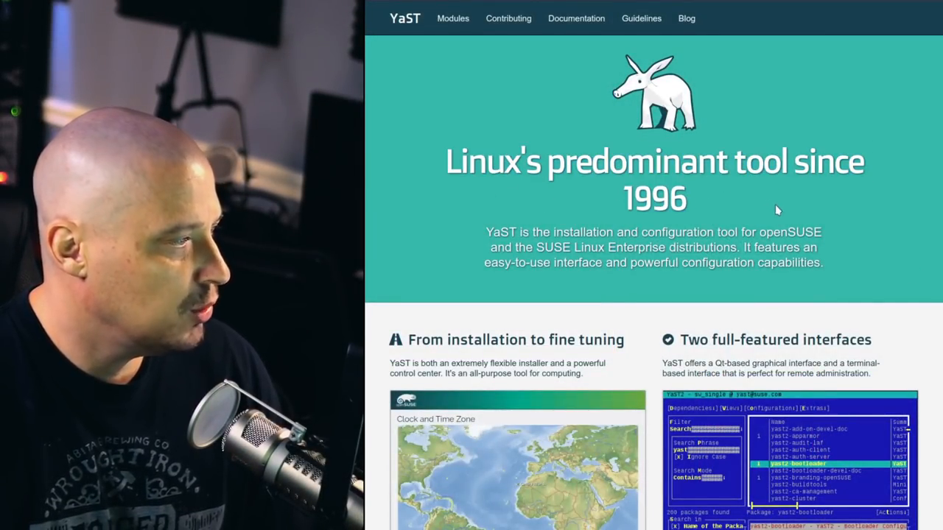
Step: Read through the yast.opensuse.org feature overview, then open YaST Software Repositories
scroll(down, 3)
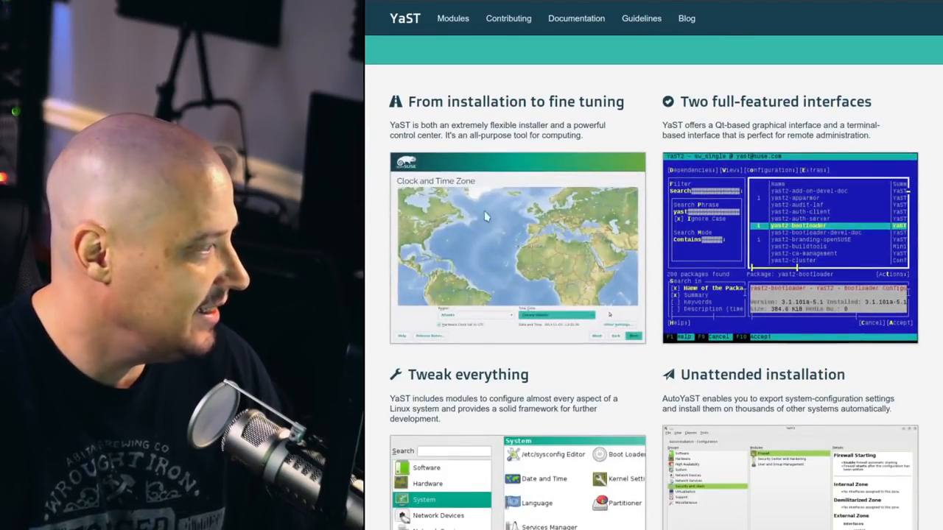
mouse_move(537, 229)
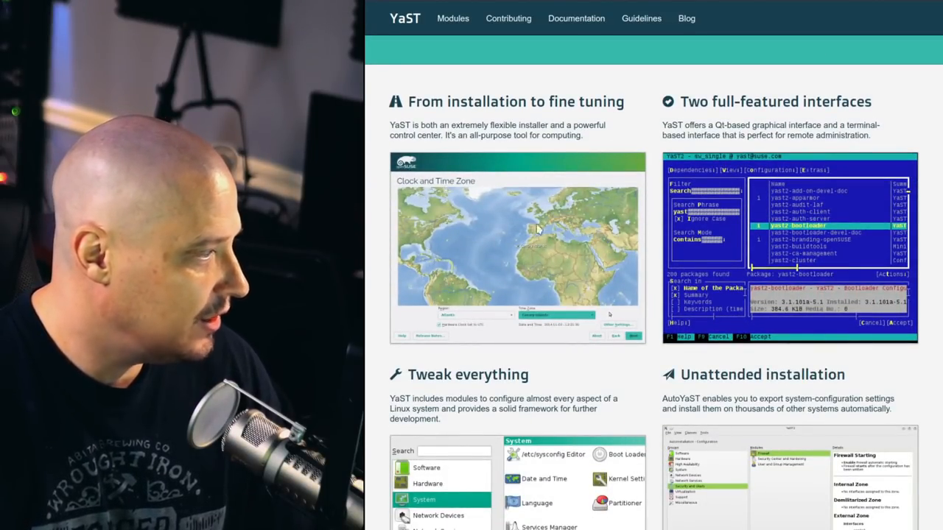
mouse_move(788, 150)
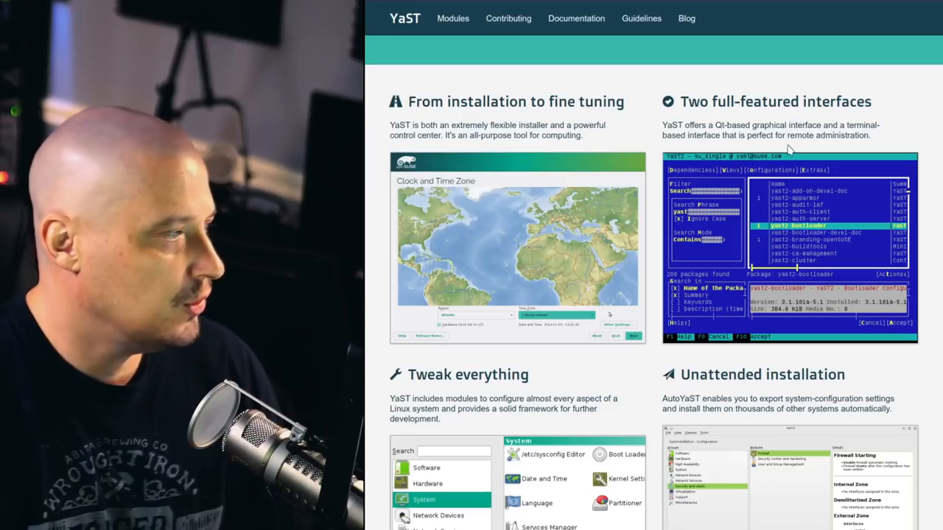
mouse_move(787, 180)
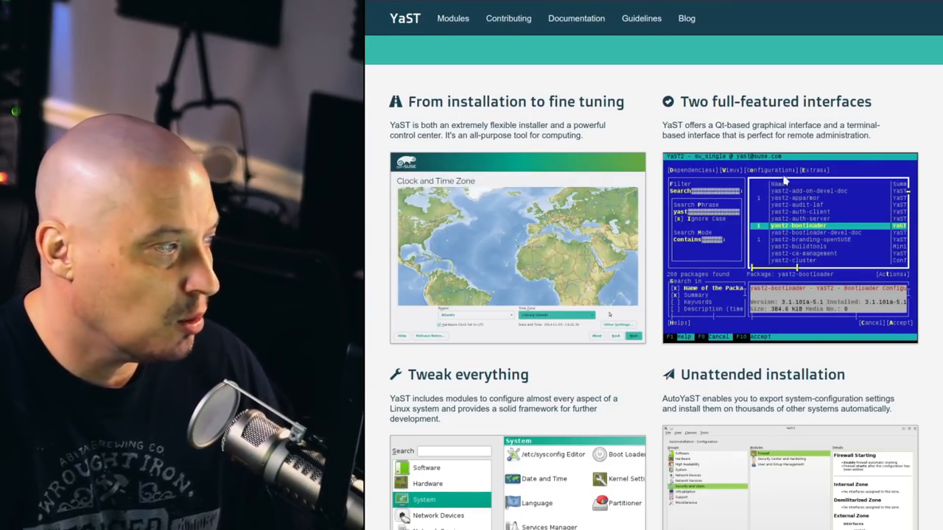
scroll(down, 3)
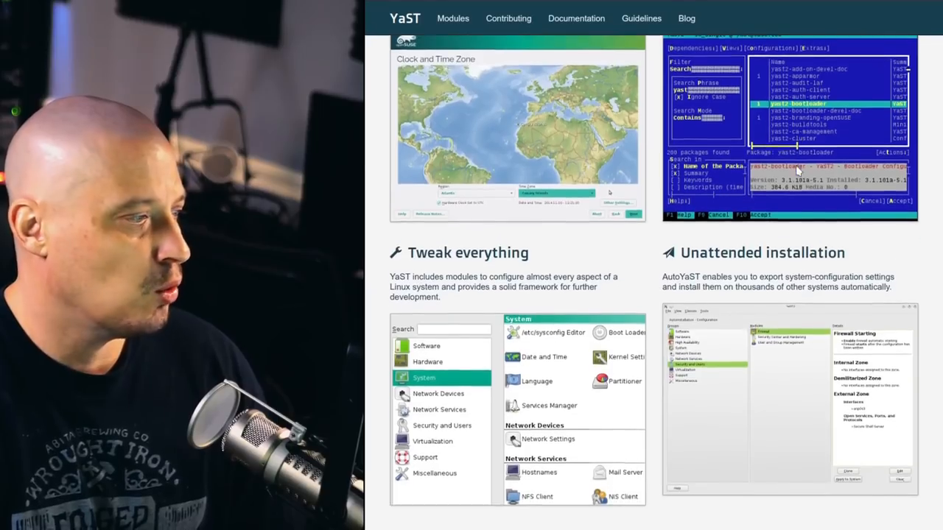
scroll(down, 3)
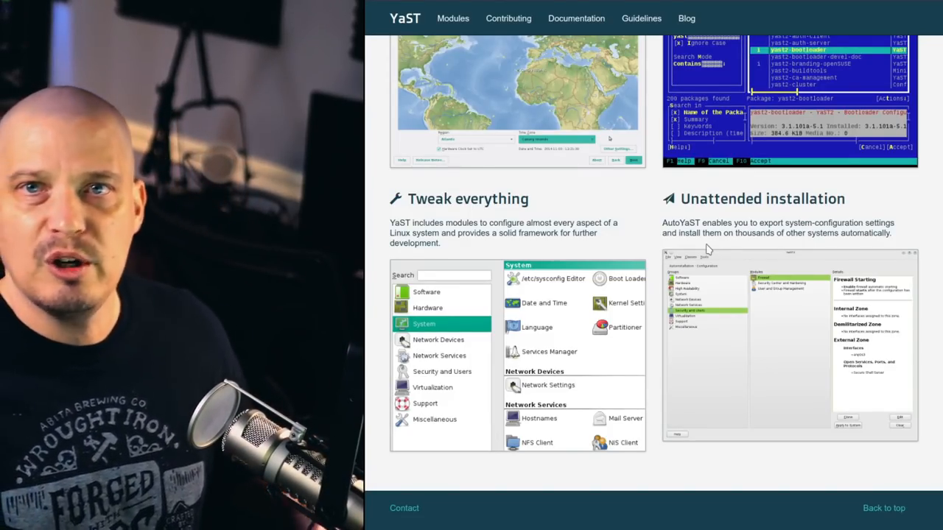
scroll(up, 3)
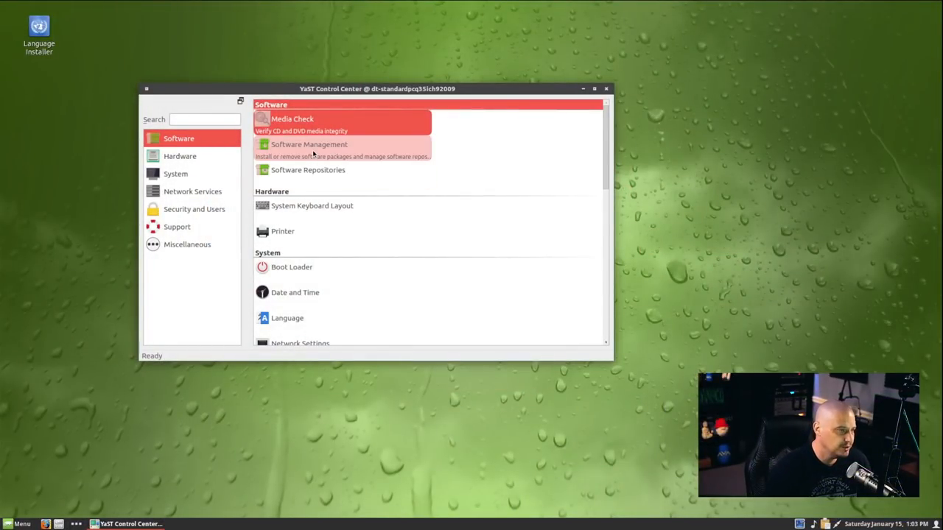
click(308, 170)
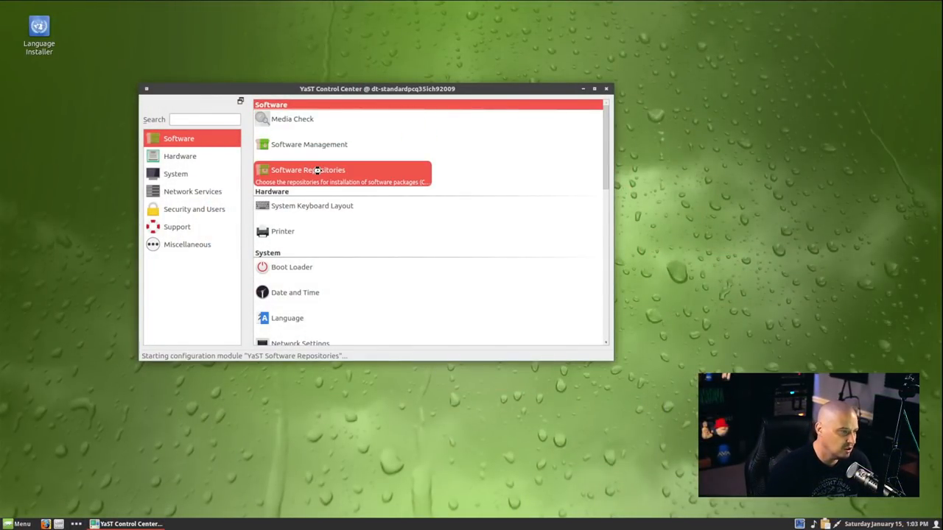
click(307, 170)
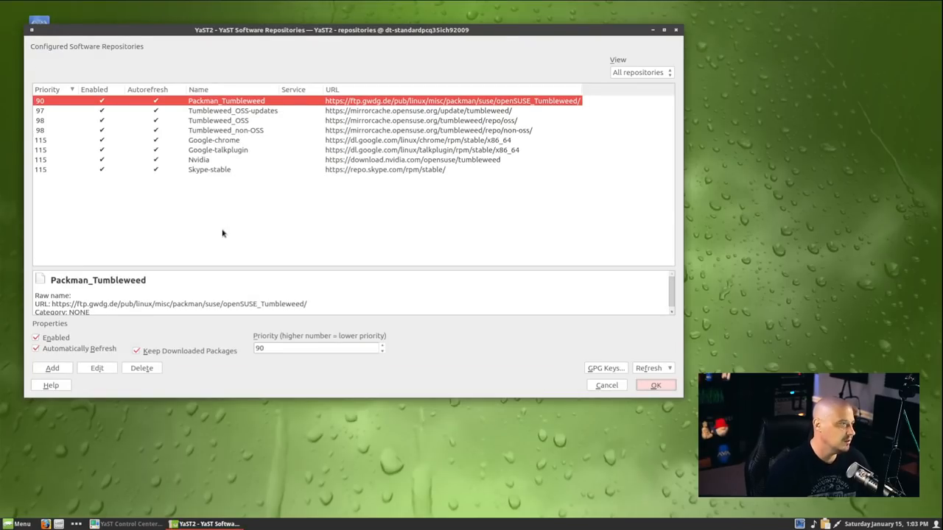
mouse_move(246, 200)
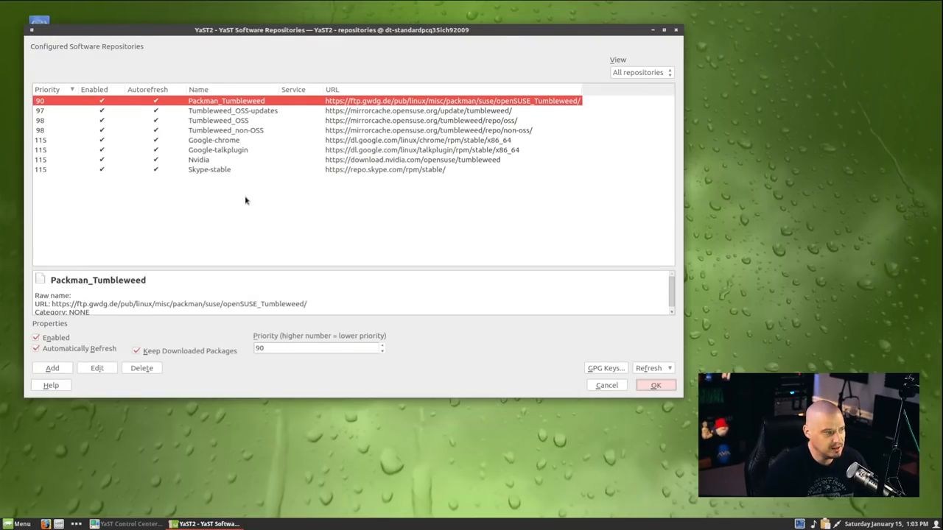
Step: Inspect the Tumbleweed_OSS, Packman, Google-chrome, Nvidia and Skype-stable repositories, then cancel without changes
click(218, 120)
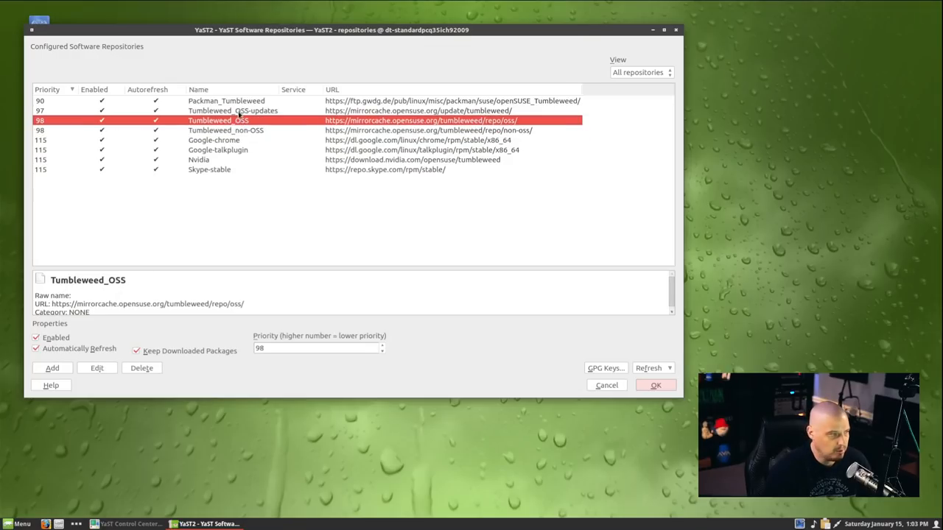
click(233, 111)
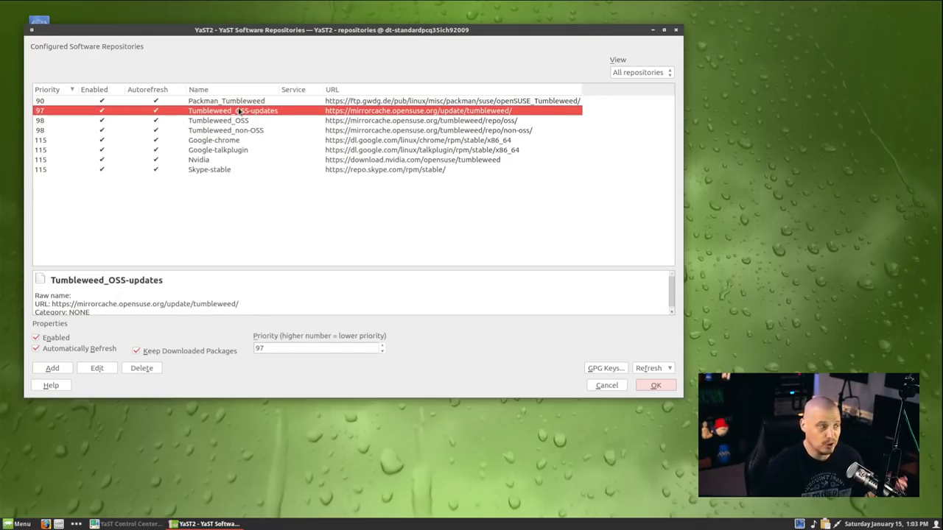
click(227, 100)
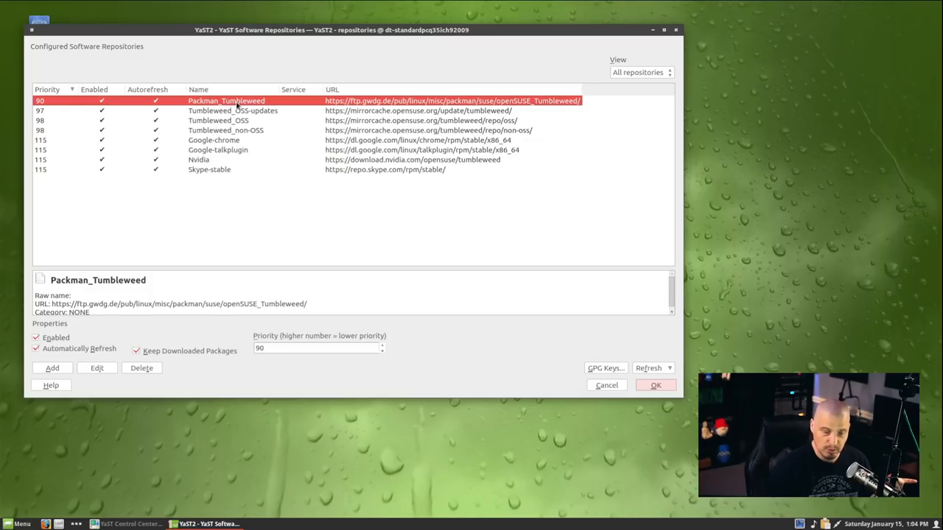
click(214, 140)
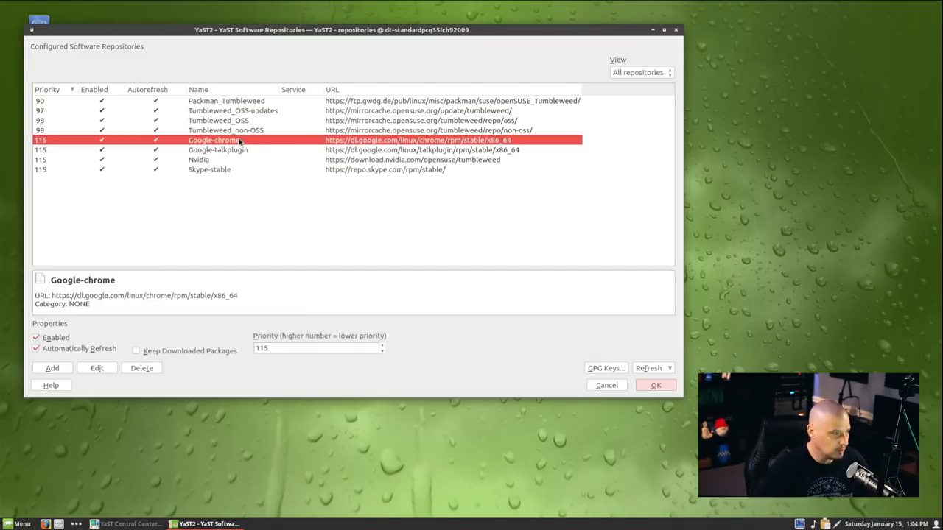
mouse_move(255, 197)
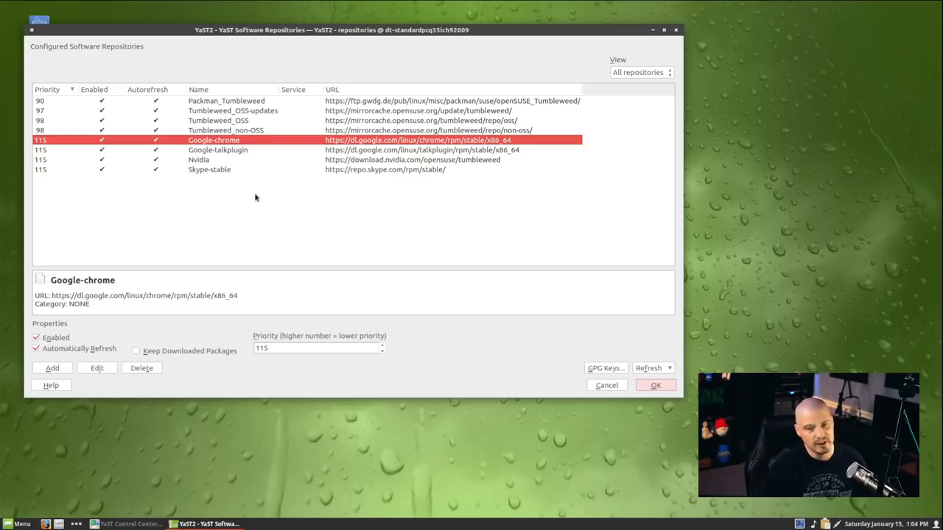
mouse_move(190, 190)
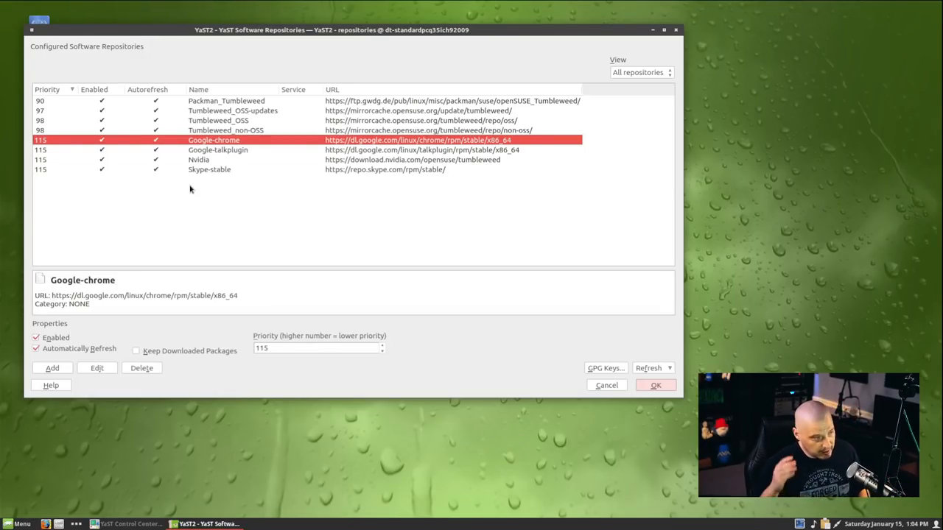
mouse_move(214, 164)
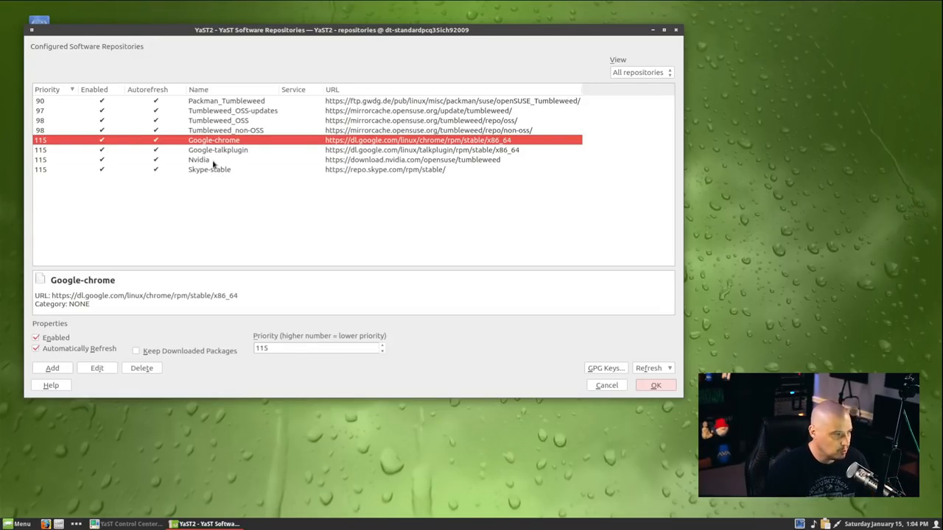
click(199, 159)
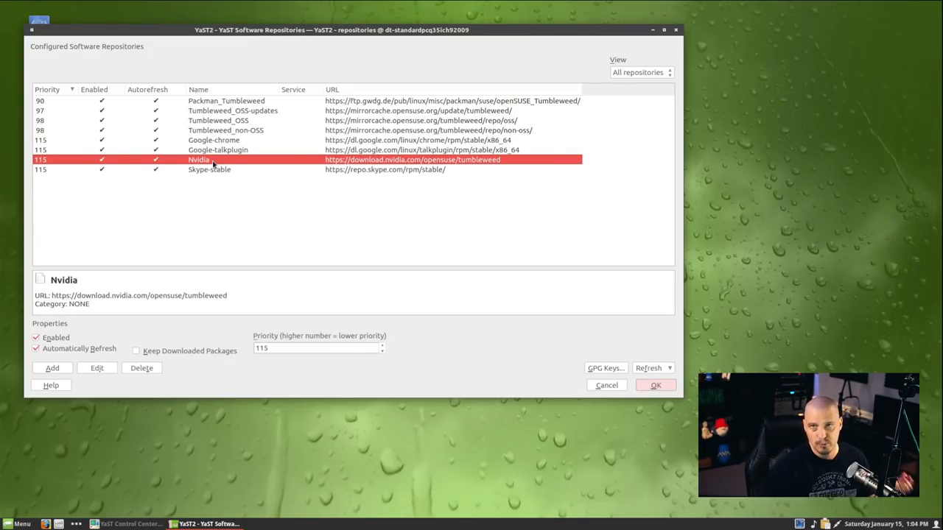
click(209, 170)
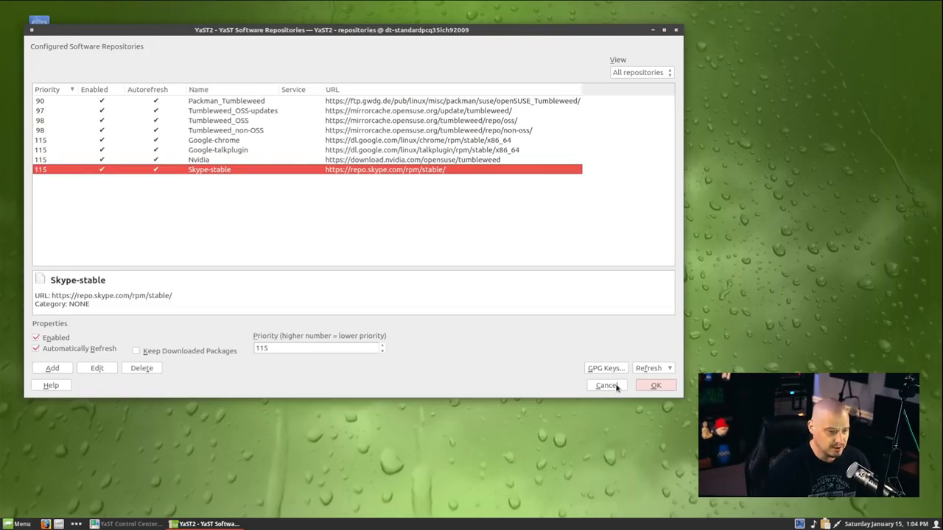
click(606, 385)
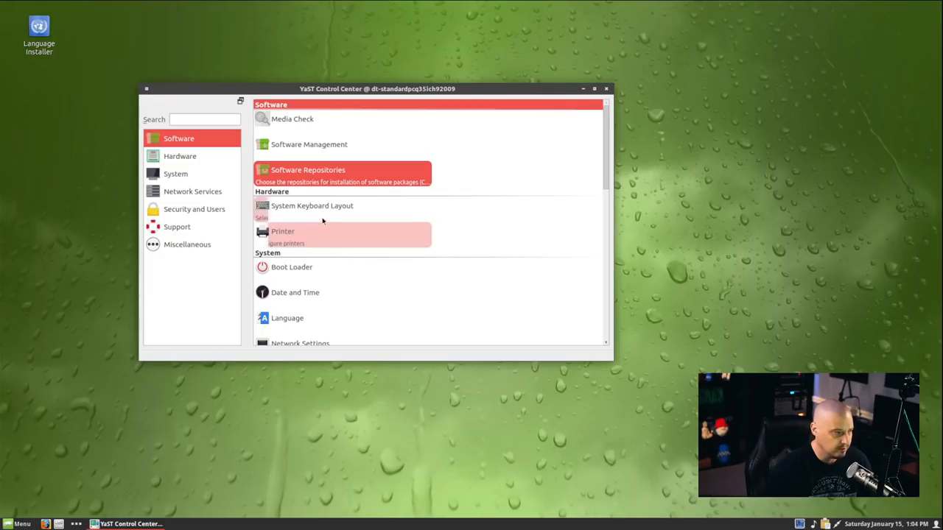
Step: Browse YaST categories from Hardware down to the Security and Users modules
click(180, 155)
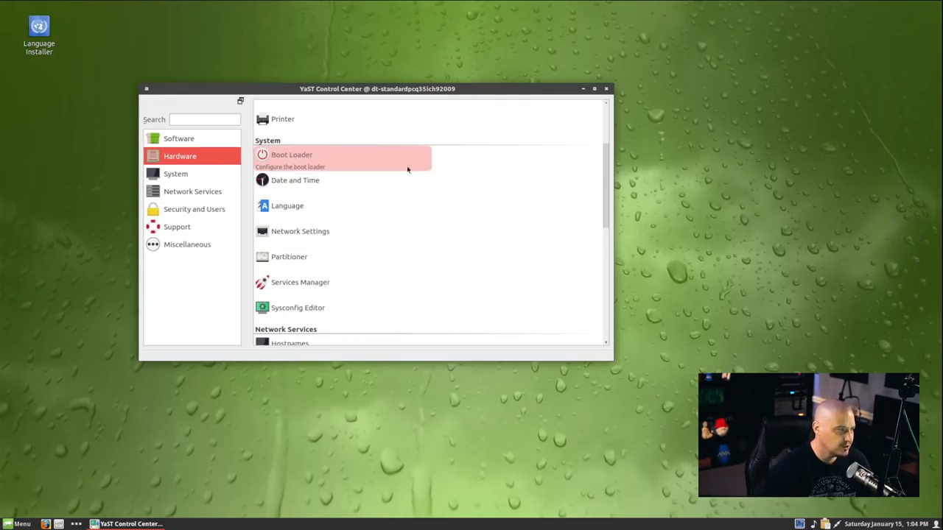
mouse_move(465, 191)
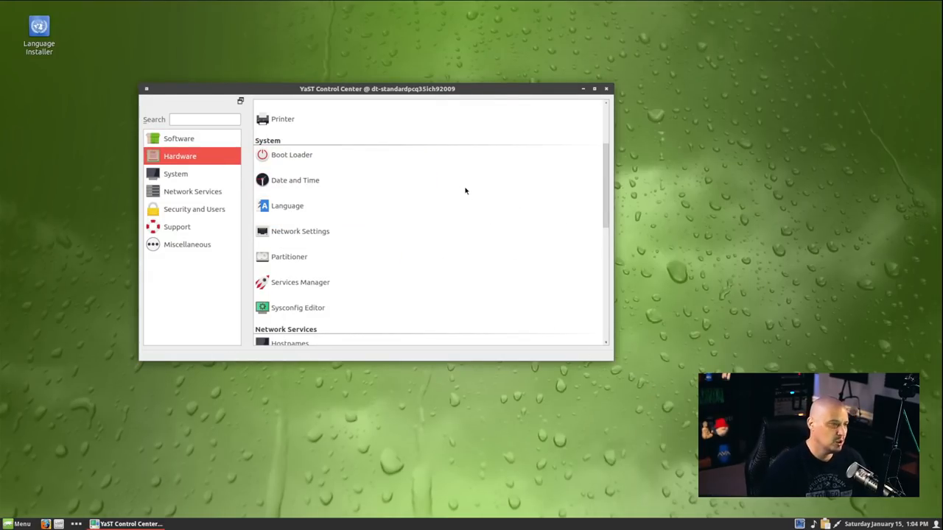
mouse_move(545, 271)
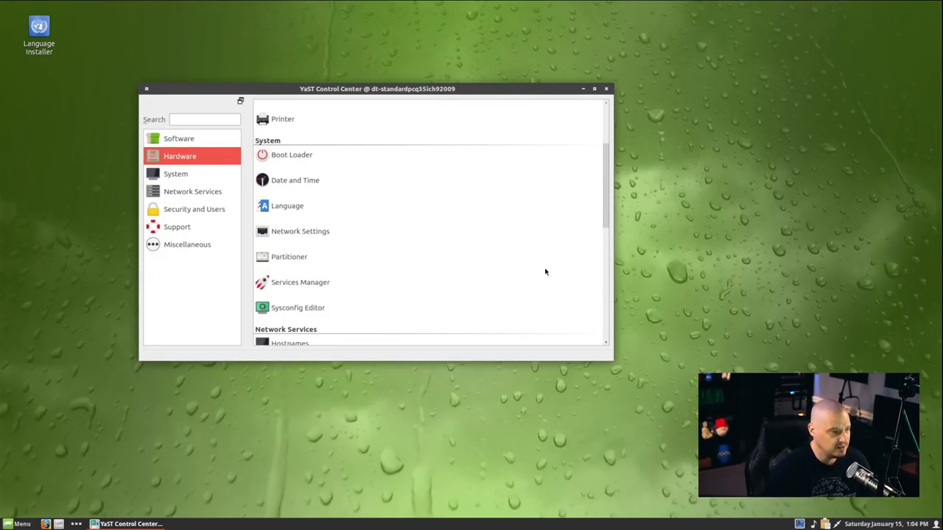
mouse_move(164, 201)
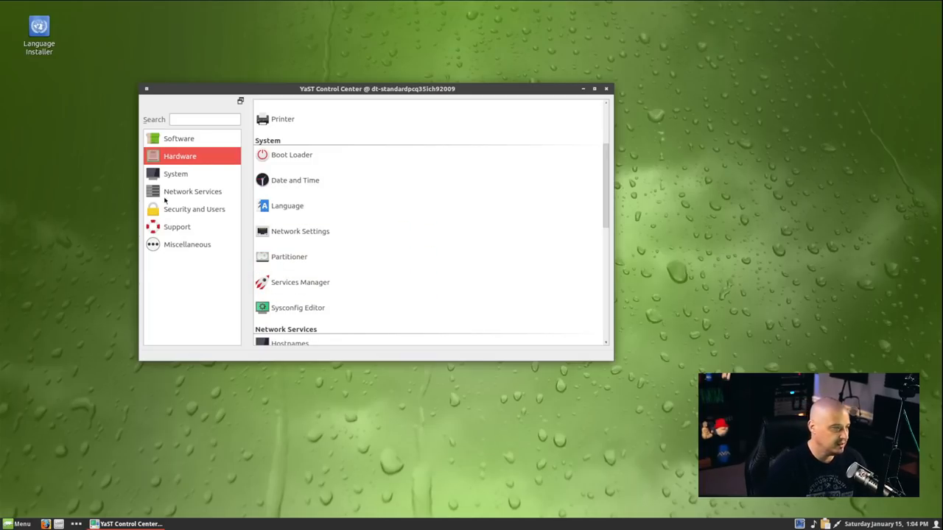
mouse_move(169, 210)
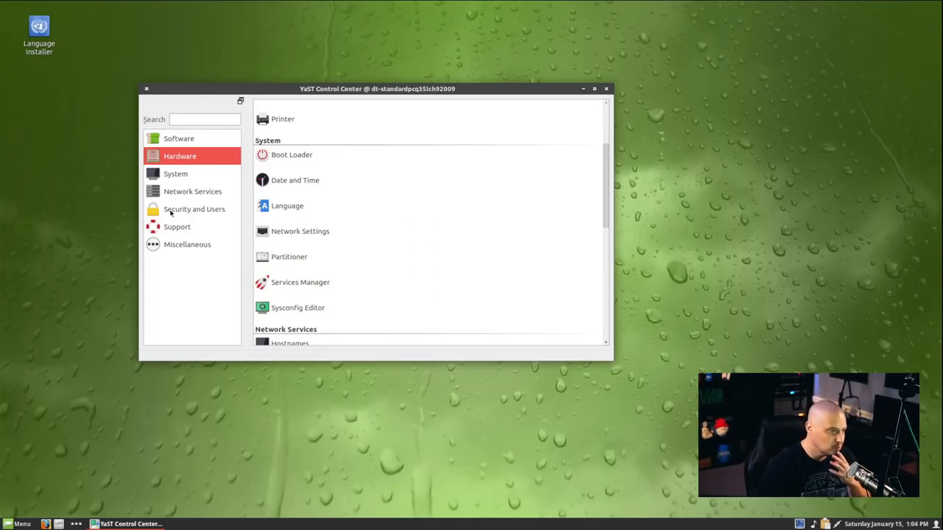
click(193, 208)
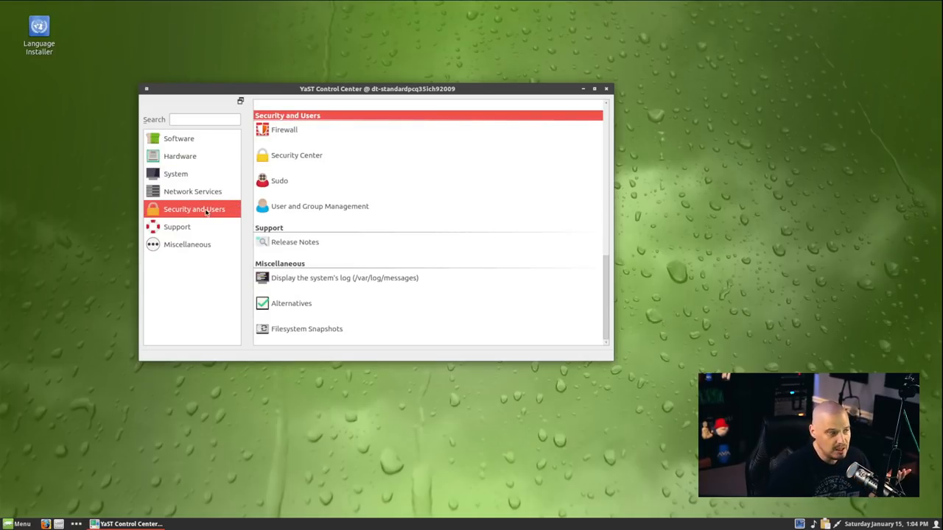
mouse_move(302, 134)
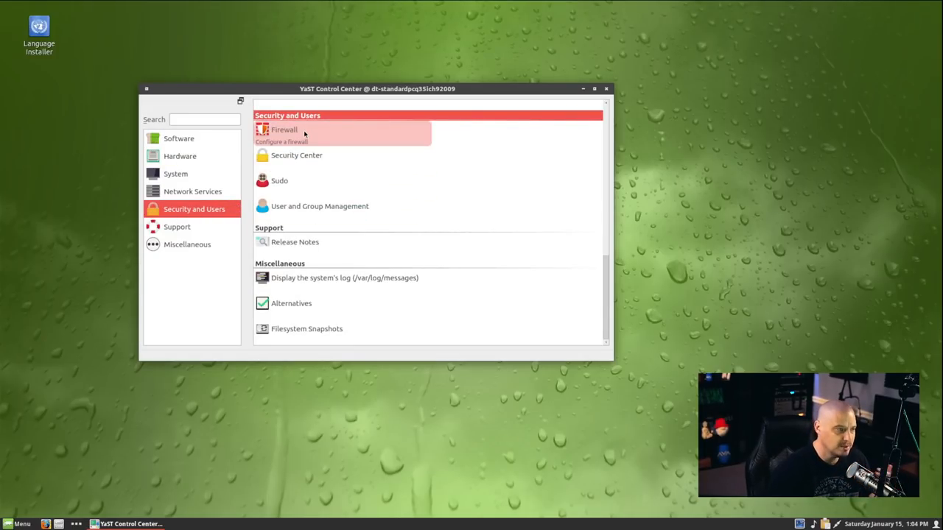
mouse_move(319, 142)
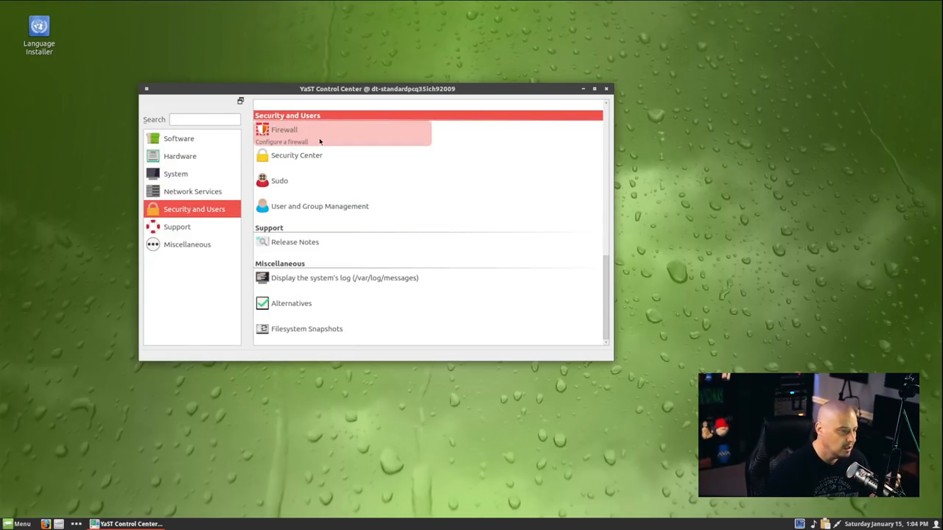
mouse_move(360, 184)
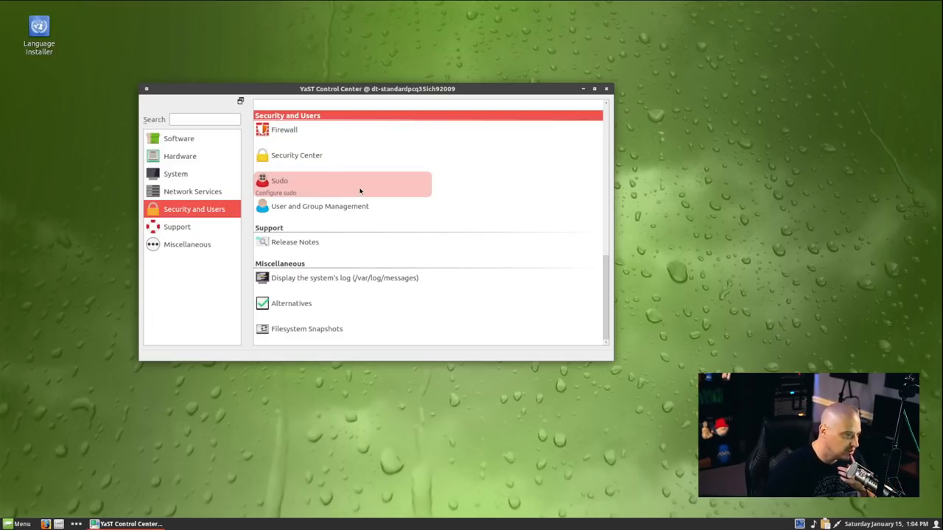
mouse_move(470, 228)
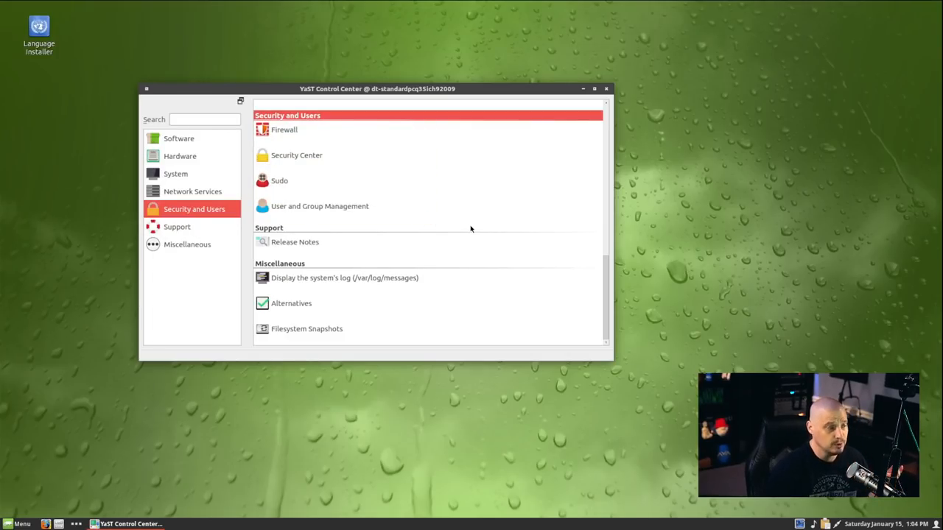
mouse_move(587, 344)
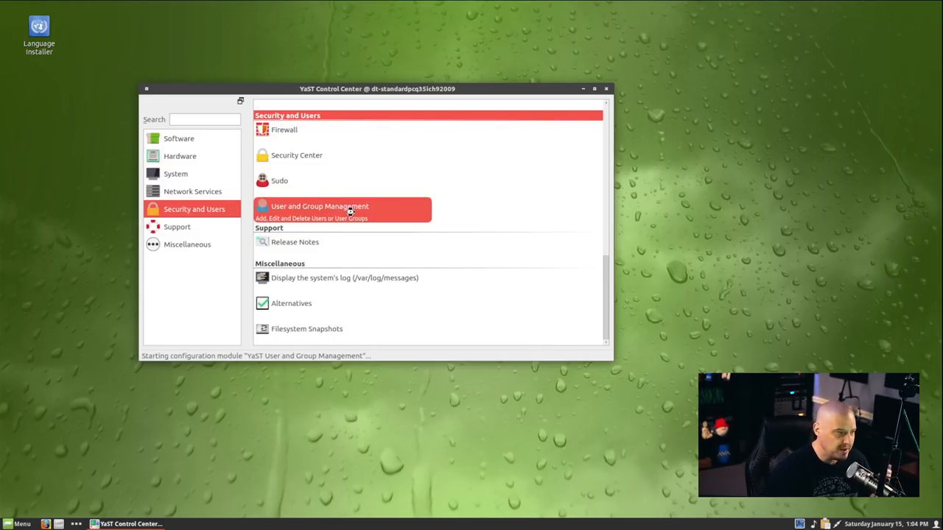
Step: Open User and Group Management listing user dt, abort without saving, and close YaST
double_click(320, 207)
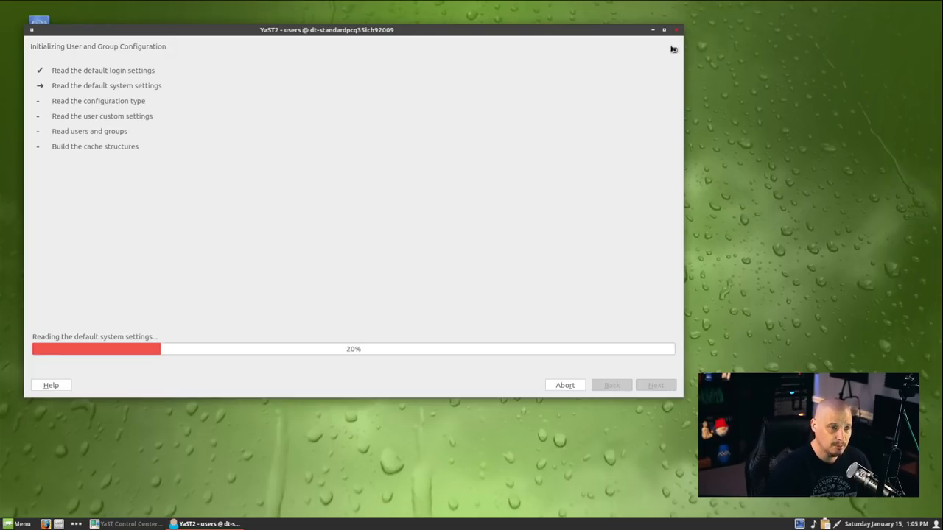
click(565, 385)
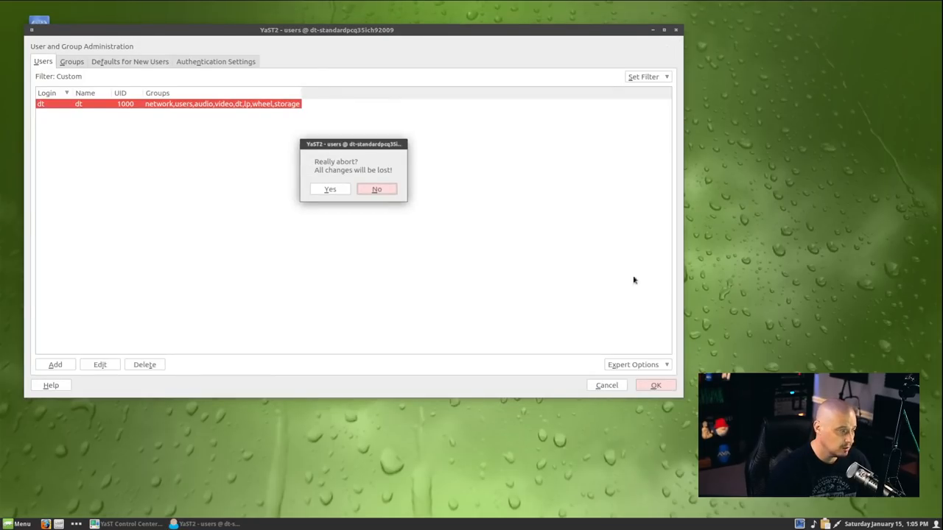
click(329, 189)
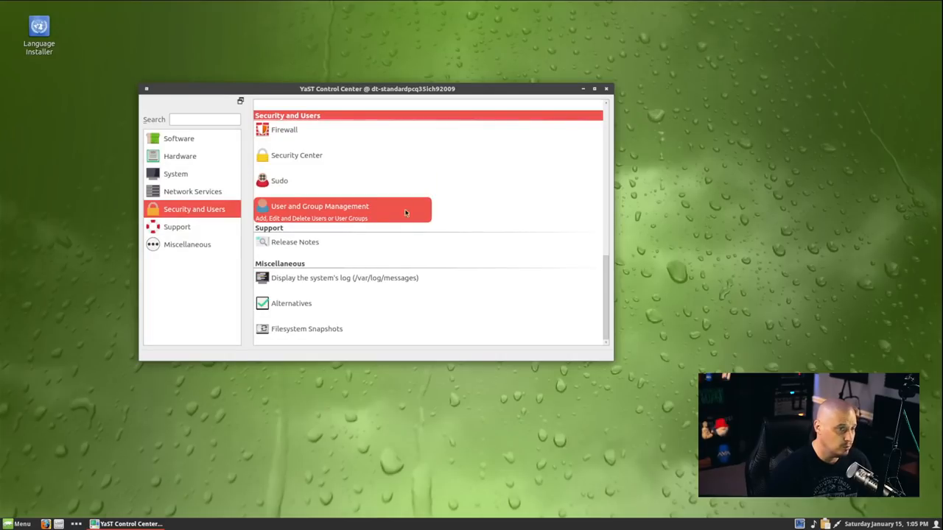
click(606, 89)
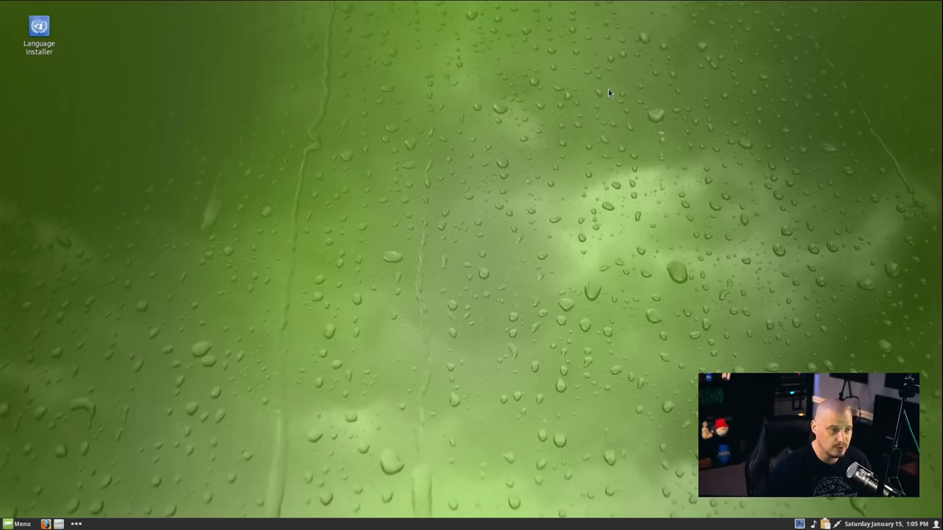
mouse_move(164, 150)
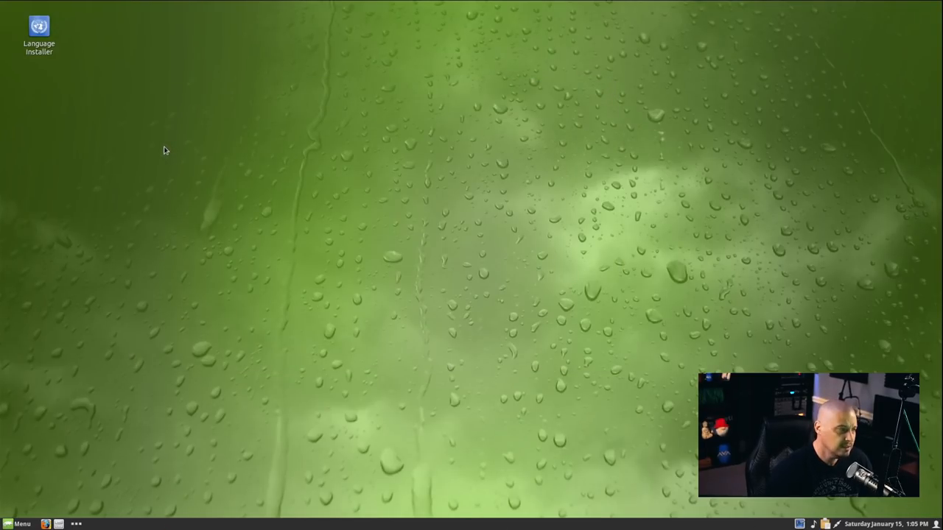
Step: From the desktop menu, set the openSUSE Tumbleweed image from the Opensuse collection as background
right_click(164, 150)
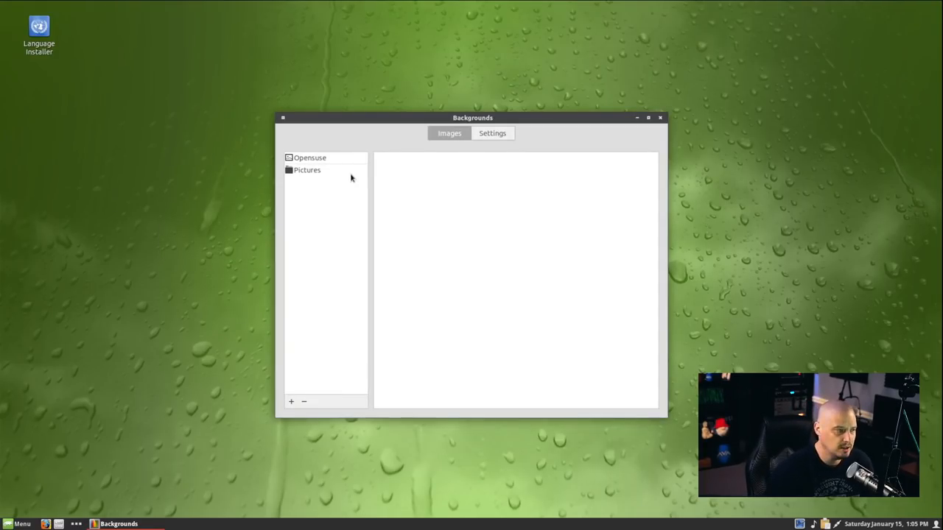
mouse_move(586, 229)
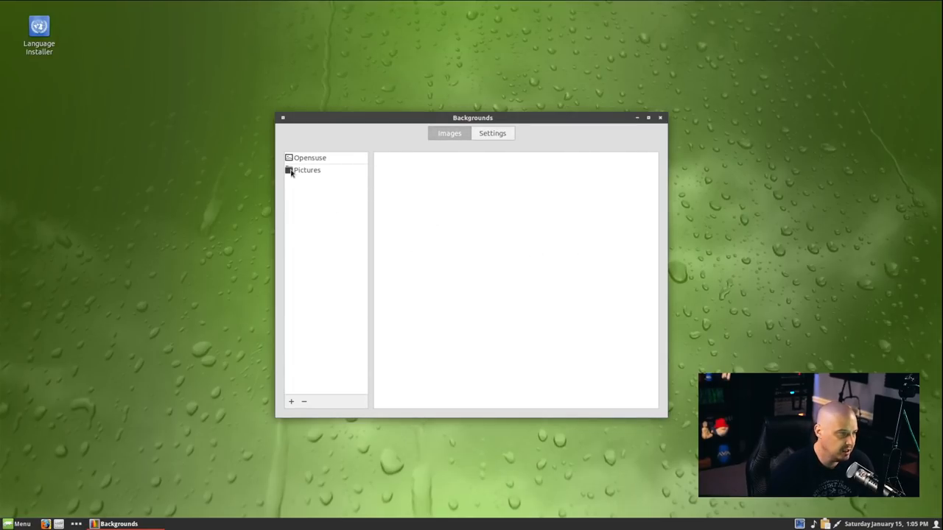
click(309, 158)
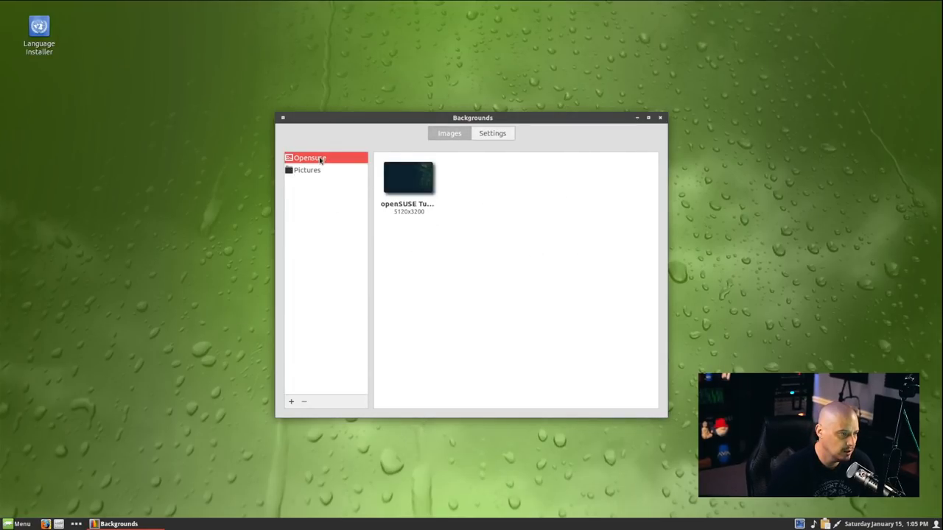
click(409, 181)
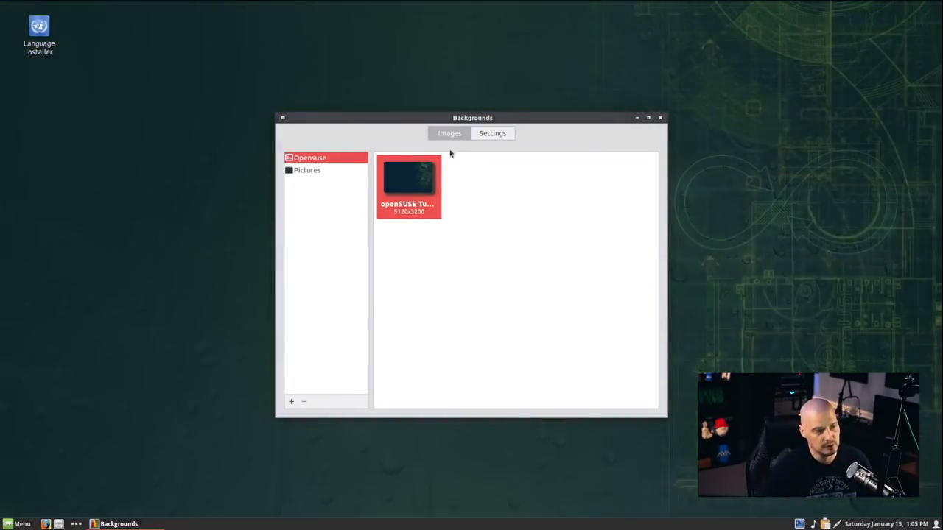
Step: Move the Backgrounds window aside, view Pictures, and return to the Opensuse collection
drag(472, 117, 643, 158)
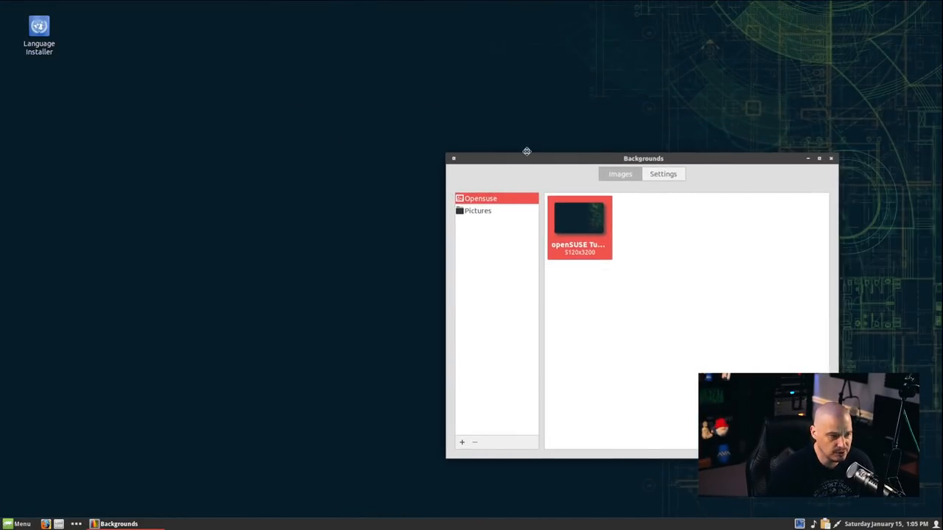
drag(643, 159, 325, 102)
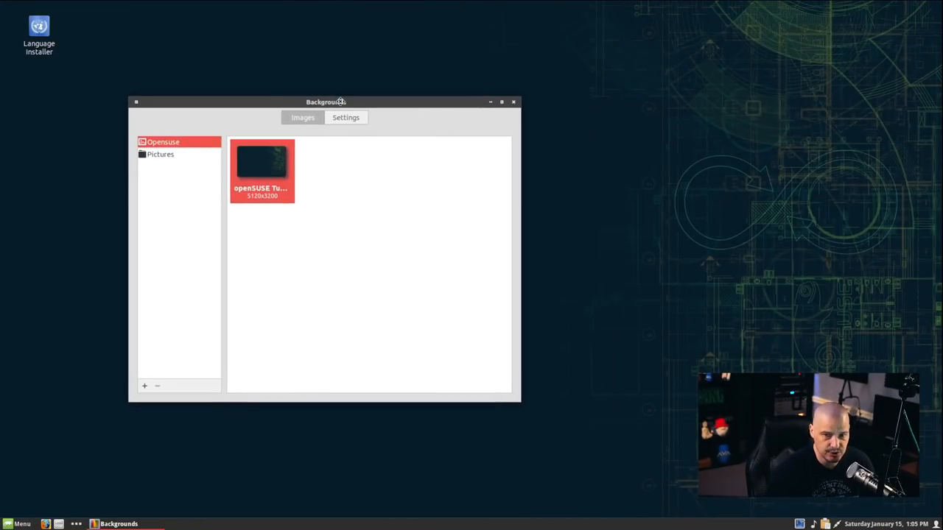
click(160, 157)
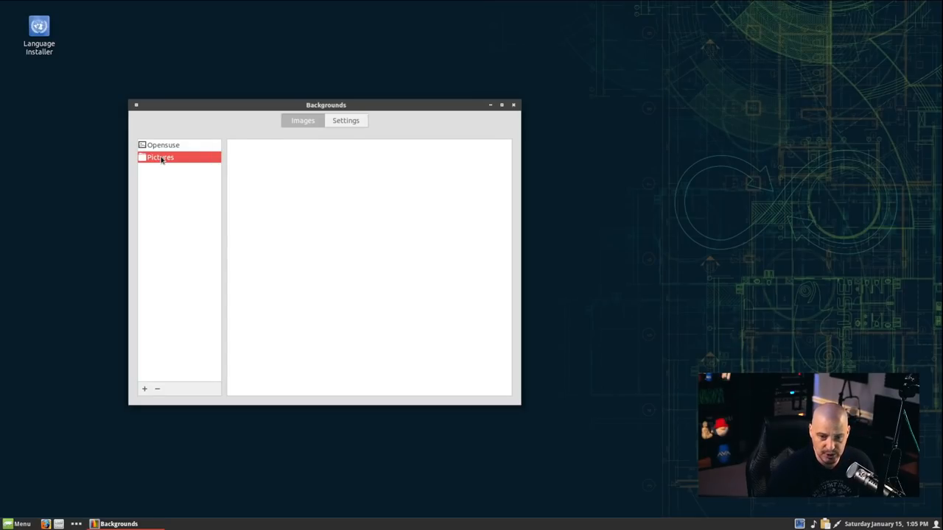
click(163, 145)
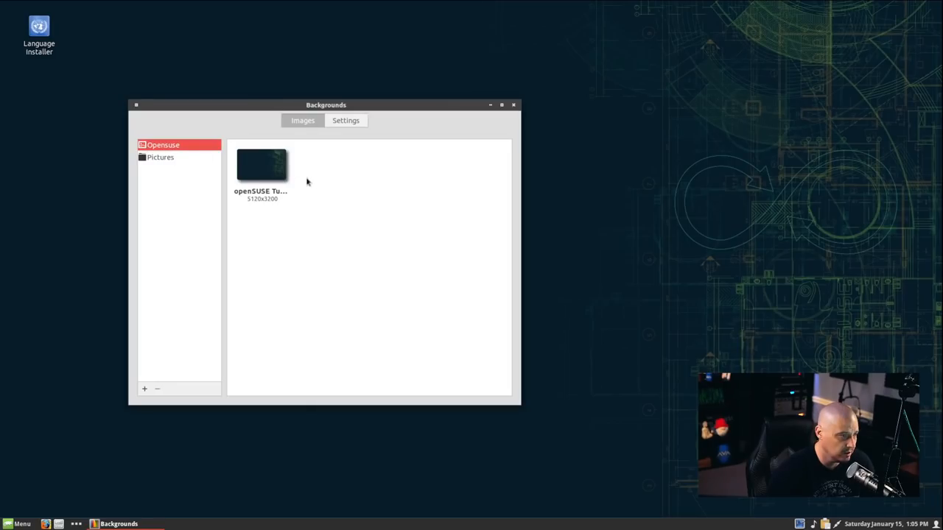
mouse_move(156, 352)
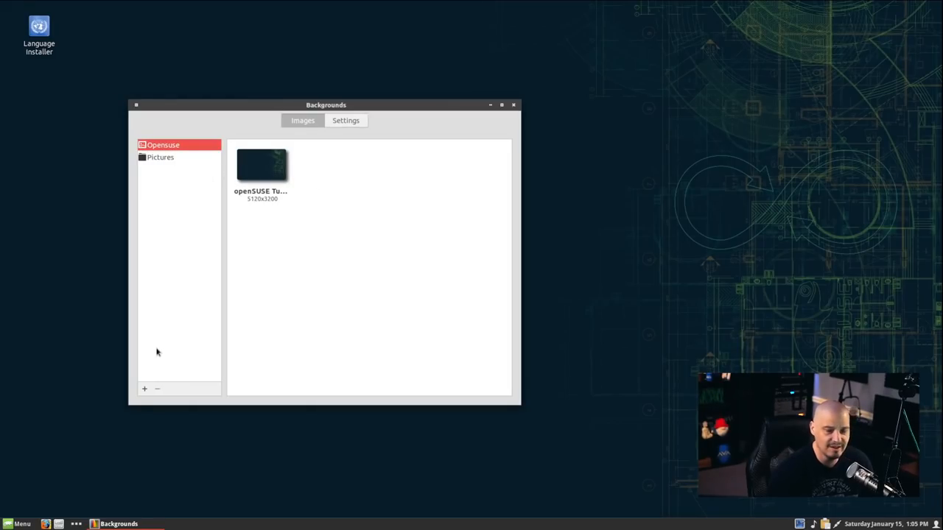
Step: Start adding a wallpaper folder and browse from the root to /usr/share/wallpapers
click(144, 388)
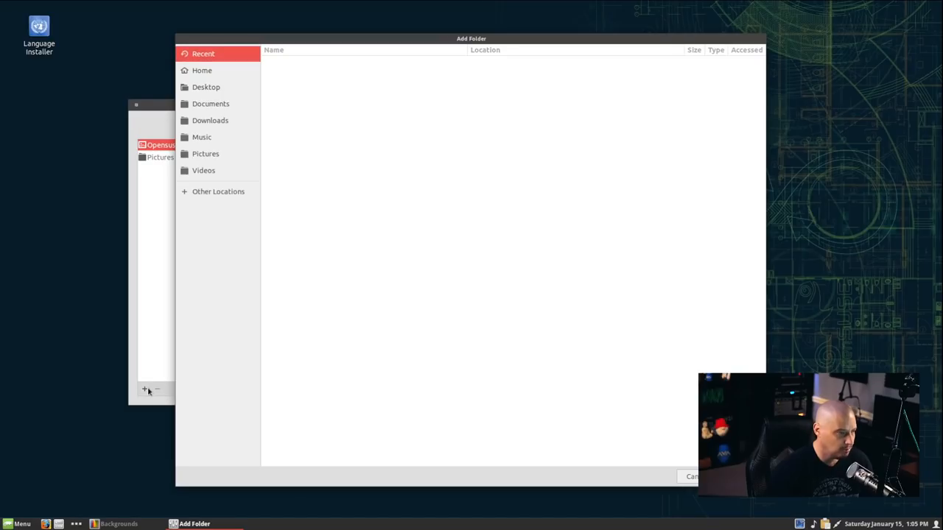
mouse_move(205, 285)
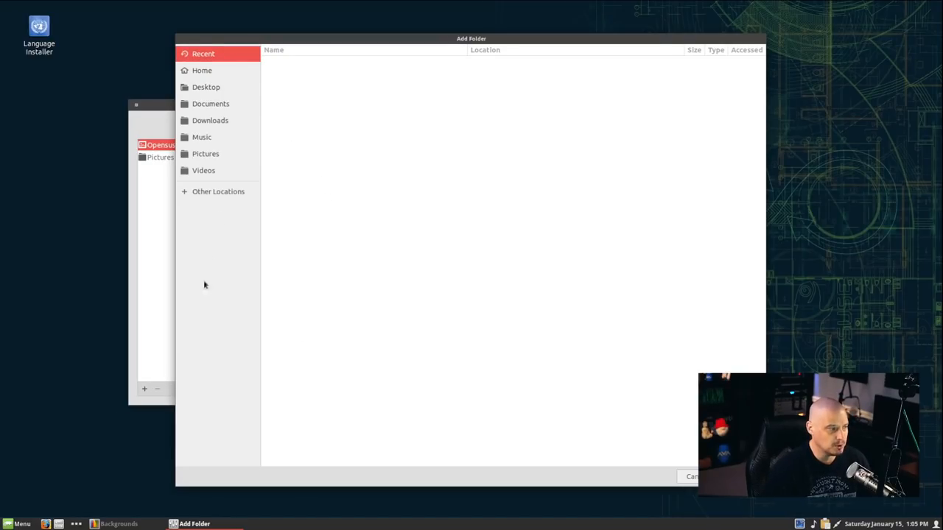
mouse_move(221, 184)
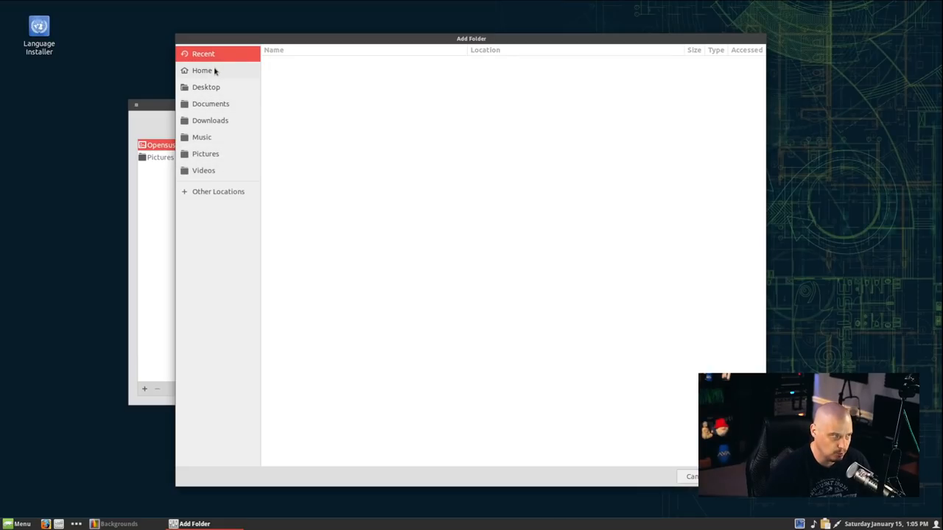
click(202, 70)
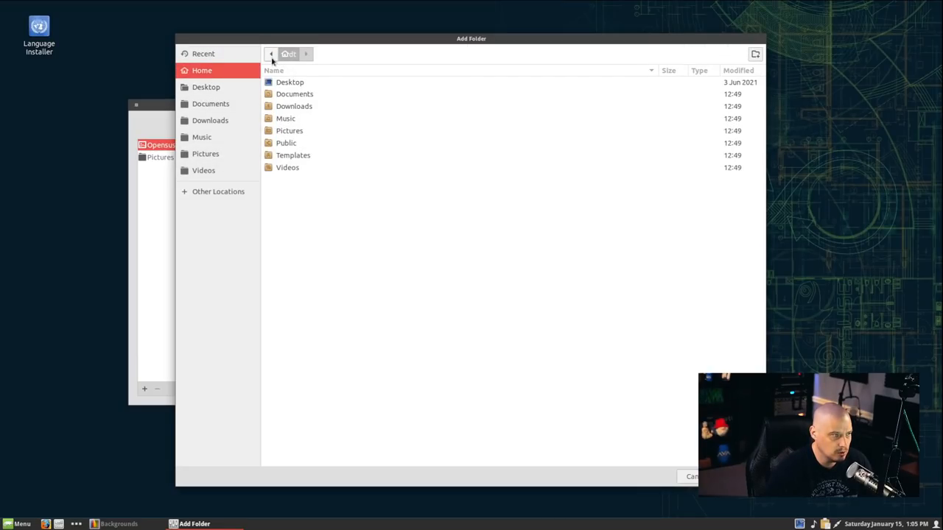
click(271, 53)
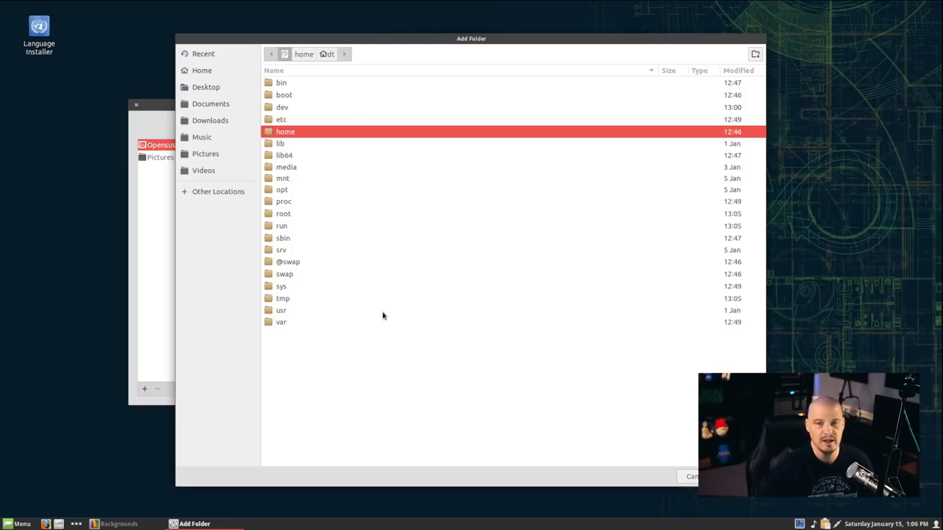
mouse_move(357, 338)
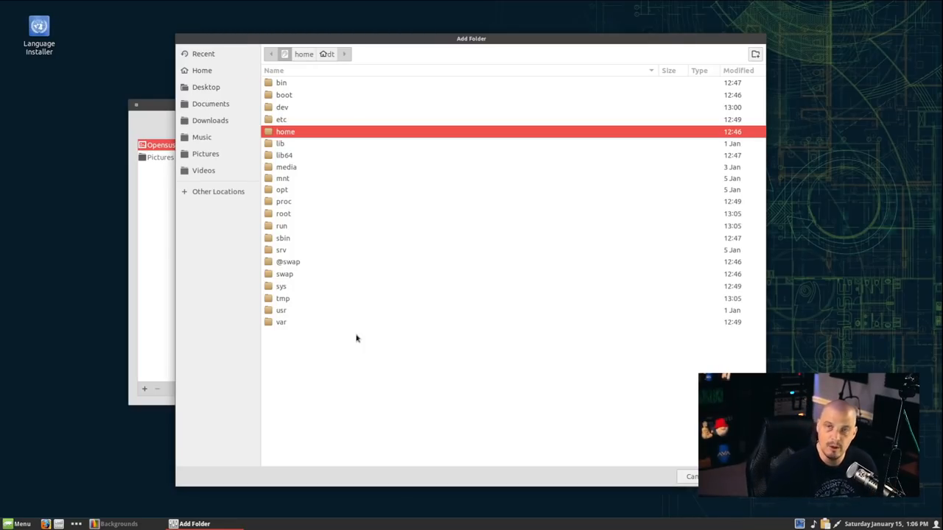
double_click(281, 310)
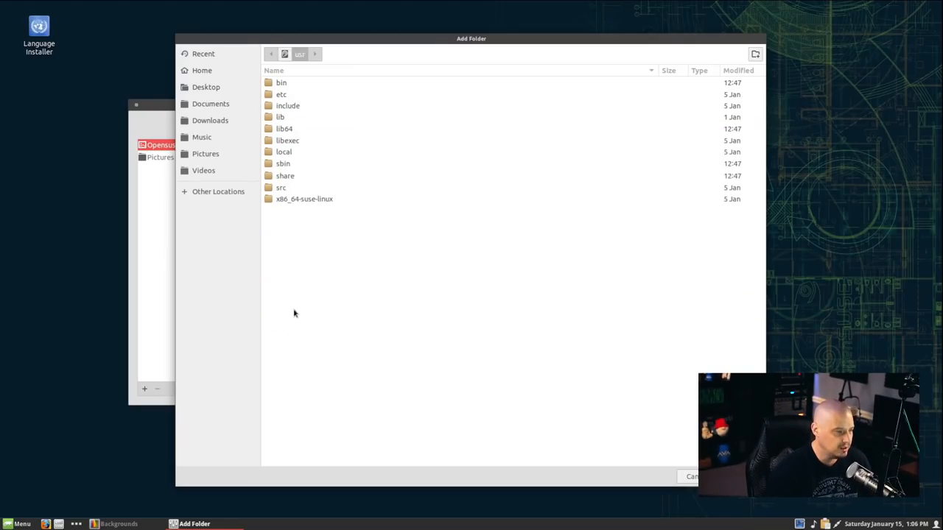
double_click(285, 175)
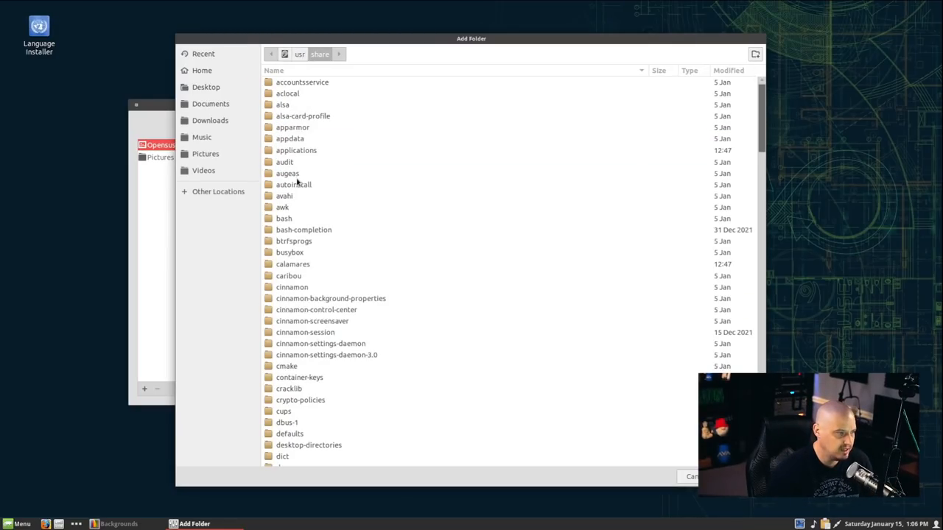
scroll(down, 3)
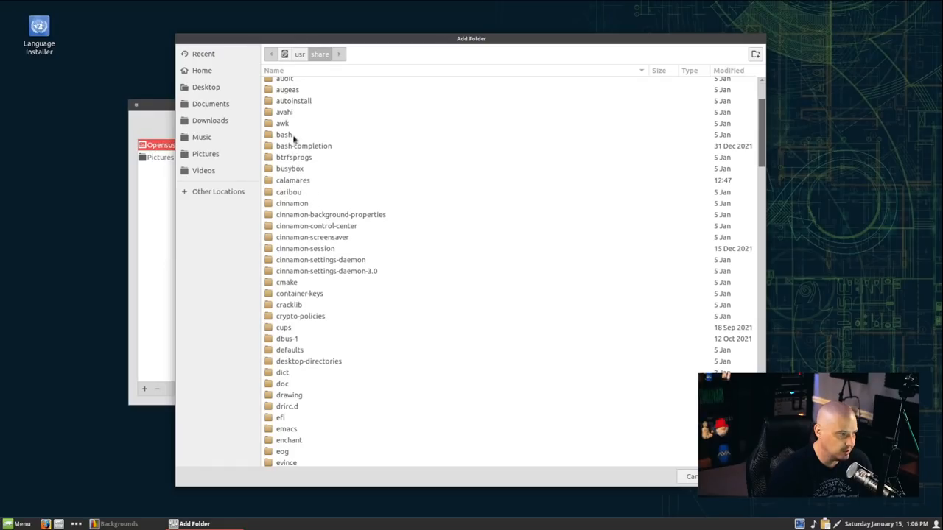
mouse_move(453, 201)
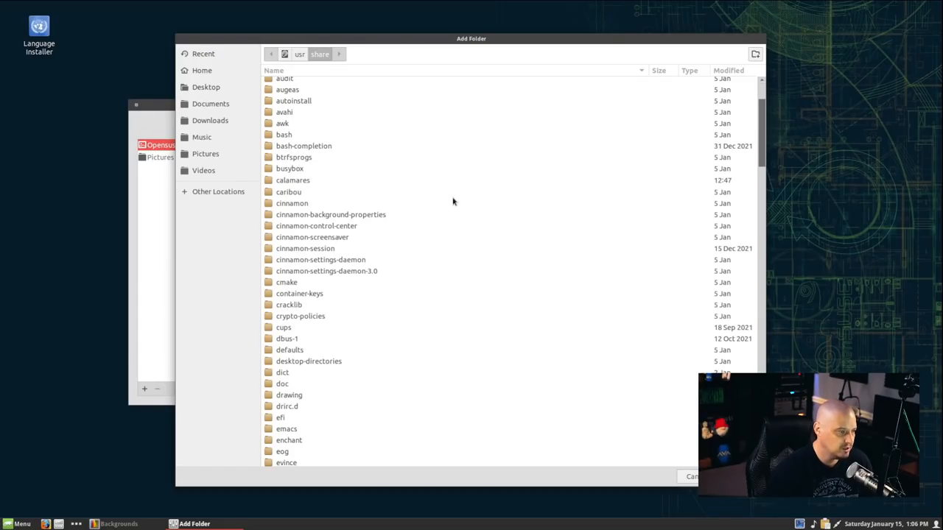
scroll(down, 3)
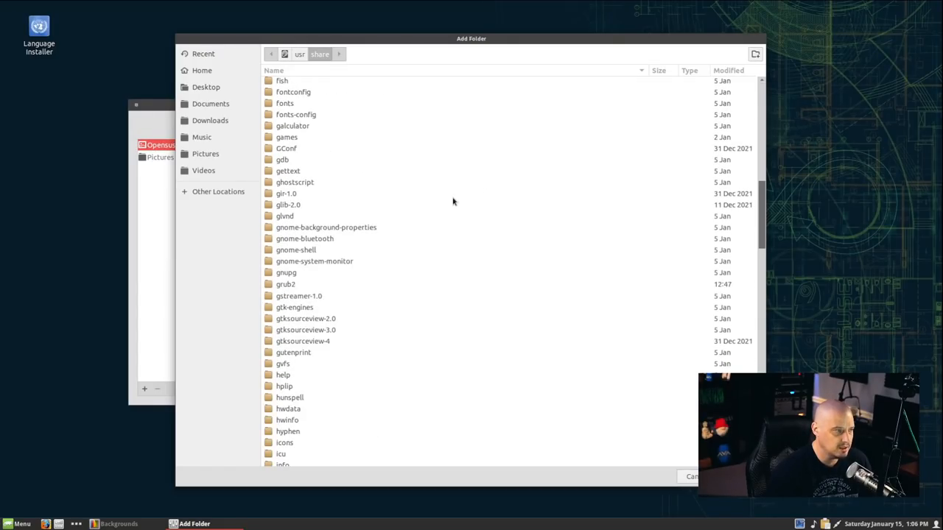
scroll(down, 3)
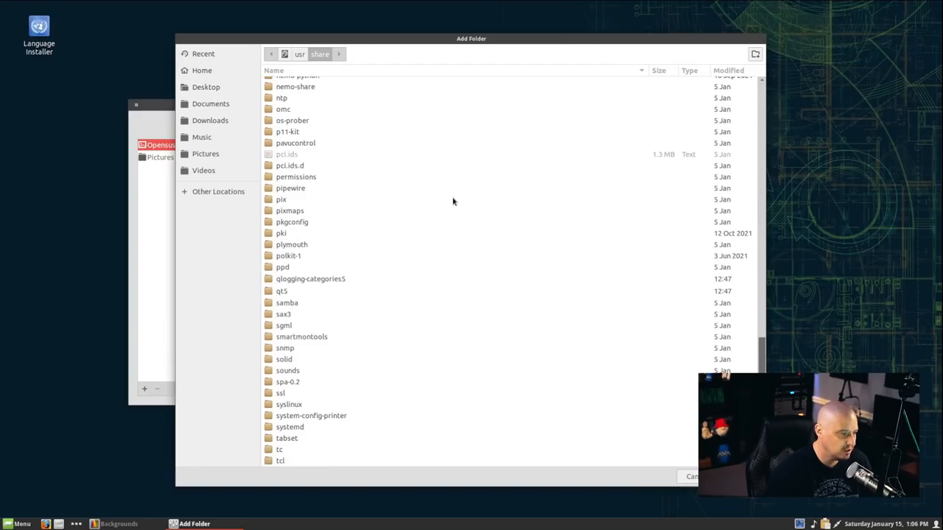
scroll(down, 3)
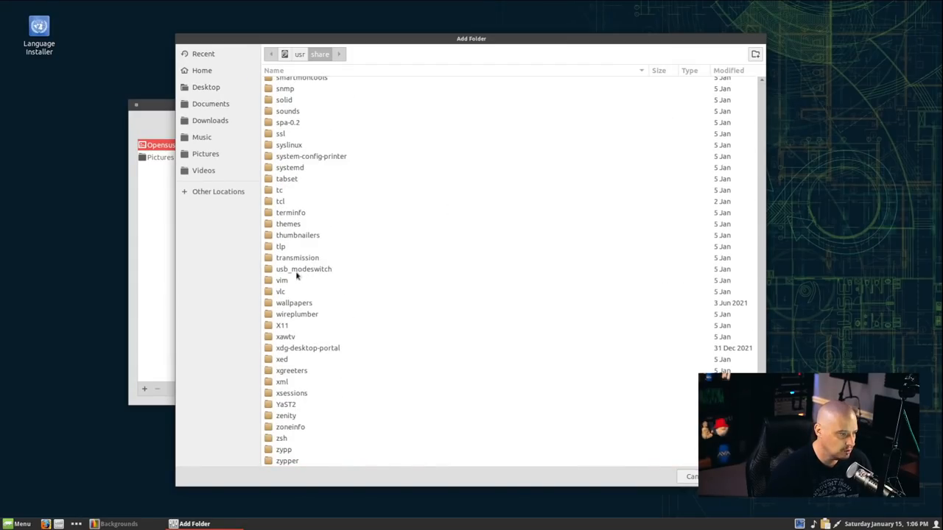
double_click(294, 303)
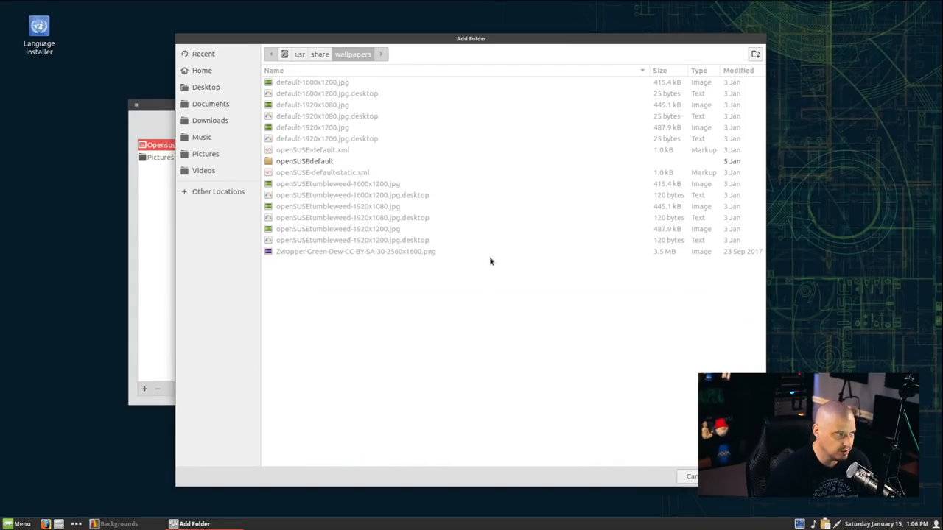
mouse_move(452, 269)
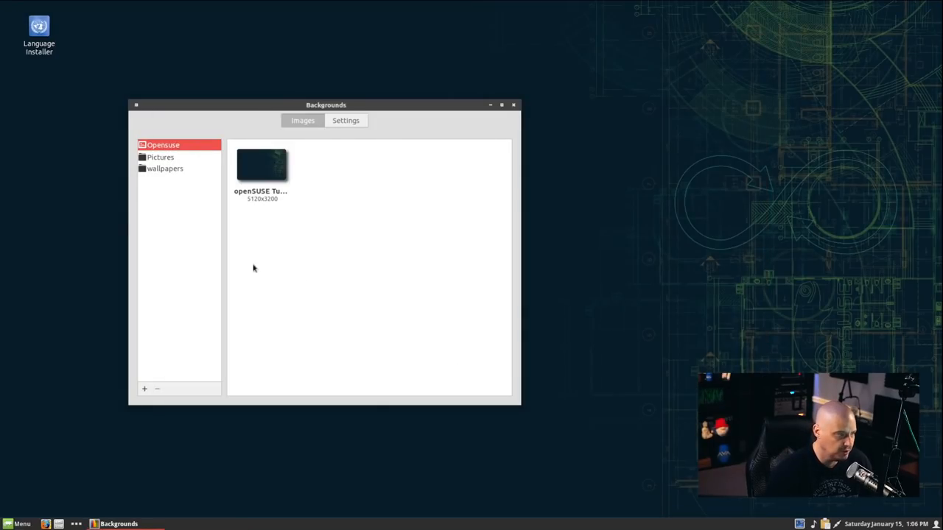
Step: Show the wallpapers folder images and apply the green raindrop image as background
click(165, 168)
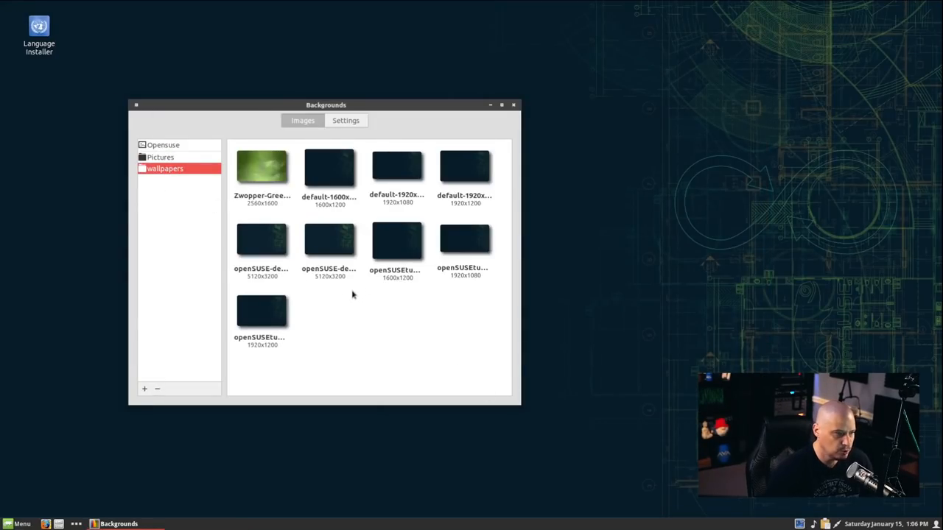
click(262, 168)
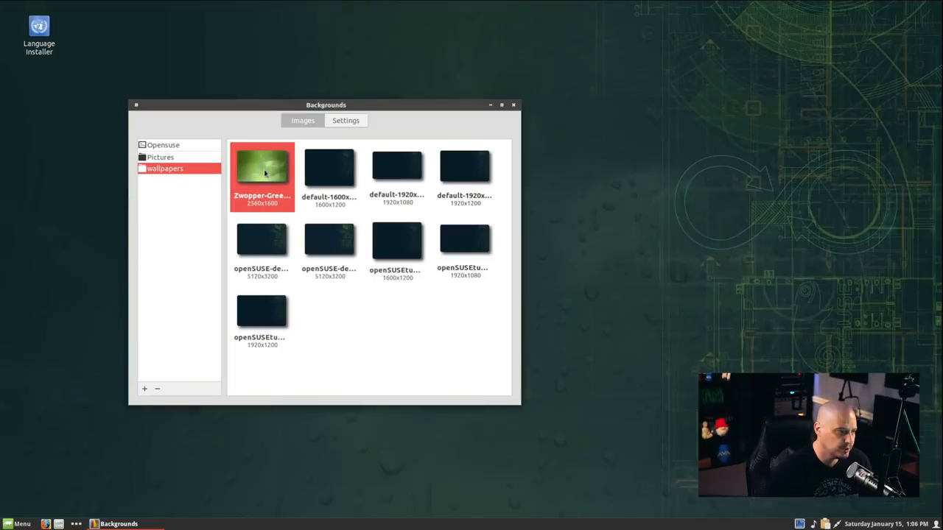
double_click(262, 173)
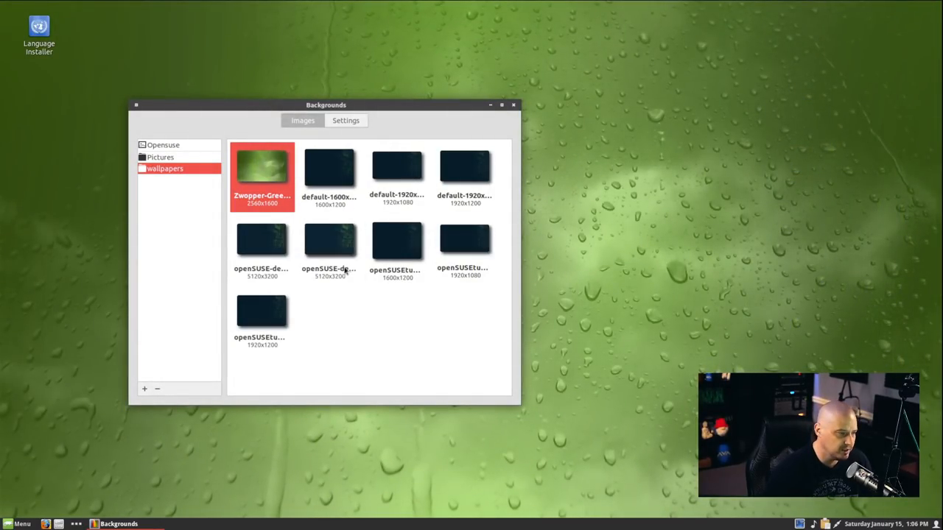
Step: Try the dark 1920x1080 openSUSE wallpaper, then close the Backgrounds window
click(465, 240)
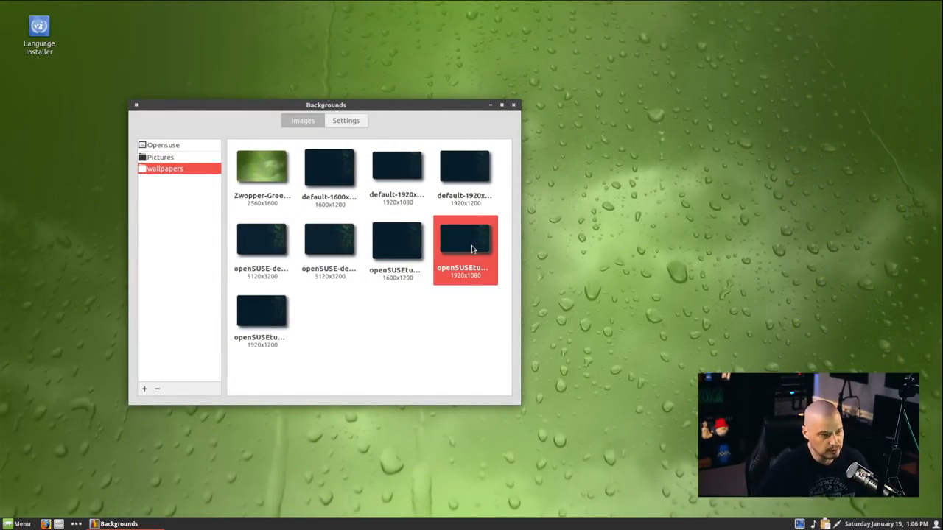
click(465, 250)
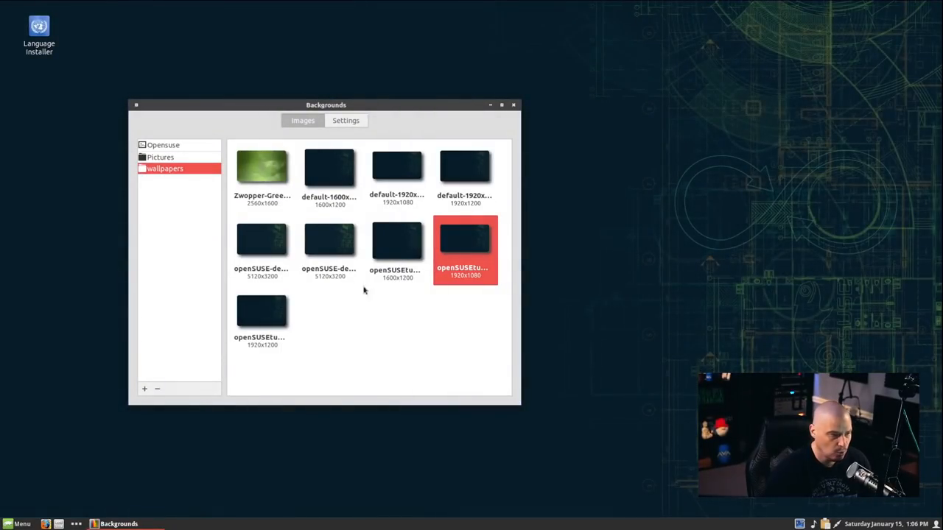
mouse_move(422, 407)
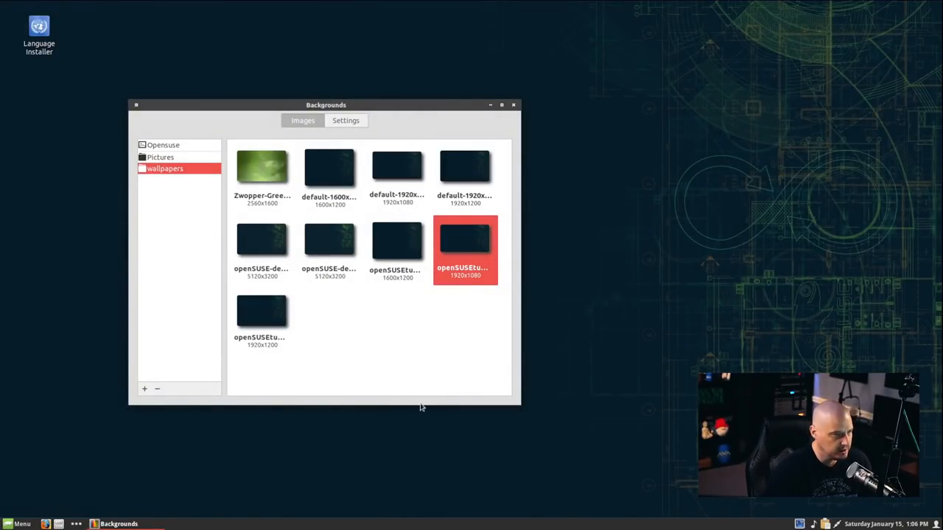
mouse_move(537, 147)
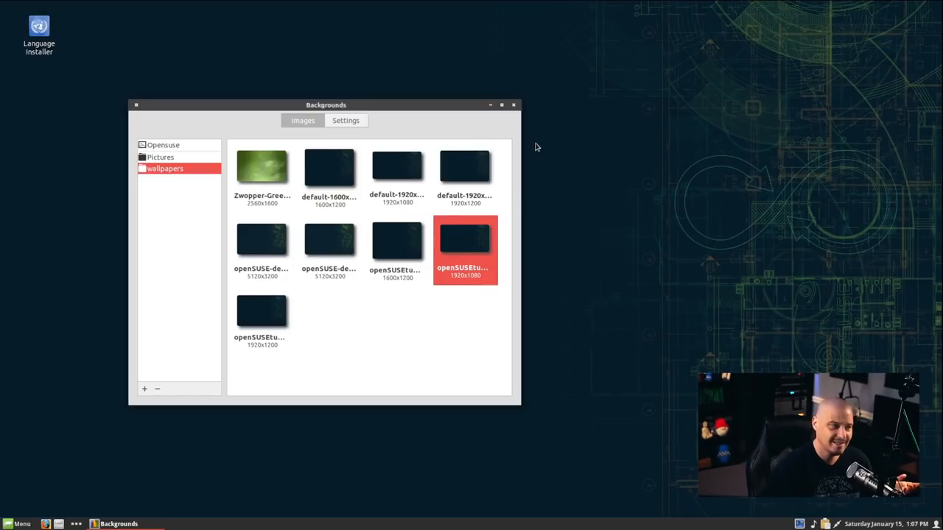
click(262, 167)
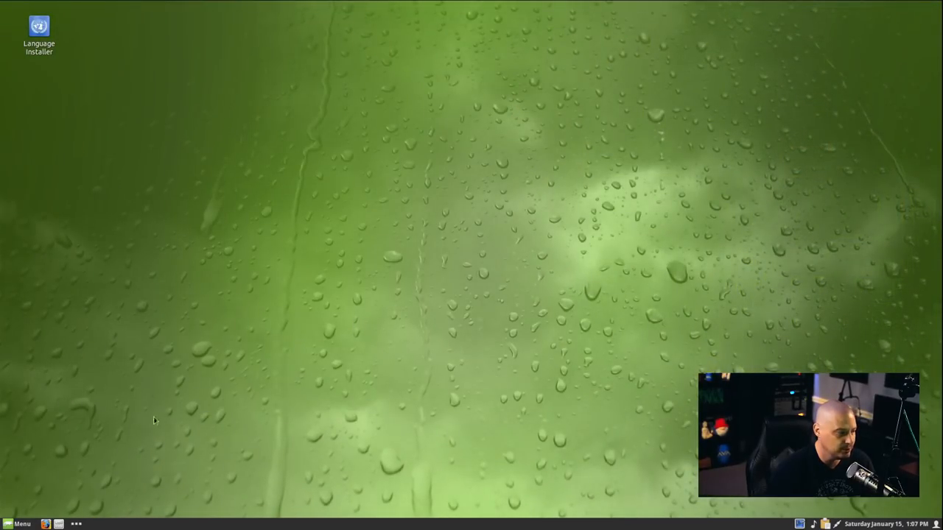
Step: Search the Cinnamon applications menu for 'software'
click(19, 523)
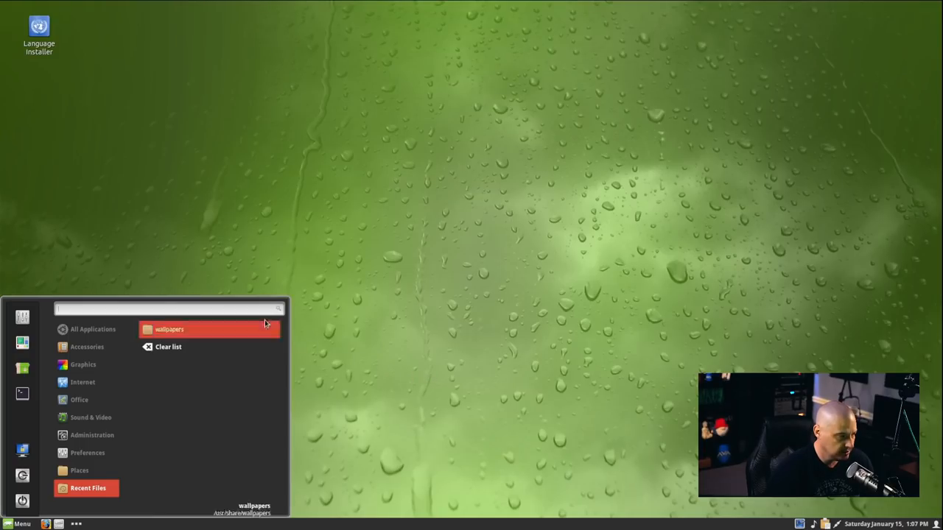
text(software)
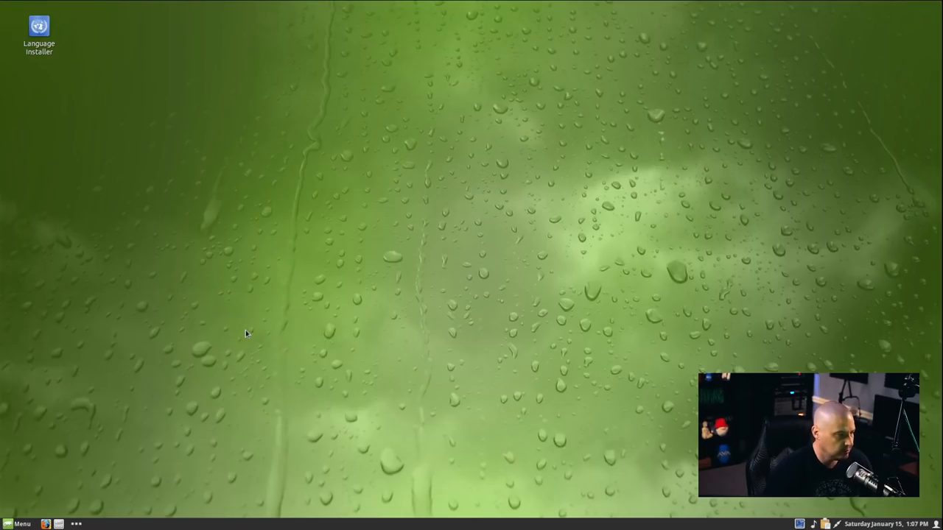
mouse_move(486, 274)
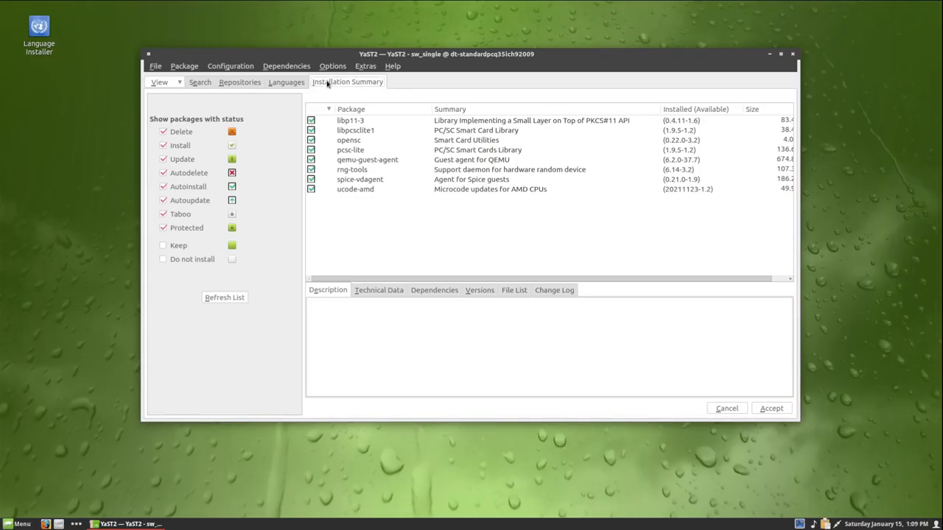
Step: Accept the eight queued packages and dismiss the installation report once finished
click(771, 408)
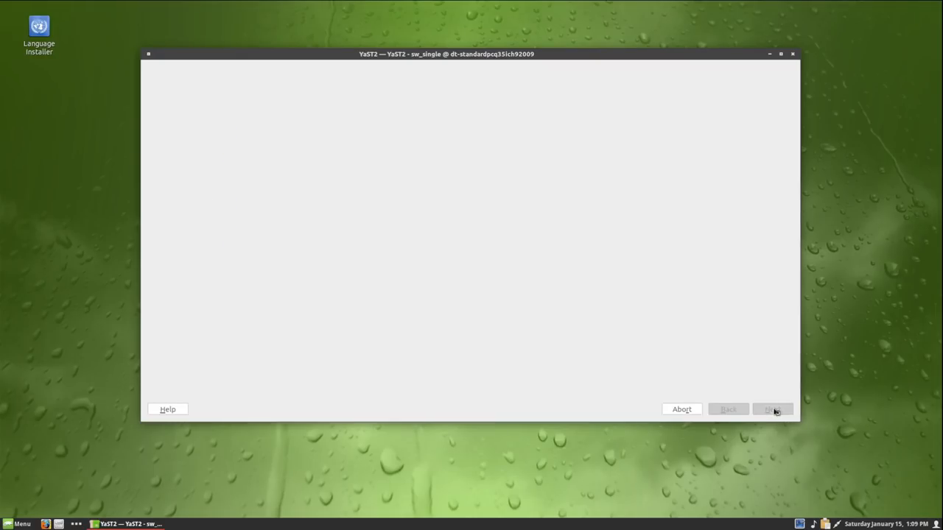
click(772, 409)
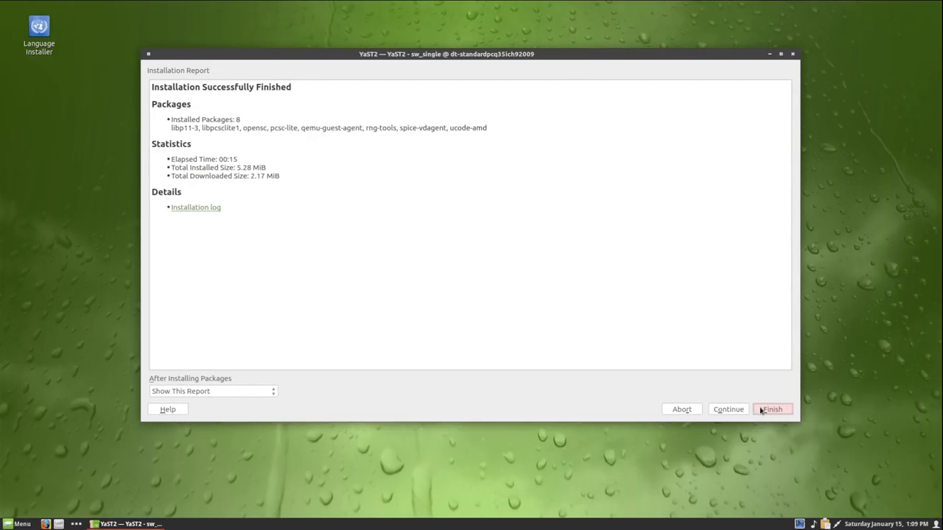
click(772, 409)
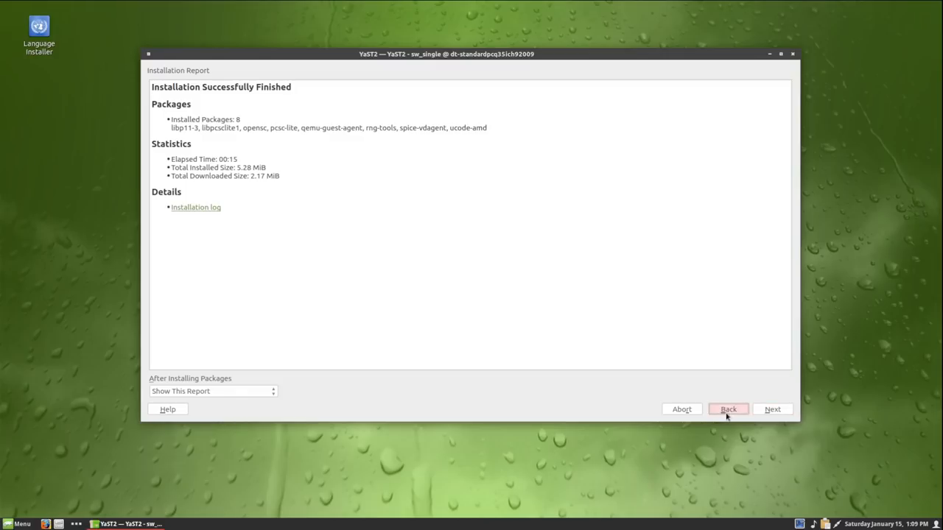
Step: Search 'backg', mark the elementary, GNOME and MATE background packages, and accept
click(727, 409)
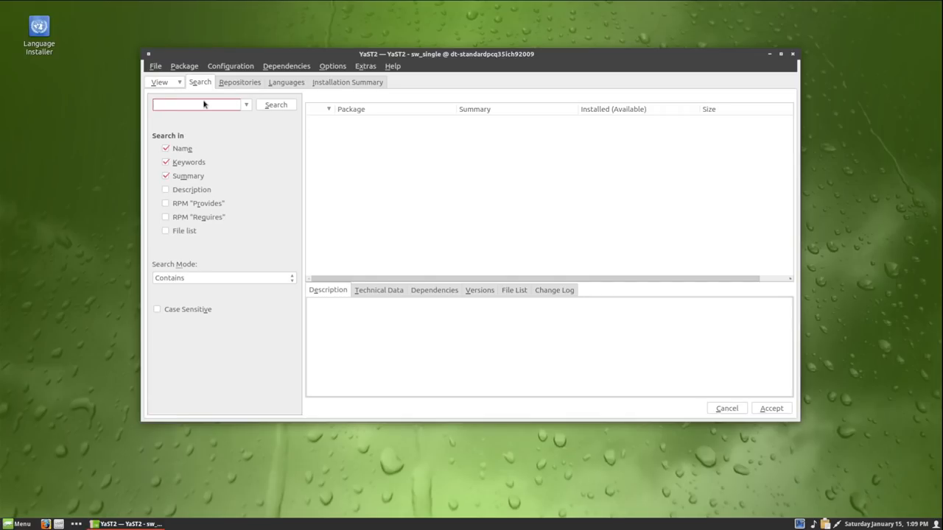
text(backg)
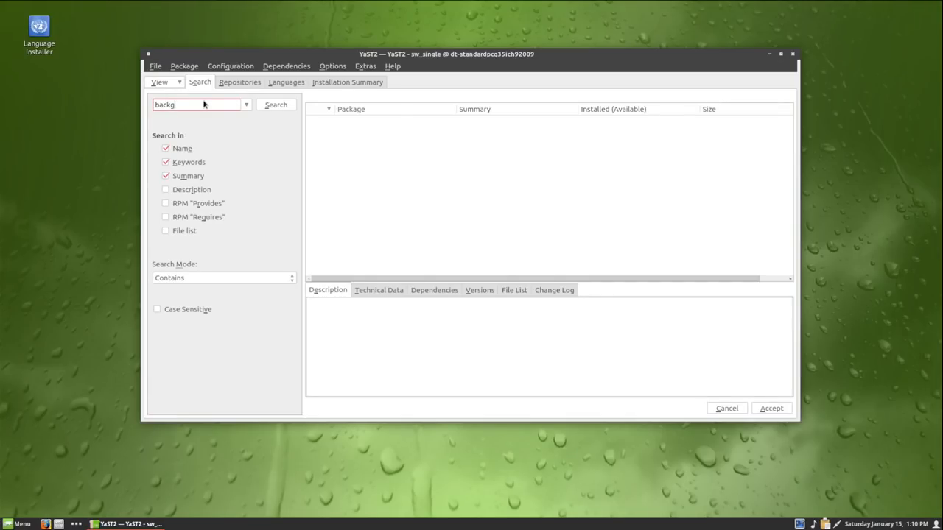
click(276, 104)
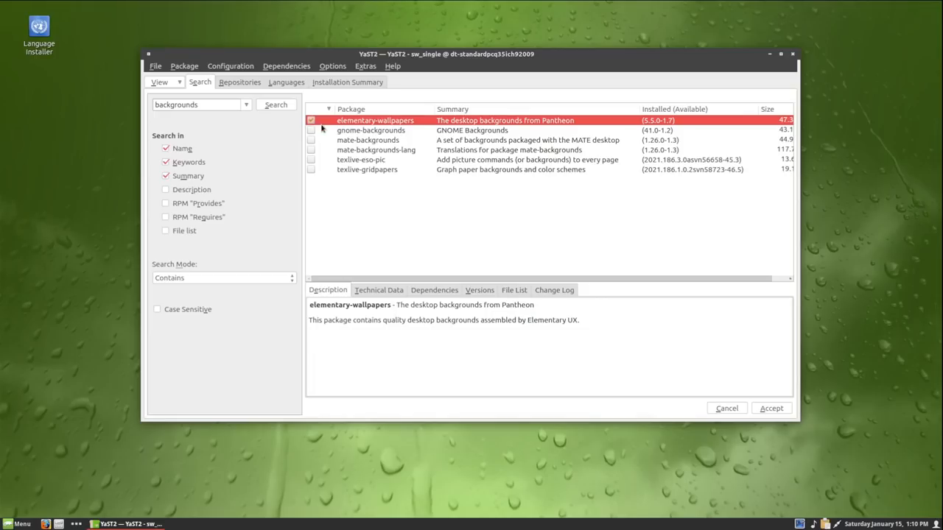
click(371, 131)
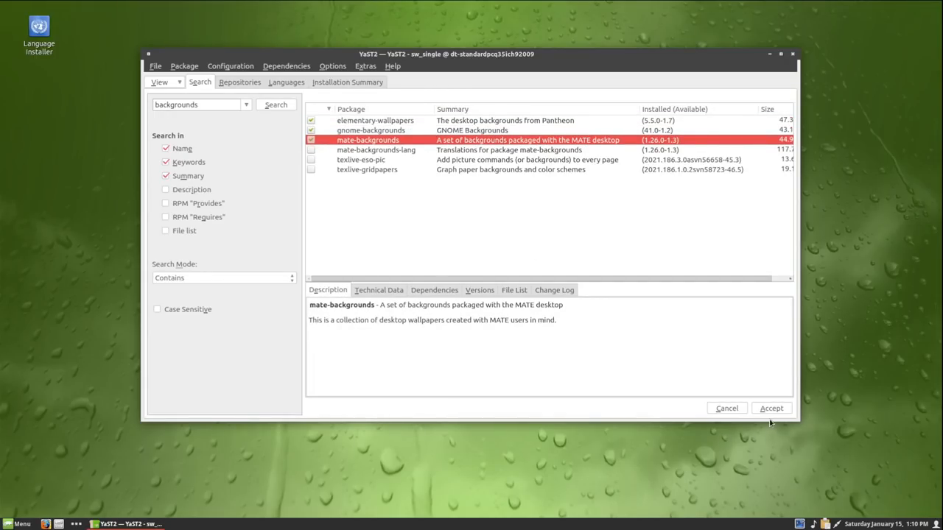
click(772, 408)
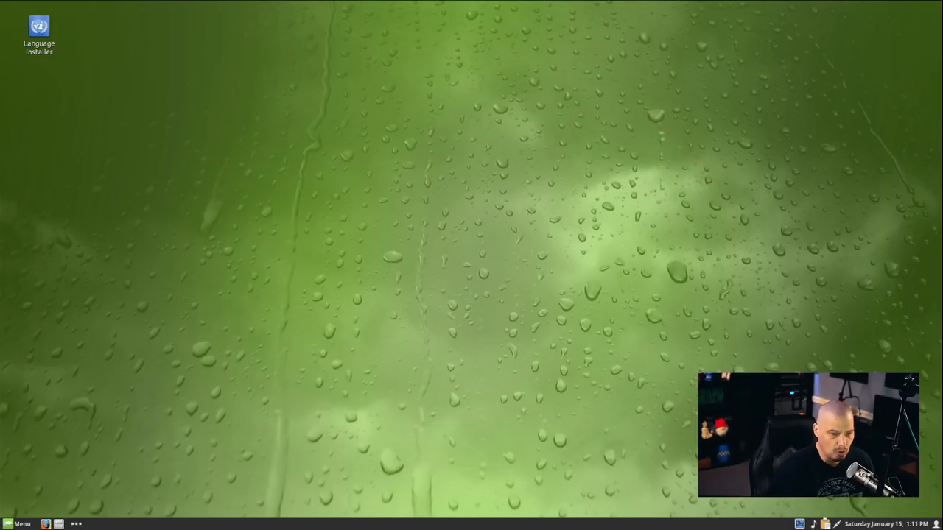
mouse_move(364, 251)
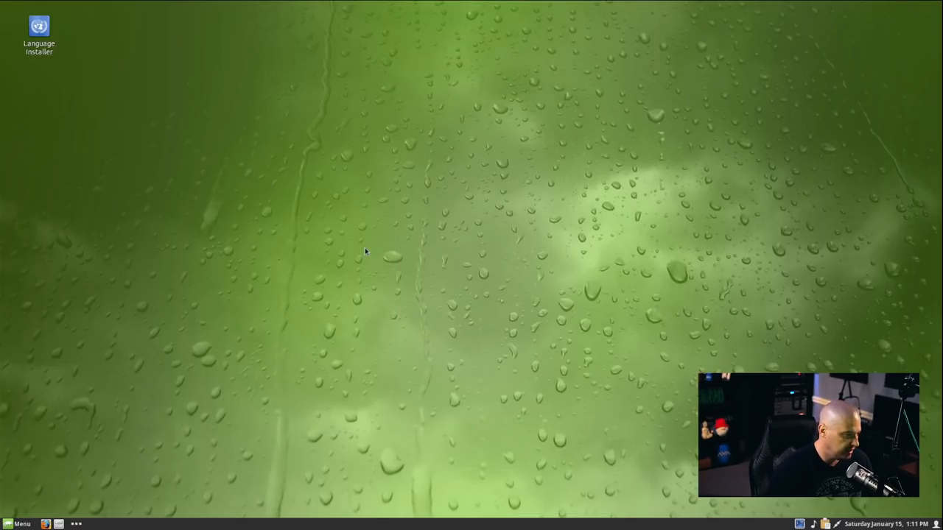
Step: Open desktop background settings and browse the Adwaita and Backgrounds collections
right_click(366, 251)
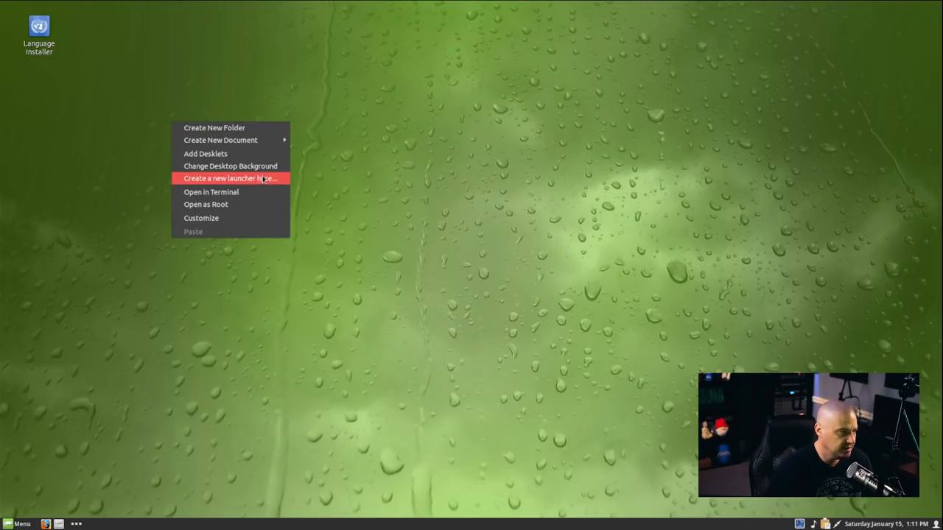
click(230, 166)
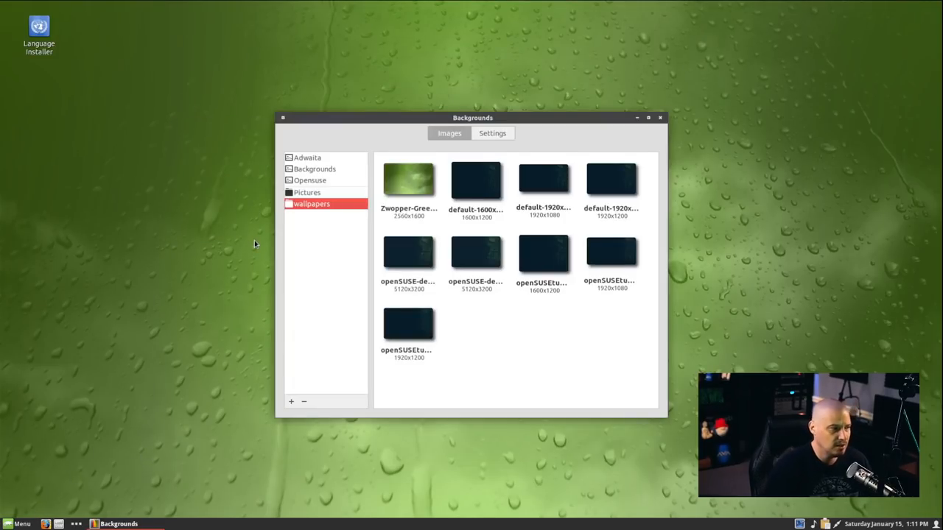
mouse_move(332, 166)
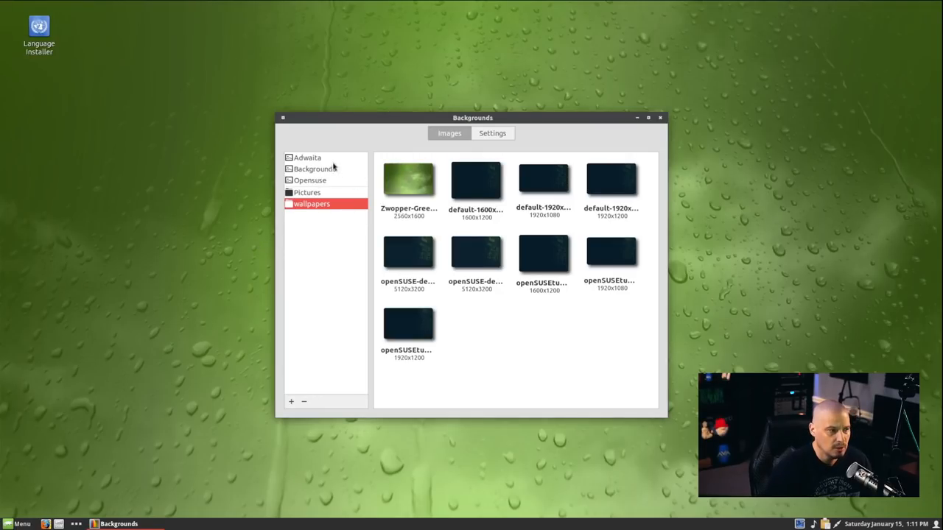
mouse_move(357, 310)
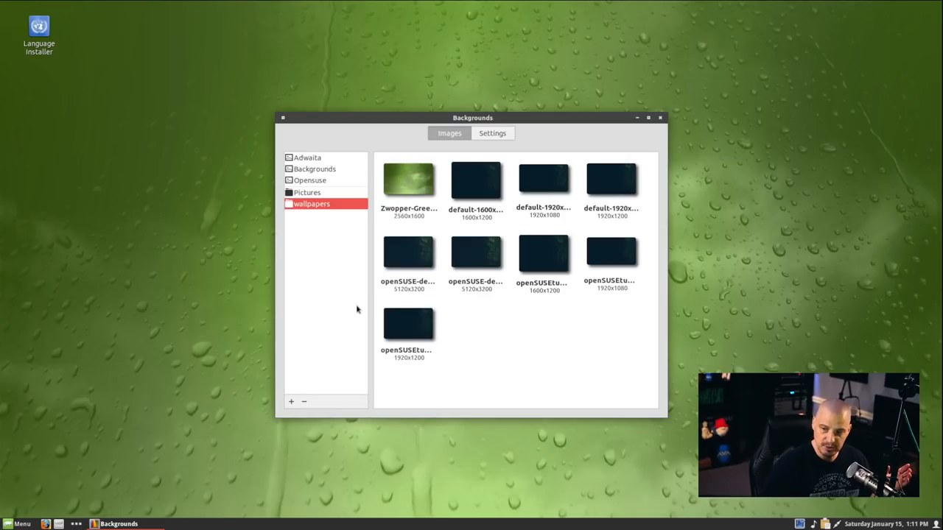
click(307, 158)
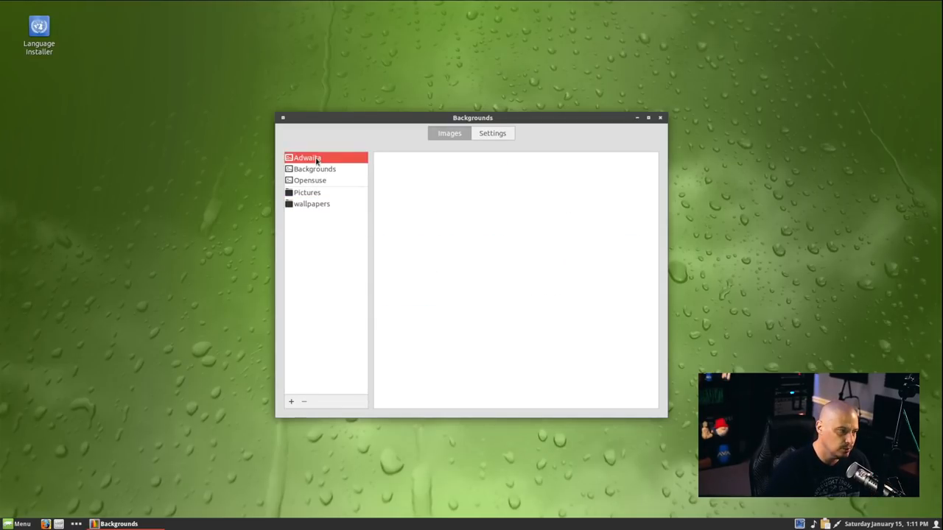
click(308, 157)
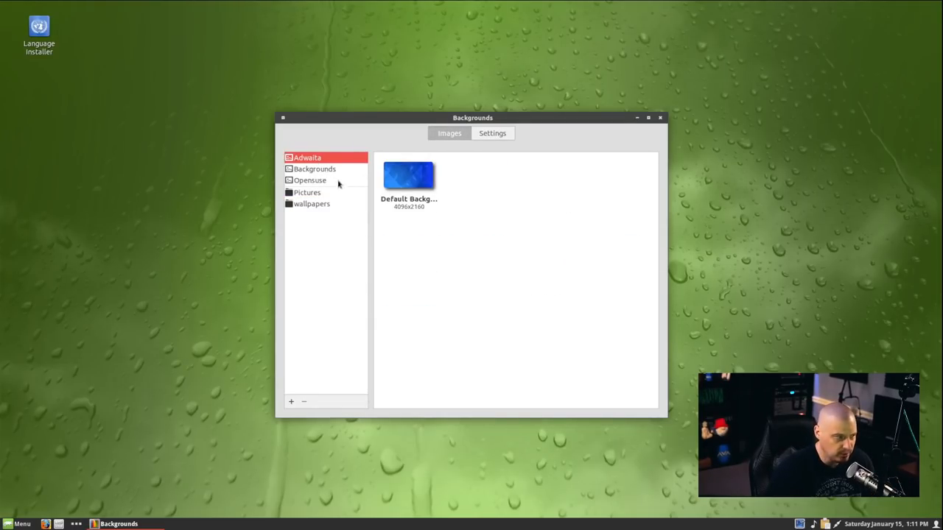
click(315, 169)
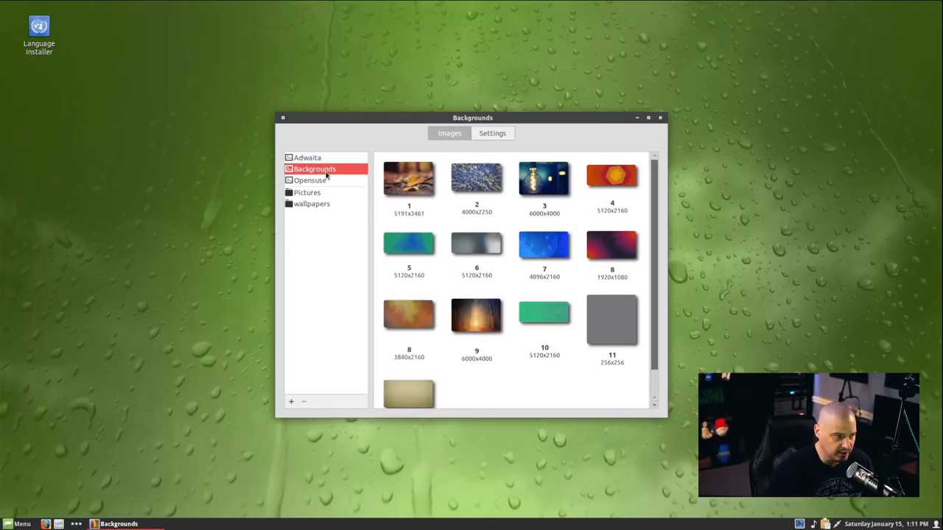
mouse_move(486, 226)
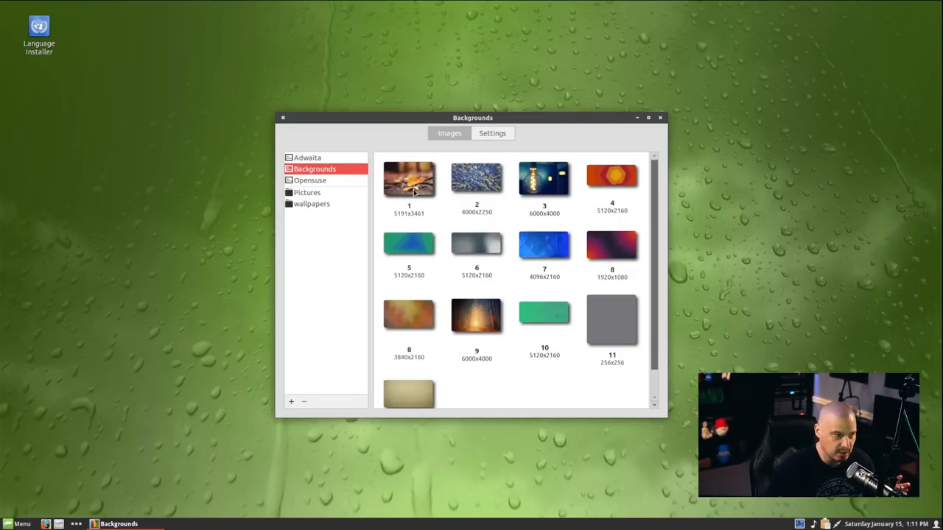
Step: Try image 1 and the lightbulb, set the purple wavy wallpaper, then view Opensuse and Adwaita
click(409, 179)
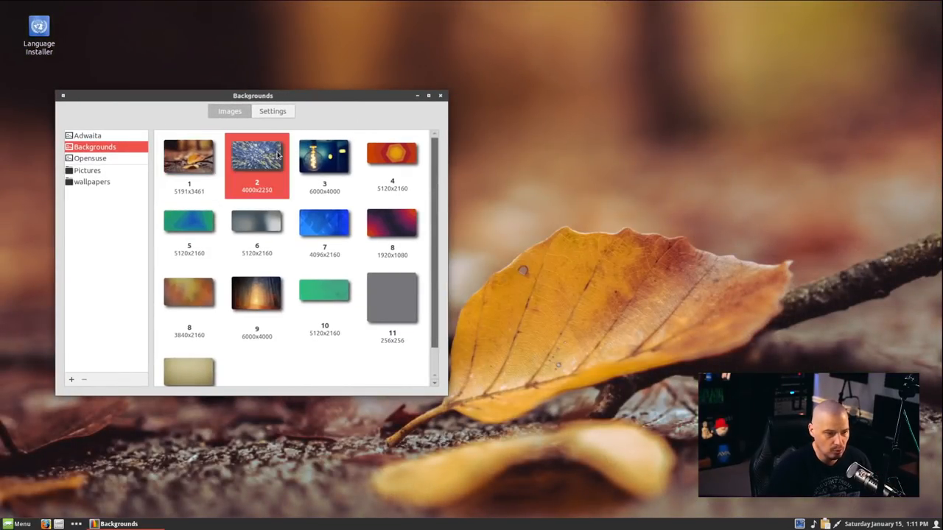
click(324, 155)
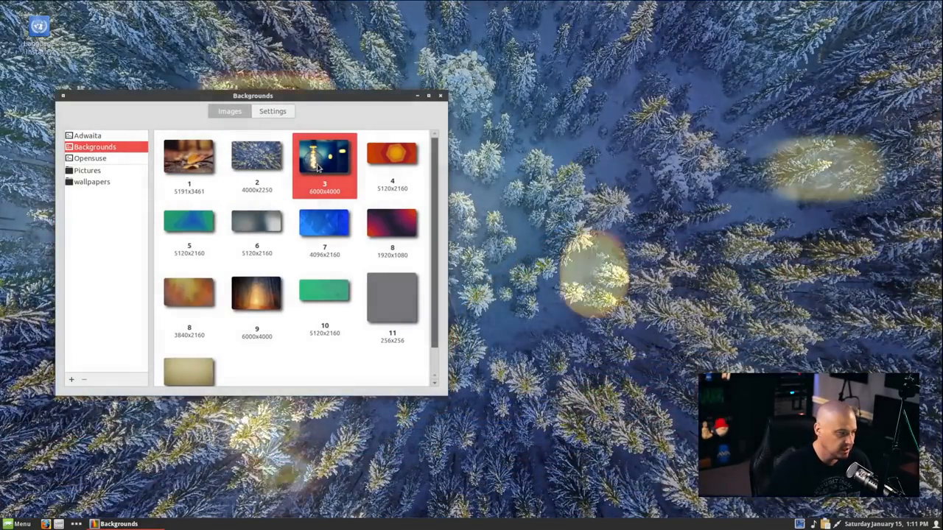
click(391, 232)
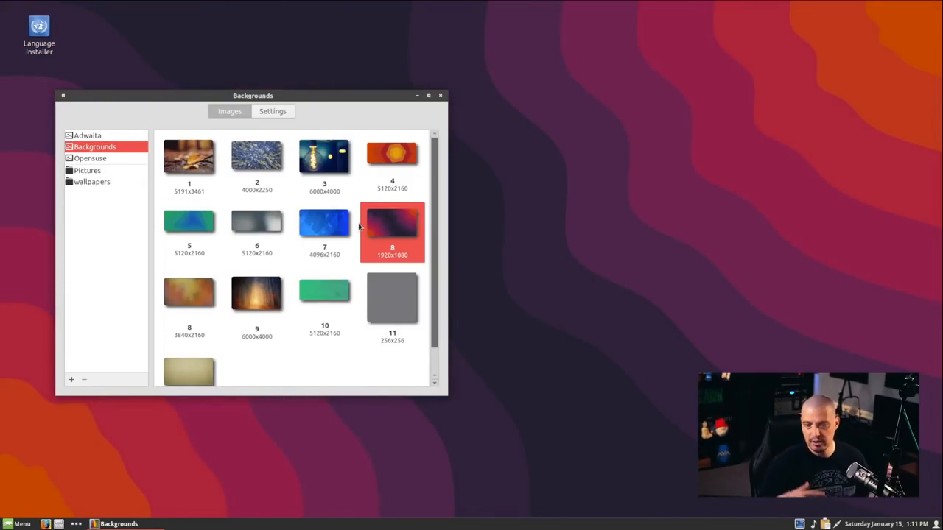
mouse_move(400, 205)
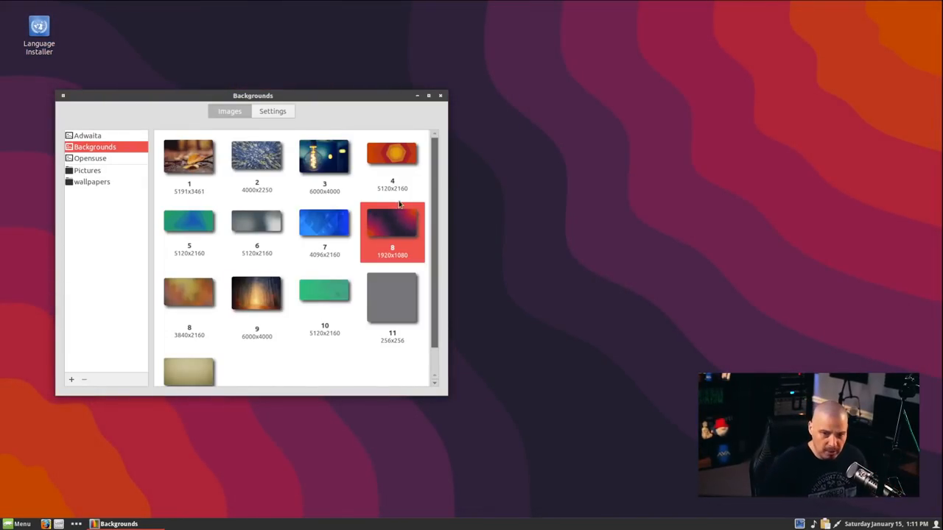
click(90, 158)
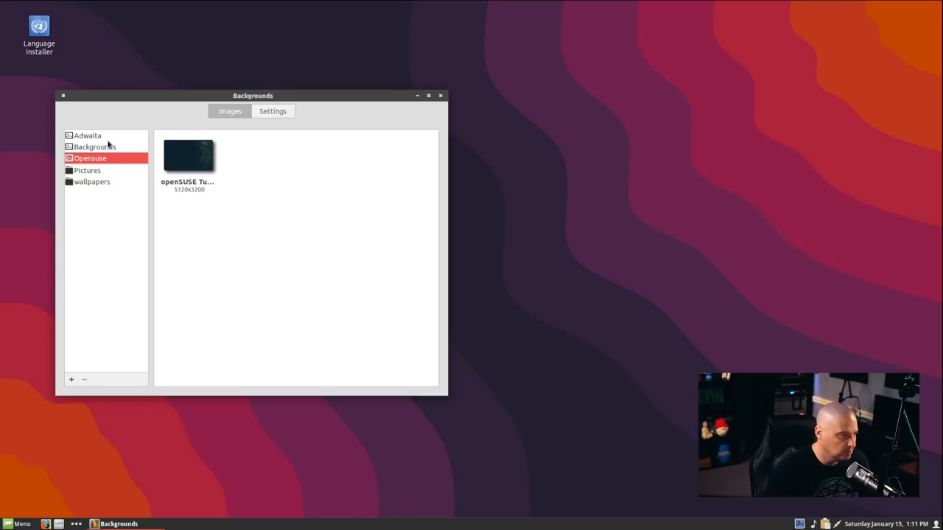
click(87, 135)
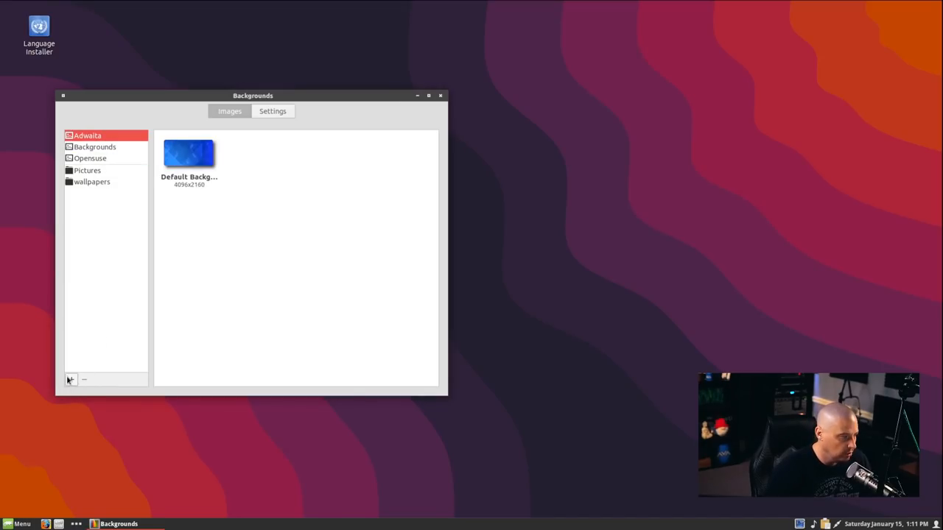
Step: Begin adding a new wallpaper folder source with the + button
click(70, 379)
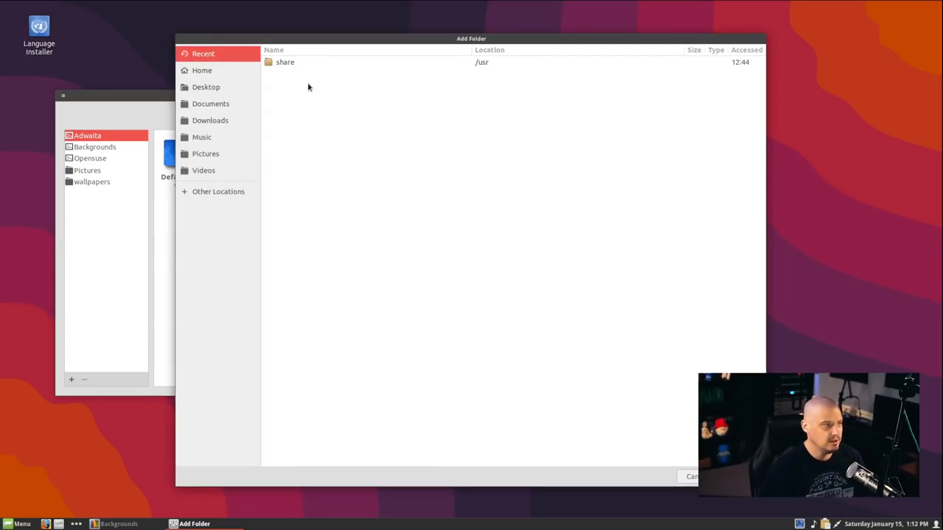
mouse_move(285, 62)
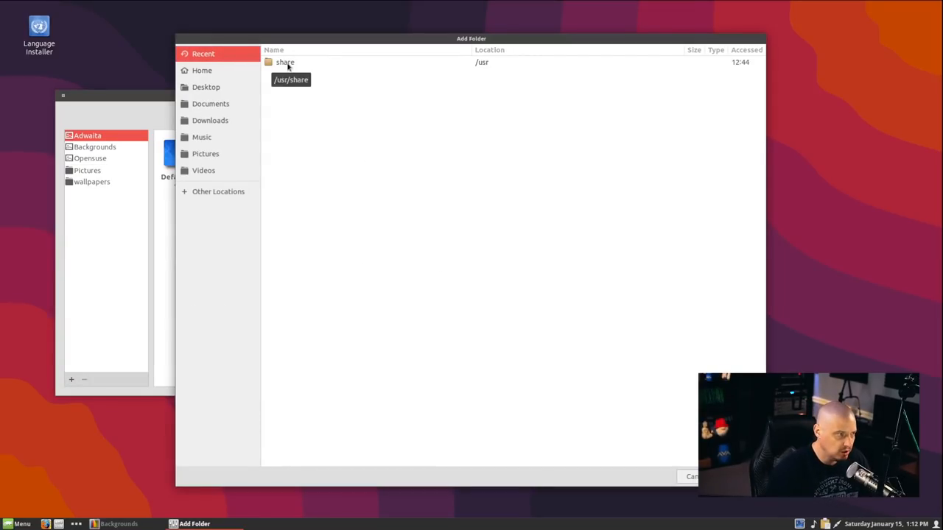
mouse_move(214, 137)
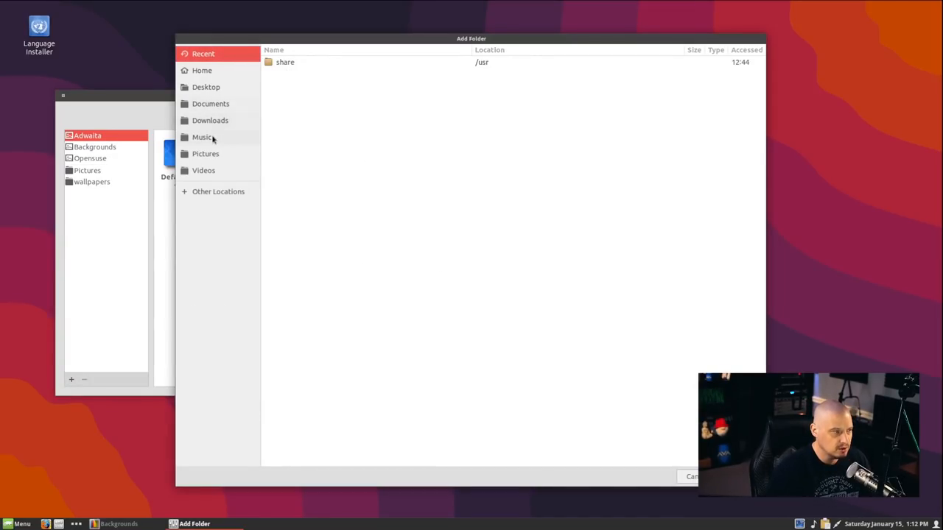
mouse_move(350, 145)
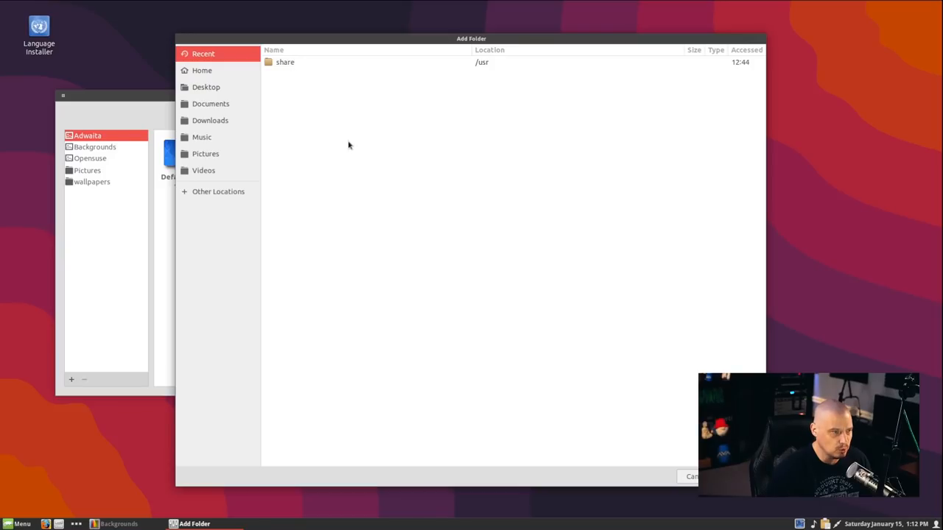
mouse_move(375, 305)
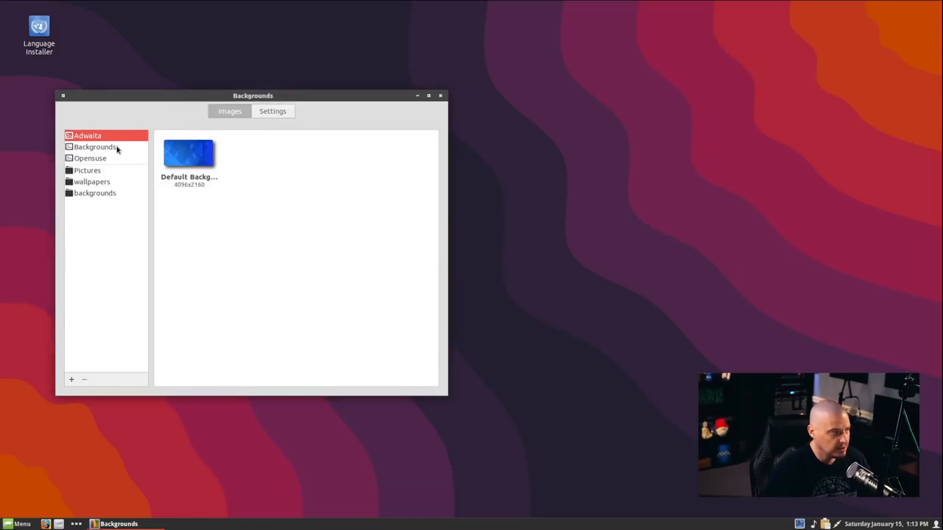
Step: Try the misty autumn forest, set the snowy forest aerial, then show the backgrounds folder images
click(94, 147)
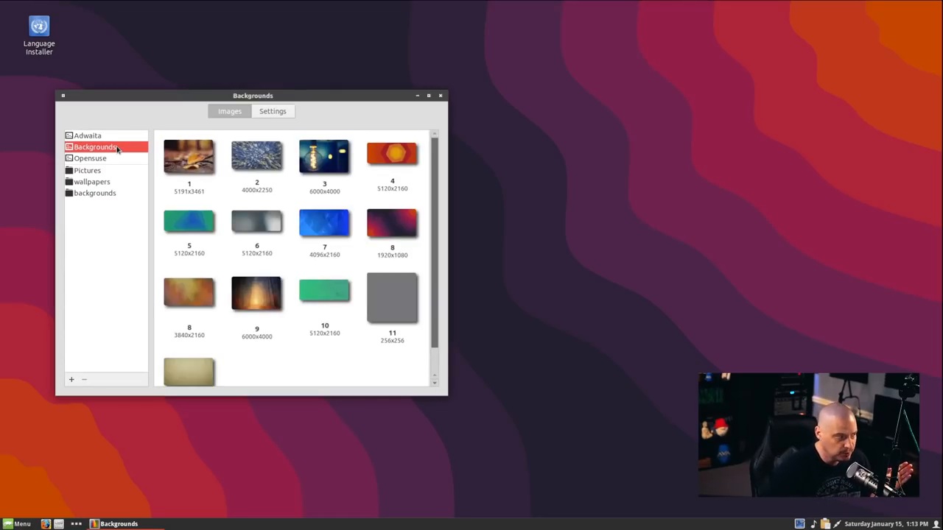
mouse_move(327, 390)
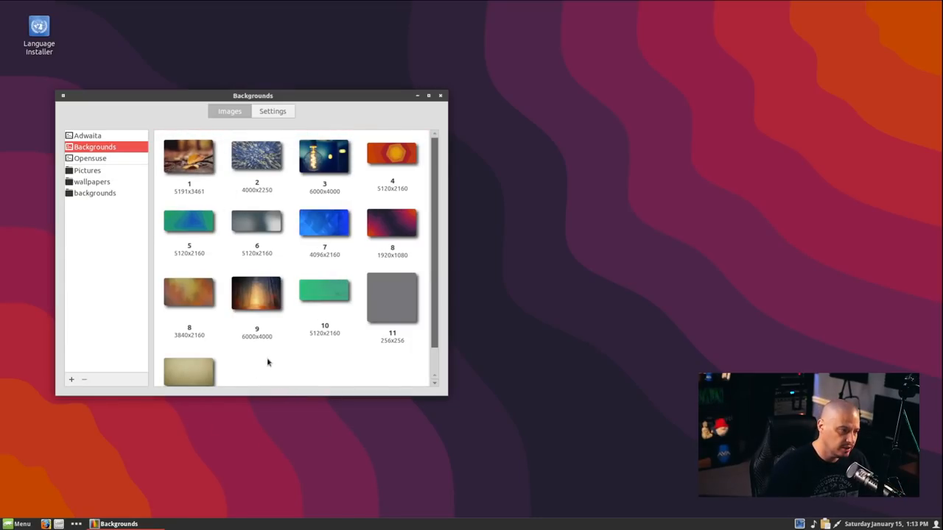
mouse_move(274, 364)
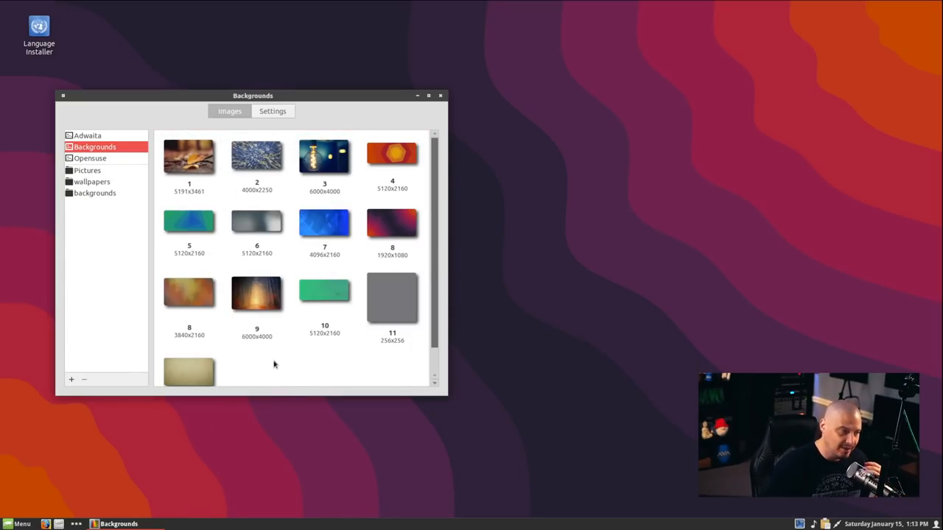
click(256, 293)
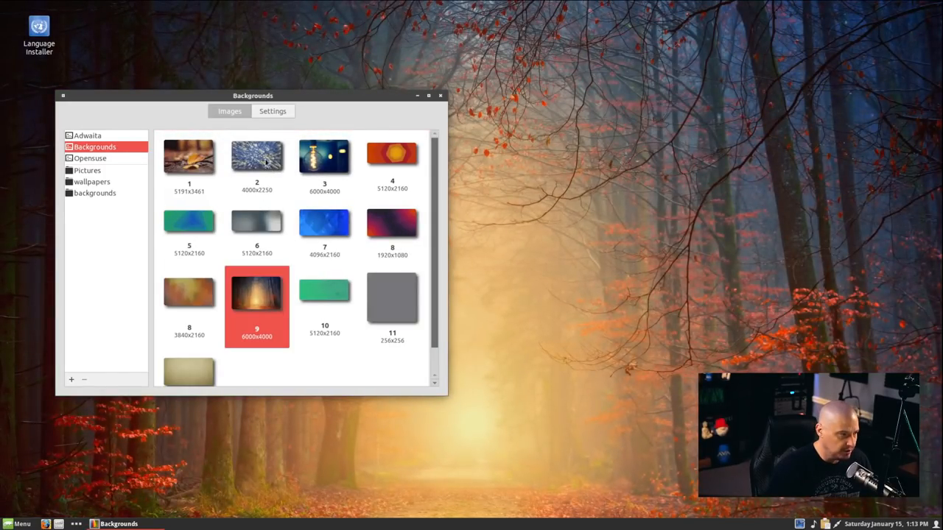
click(256, 154)
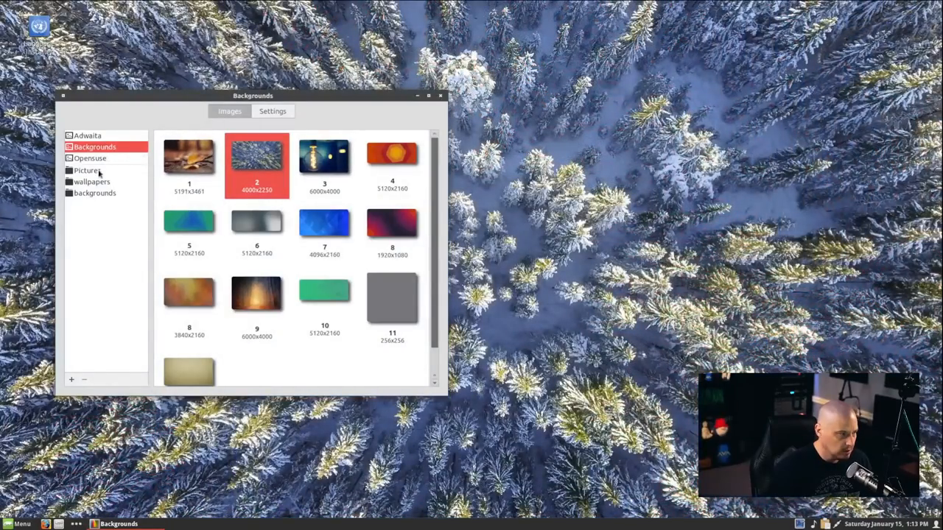
click(94, 193)
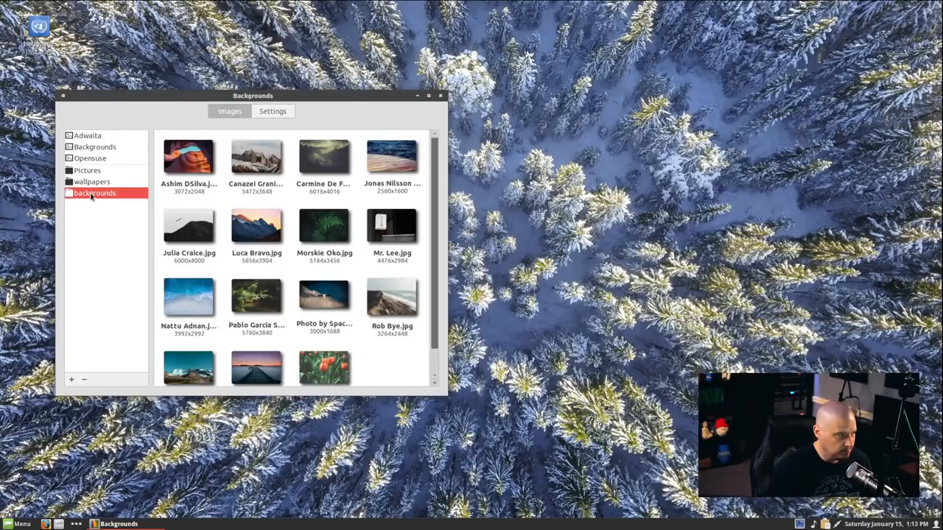
mouse_move(256, 157)
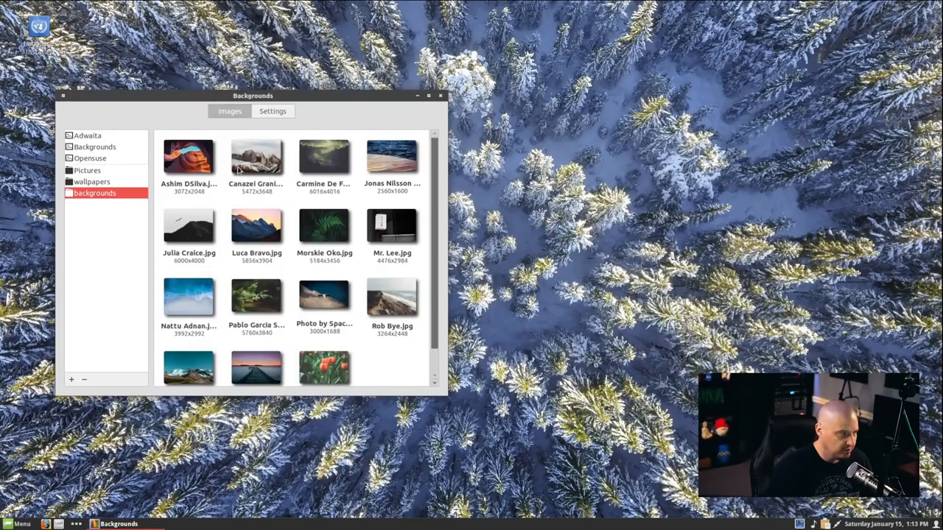
Step: Try the canyon and snowy mountain photos, set Morskie Oko.jpg as wallpaper, then close settings
click(189, 157)
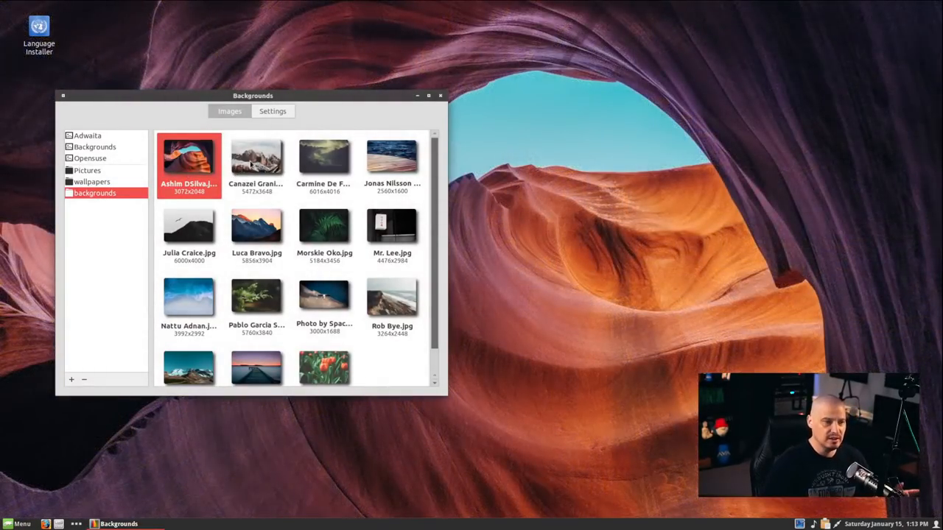
click(324, 158)
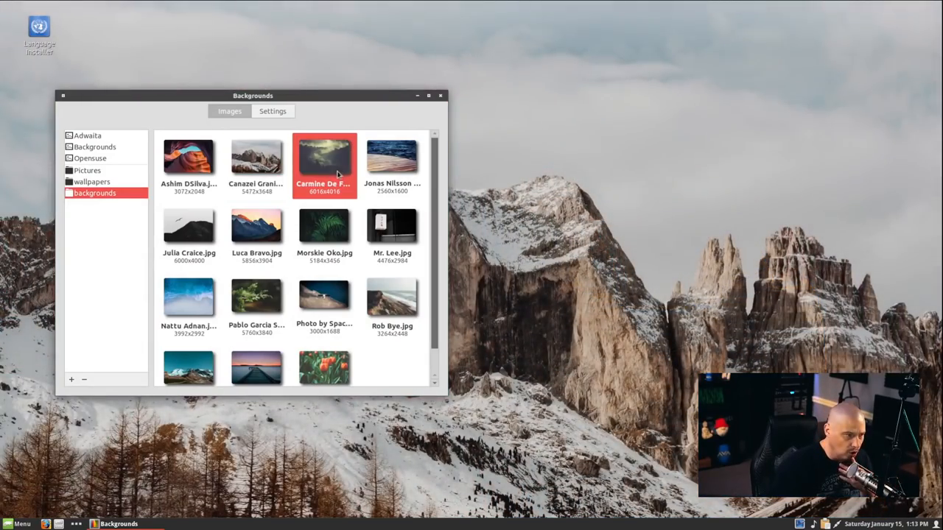
click(324, 229)
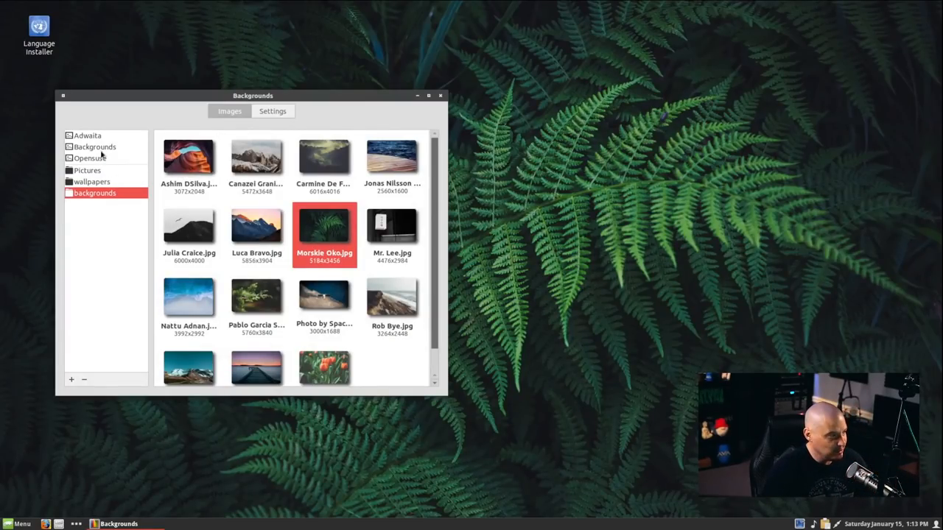
click(95, 147)
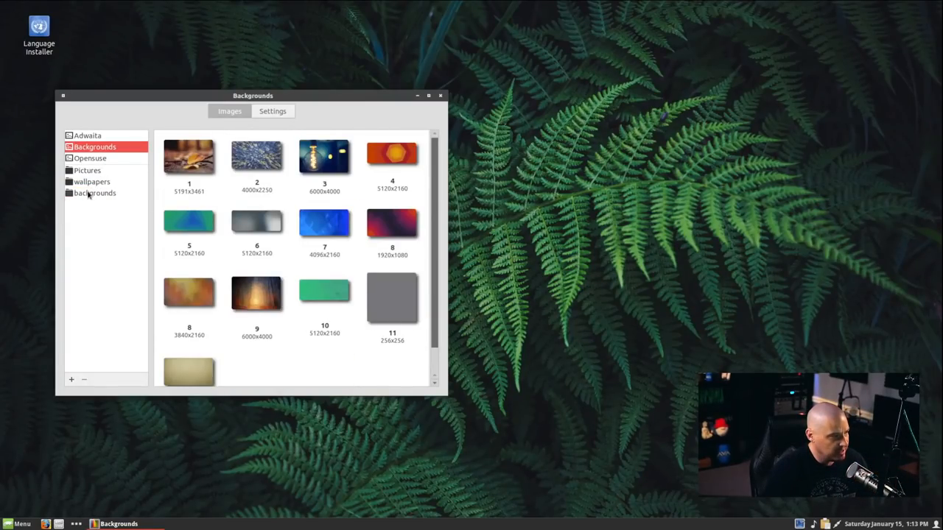
click(94, 192)
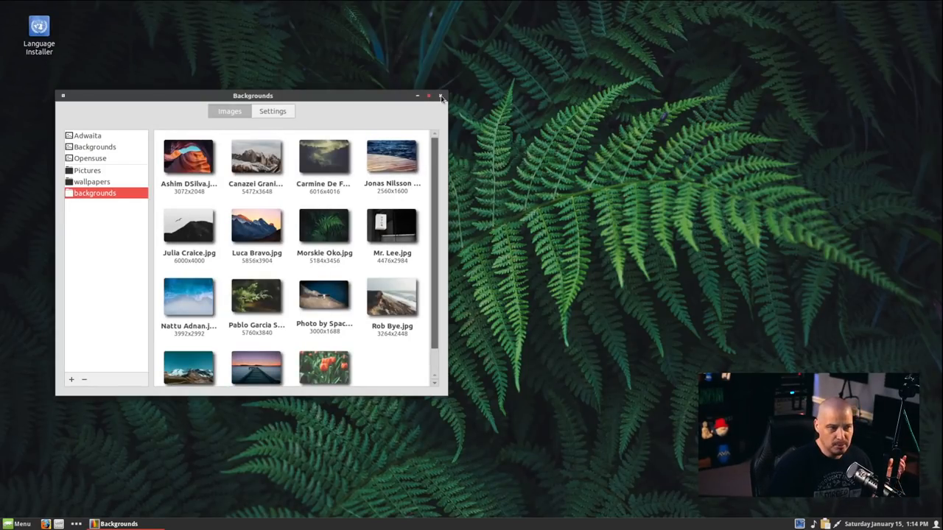
click(441, 96)
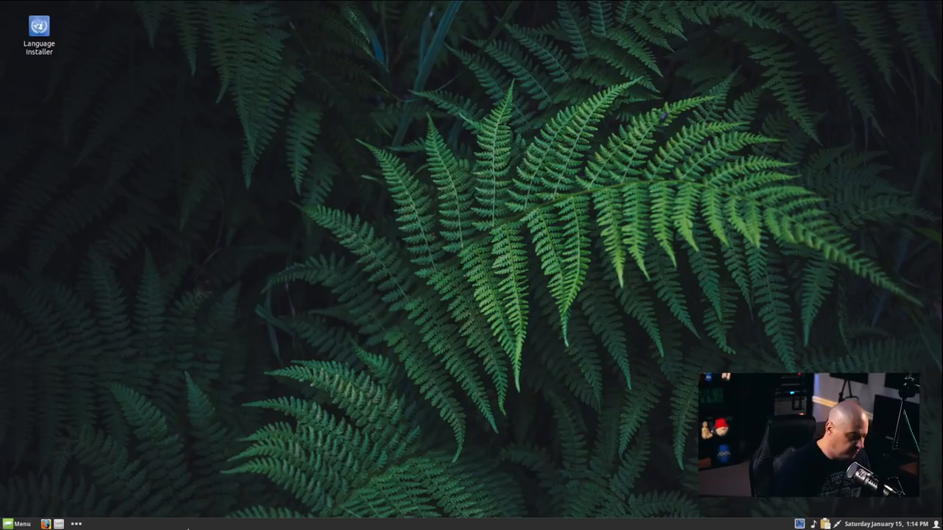
Step: Launch GNOME Terminal and browse its Terminal, View and Edit menus, ending on Preferences
click(22, 524)
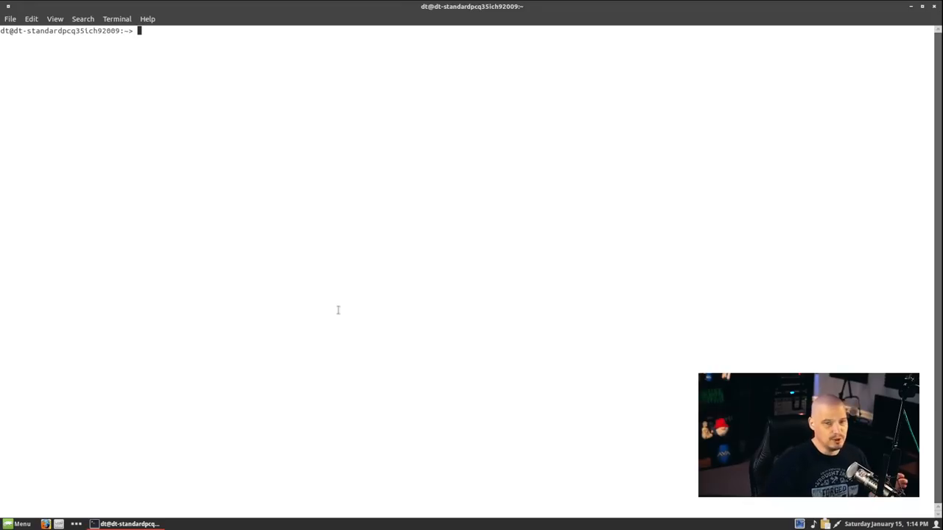
mouse_move(356, 279)
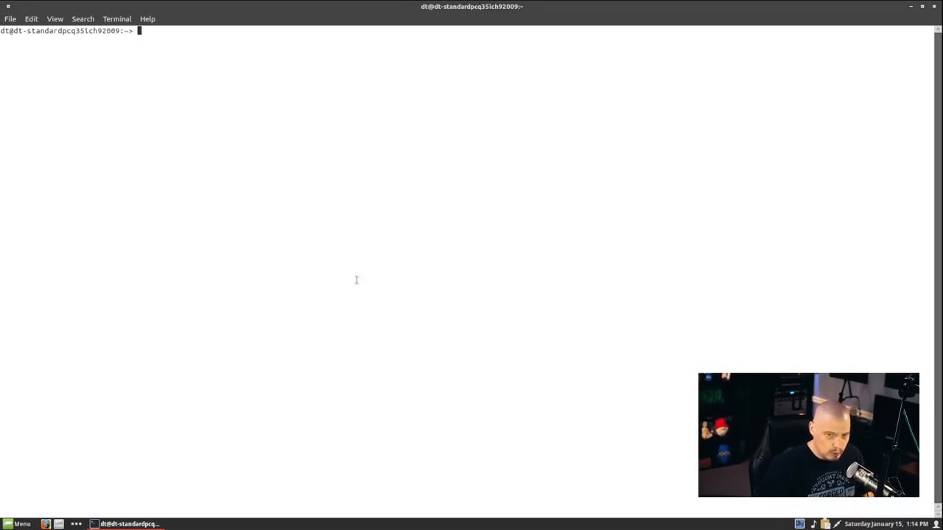
mouse_move(155, 122)
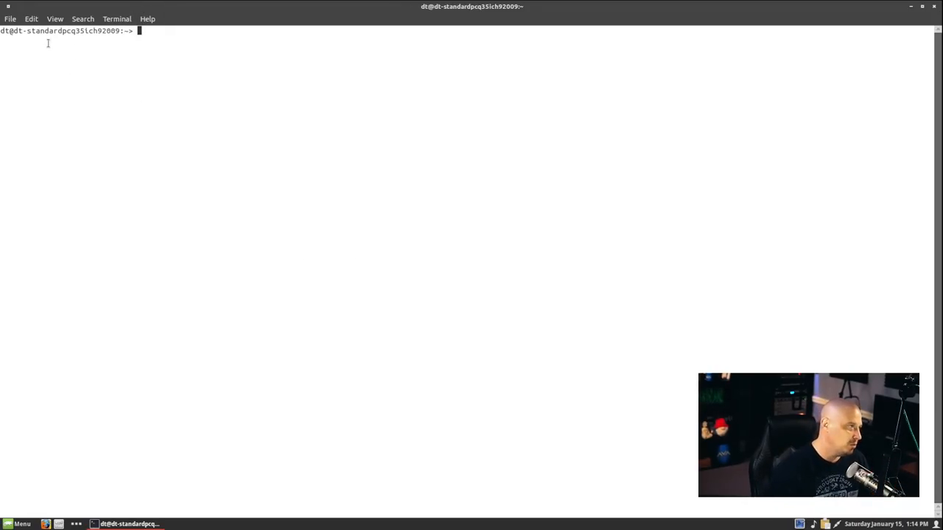
mouse_move(145, 173)
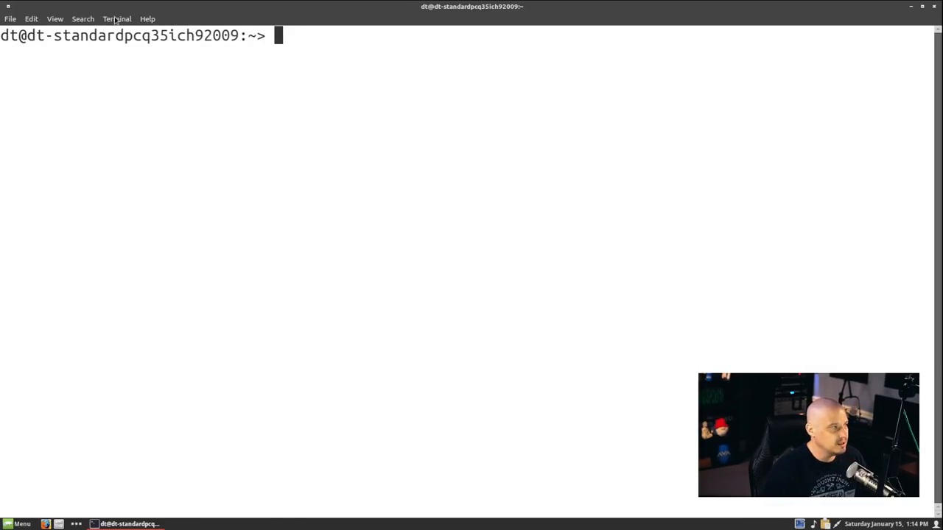
click(116, 18)
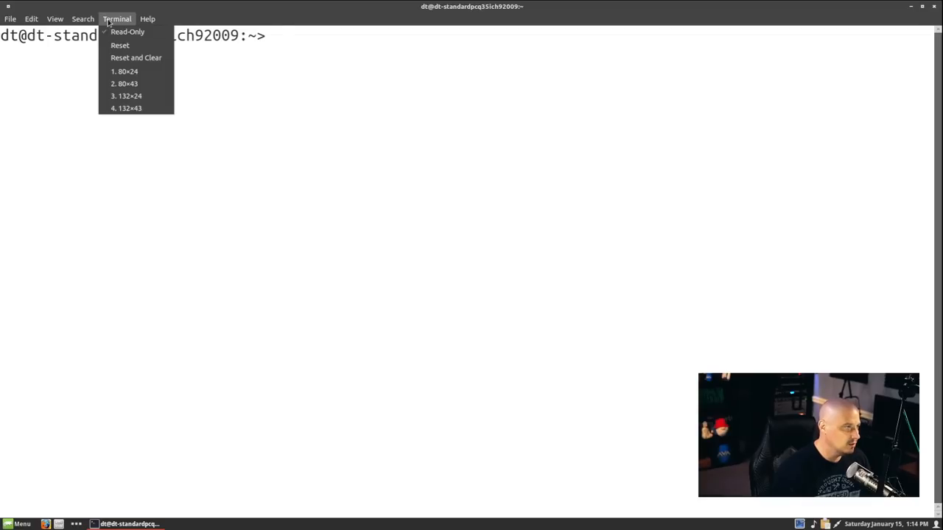
click(55, 18)
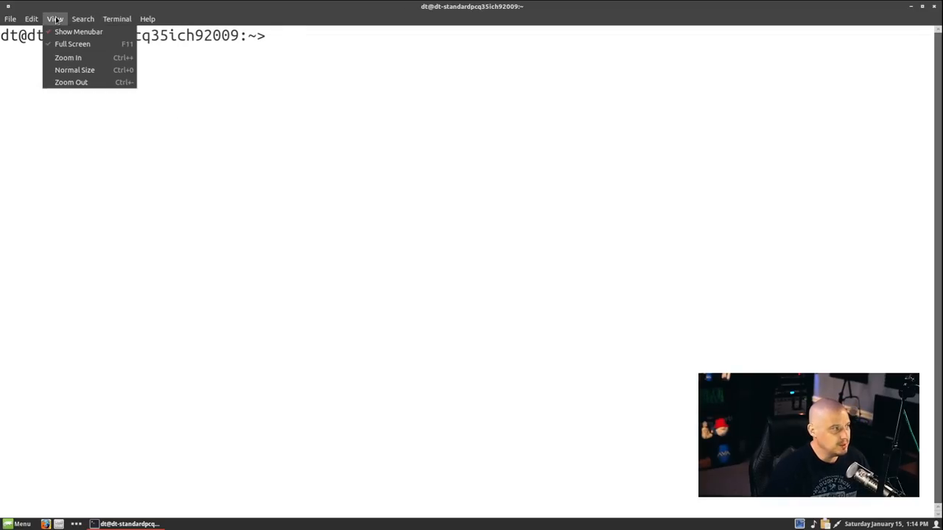
click(31, 19)
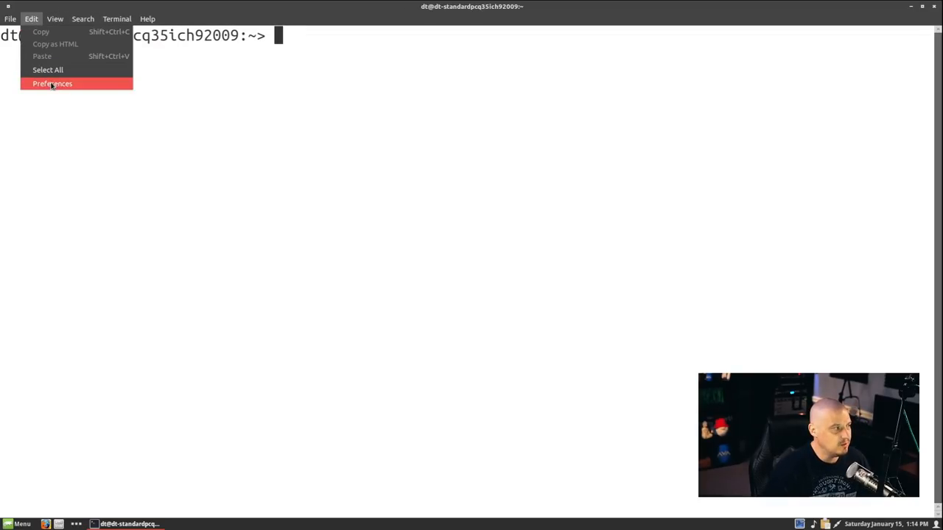
Step: Switch the Unnamed profile from system theme colours to Solarized dark, then close Preferences
click(53, 83)
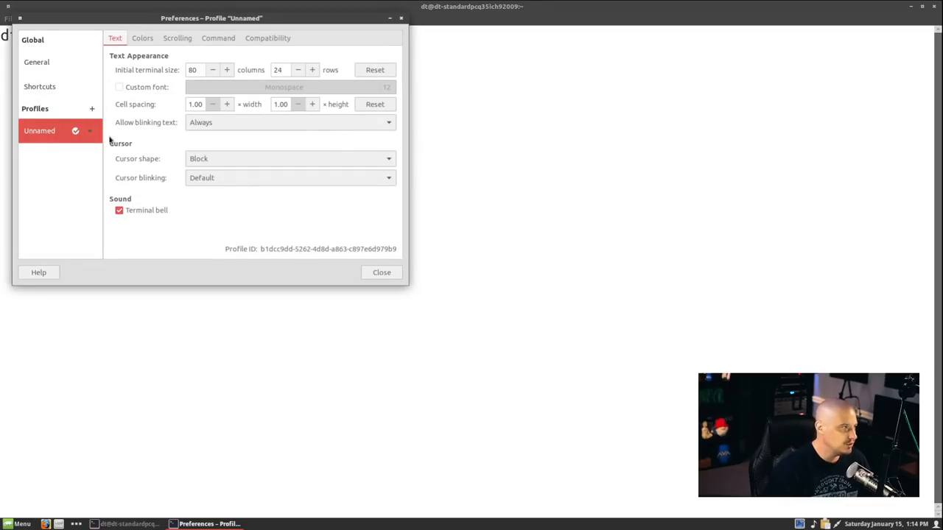
click(142, 38)
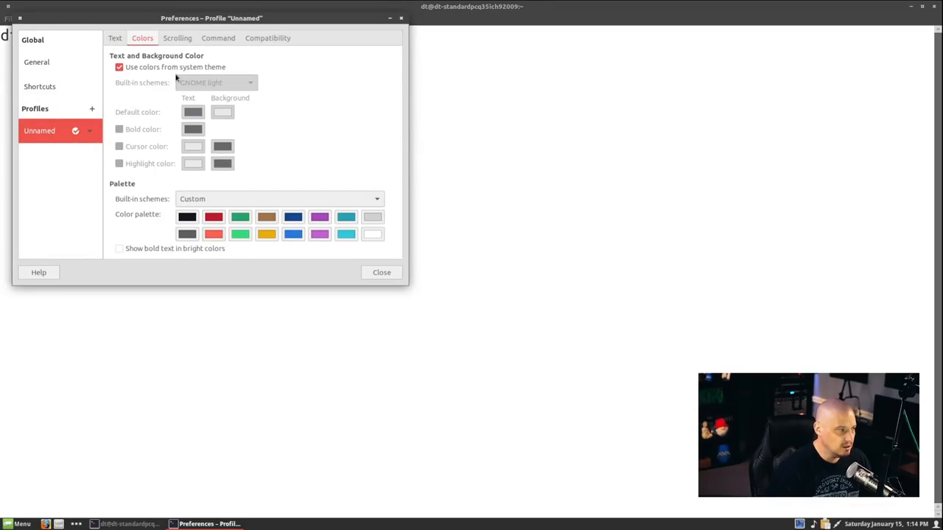
mouse_move(142, 67)
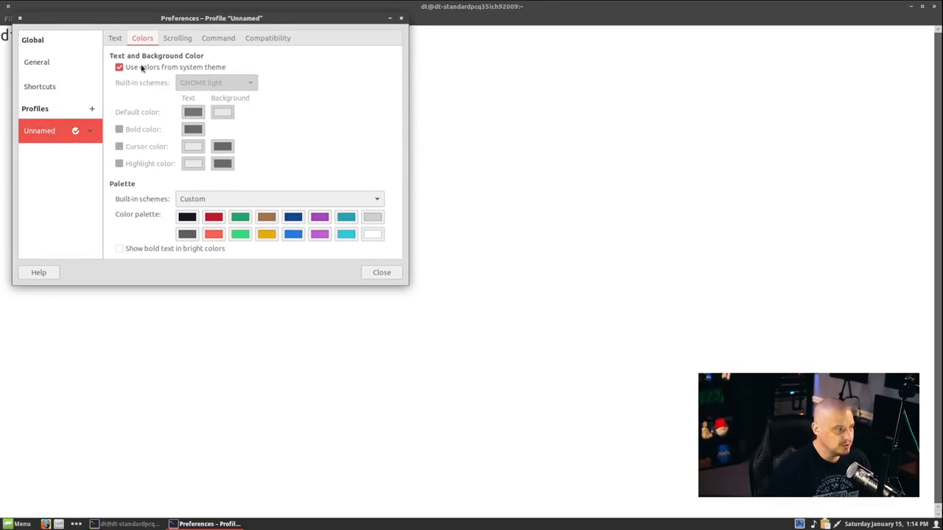
click(119, 67)
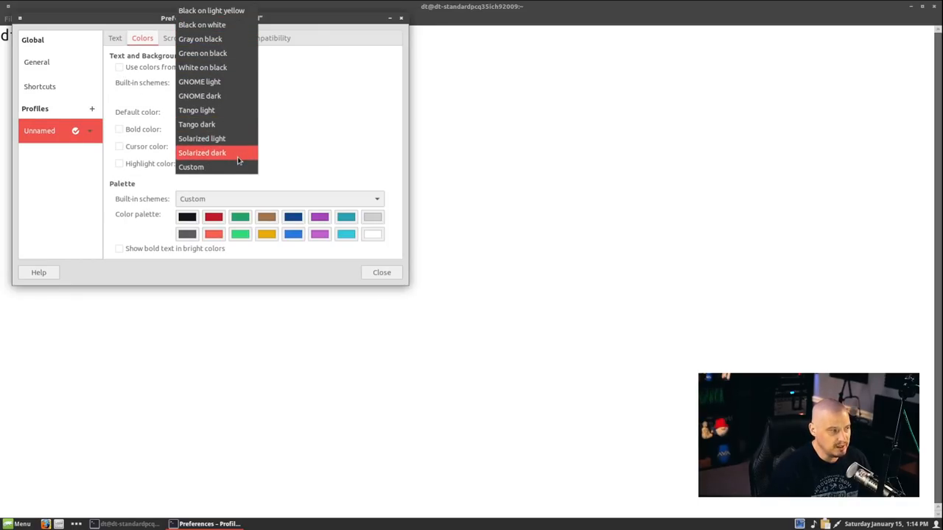
click(202, 152)
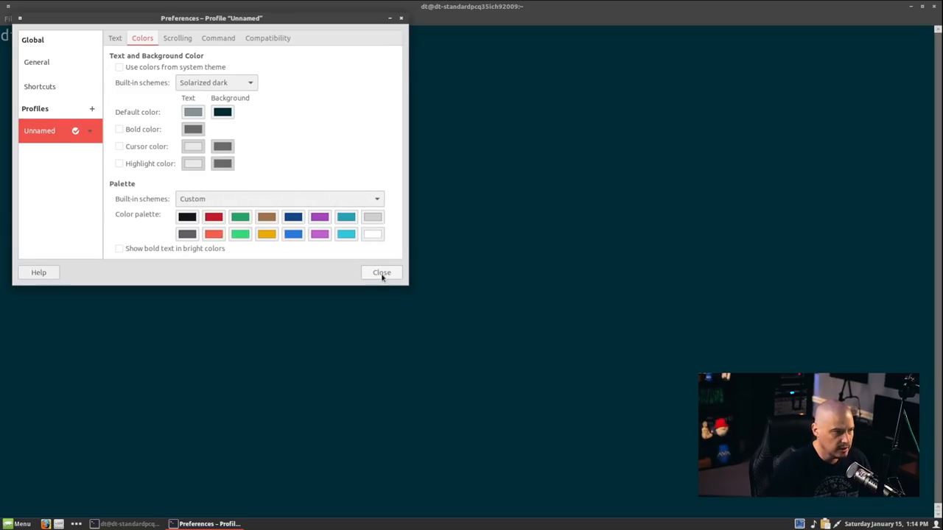
click(381, 272)
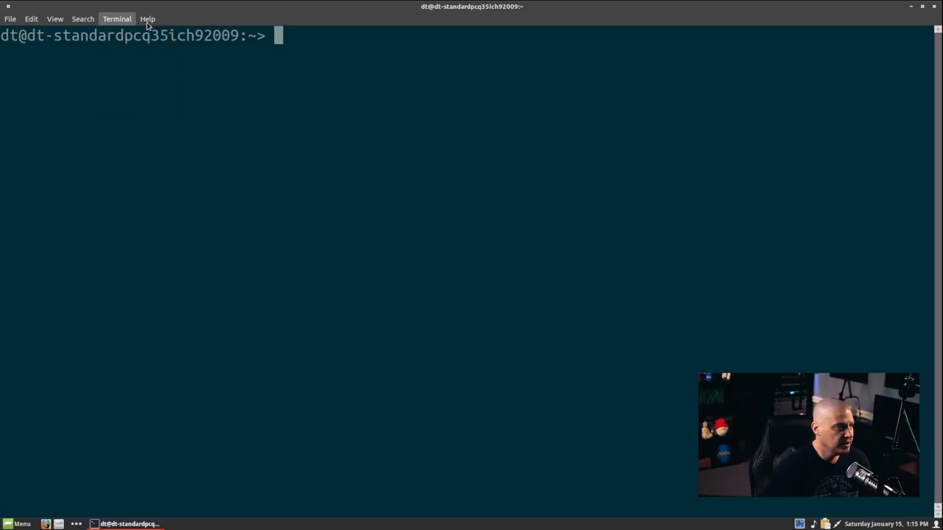
mouse_move(219, 65)
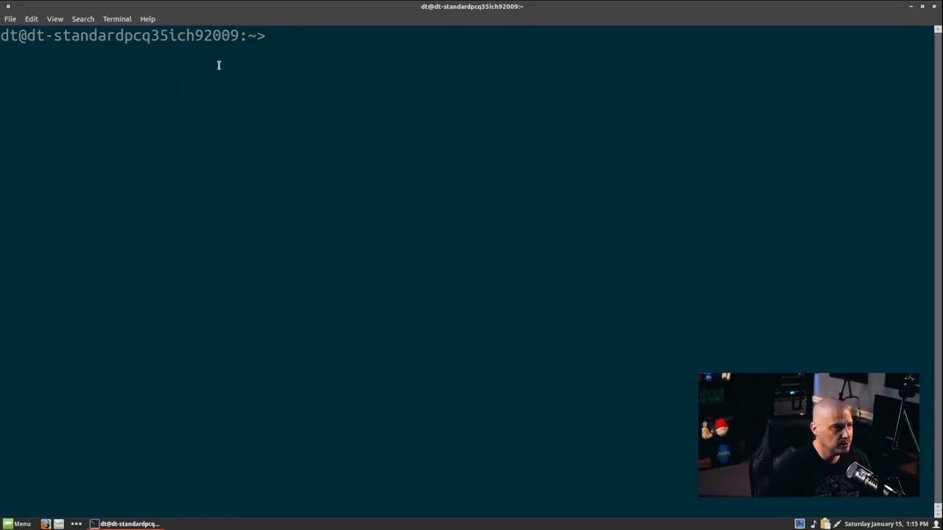
click(146, 18)
text(uname -r)
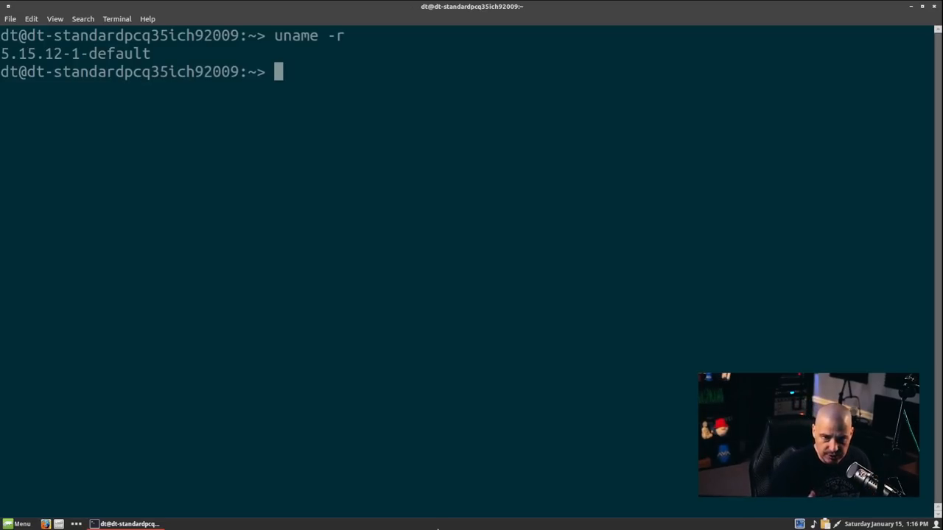
text(zy)
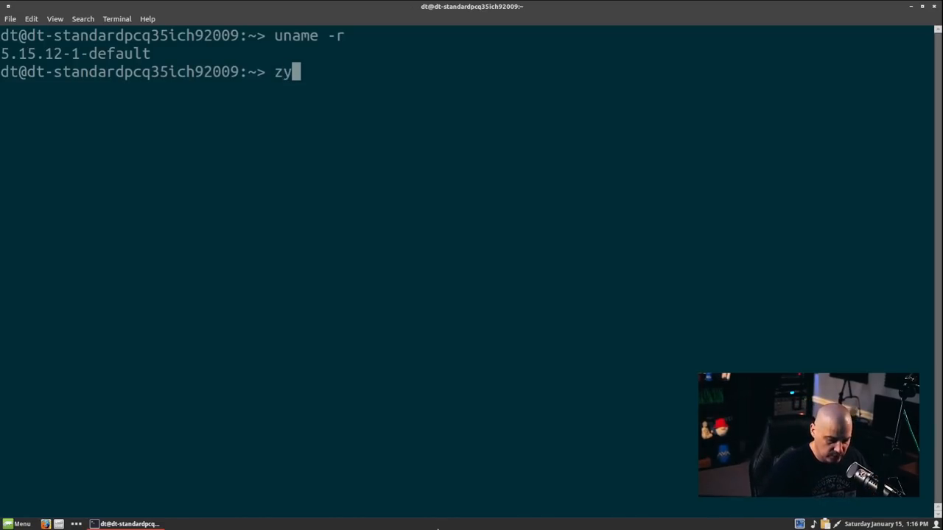
text(pper)
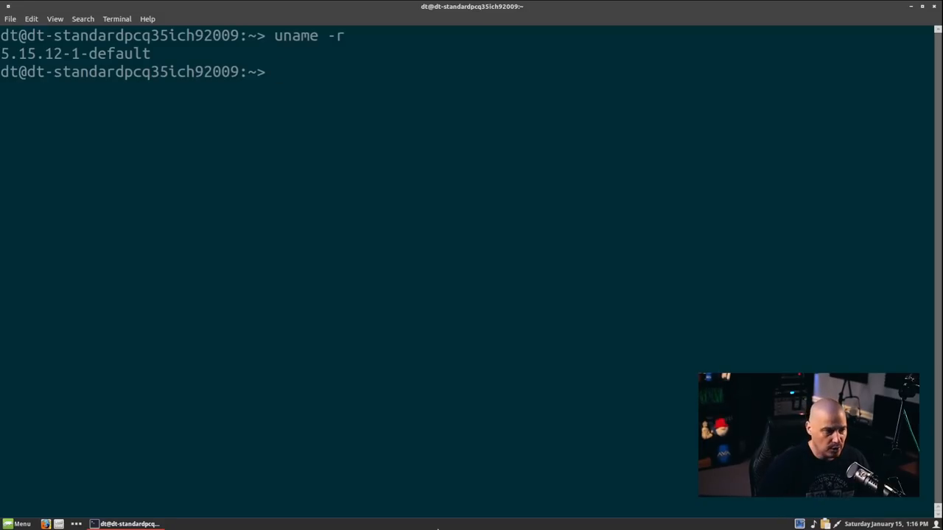
text(sudo zy)
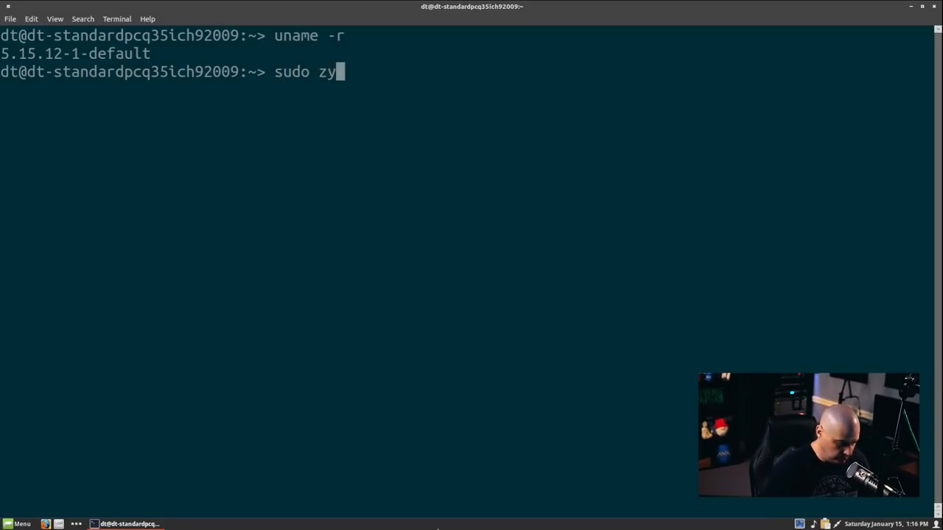
text(pper up)
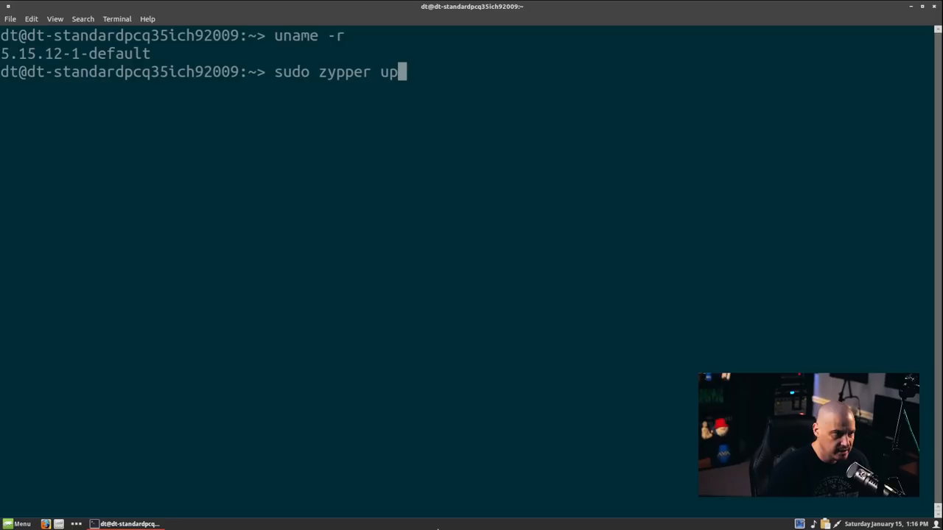
key(Return)
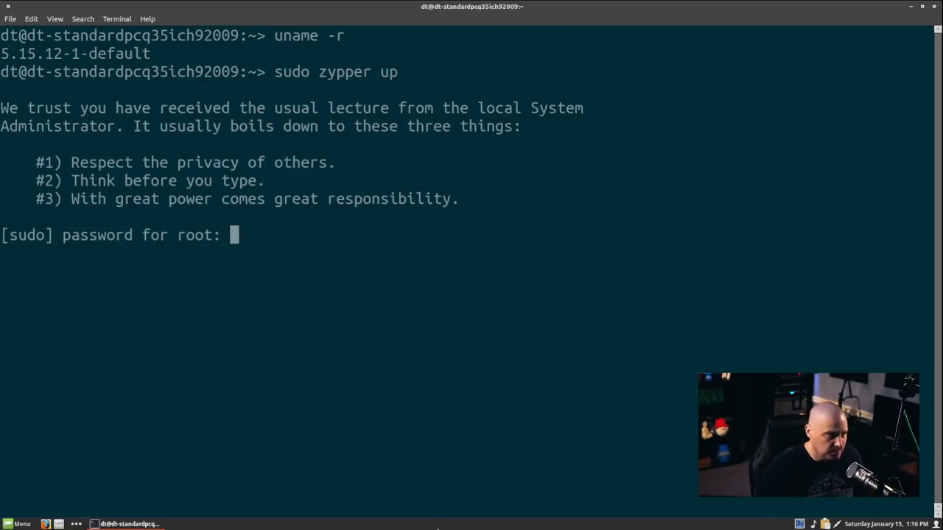
key(Return)
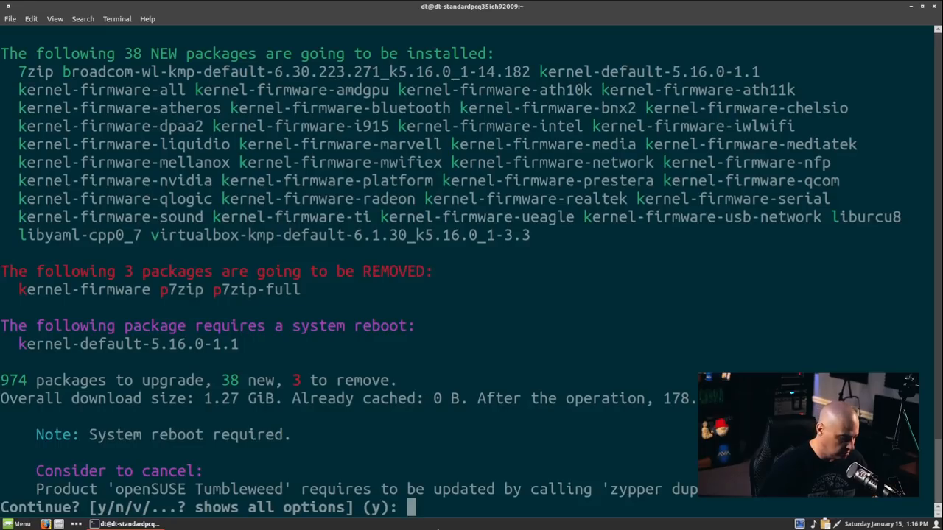
key(ctrl+c)
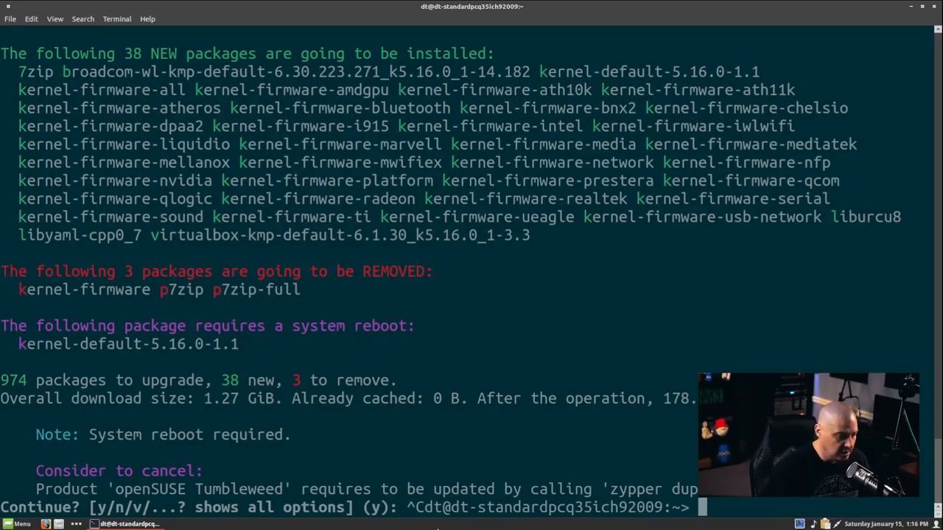
text(c)
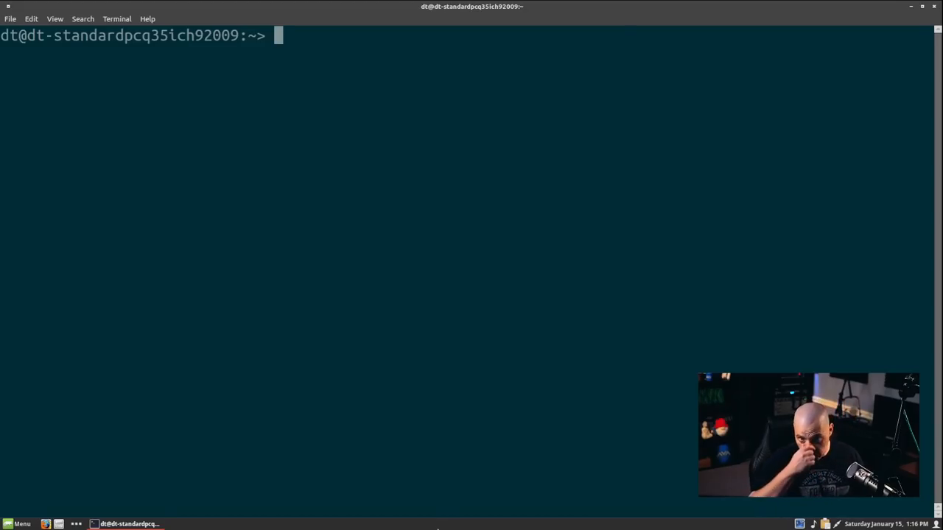
Step: Install htop with sudo zypper in htop, accepting hwloc-data and libhwloc15
text(sudo zypper up)
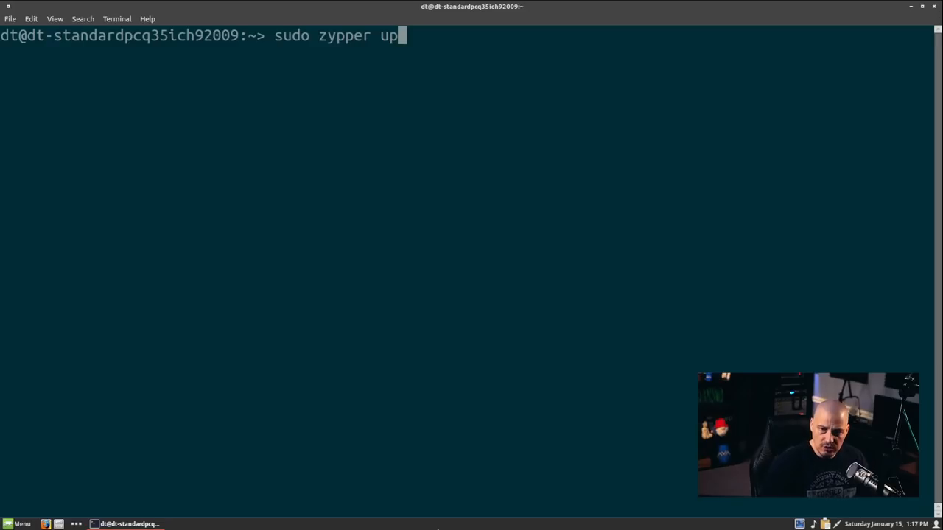
key(BackSpace)
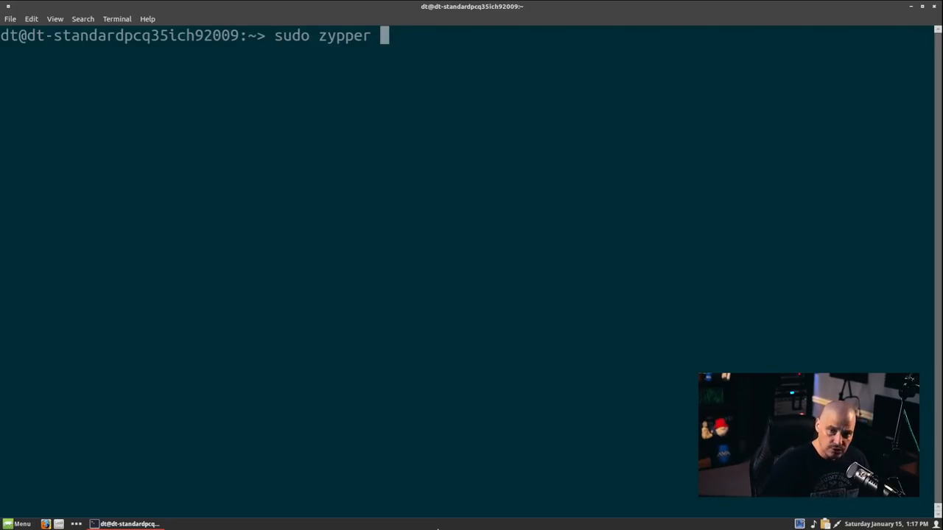
text(in --)
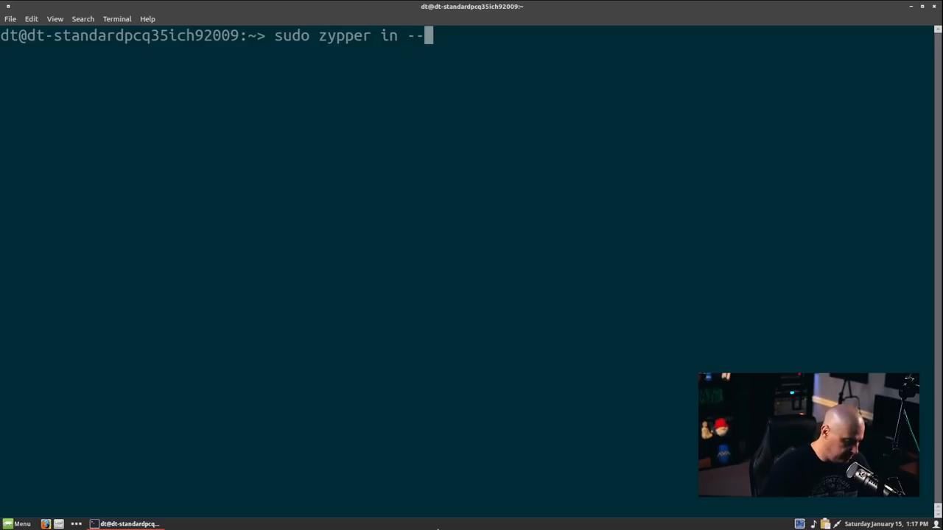
text(hto)
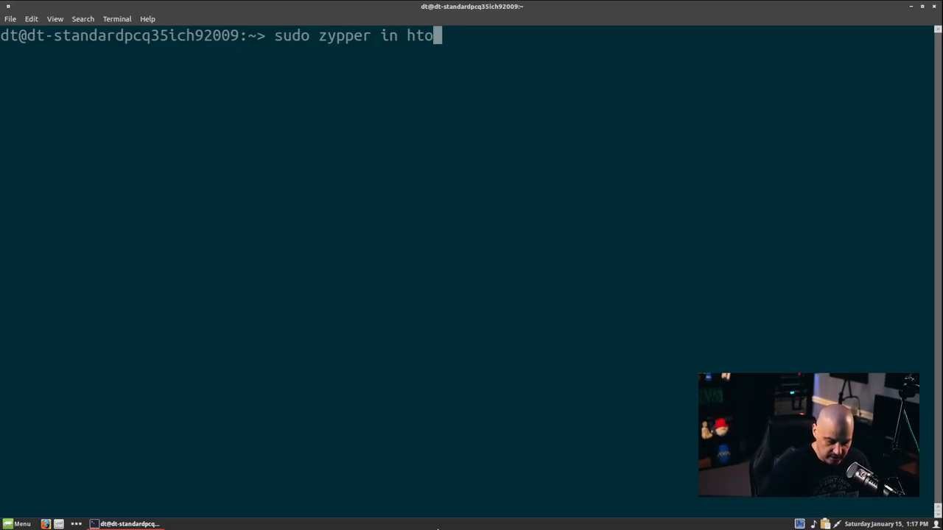
key(Return)
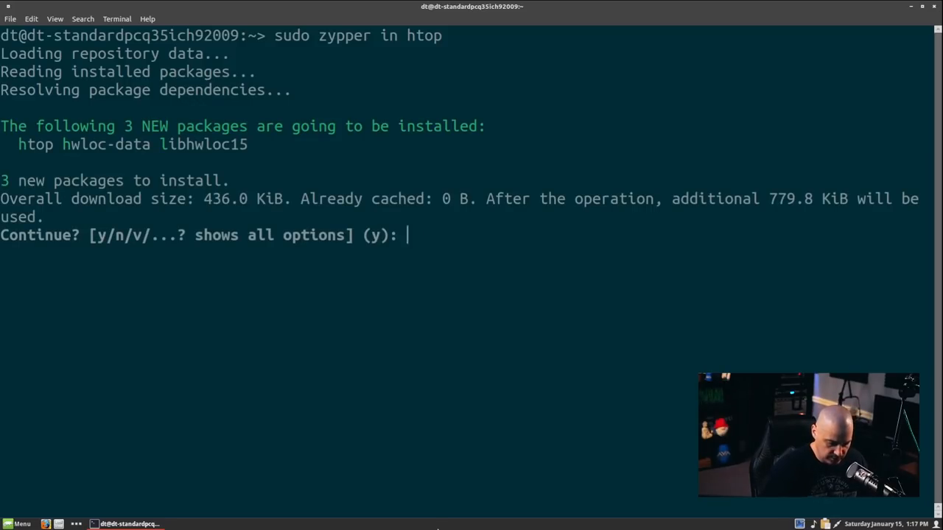
key(Return)
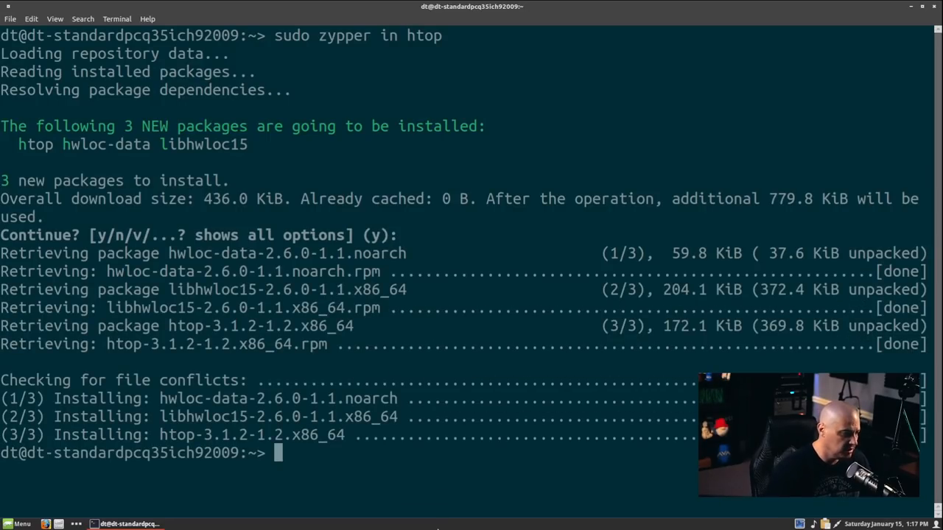
Step: Run htop briefly, then clear the terminal screen
text(htop)
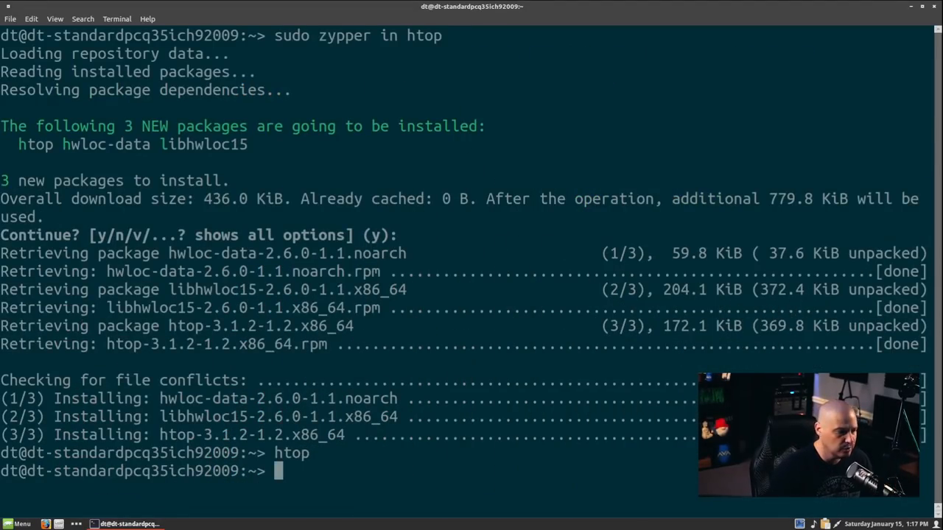
text(clear)
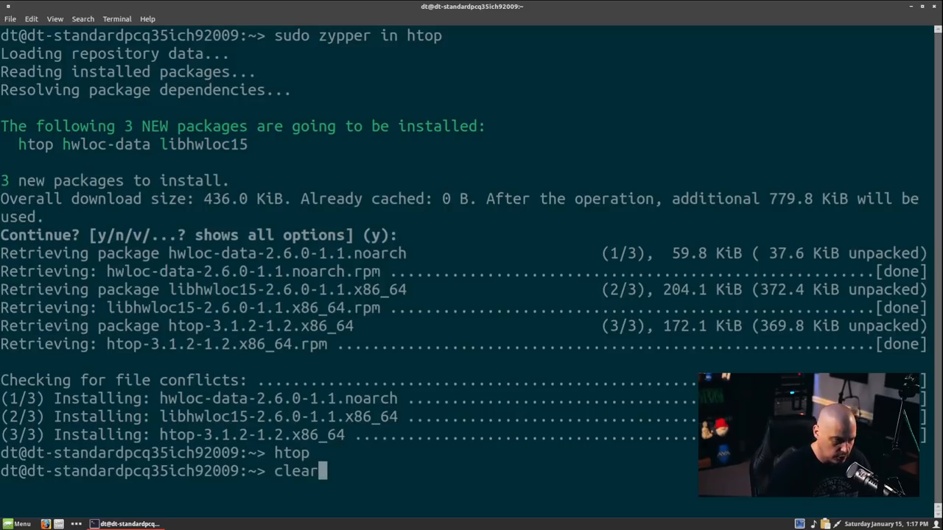
key(Return)
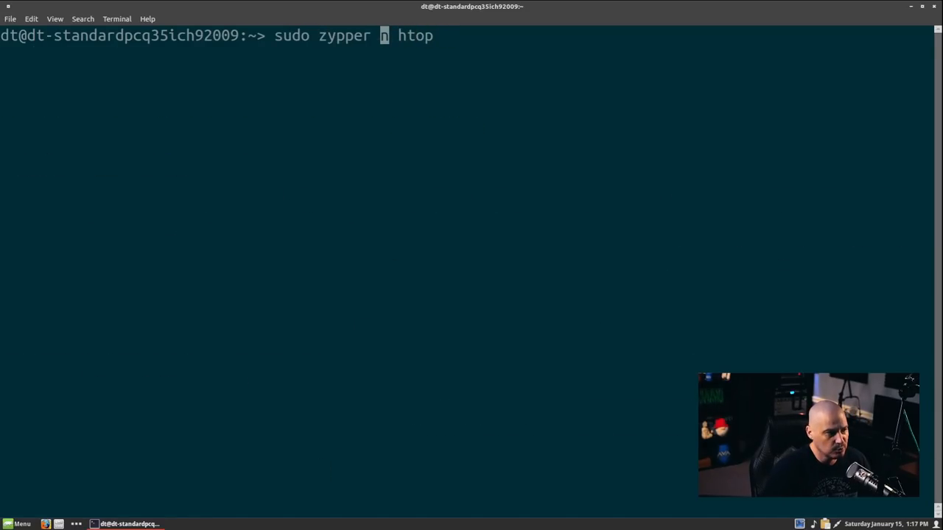
Step: Run sudo zypper rm htop, review htop, hwloc-data and libhwloc15, and decline
text(rm)
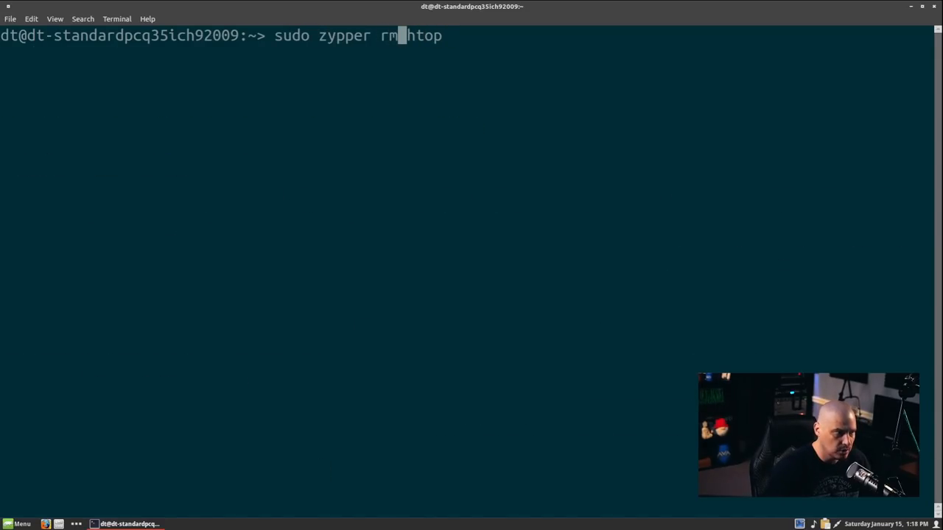
key(space)
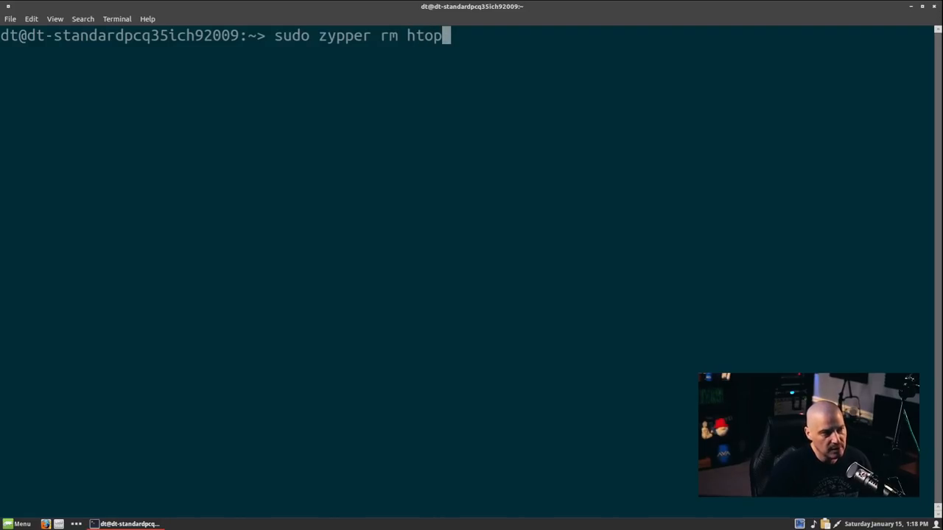
key(Return)
text(n)
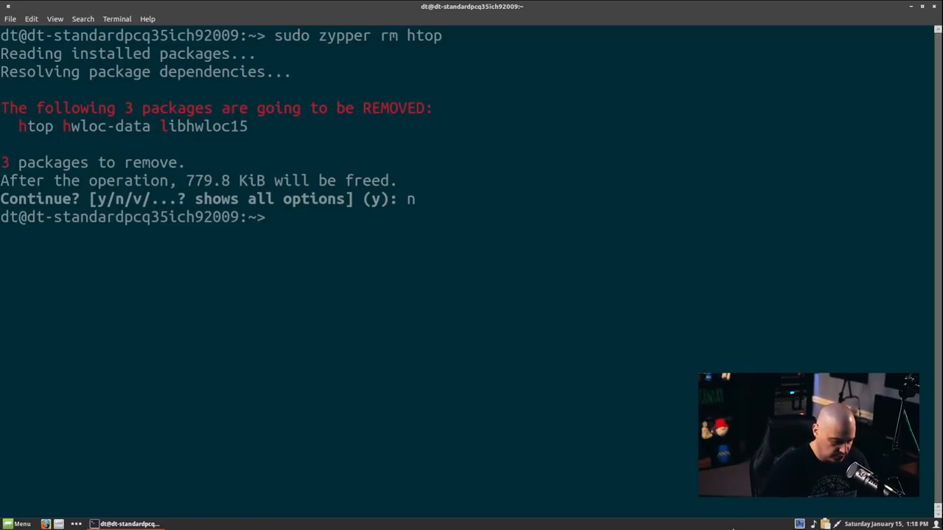
text(zypper)
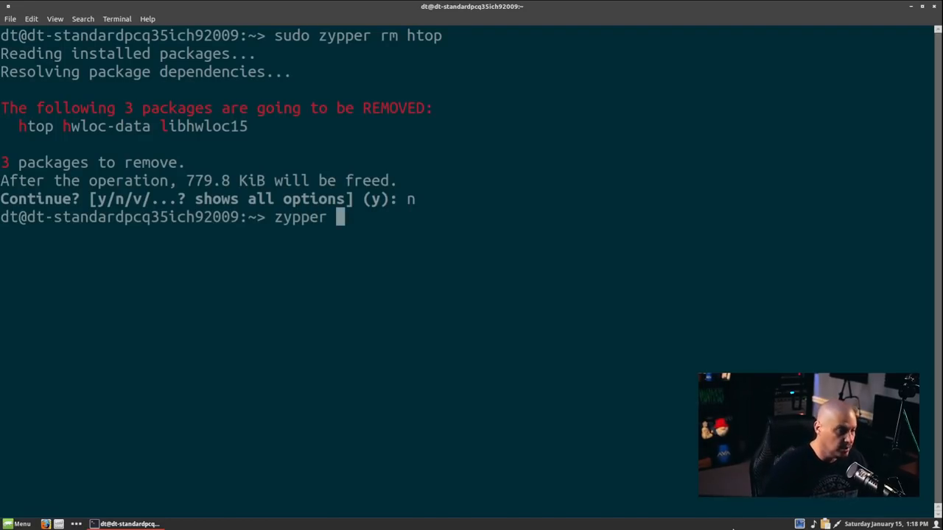
Step: Run zypper search htop, which lists htop as installed
text(search)
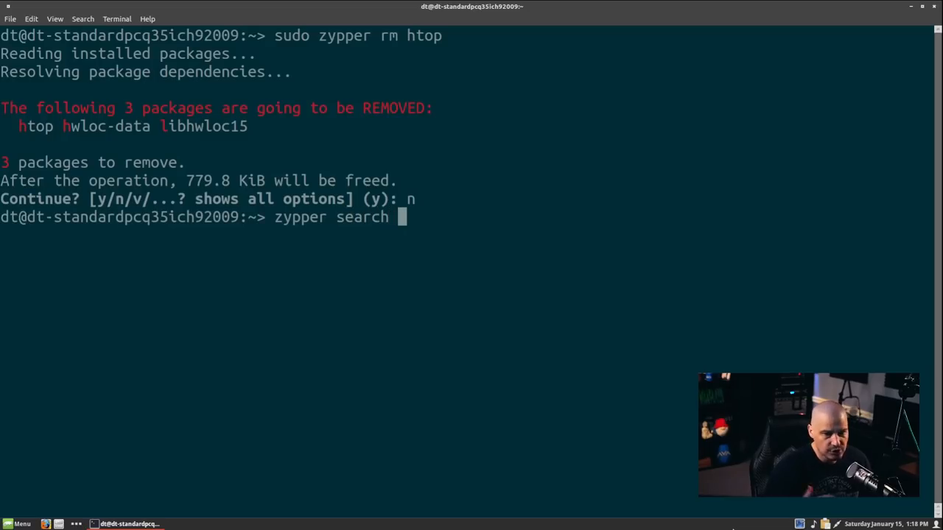
text(htop)
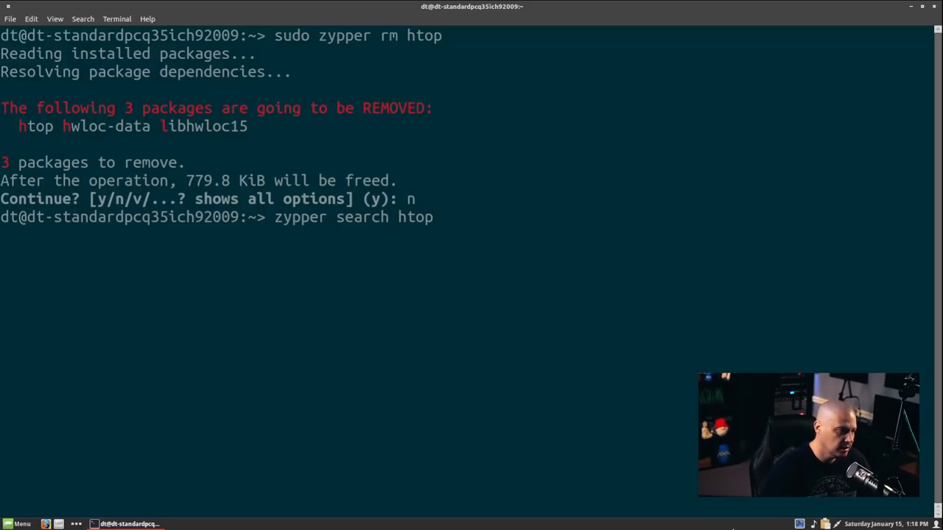
key(Return)
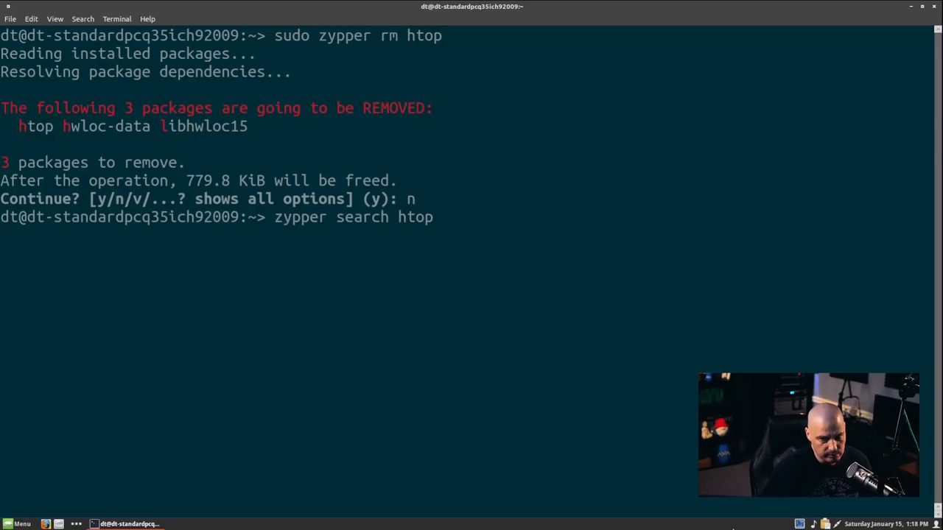
key(Return)
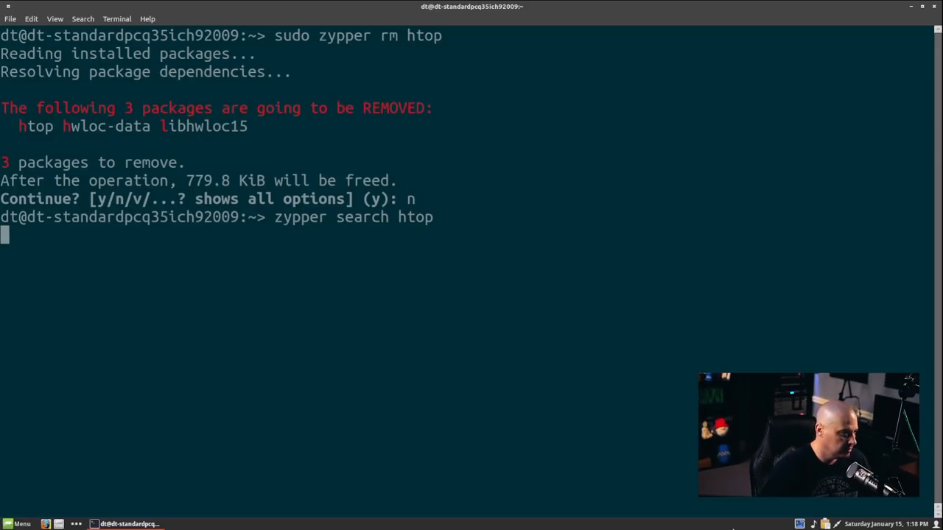
key(Return)
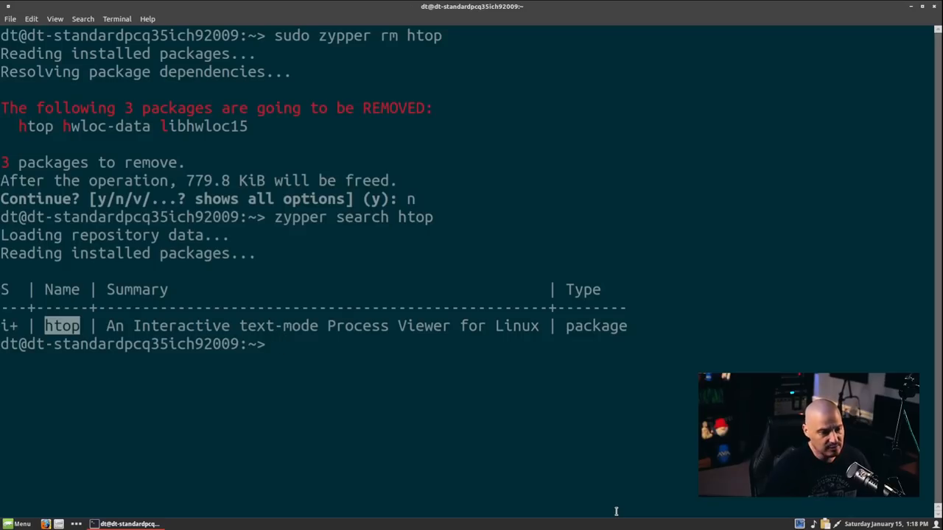
Step: Repeat the search as zypper se htop, then type clear
text(zypper search htop)
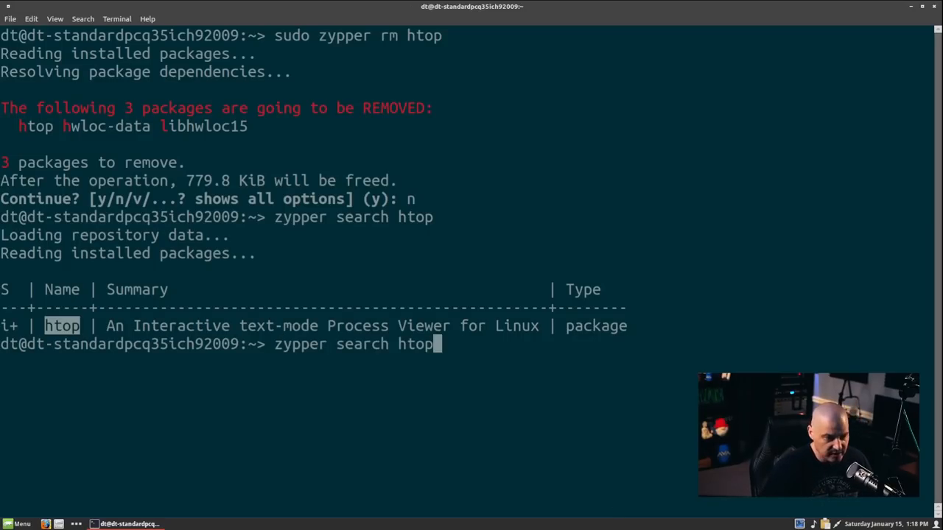
mouse_move(383, 344)
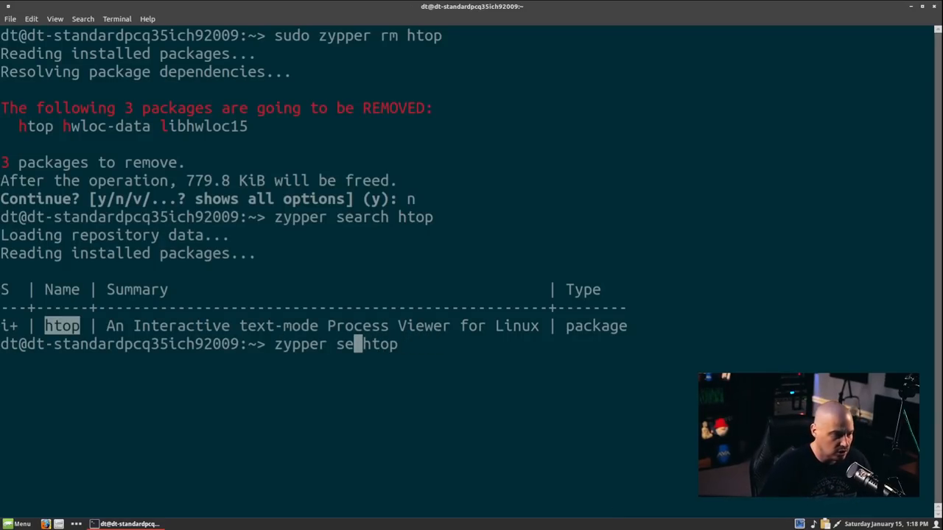
key(BackSpace)
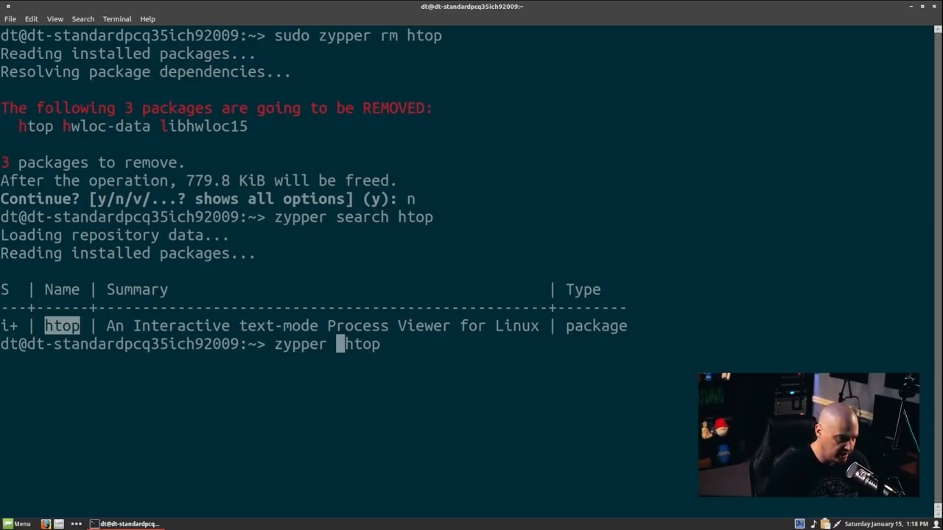
text(se)
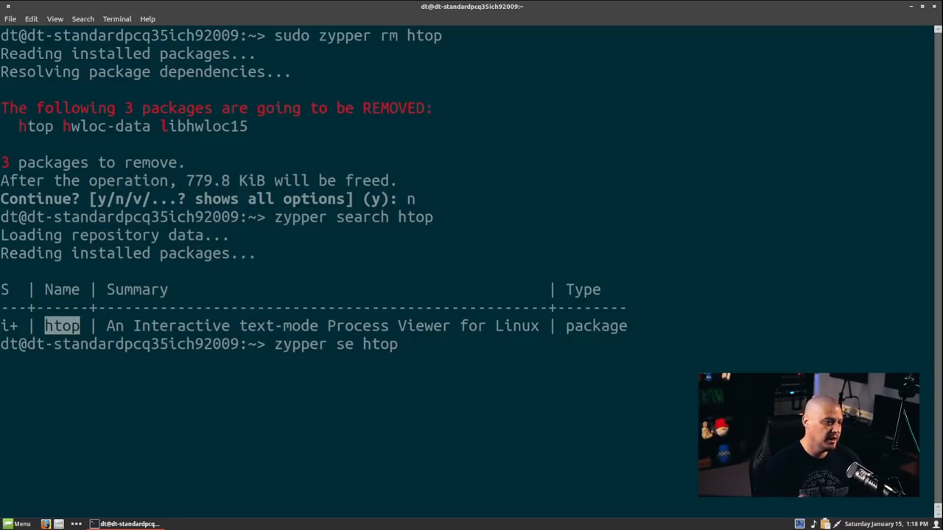
key(Return)
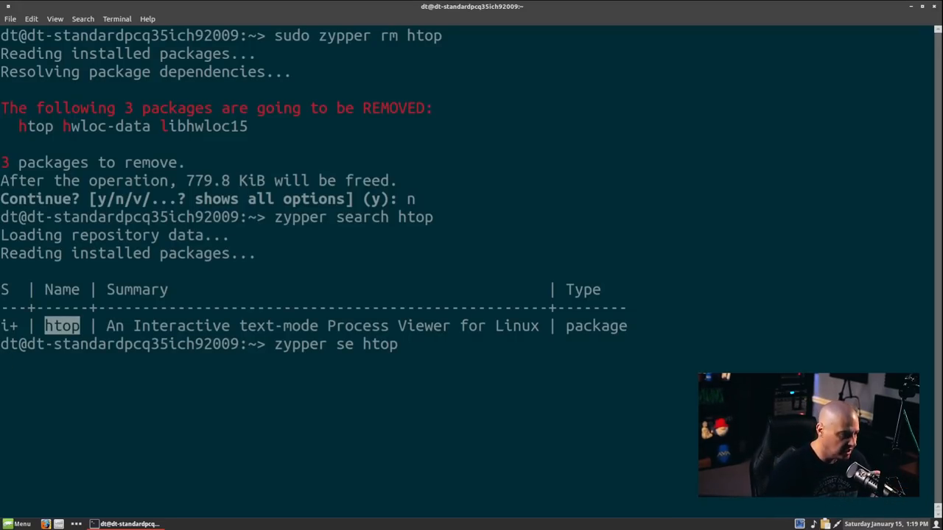
key(Return)
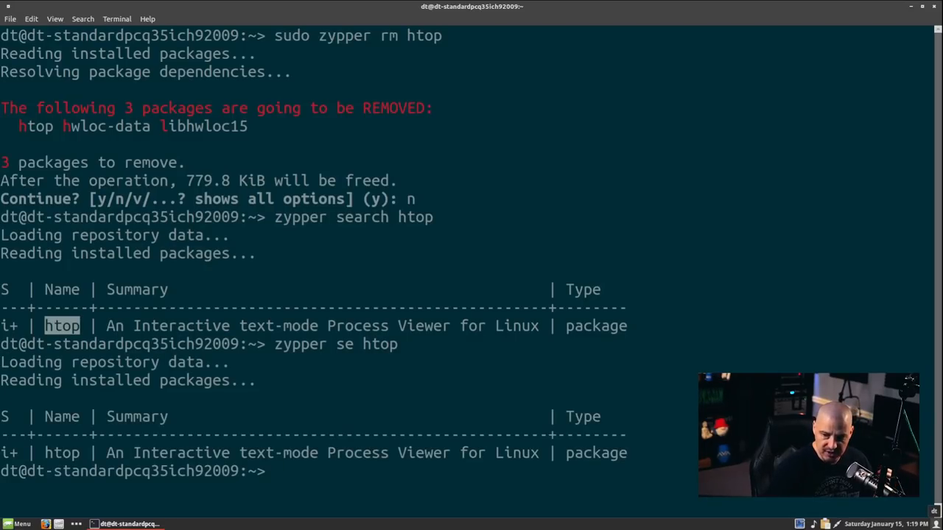
text(clear)
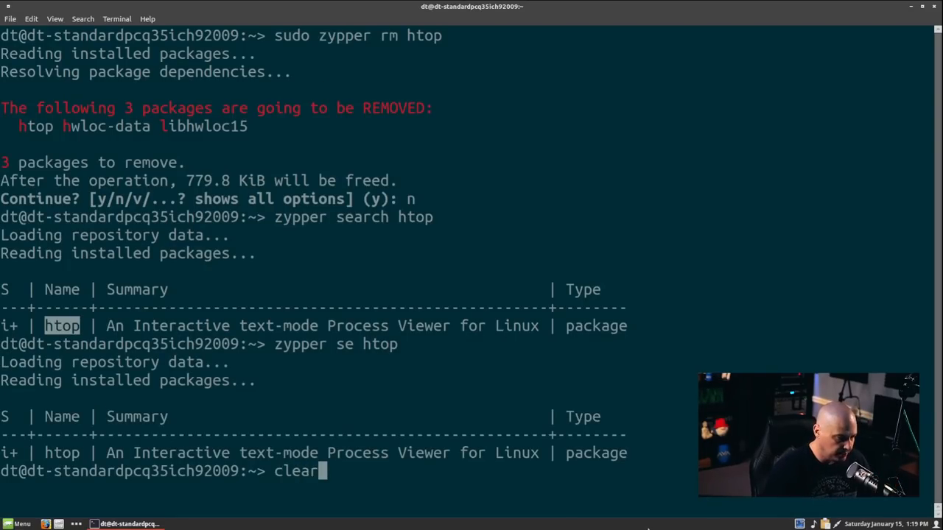
Step: Clear the screen and list all installed packages with zypper se -i
key(Return)
text(zypper)
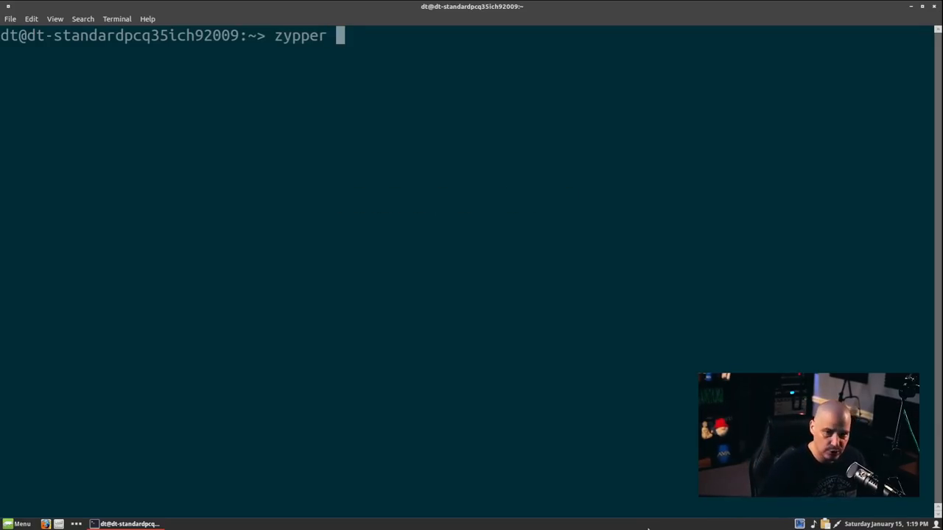
text(se)
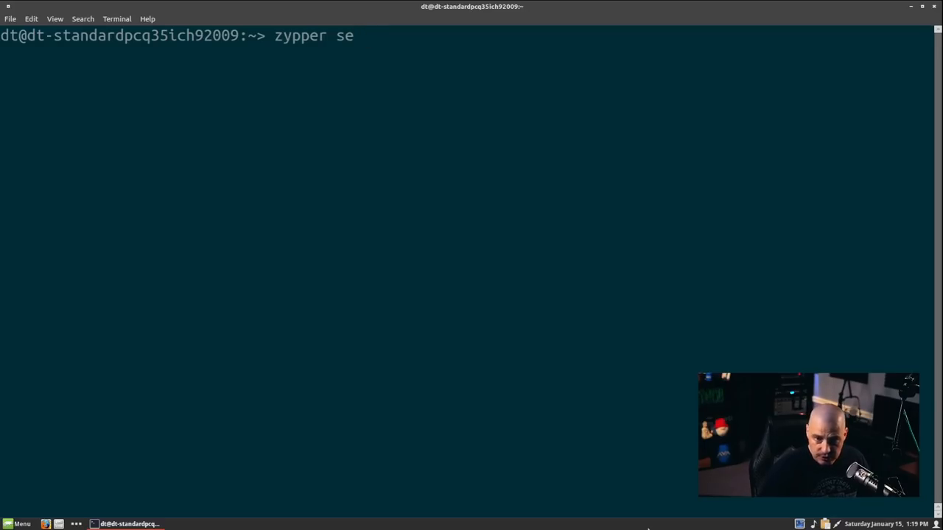
text(-i)
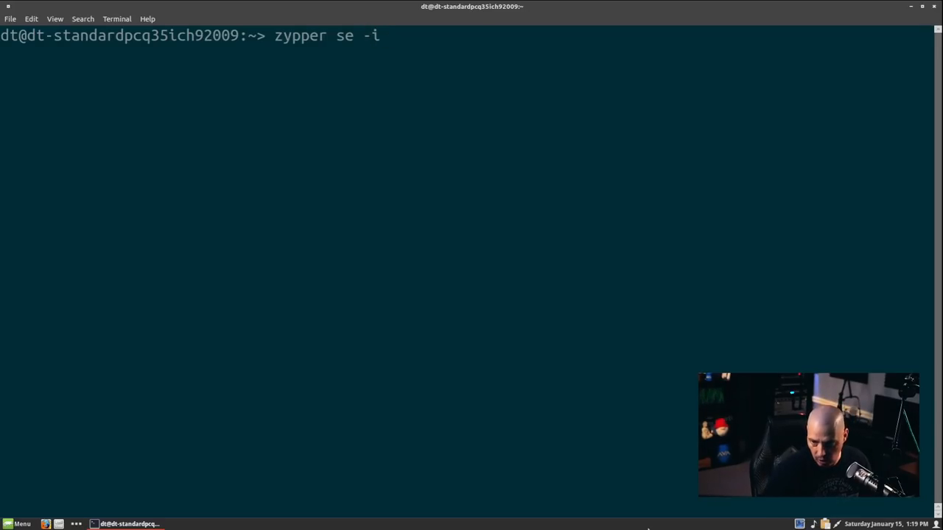
key(Return)
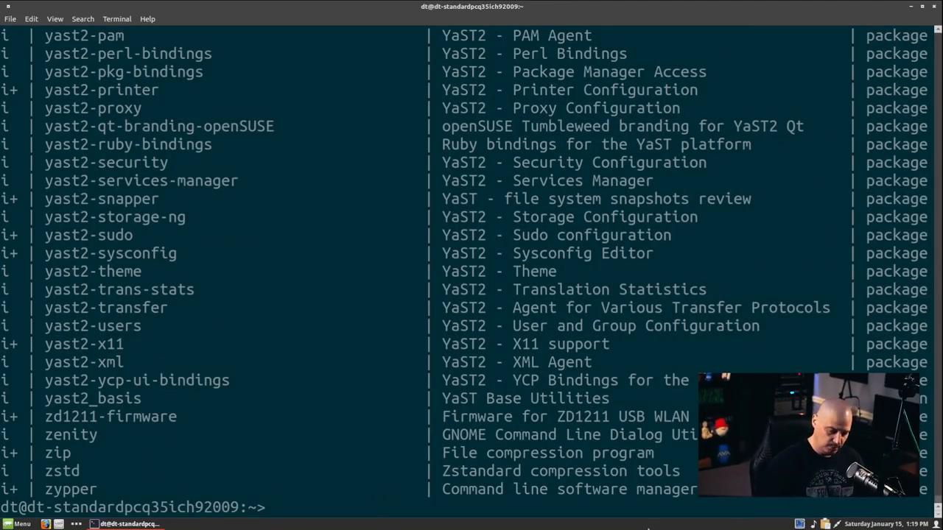
Step: Count installed packages with zypper se -i | wc -l, reporting 1572
text(zypper se -i)
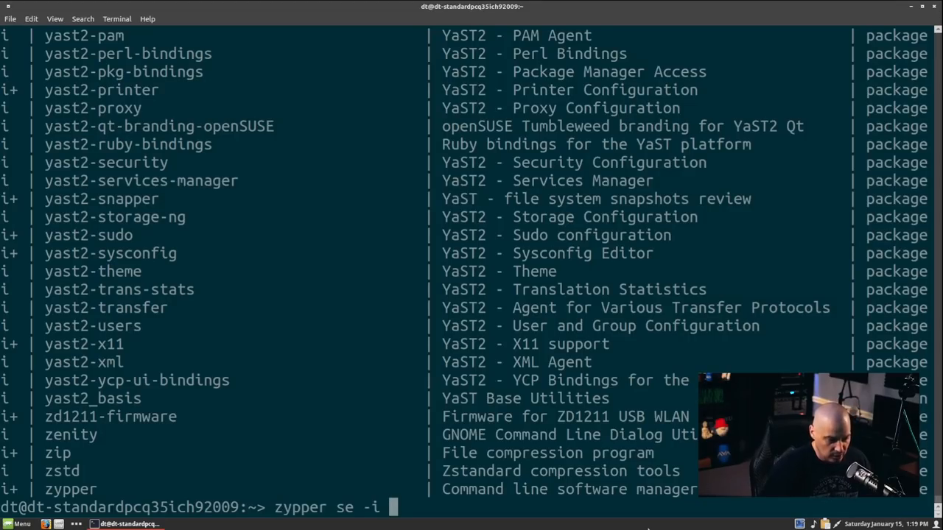
text(| wc)
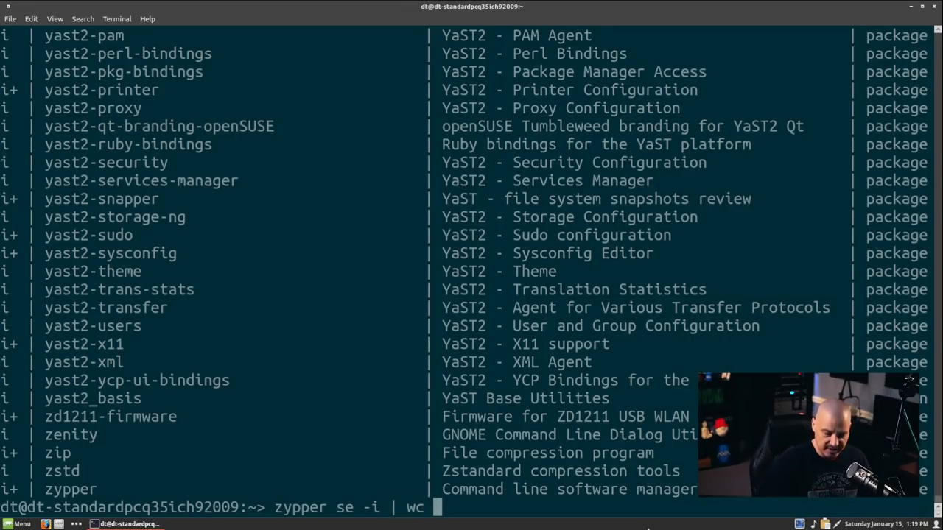
text(-l)
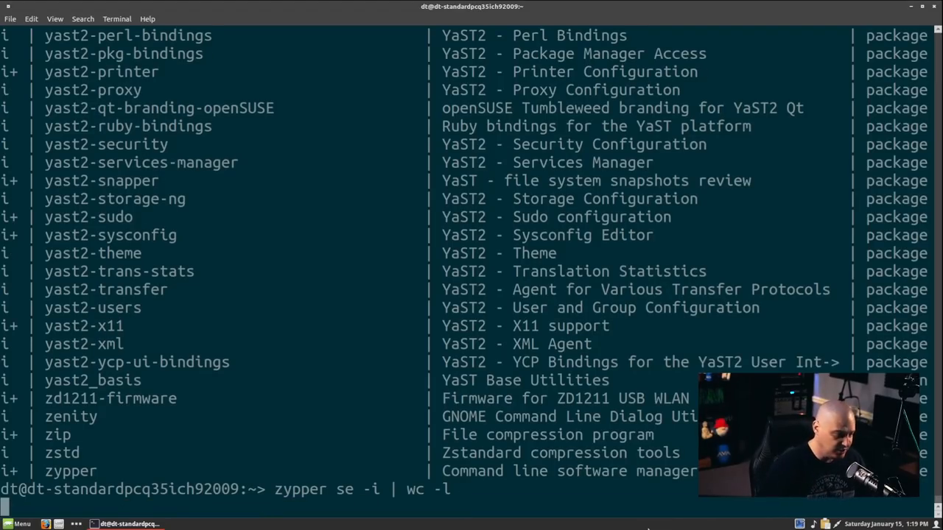
key(Return)
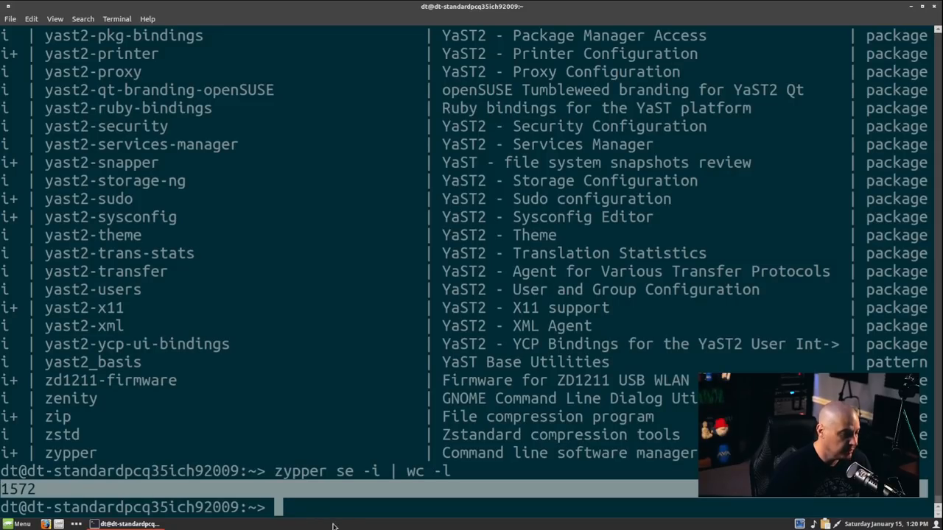
mouse_move(353, 523)
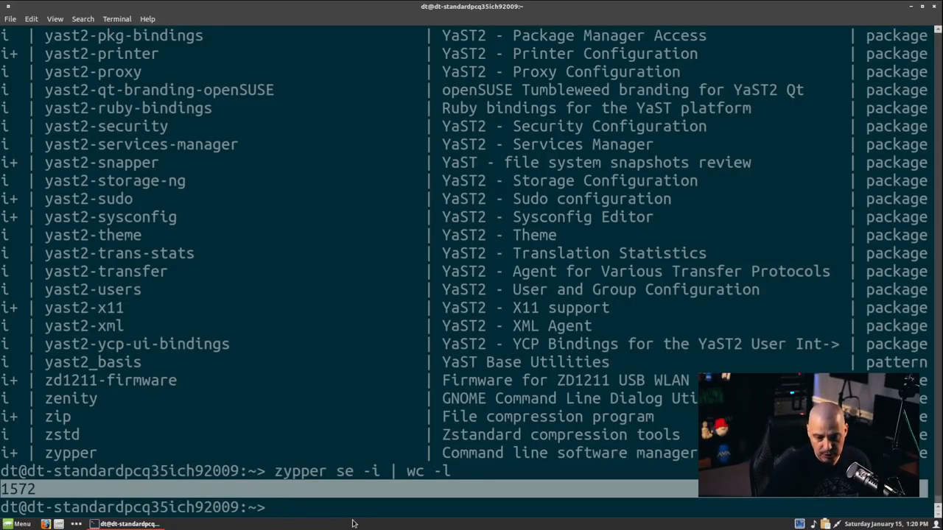
mouse_move(441, 511)
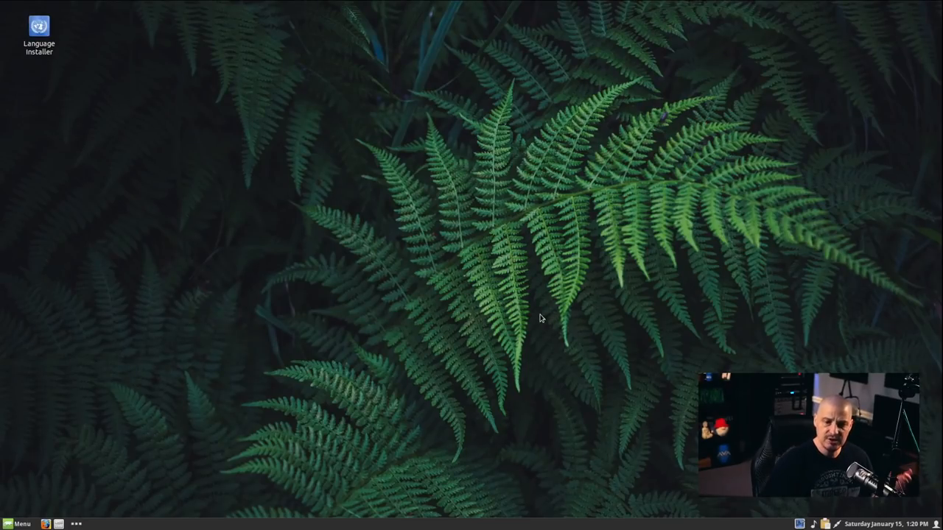
mouse_move(552, 305)
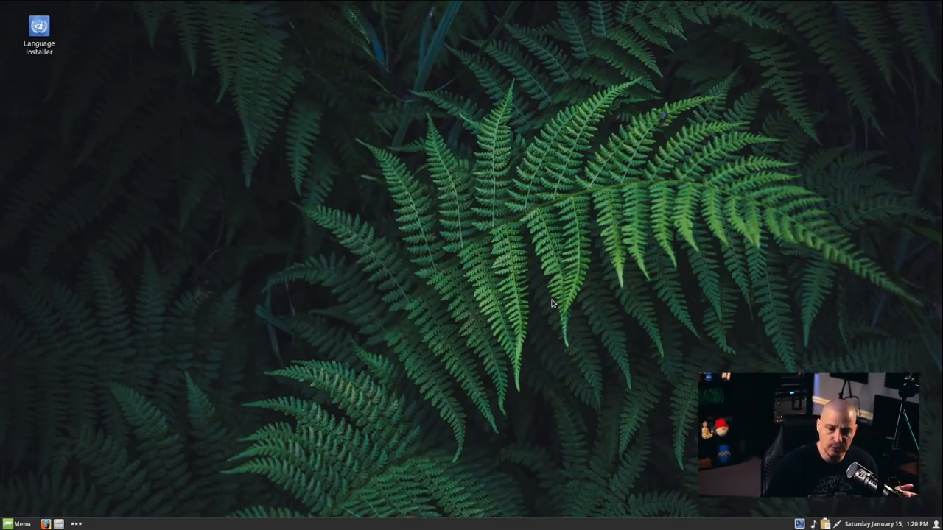
mouse_move(638, 311)
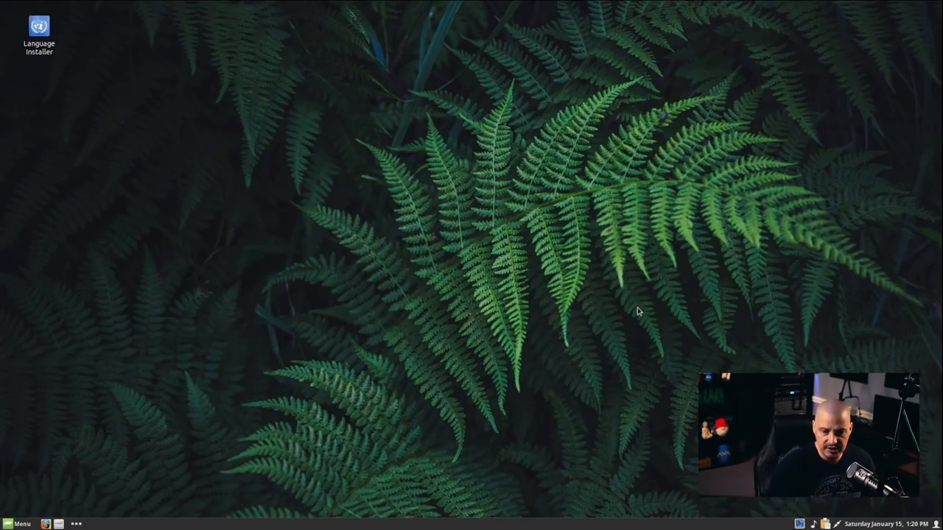
mouse_move(621, 333)
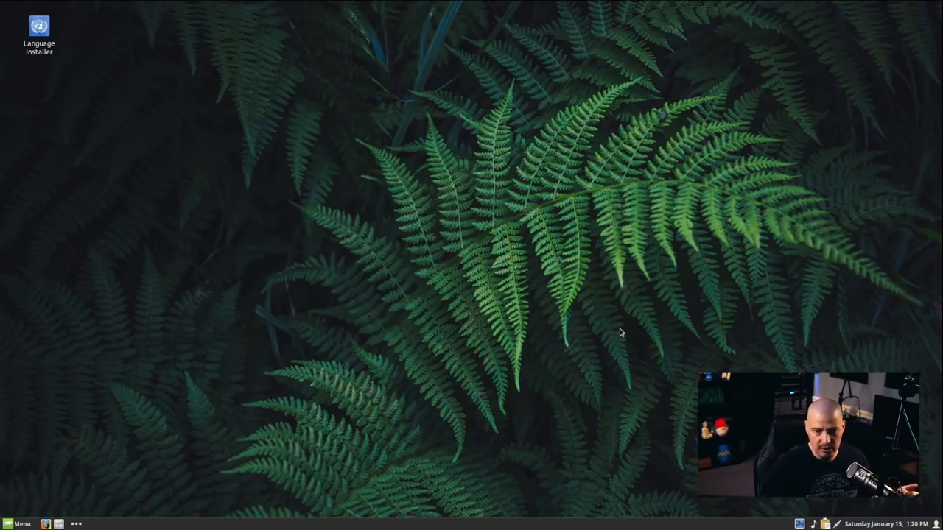
mouse_move(642, 292)
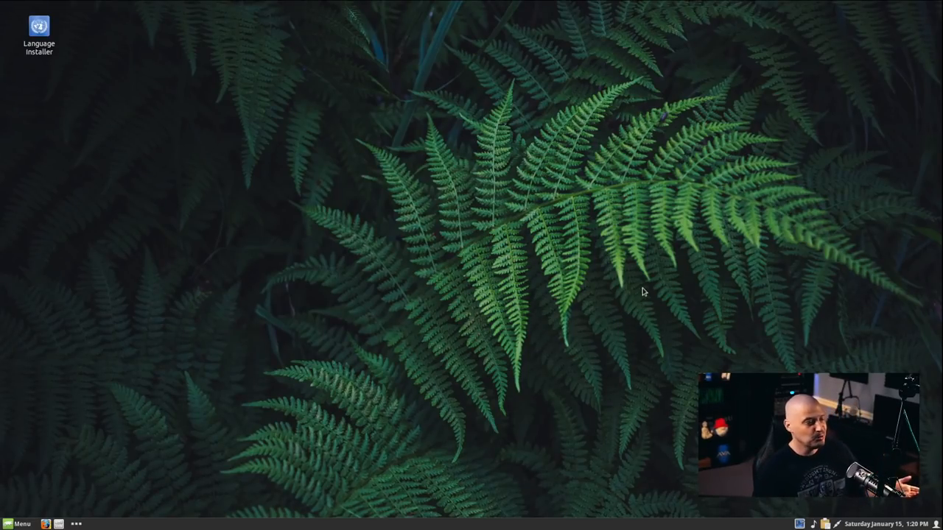